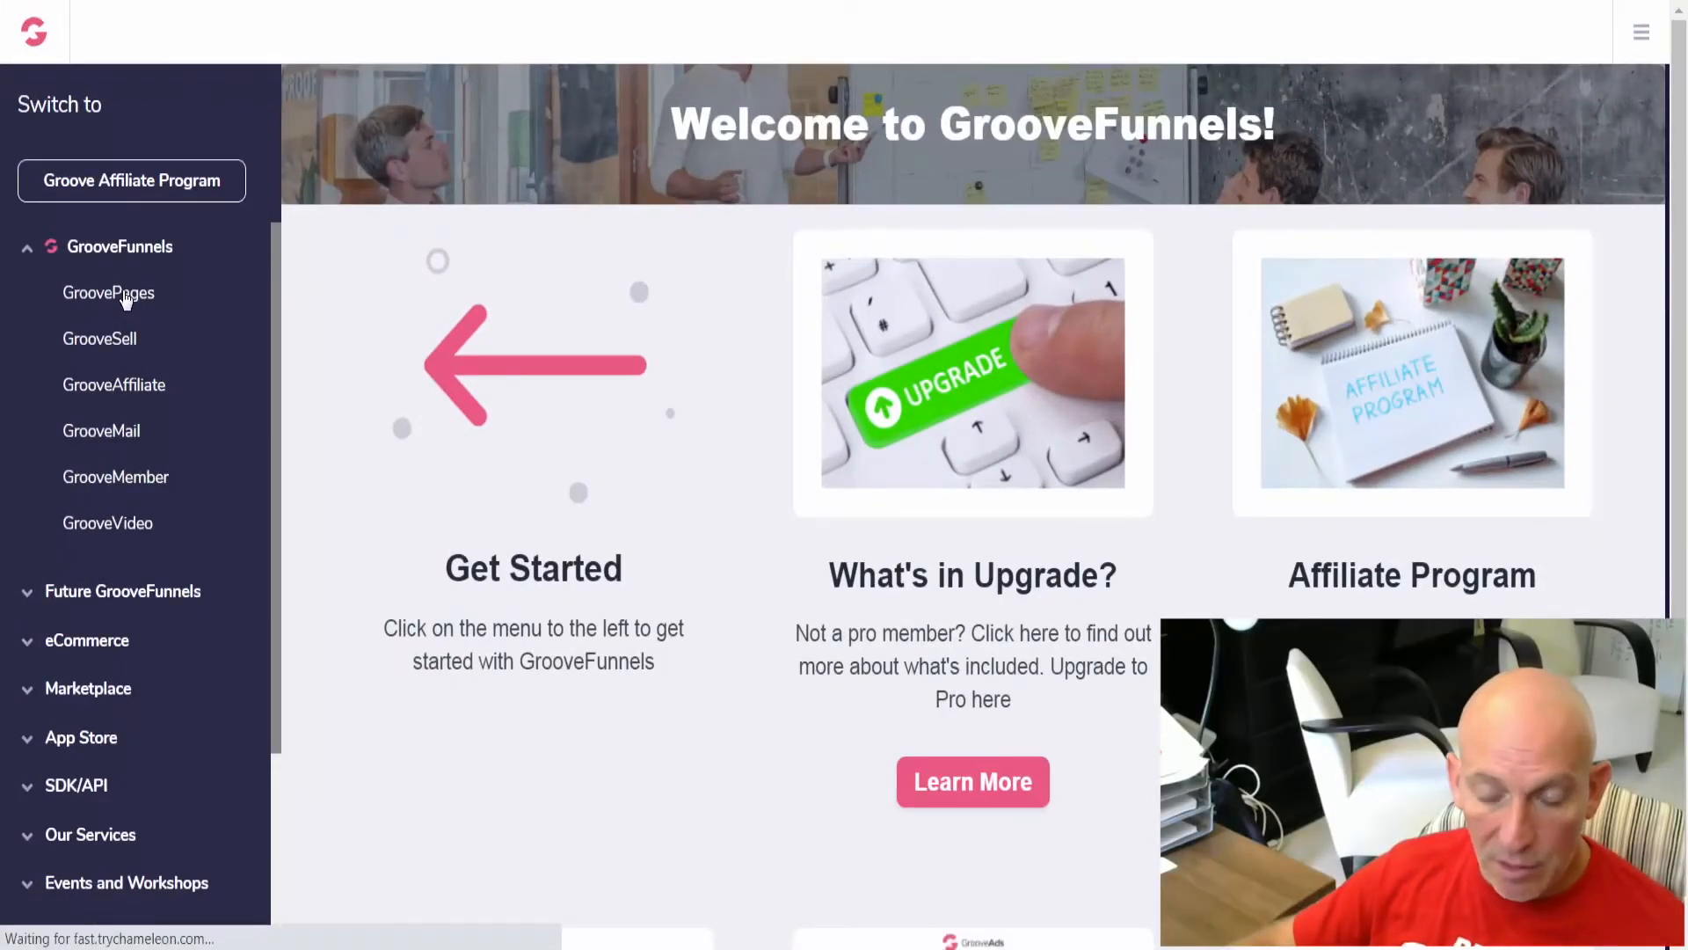
- Create a new GroovePages site from the Blank Template, landing on an empty Home page
left_click(107, 292)
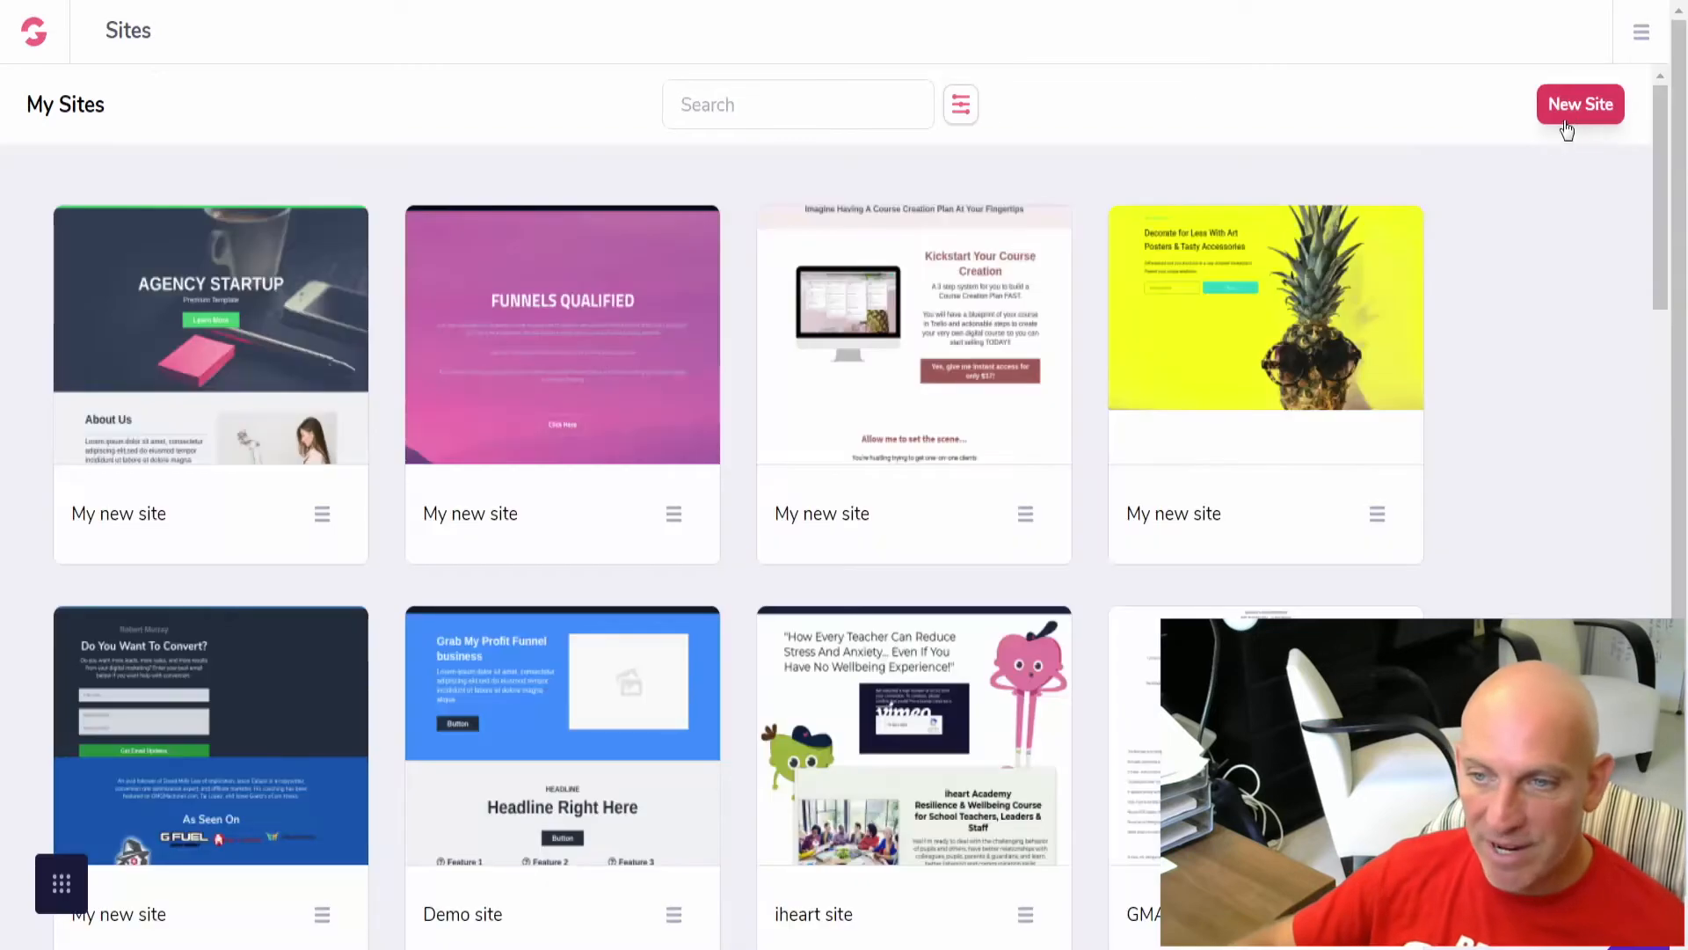
left_click(1580, 104)
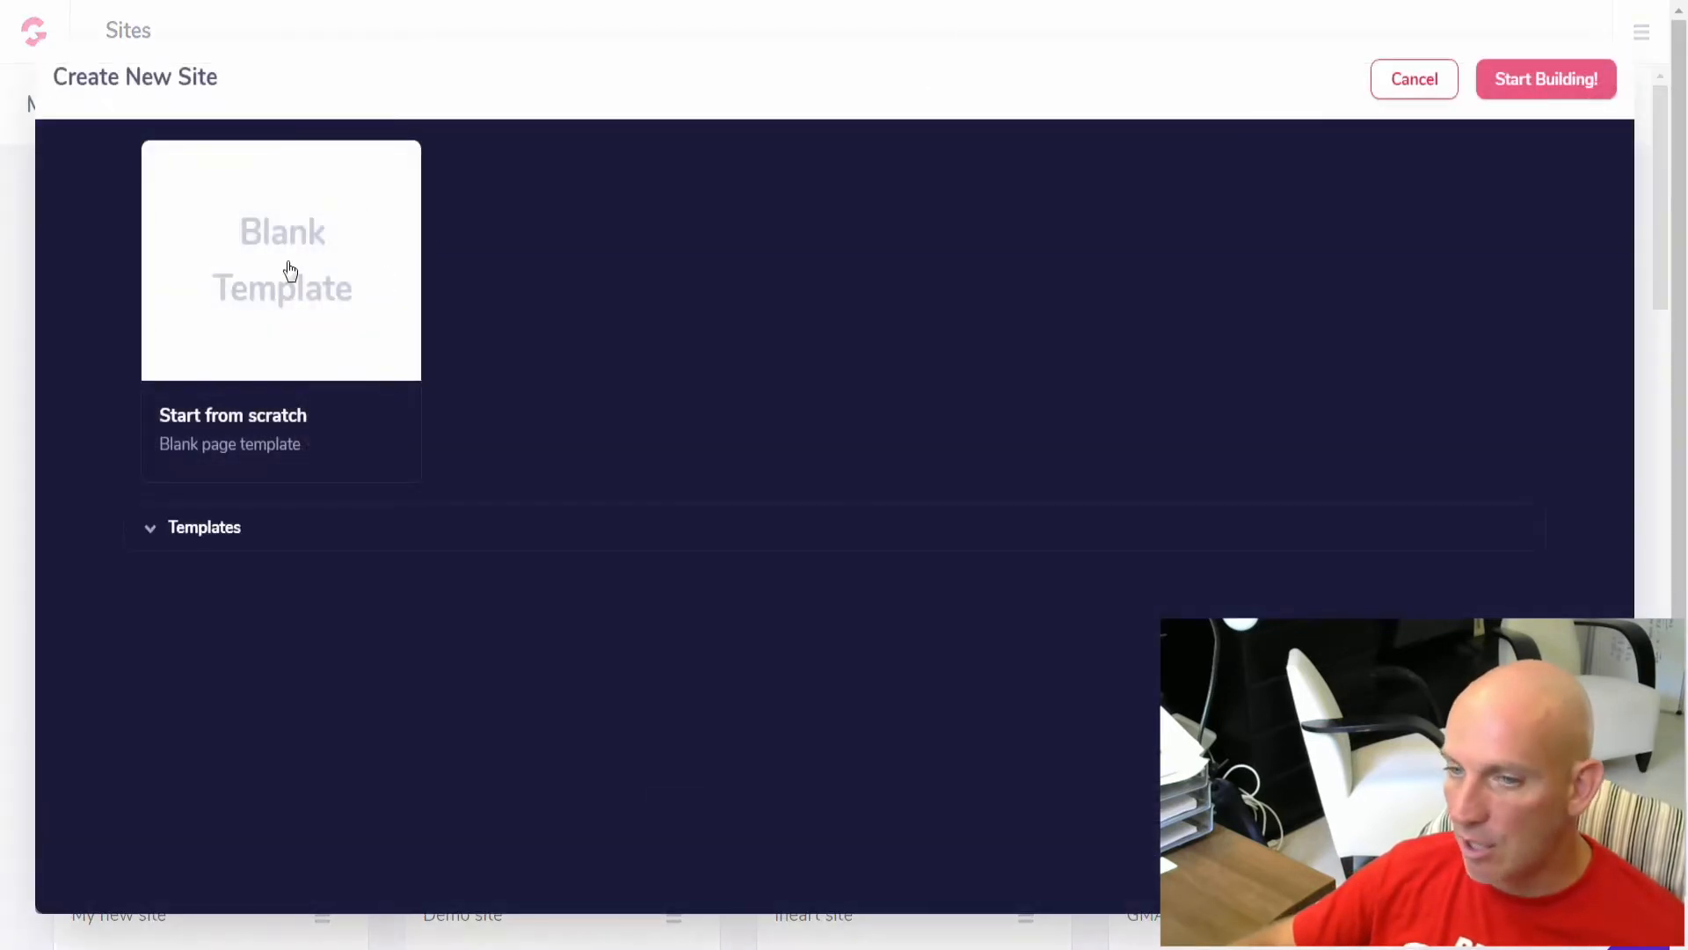
left_click(1546, 79)
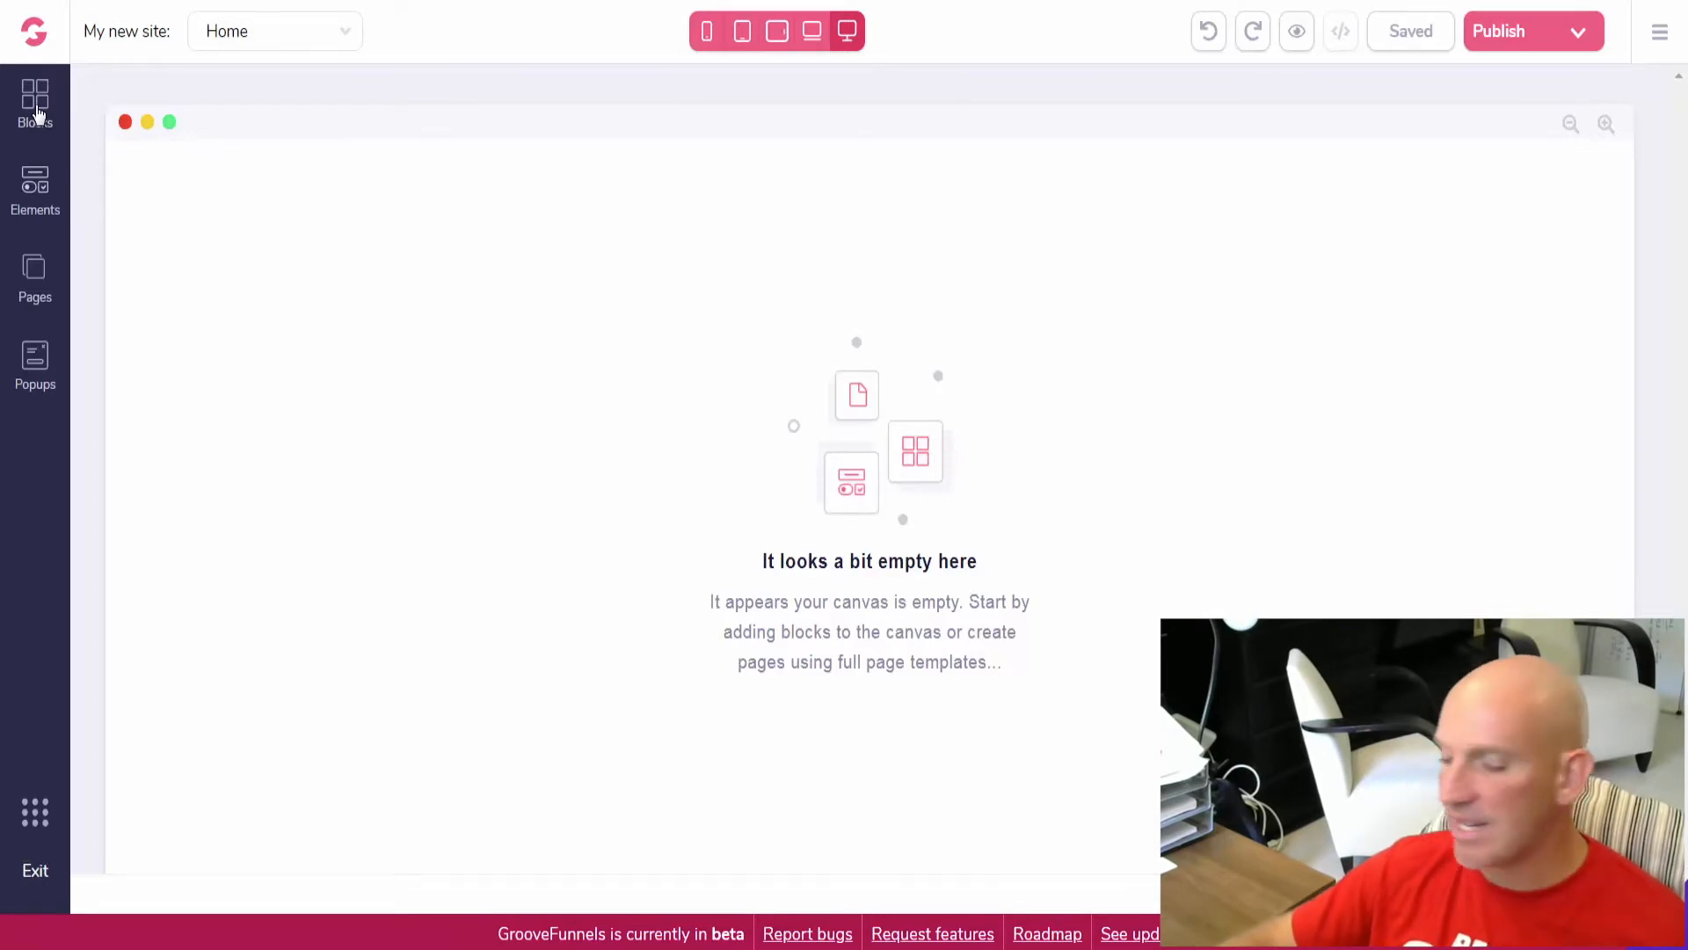
- Add an empty container from the Wireframes > Empty category to the Home page
left_click(36, 102)
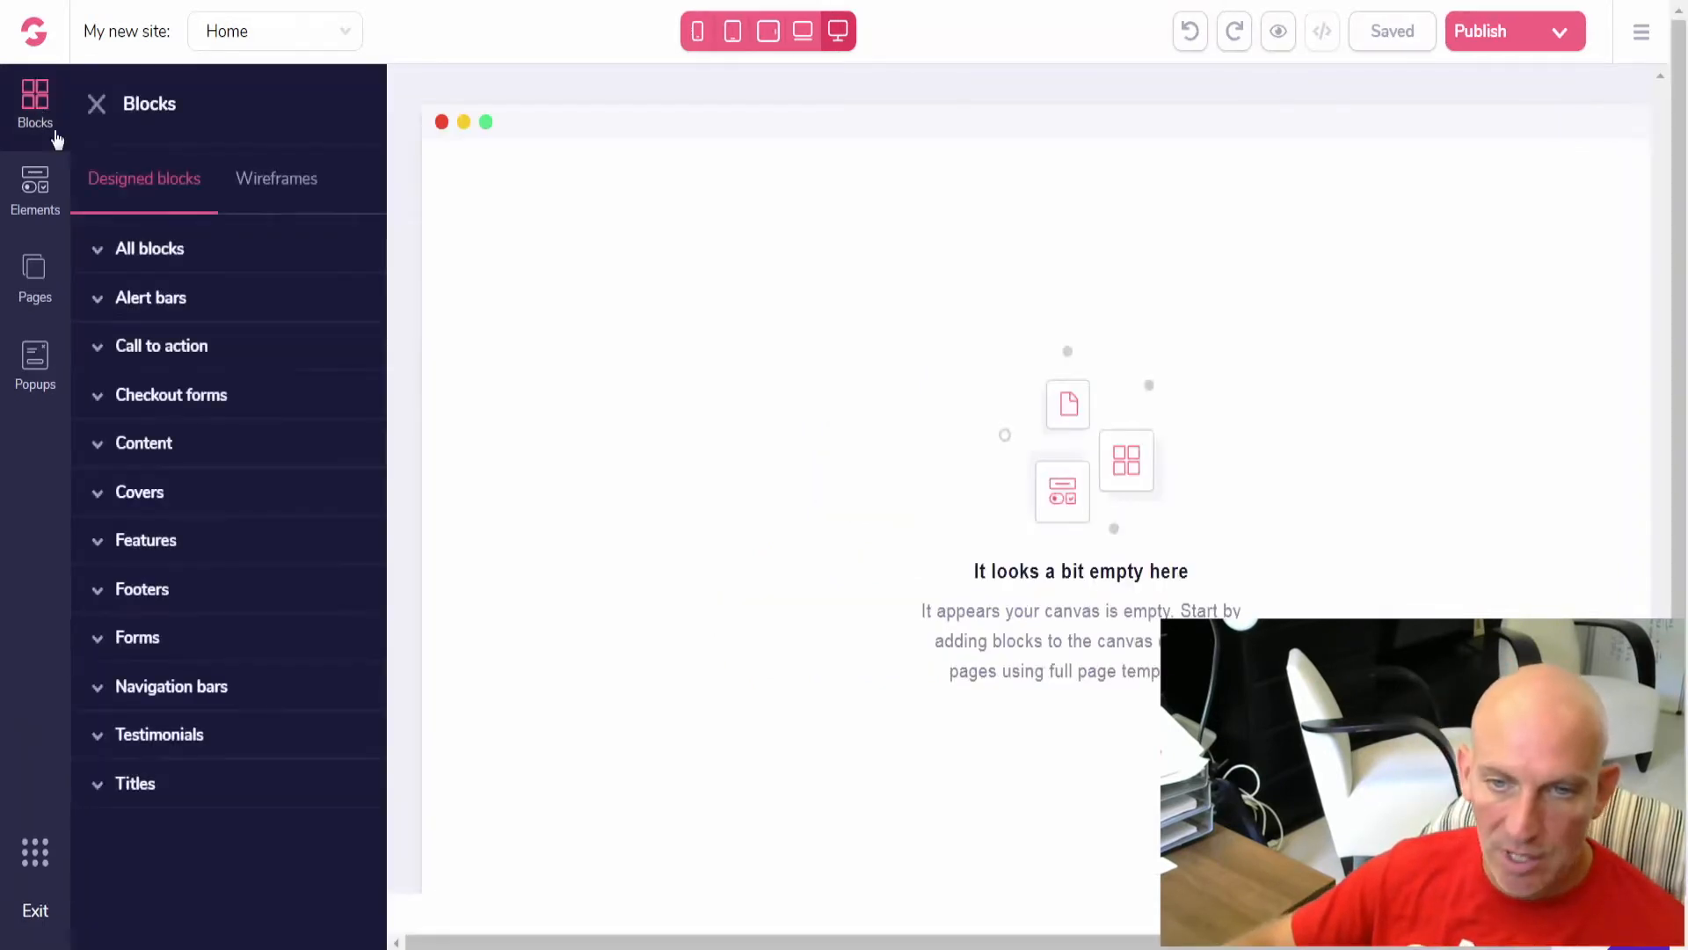
left_click(276, 179)
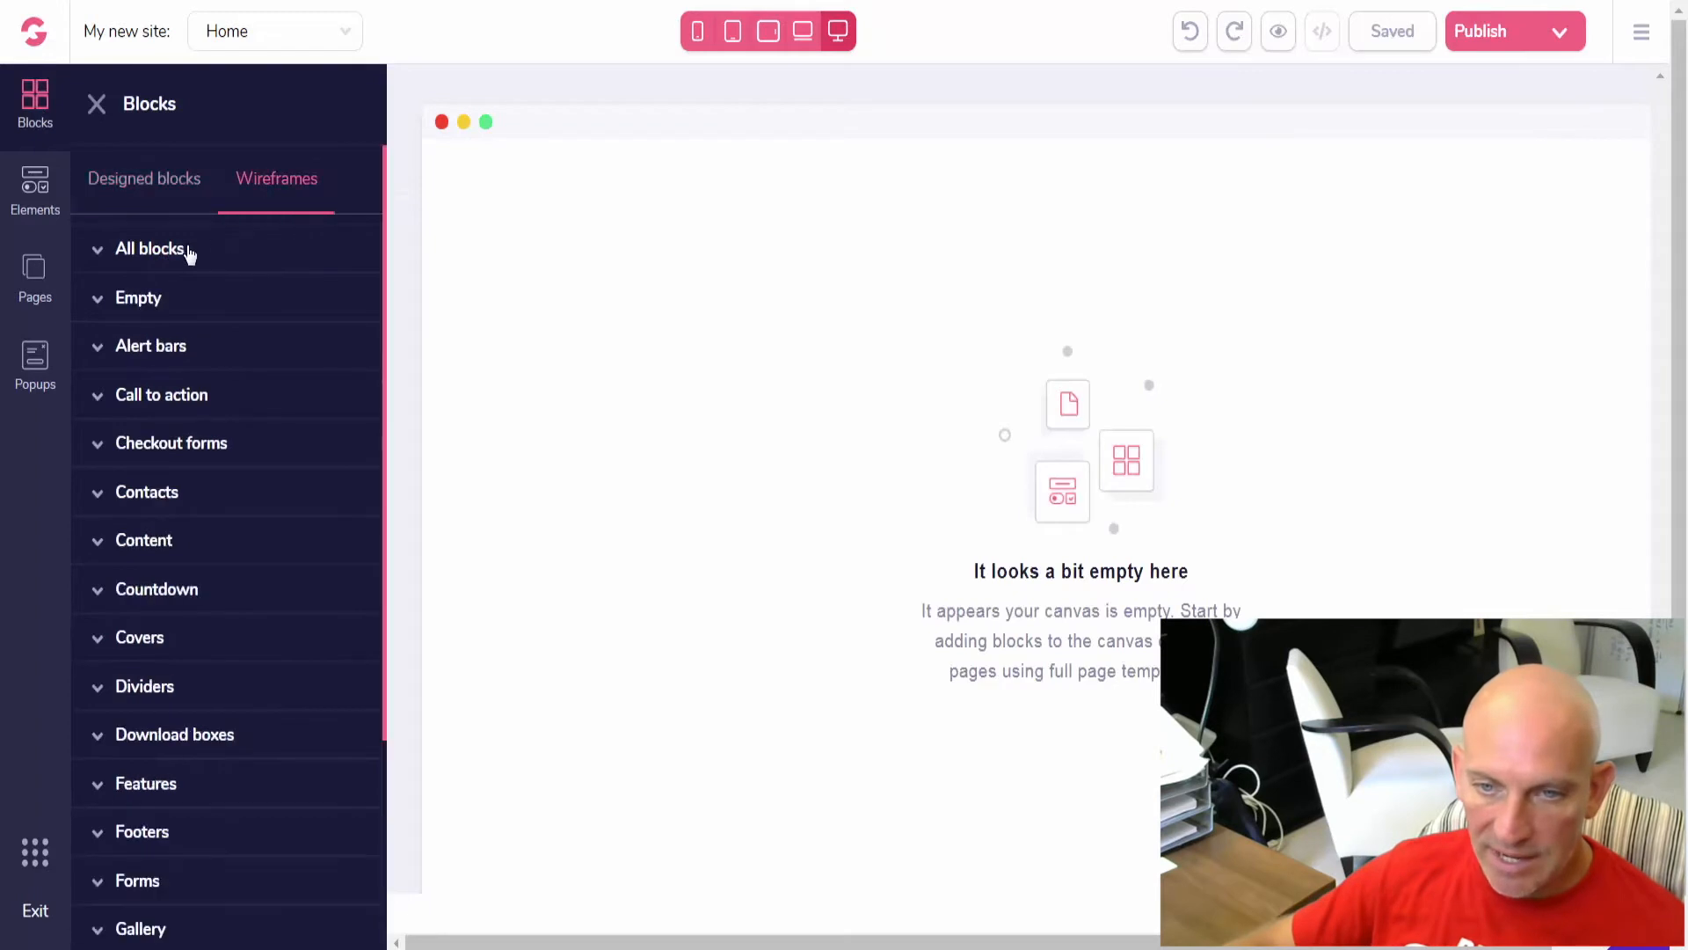
left_click(137, 297)
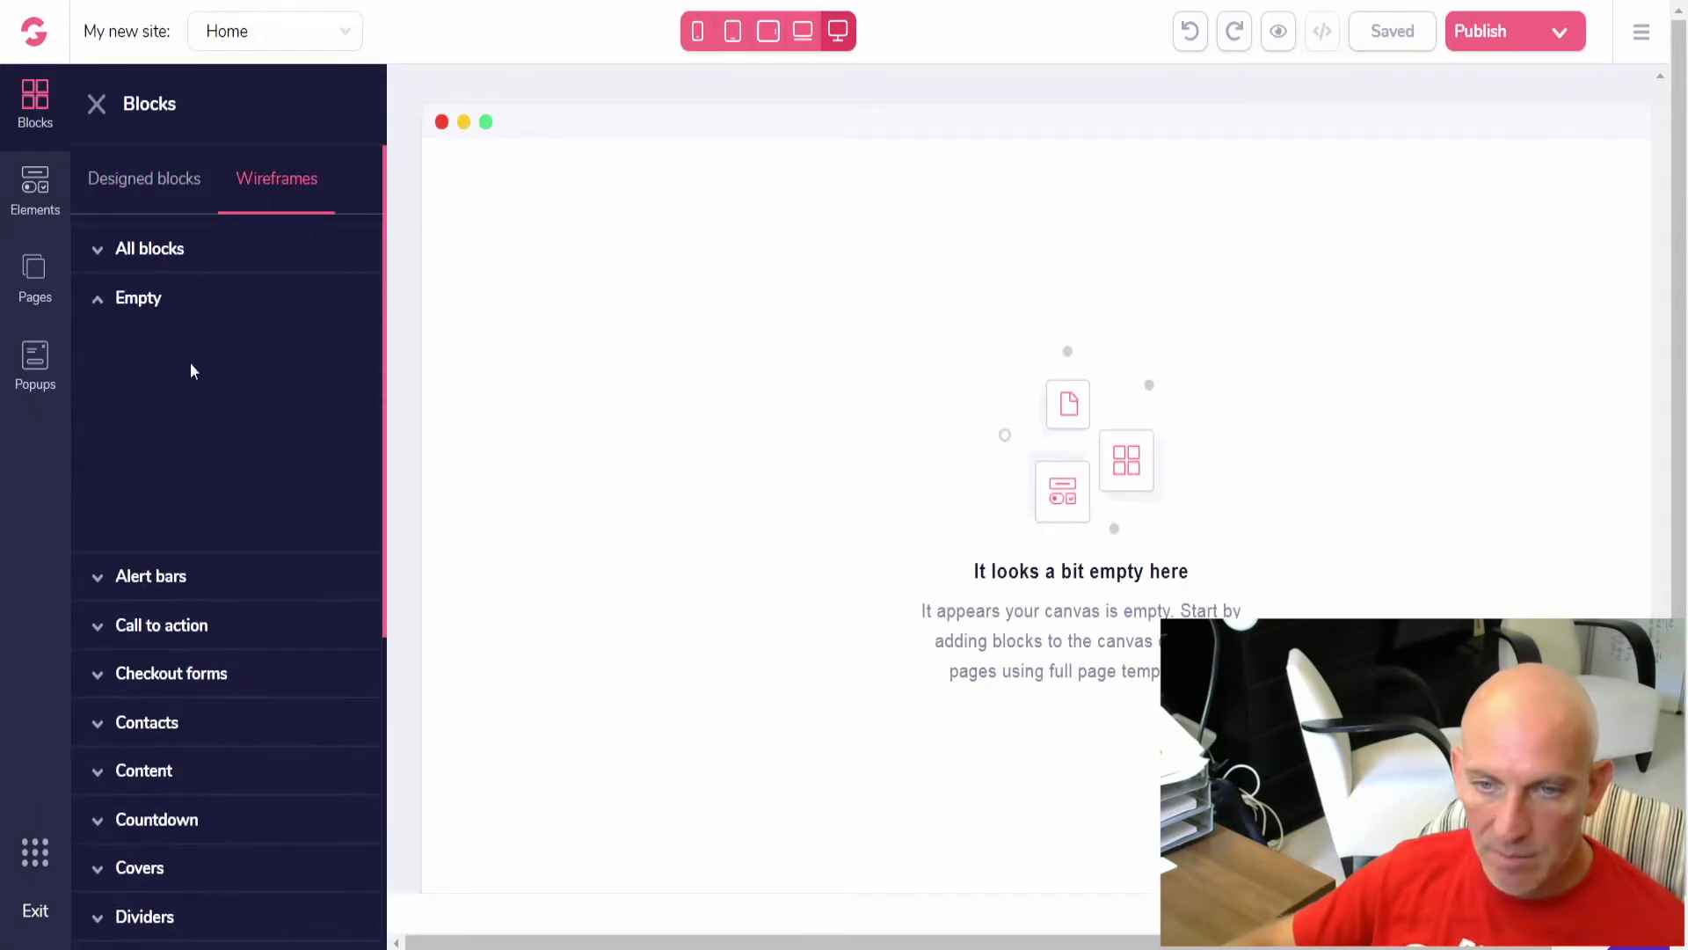
left_click(137, 299)
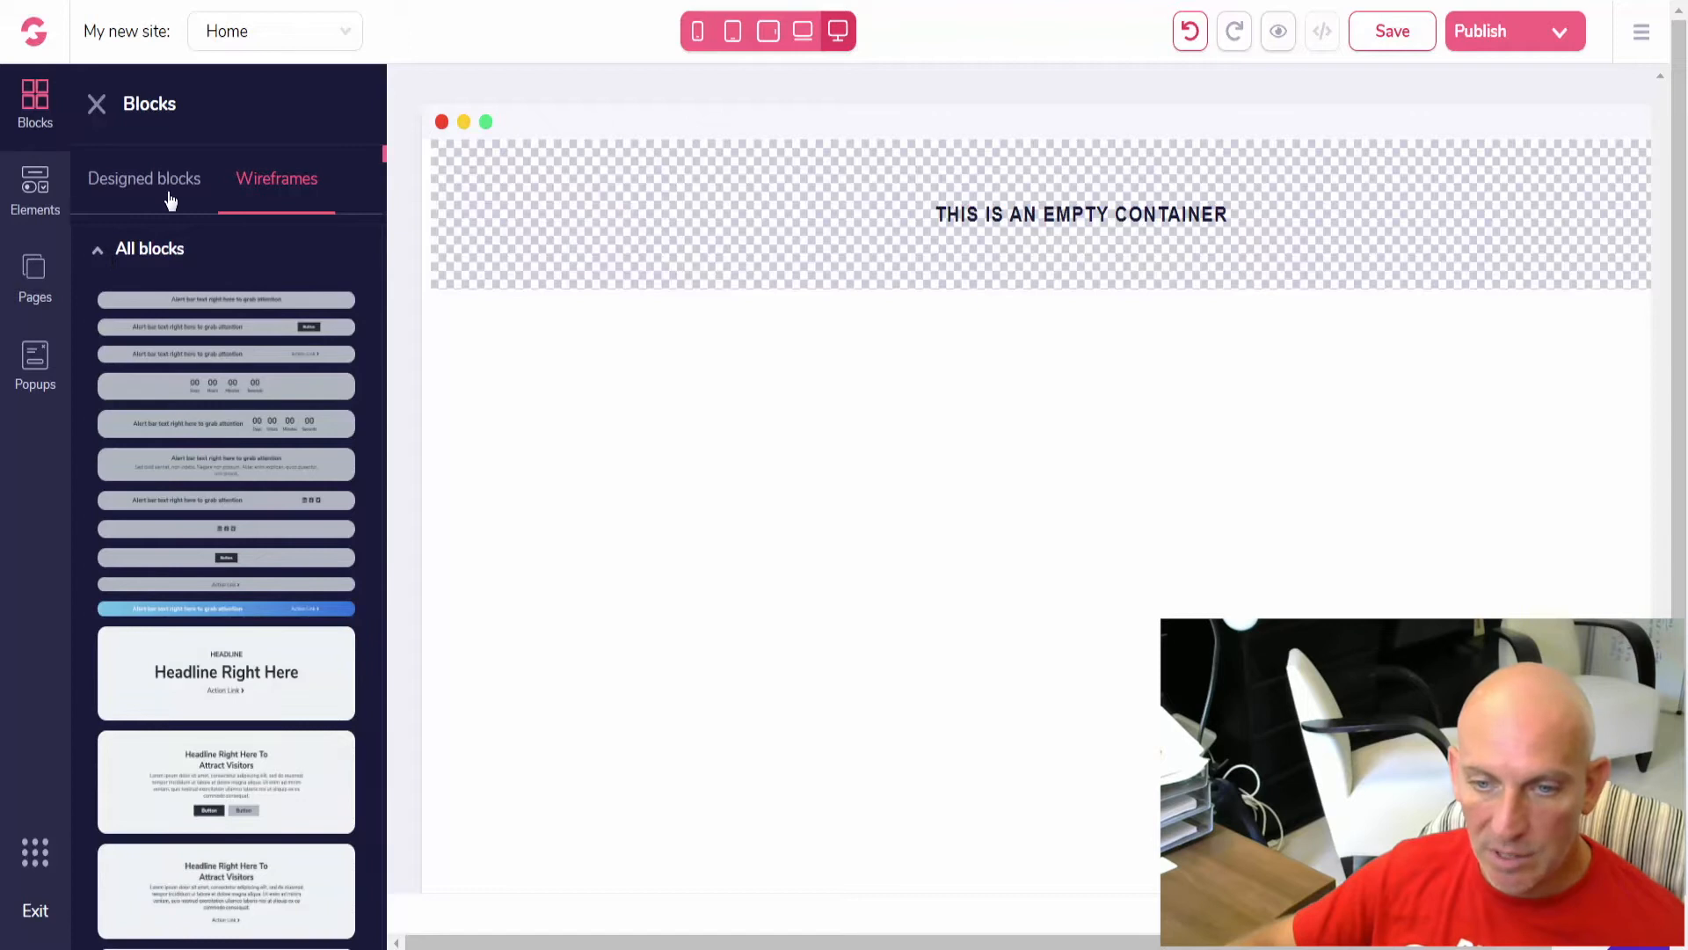
left_click(144, 178)
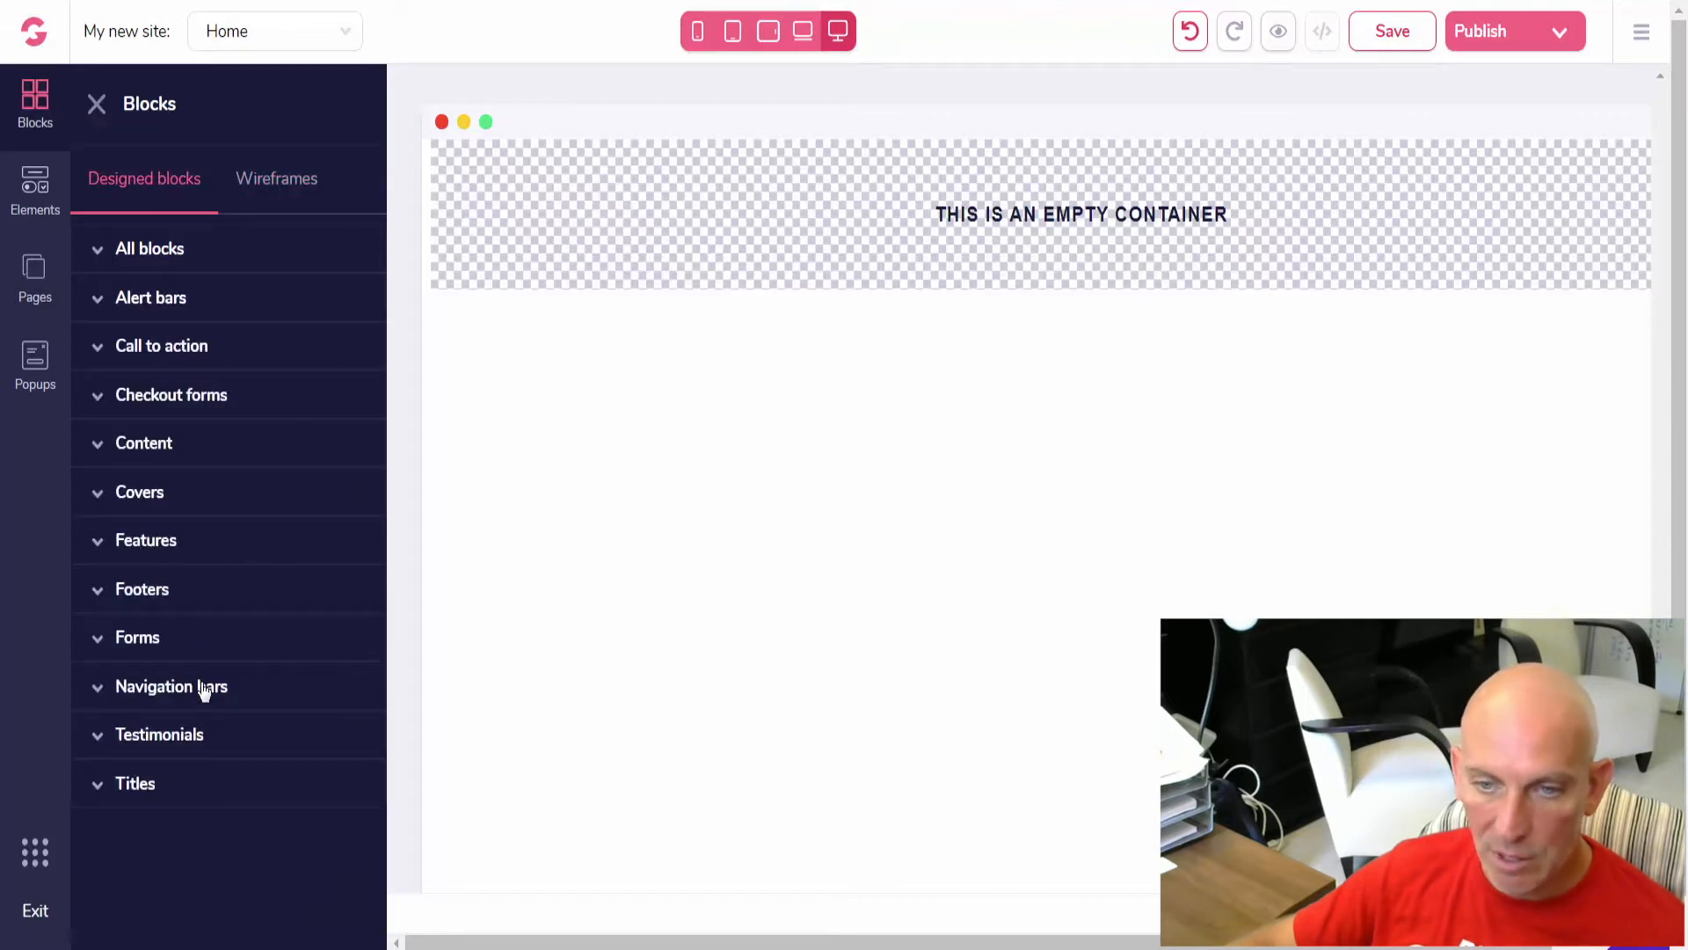
- Add the navbar_5 navigation bar and inspect its logo, Home link and social icons
left_click(171, 686)
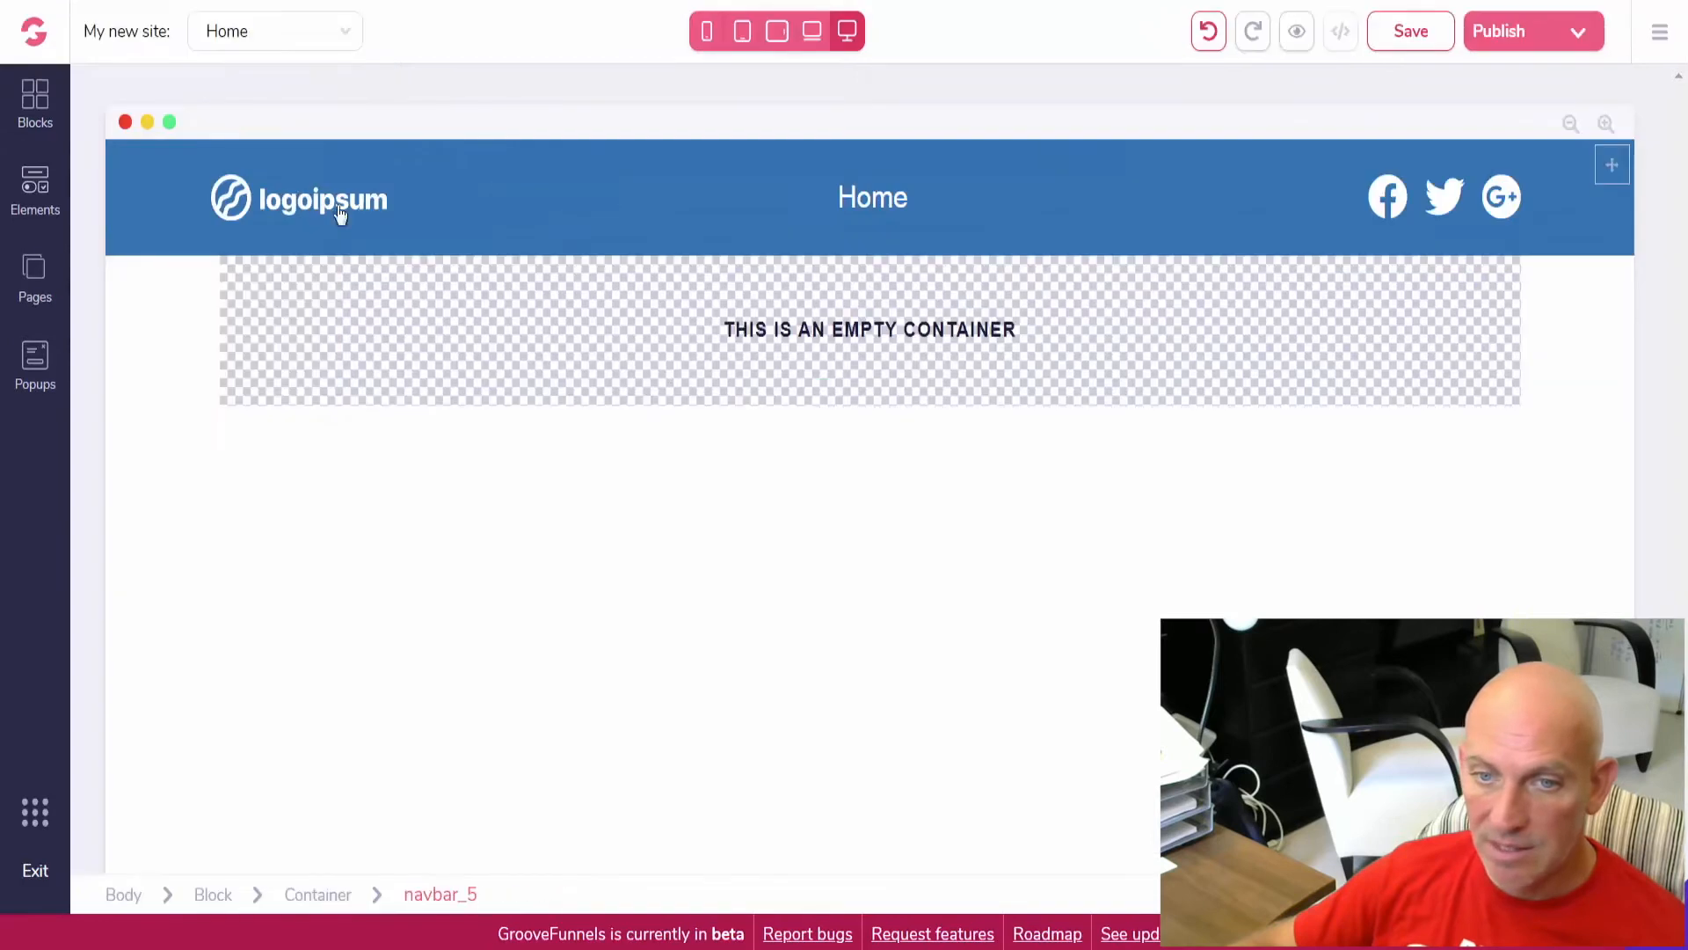
left_click(873, 199)
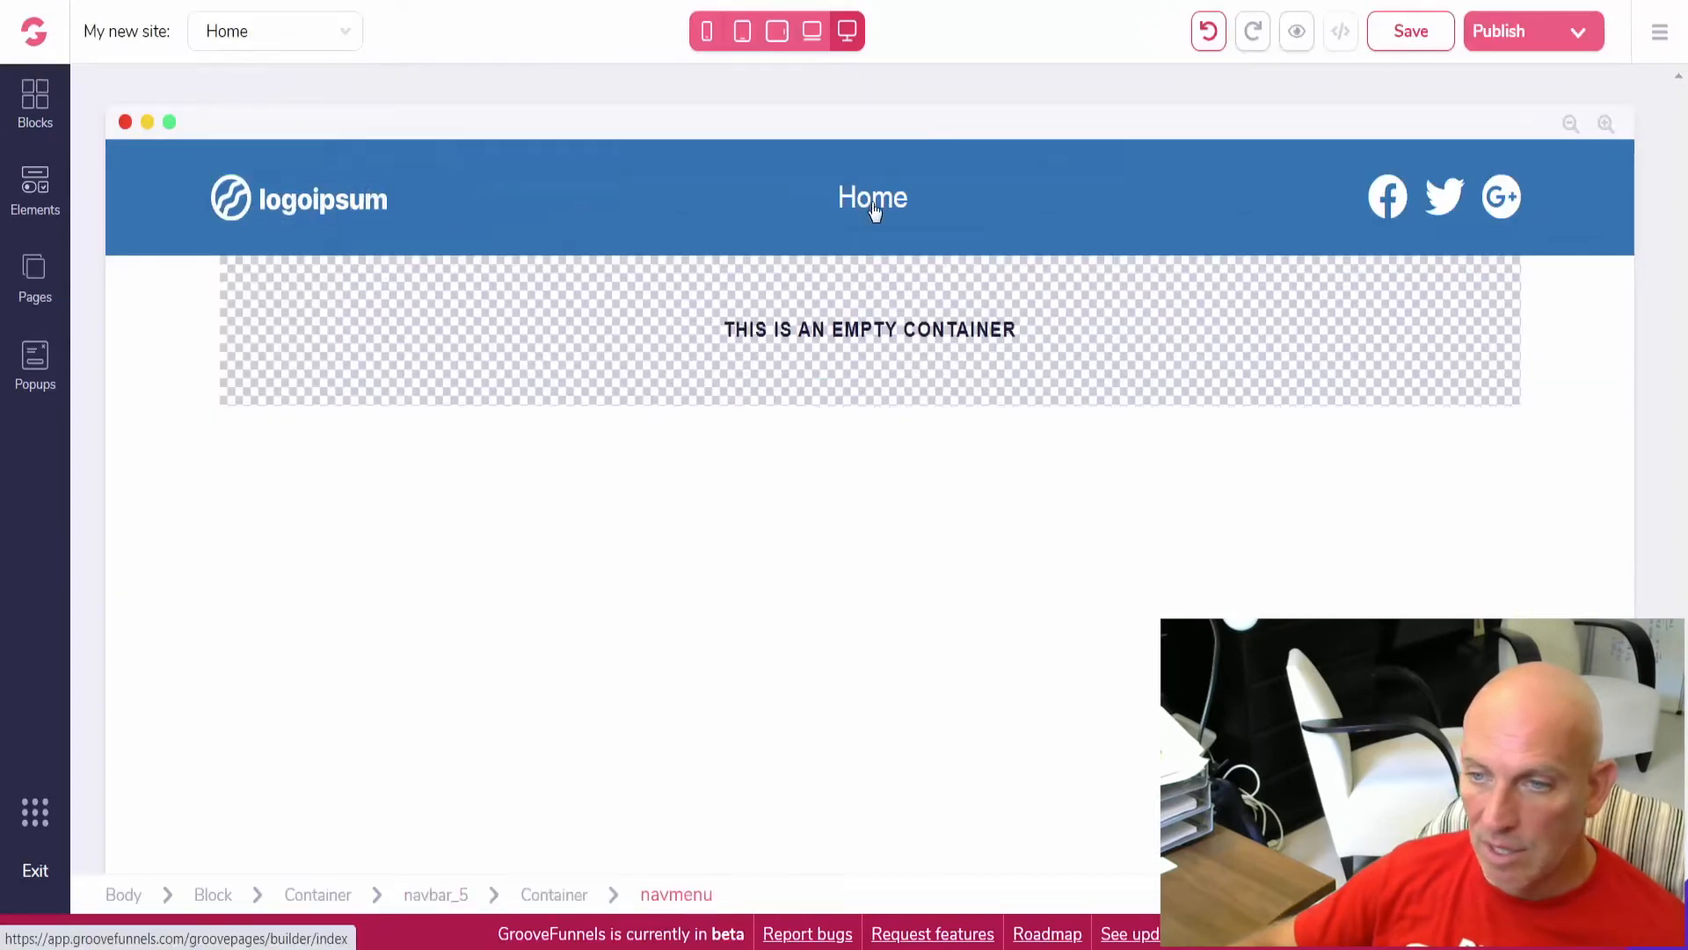
left_click(1444, 197)
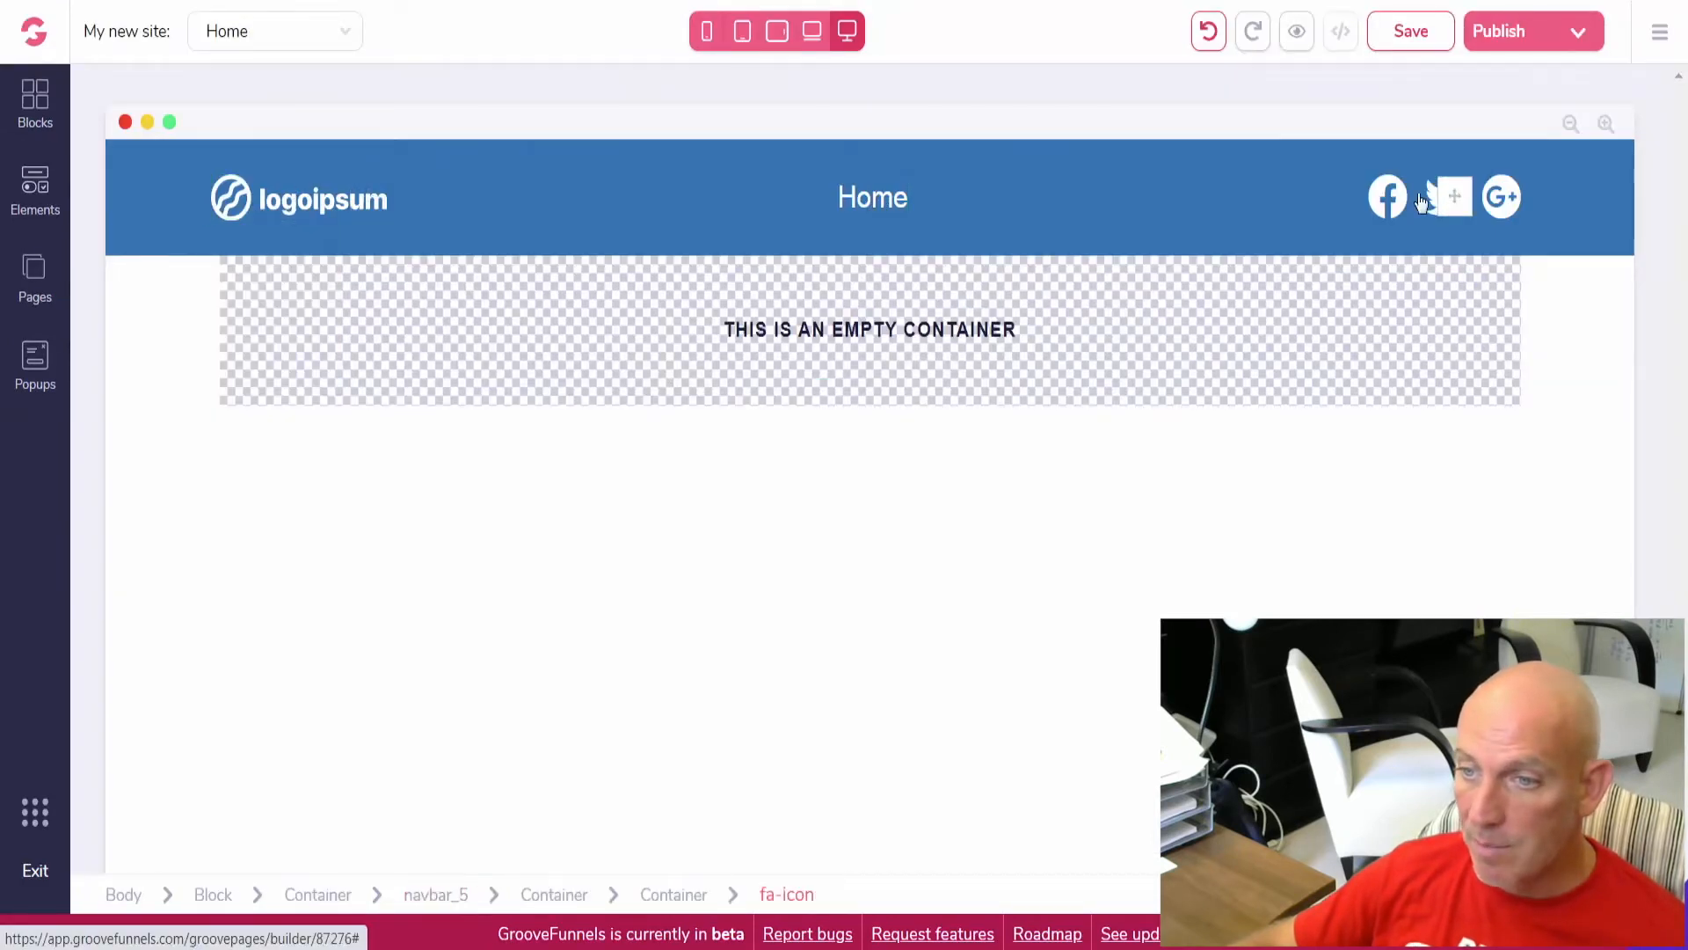
left_click(1500, 197)
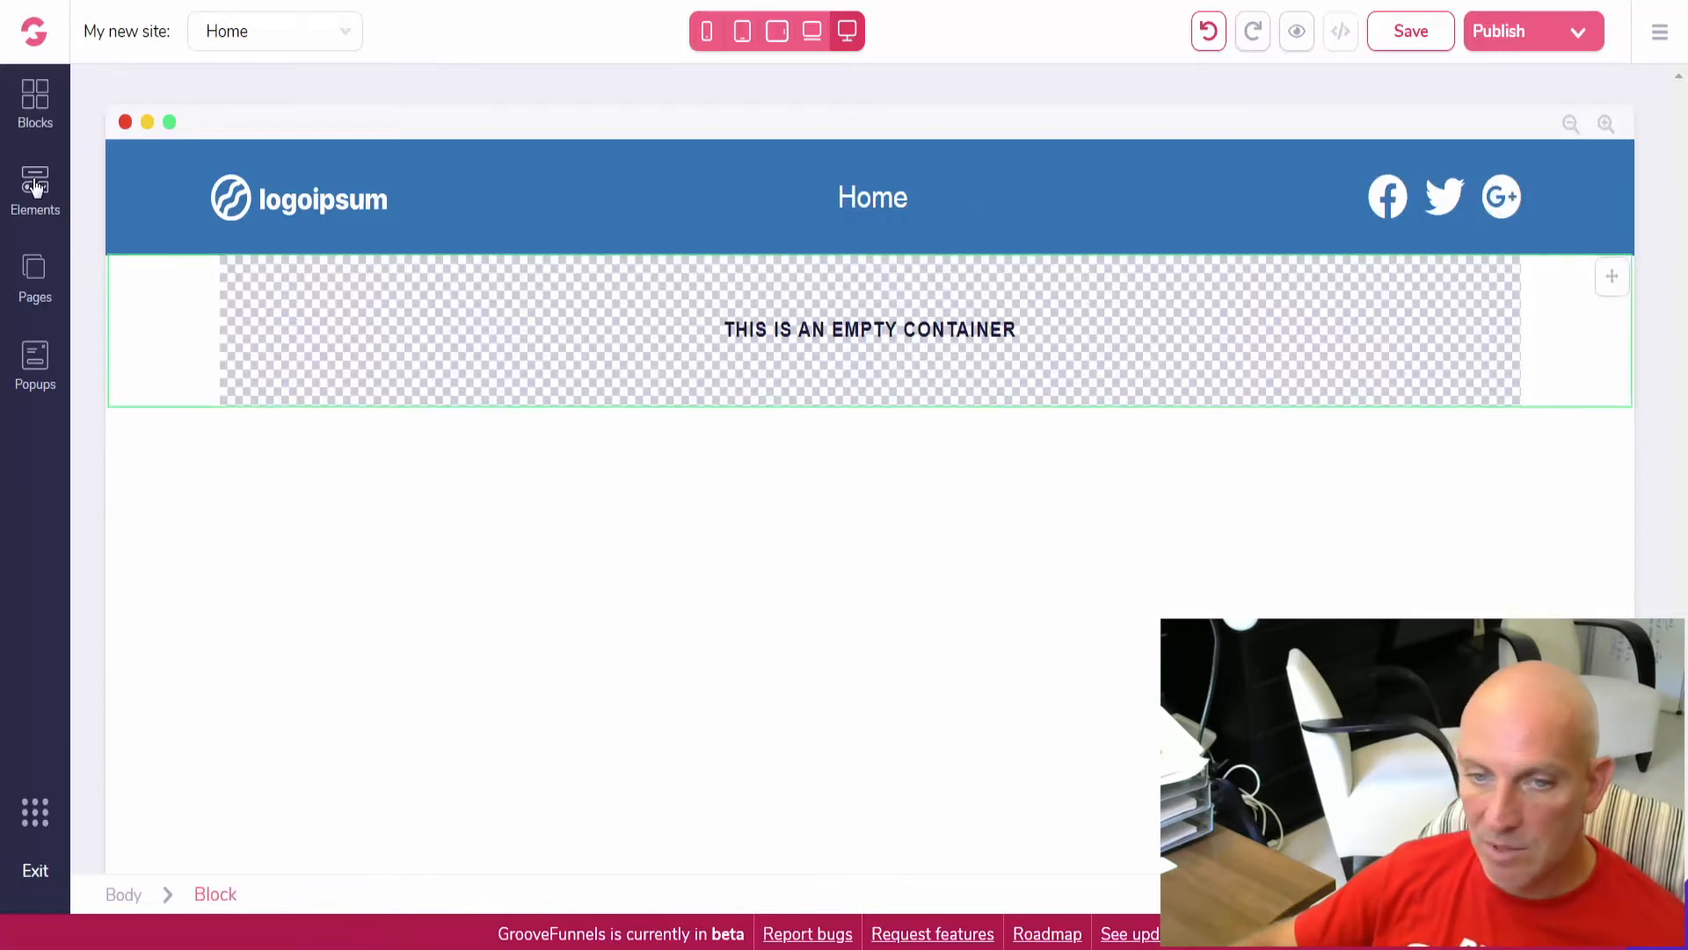
- Try a 5 Columns layout from Elements, then delete the columns and extra empty container
left_click(35, 191)
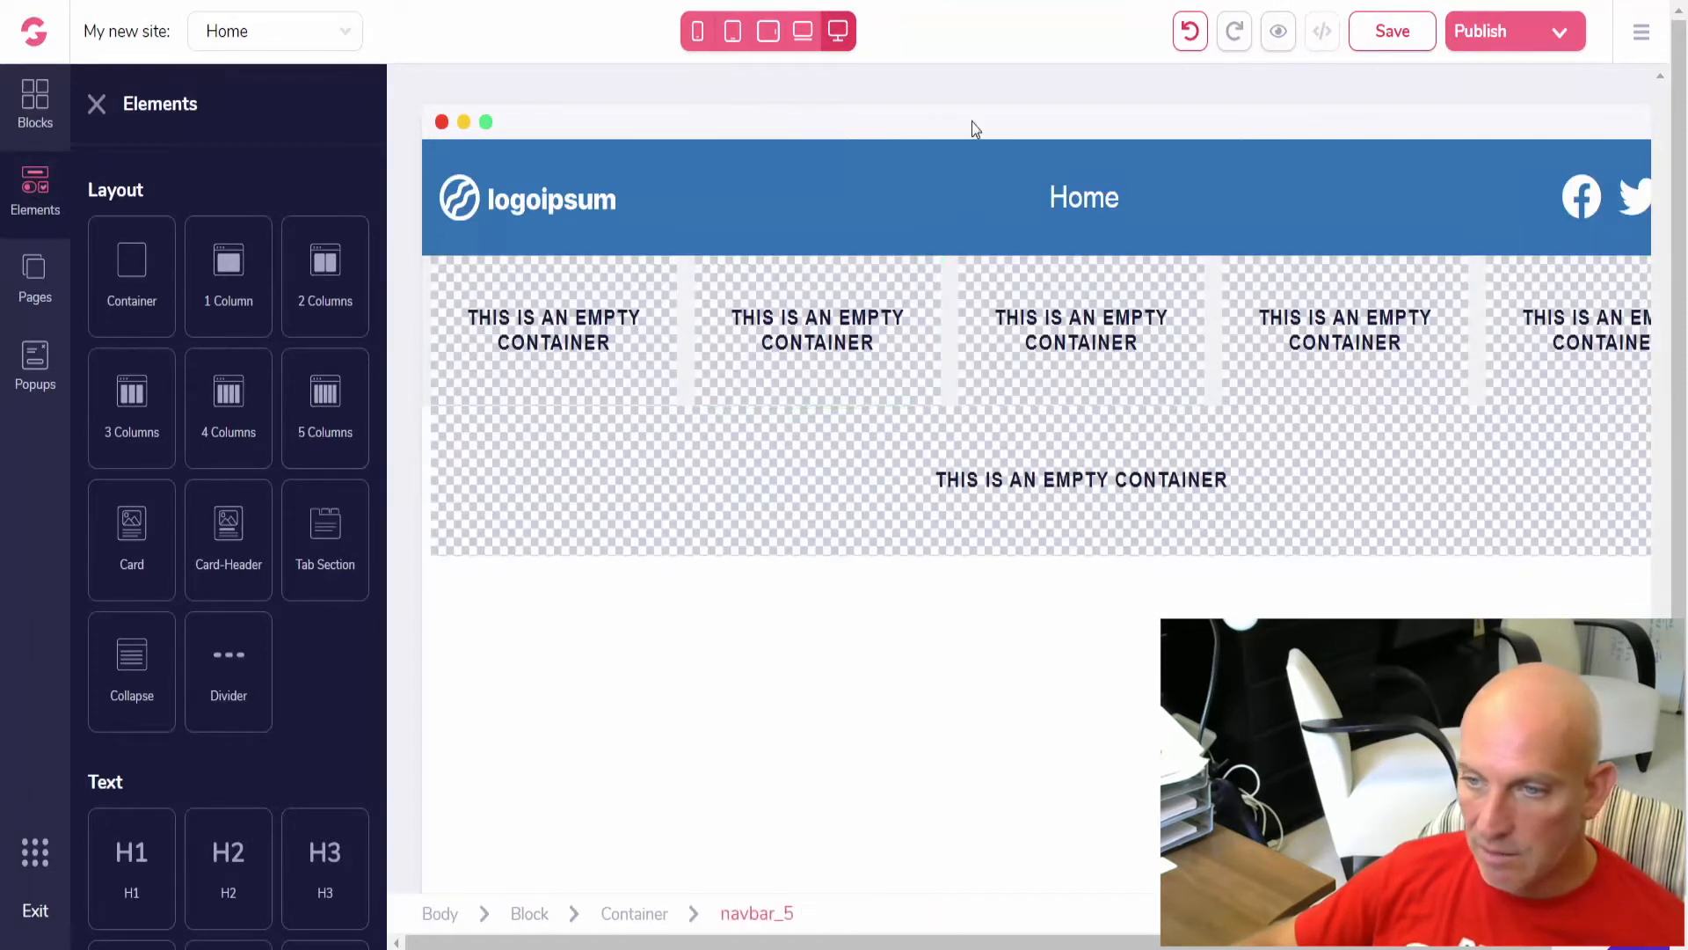
left_click(1234, 30)
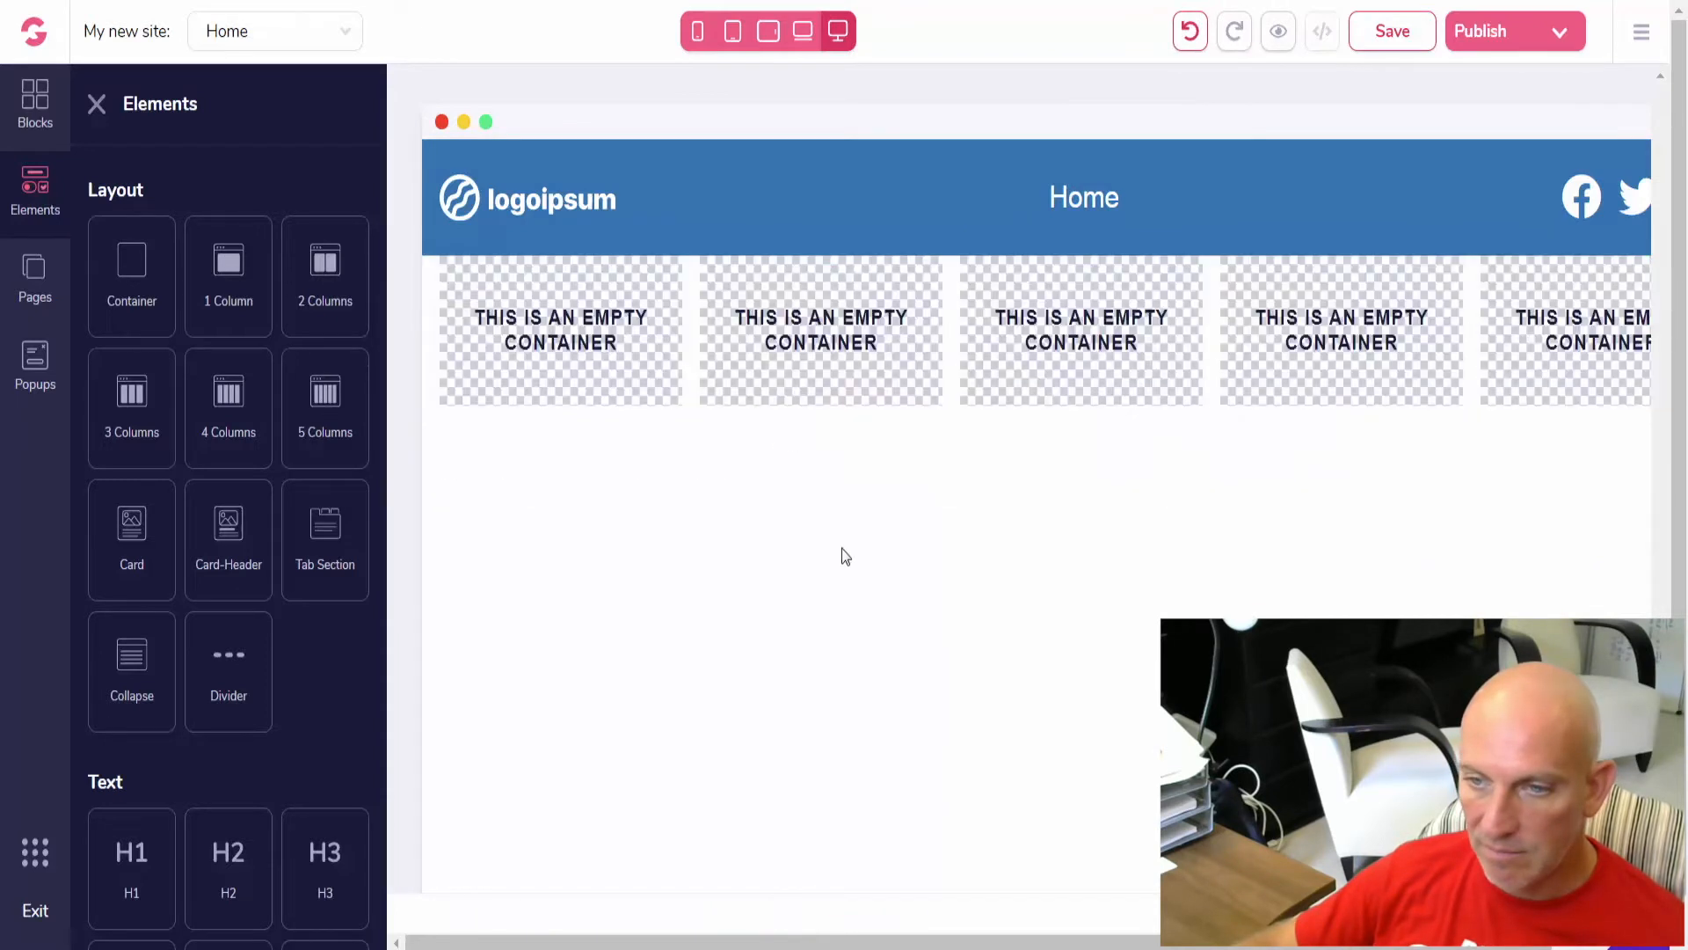
left_click(559, 333)
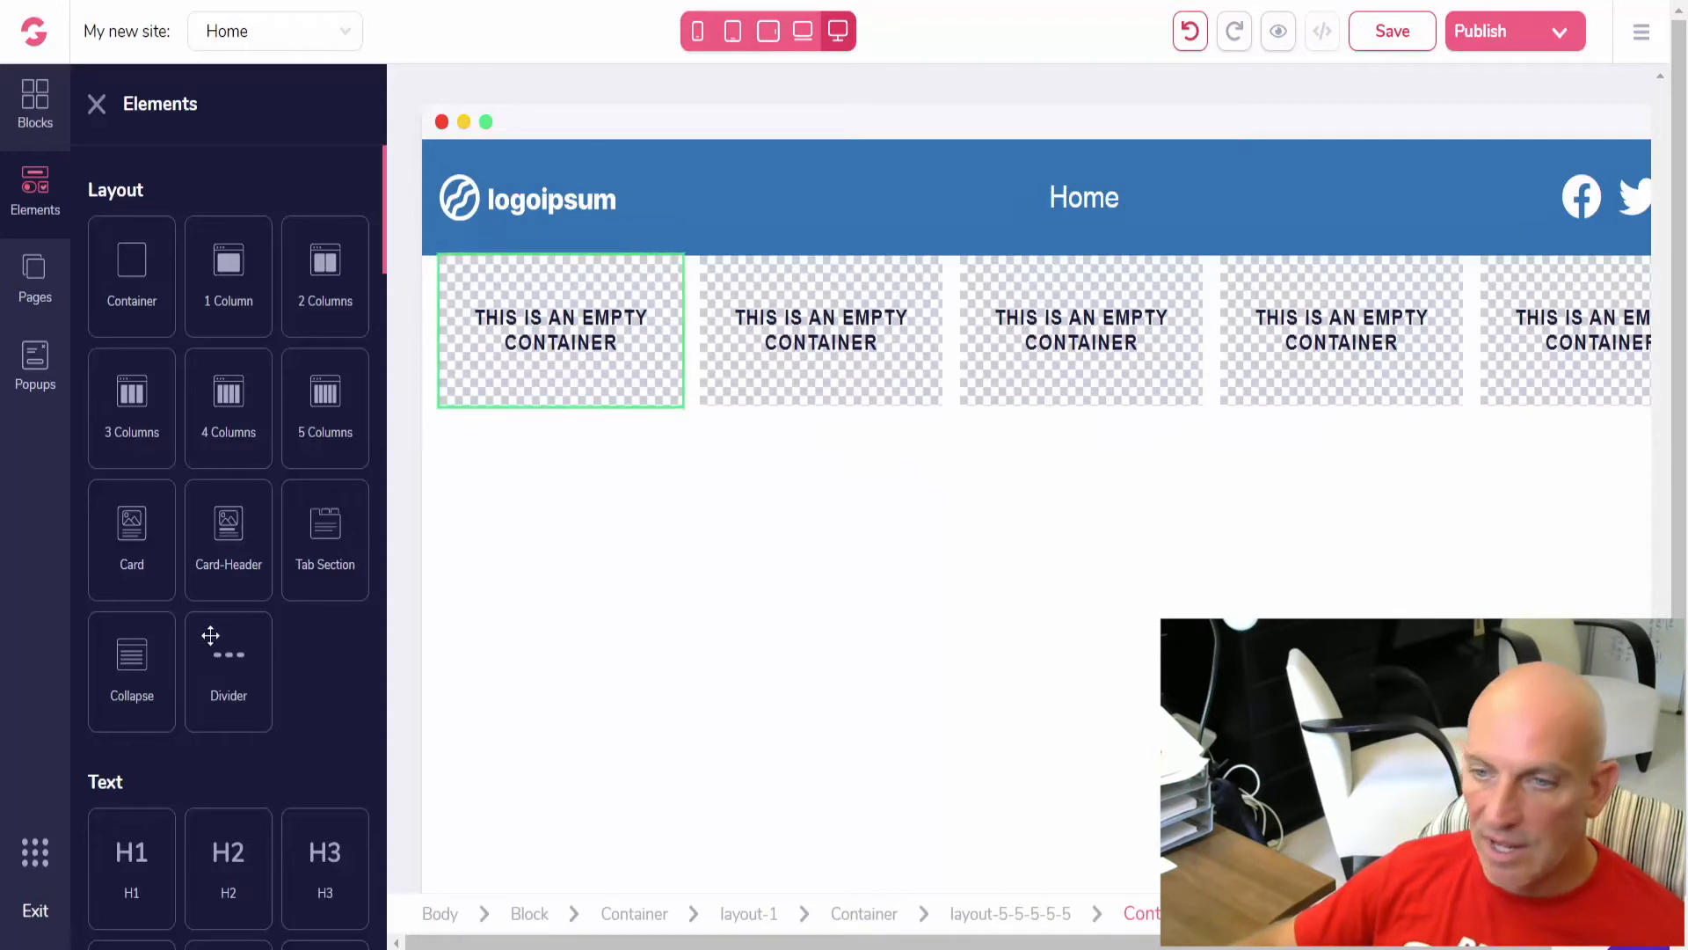
scroll("down", 3)
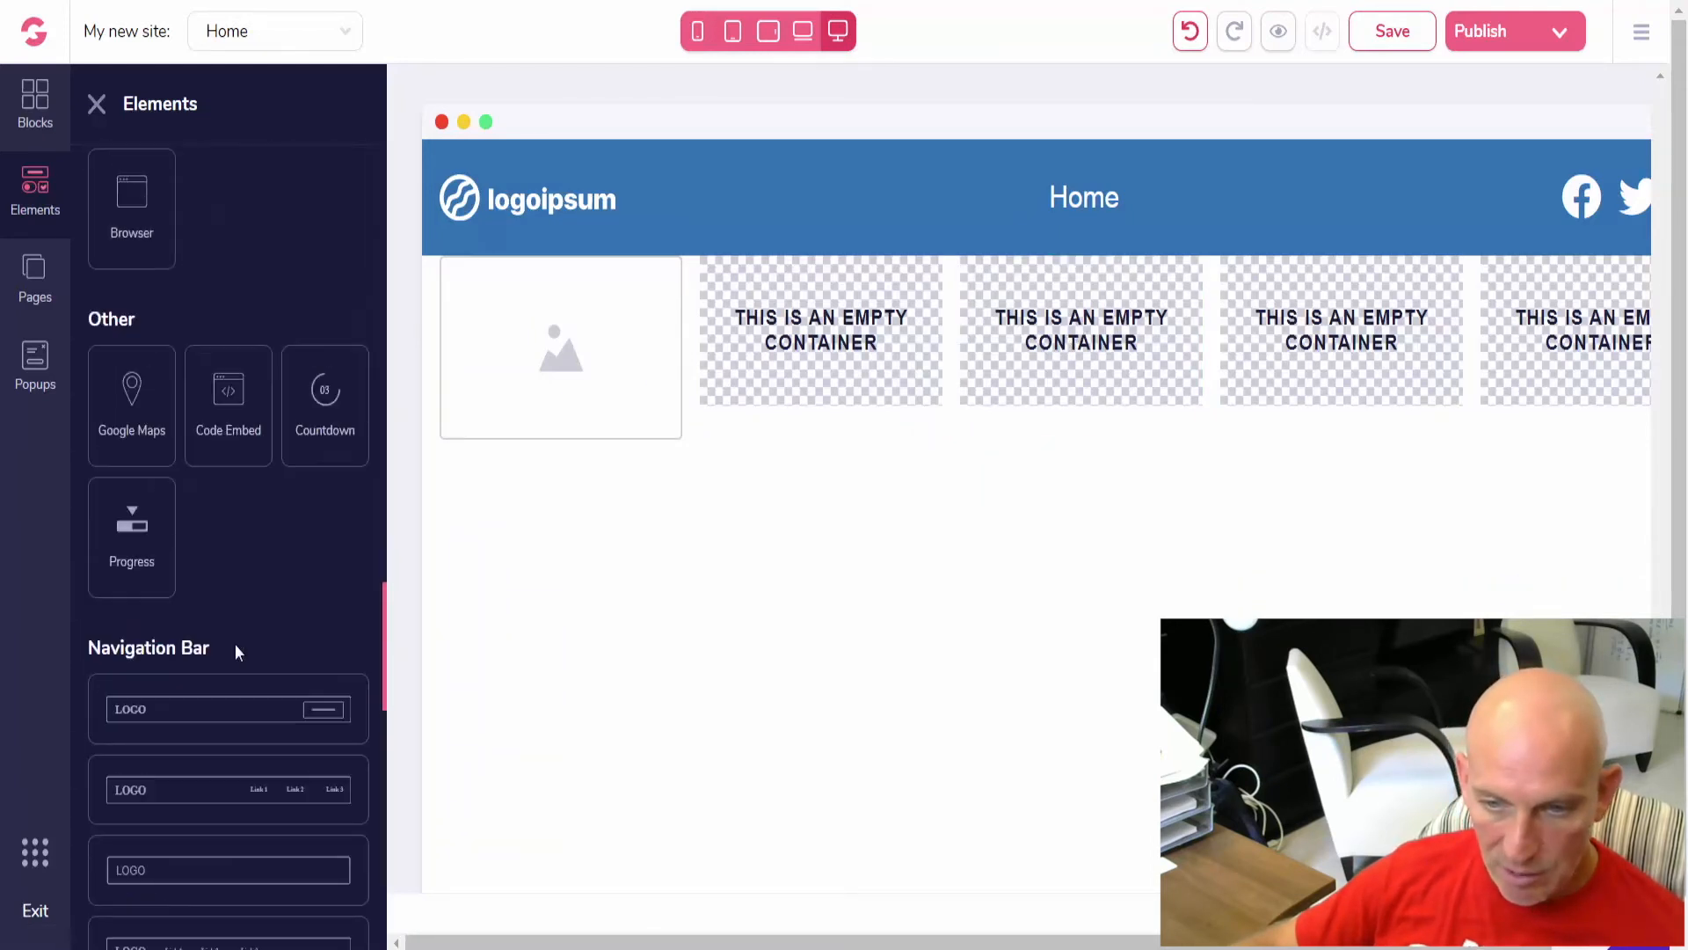
scroll("down", 3)
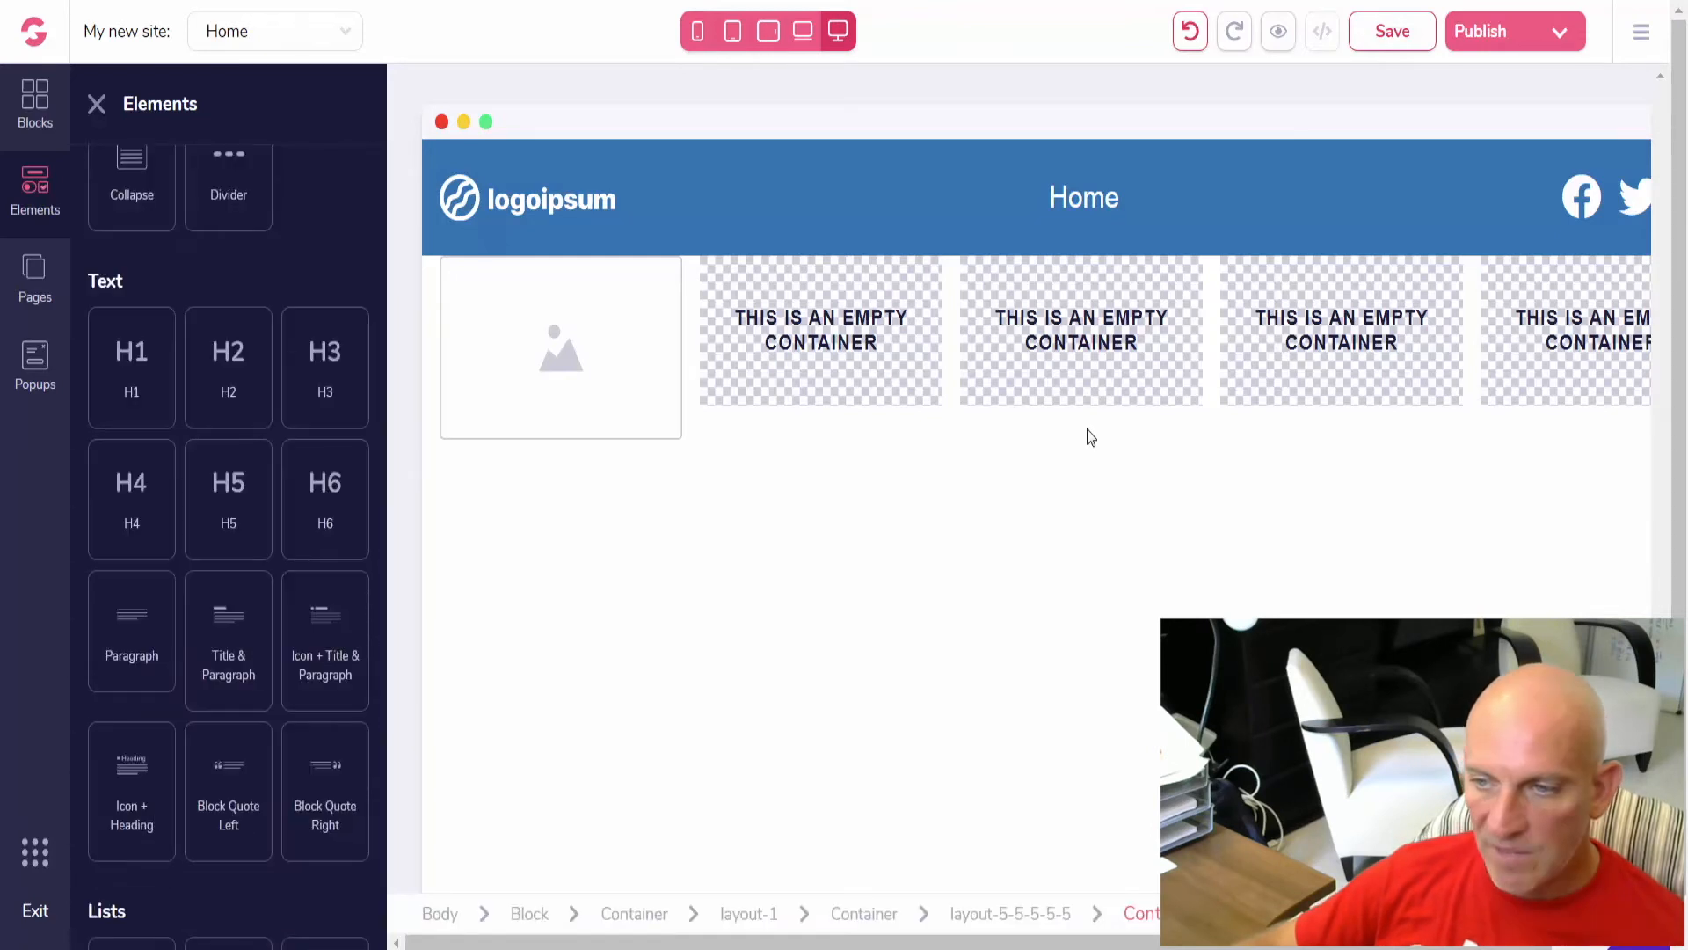
left_click(1081, 331)
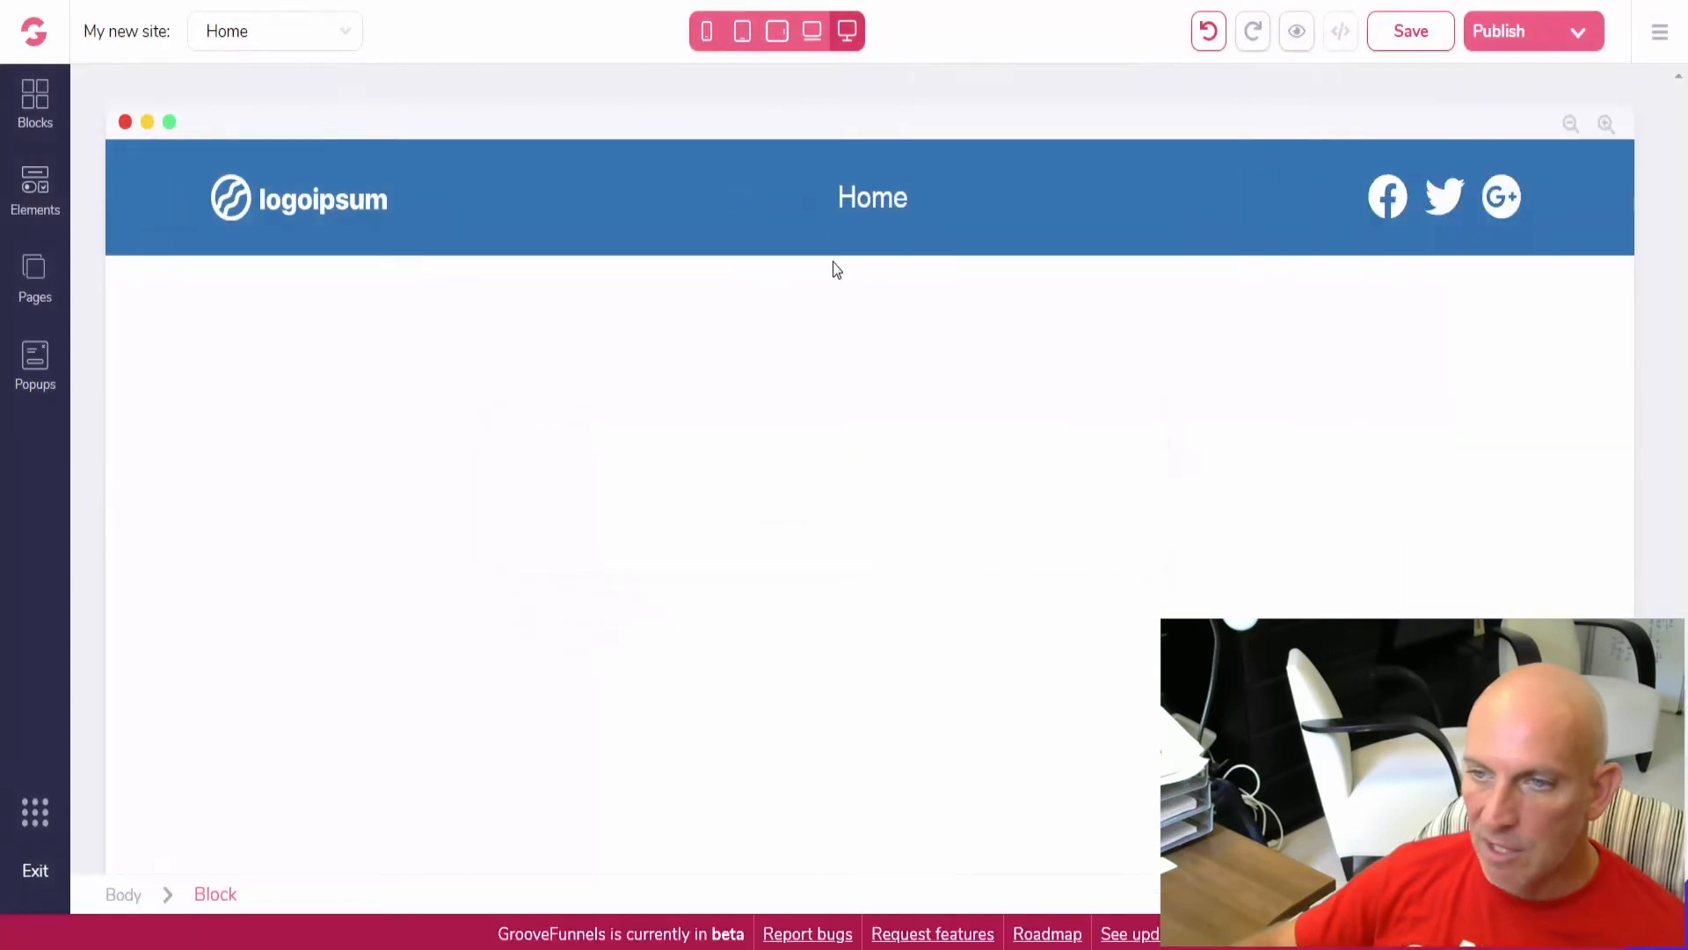
- Add a second page to the site from the Pages panel
left_click(872, 197)
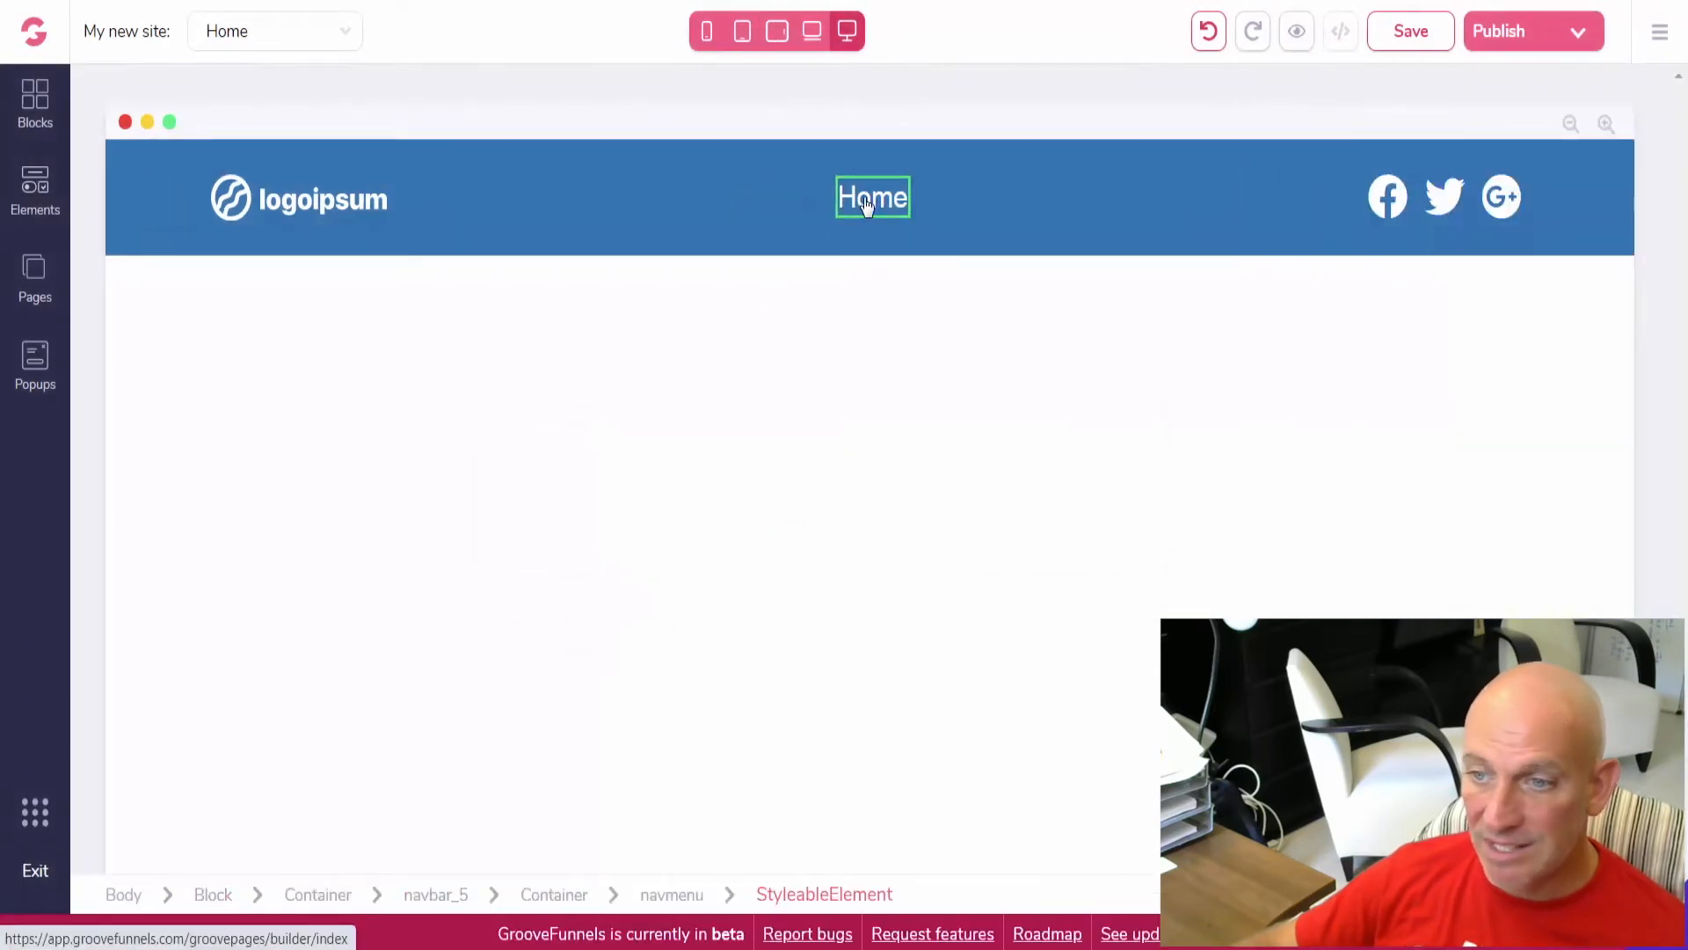
left_click(35, 278)
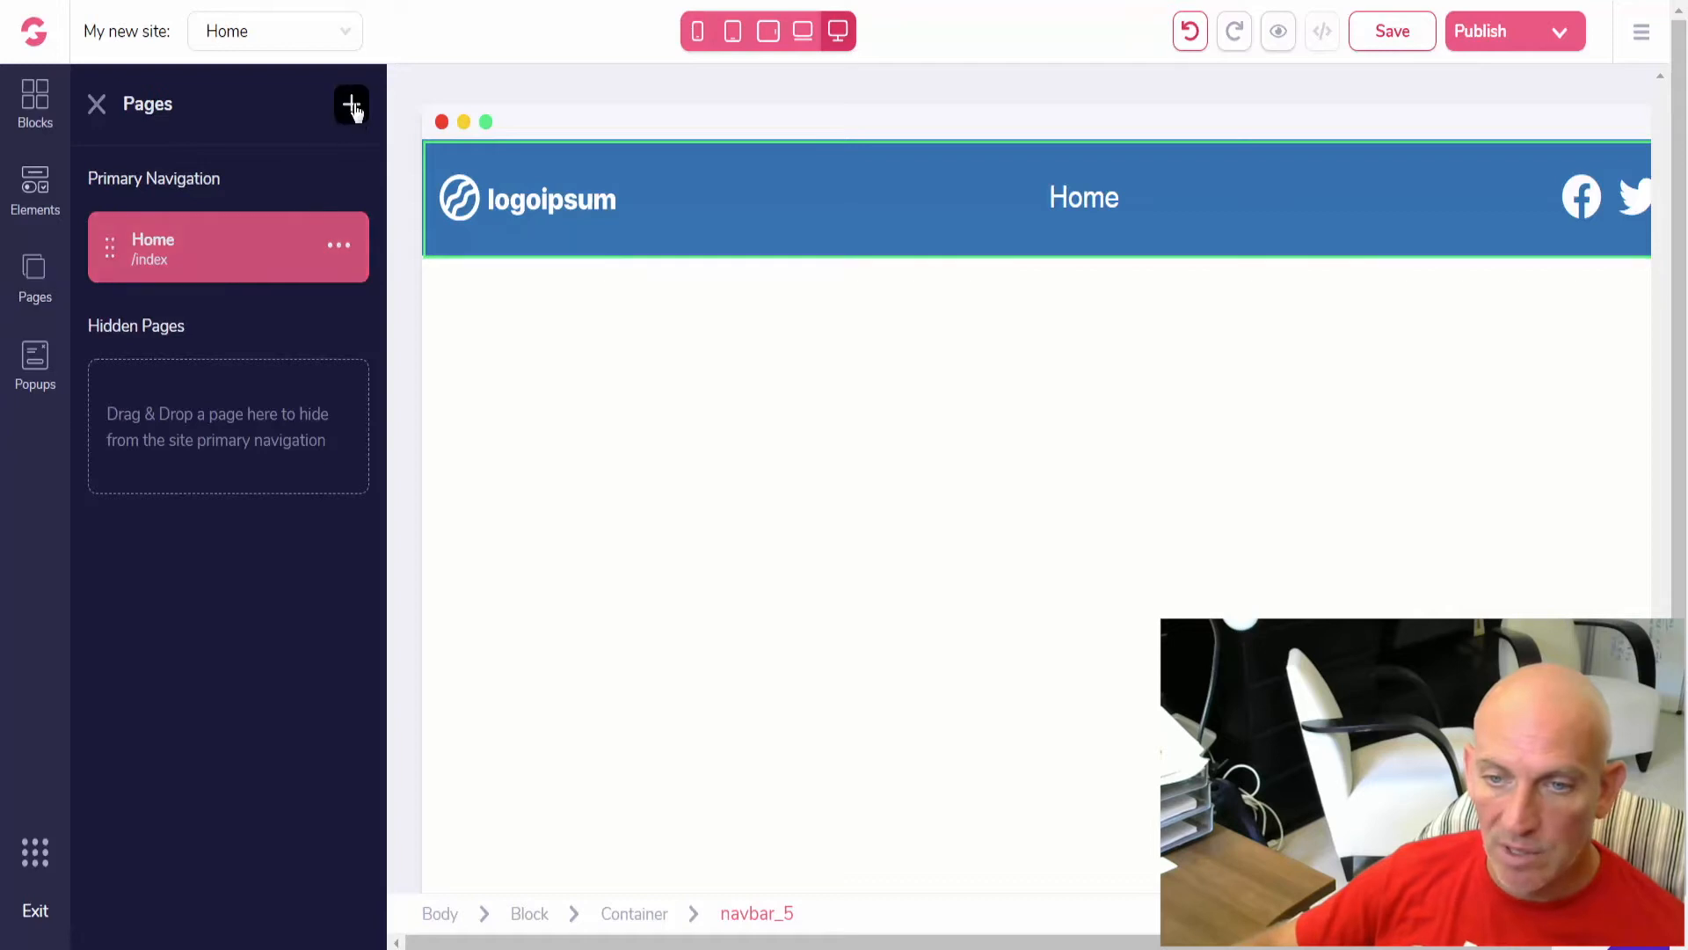
left_click(352, 103)
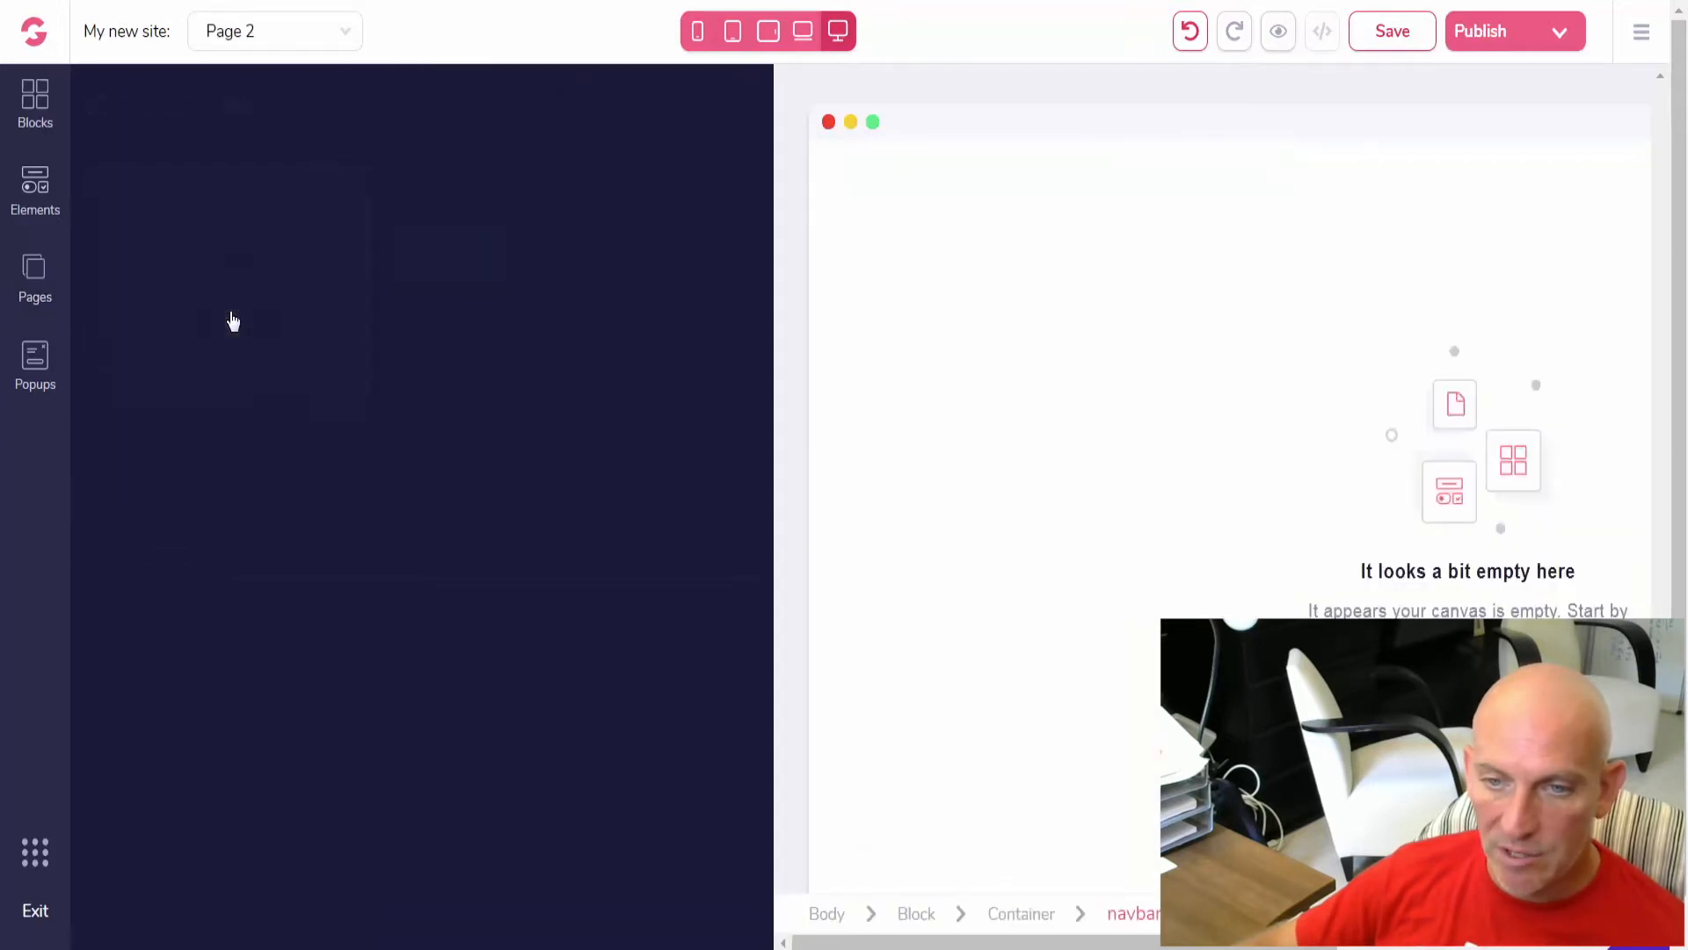
left_click(36, 279)
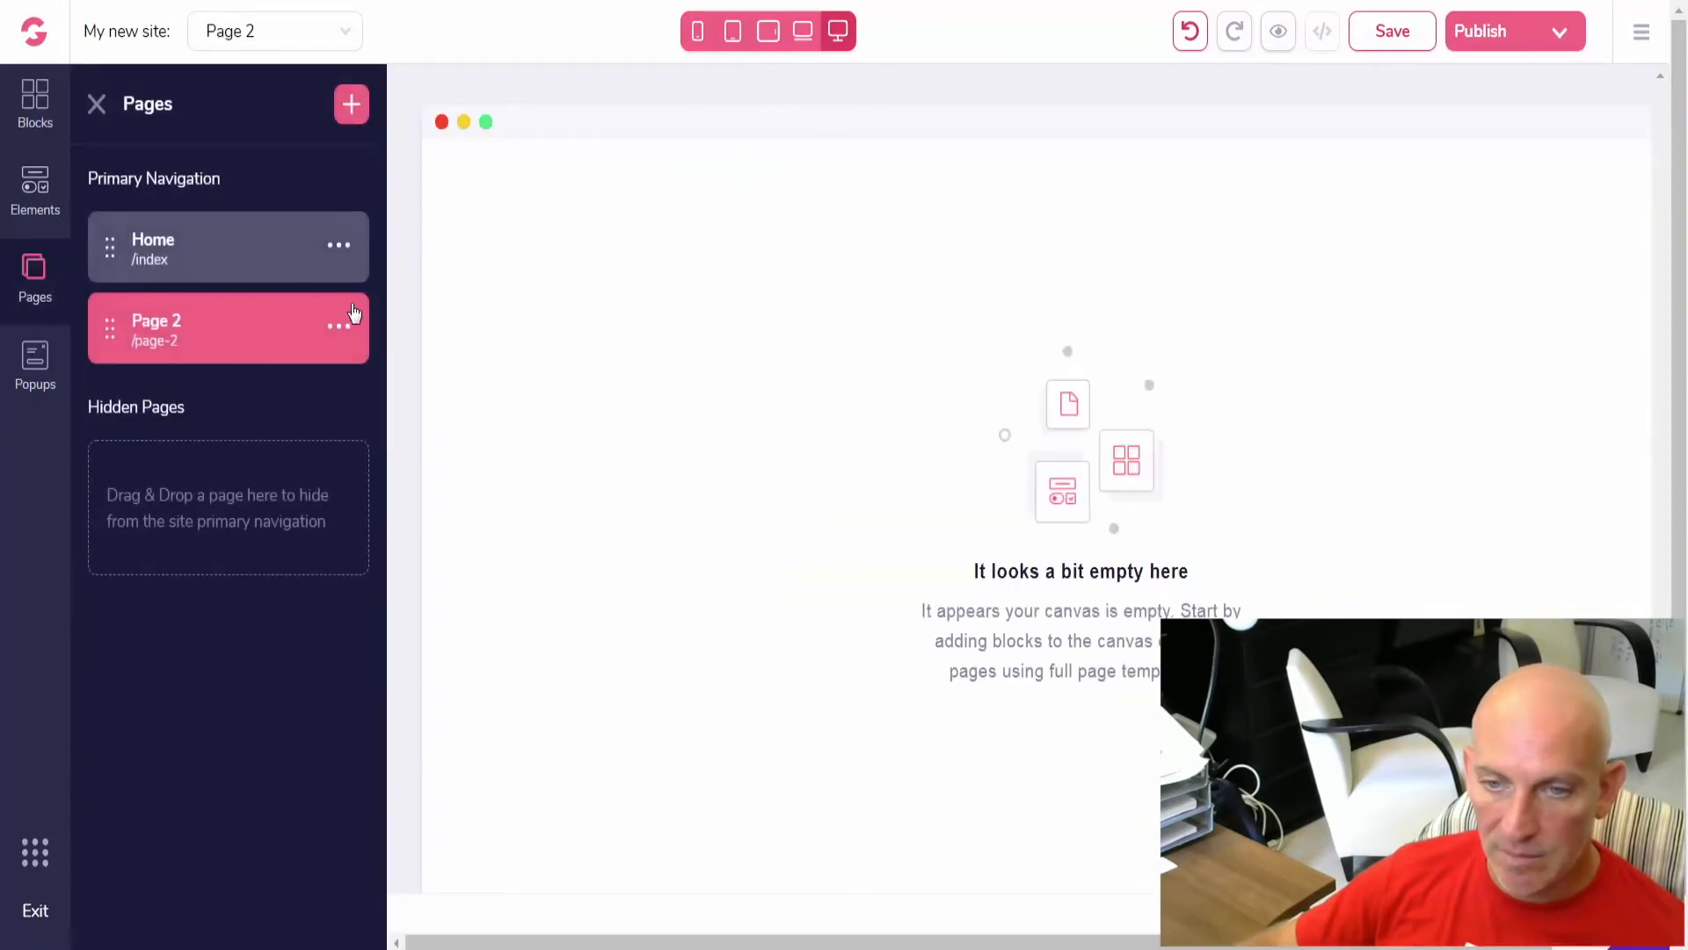
- Rename Page 2 to About with URL /about and confirm
left_click(338, 325)
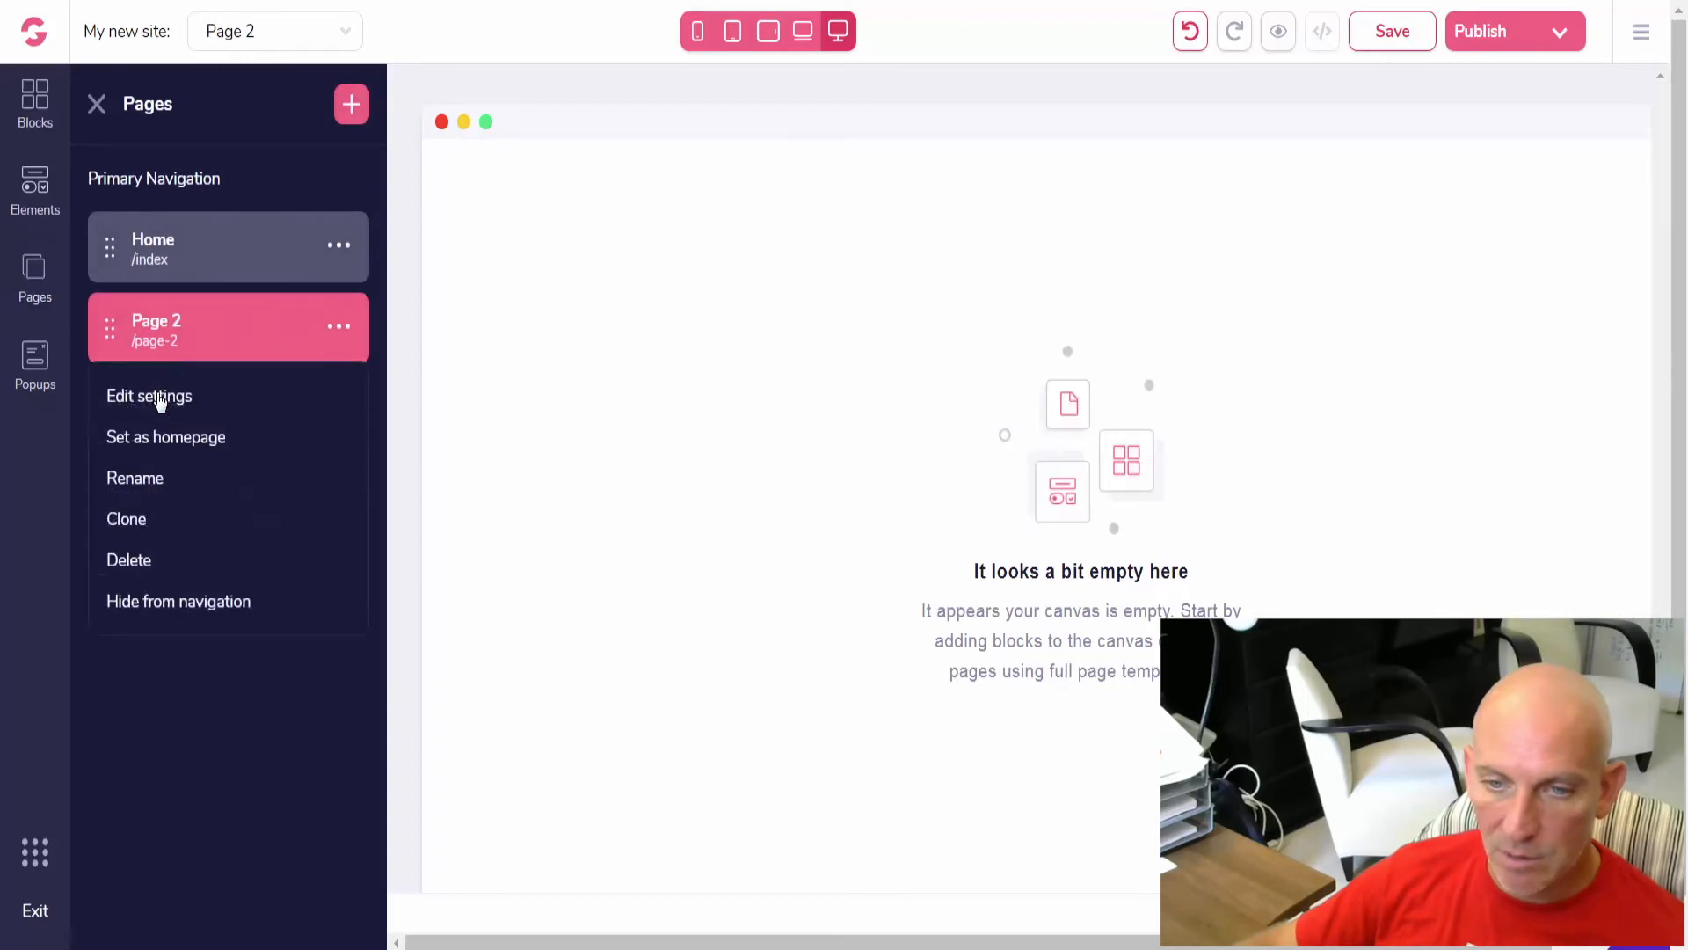
left_click(148, 396)
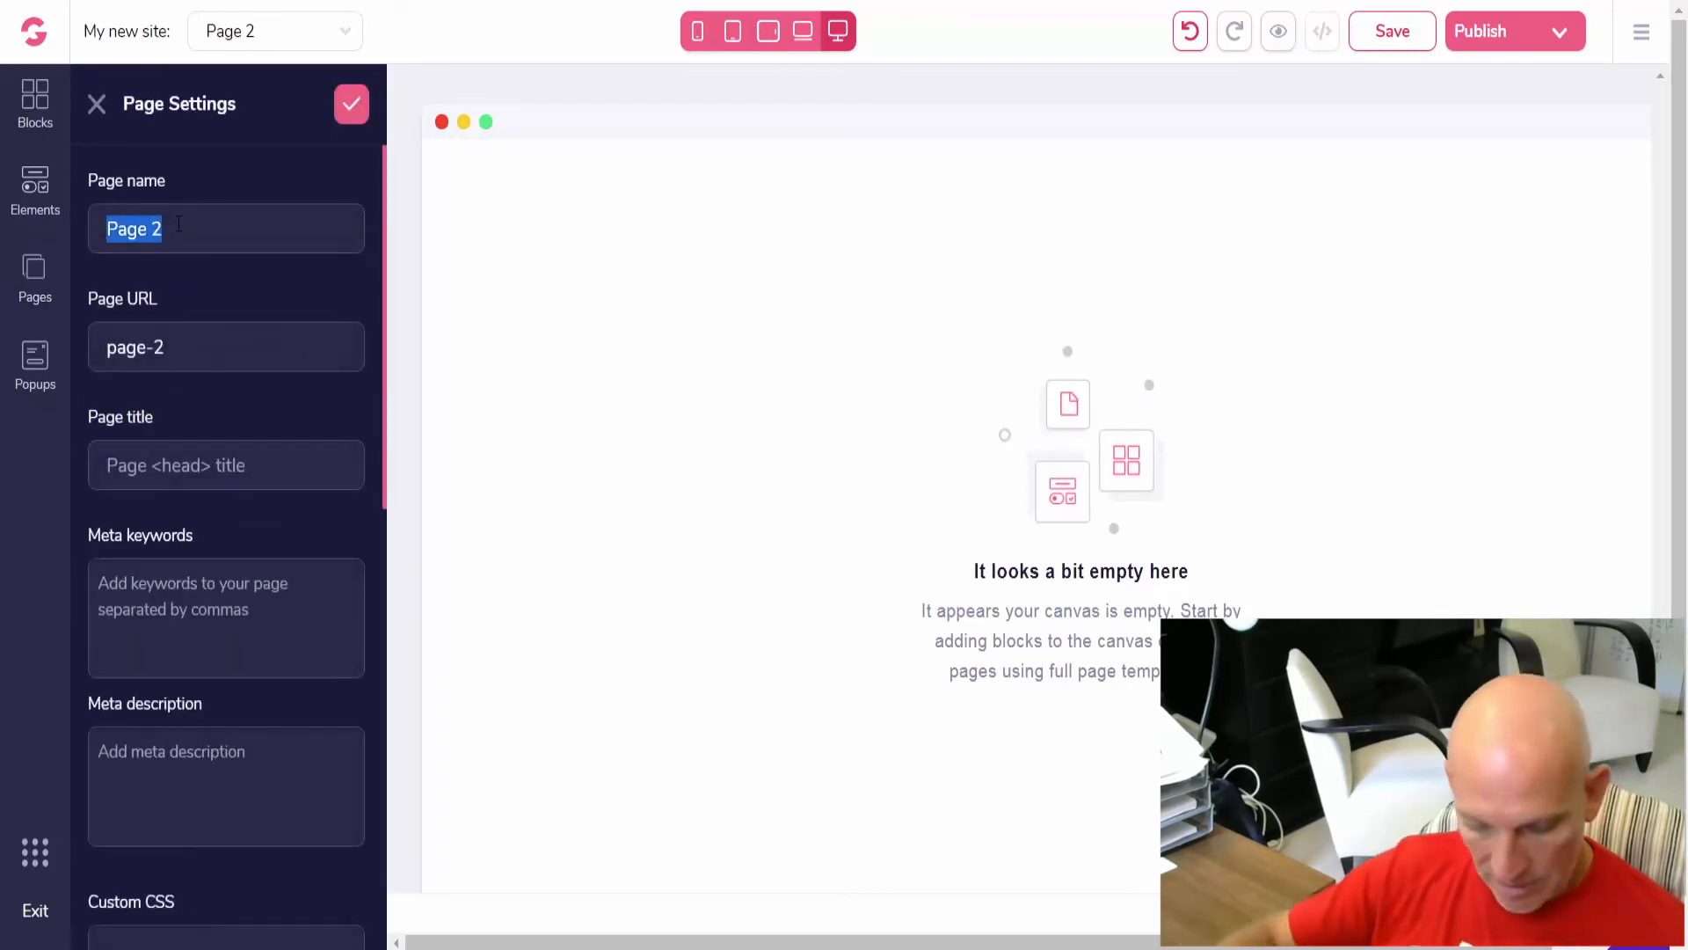
type("About")
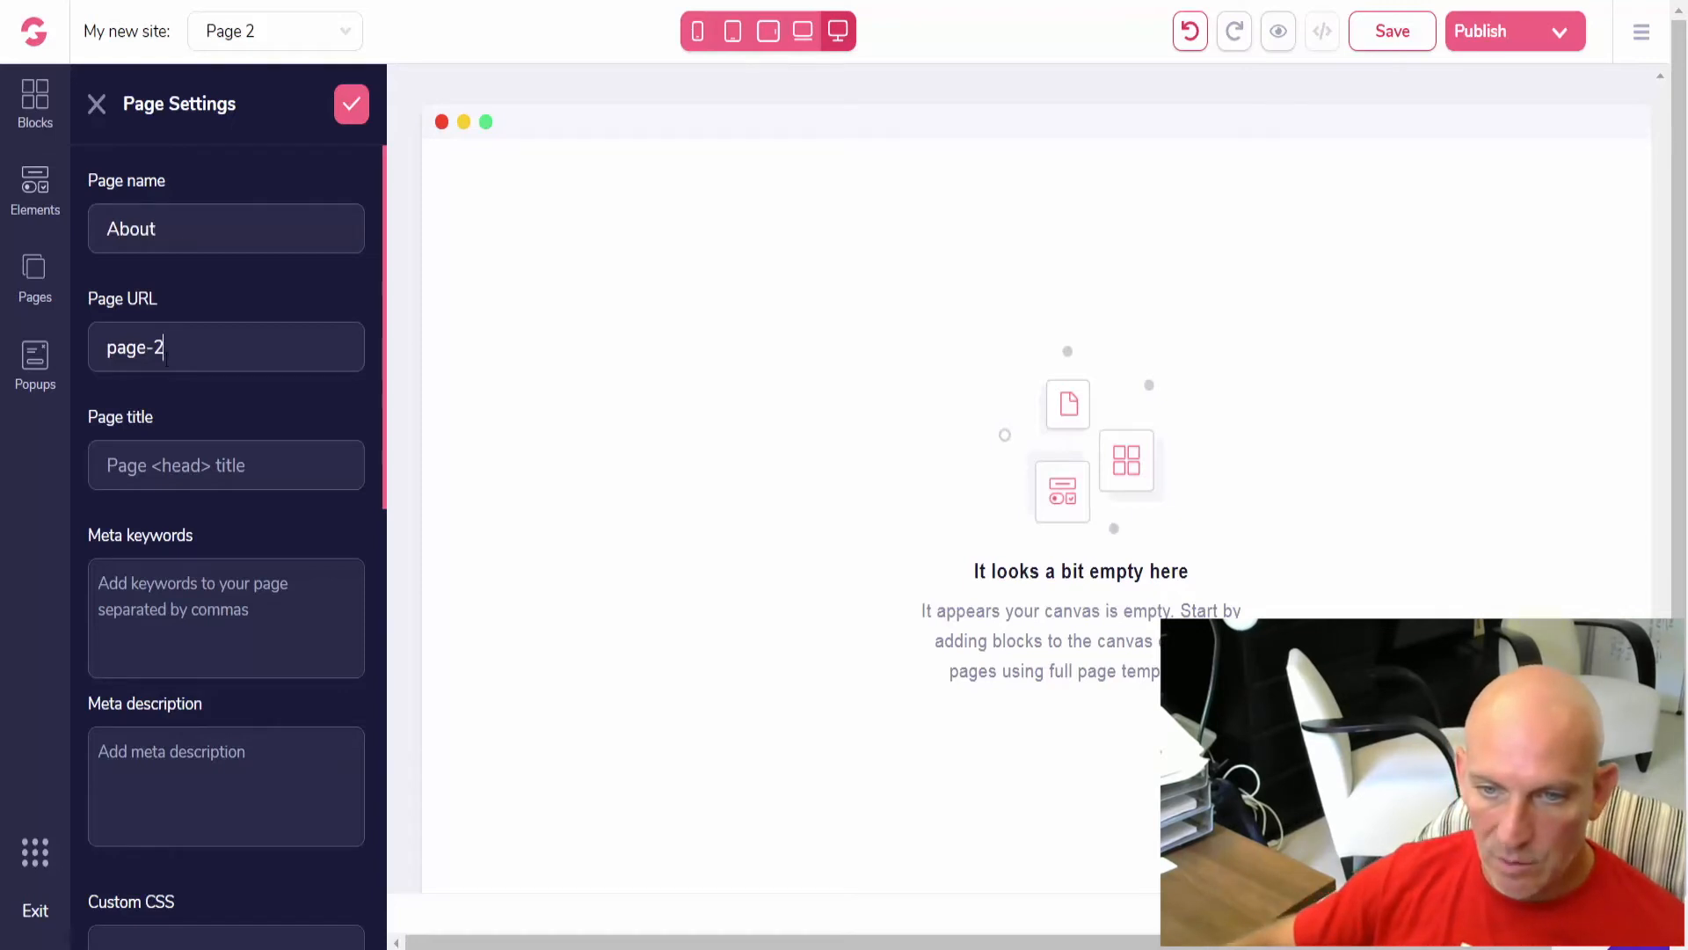
type("about")
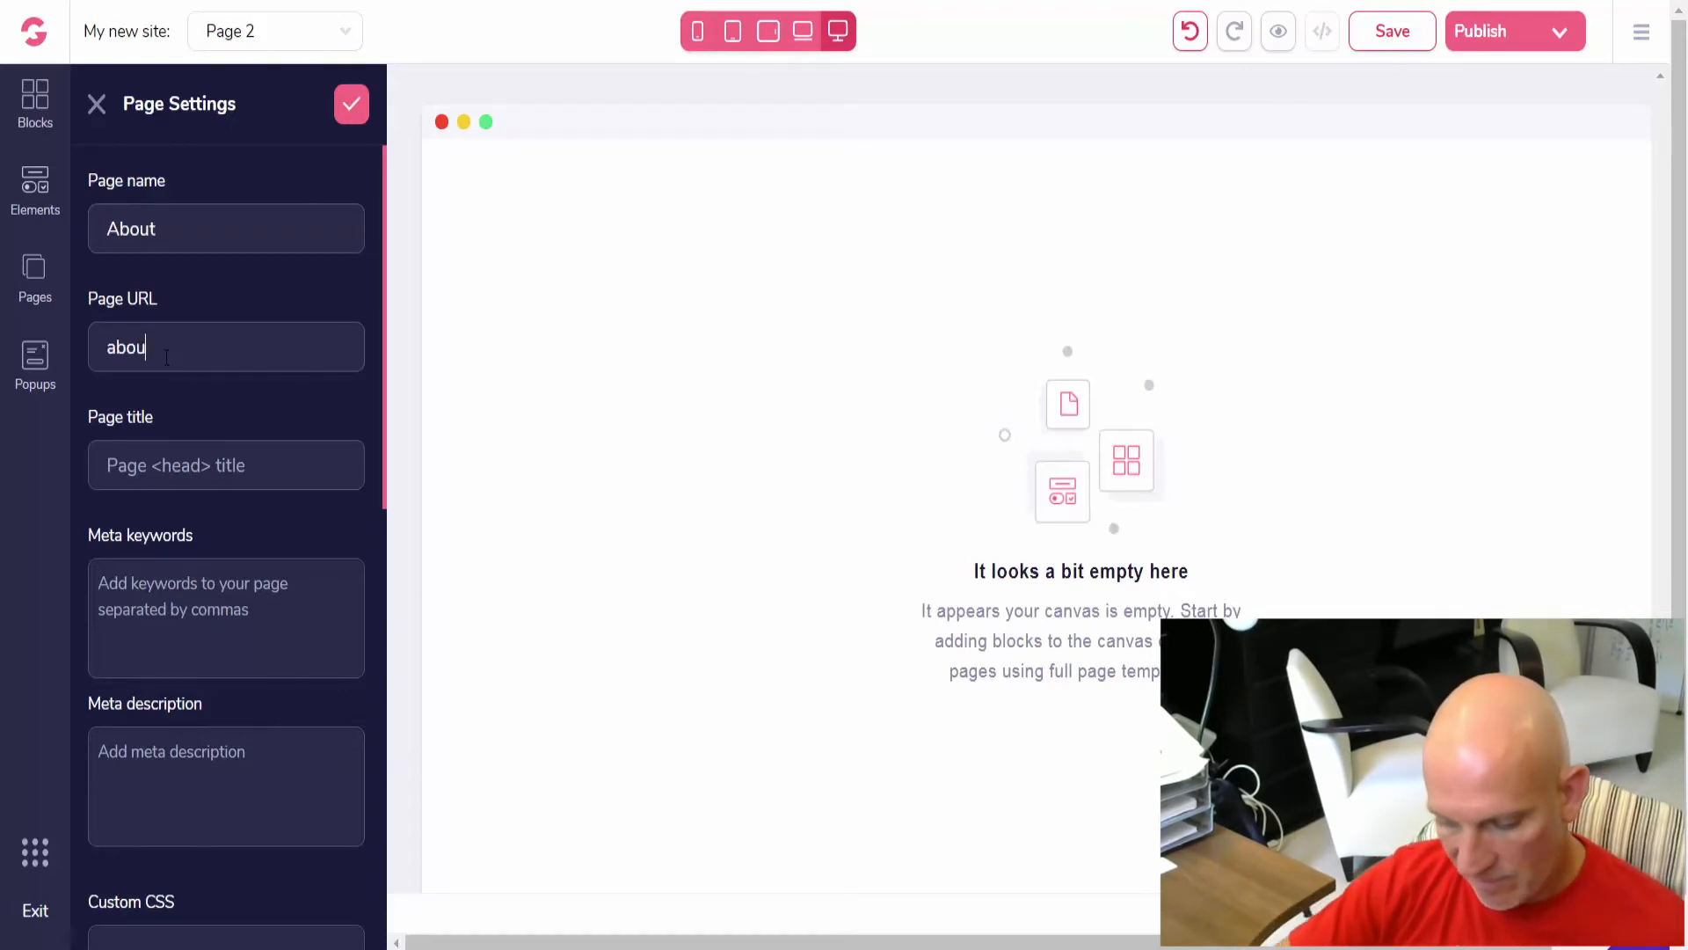
left_click(352, 103)
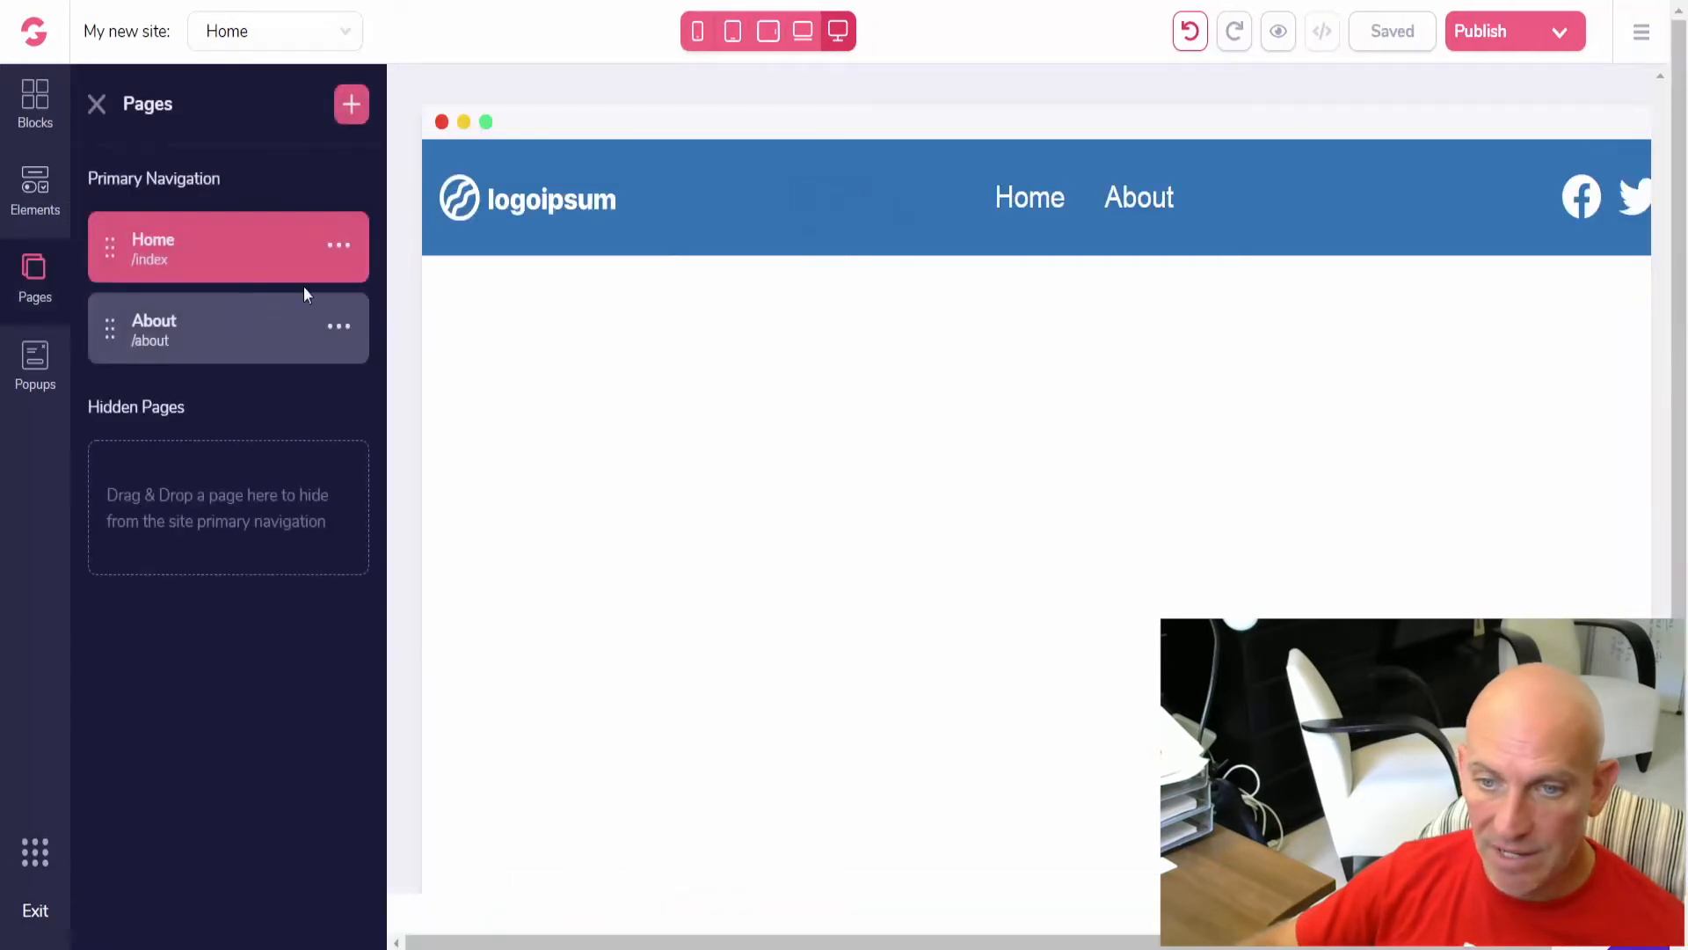
- Add a blank third page and rename it Contact at /contact
left_click(352, 103)
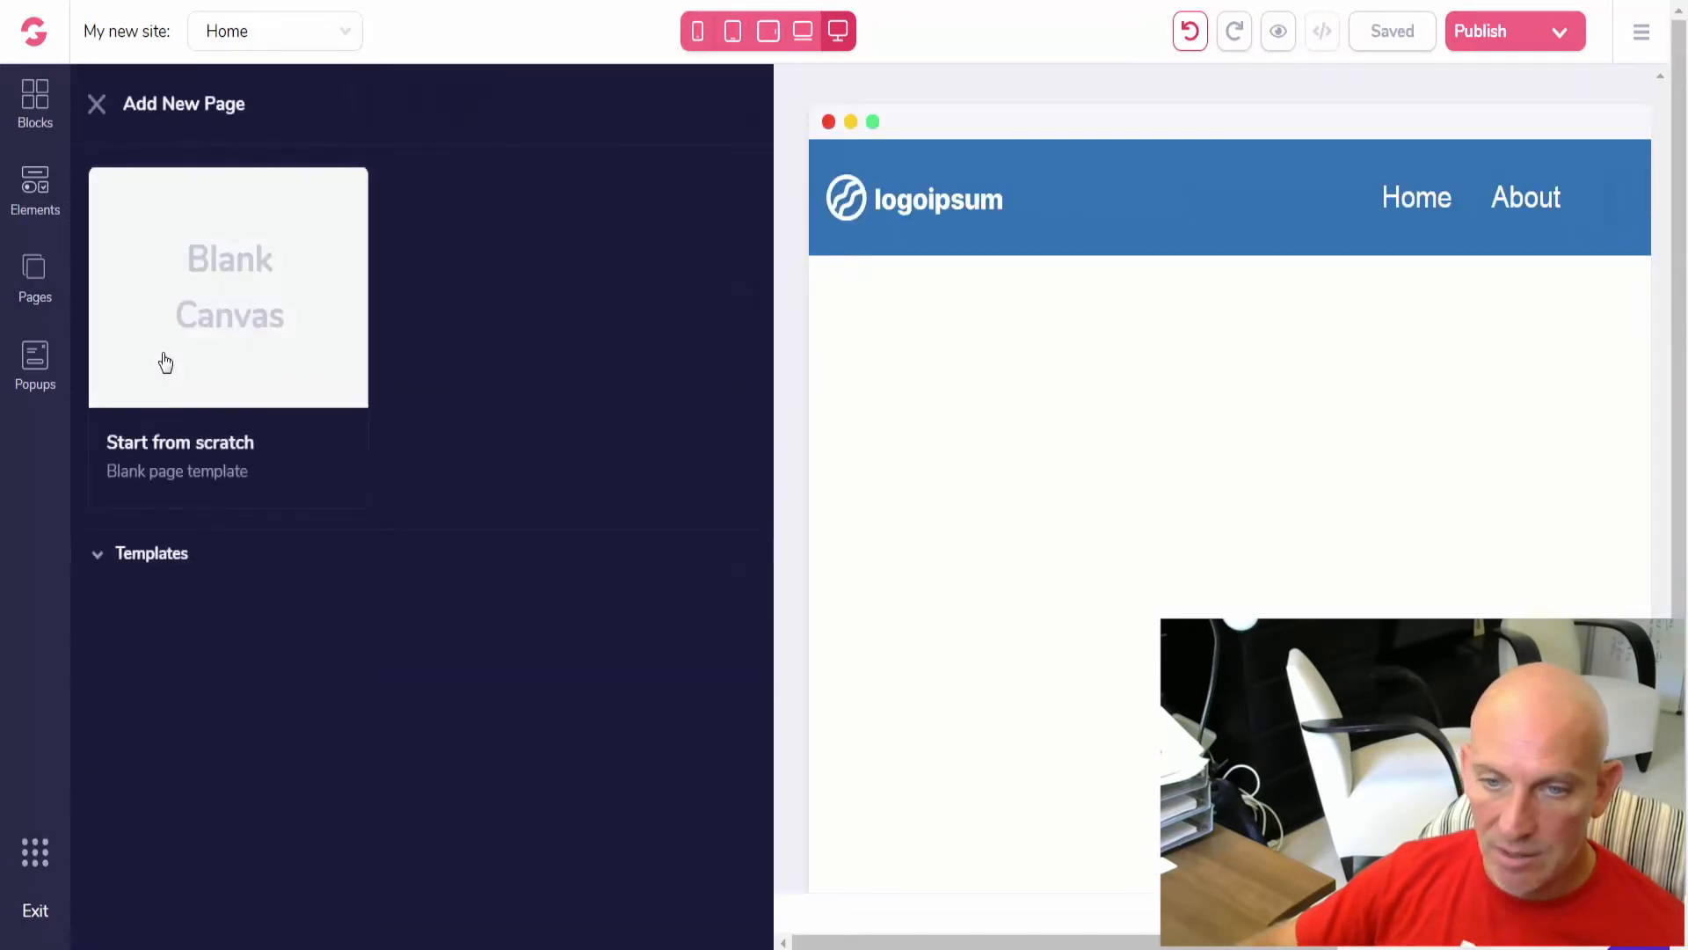
left_click(227, 287)
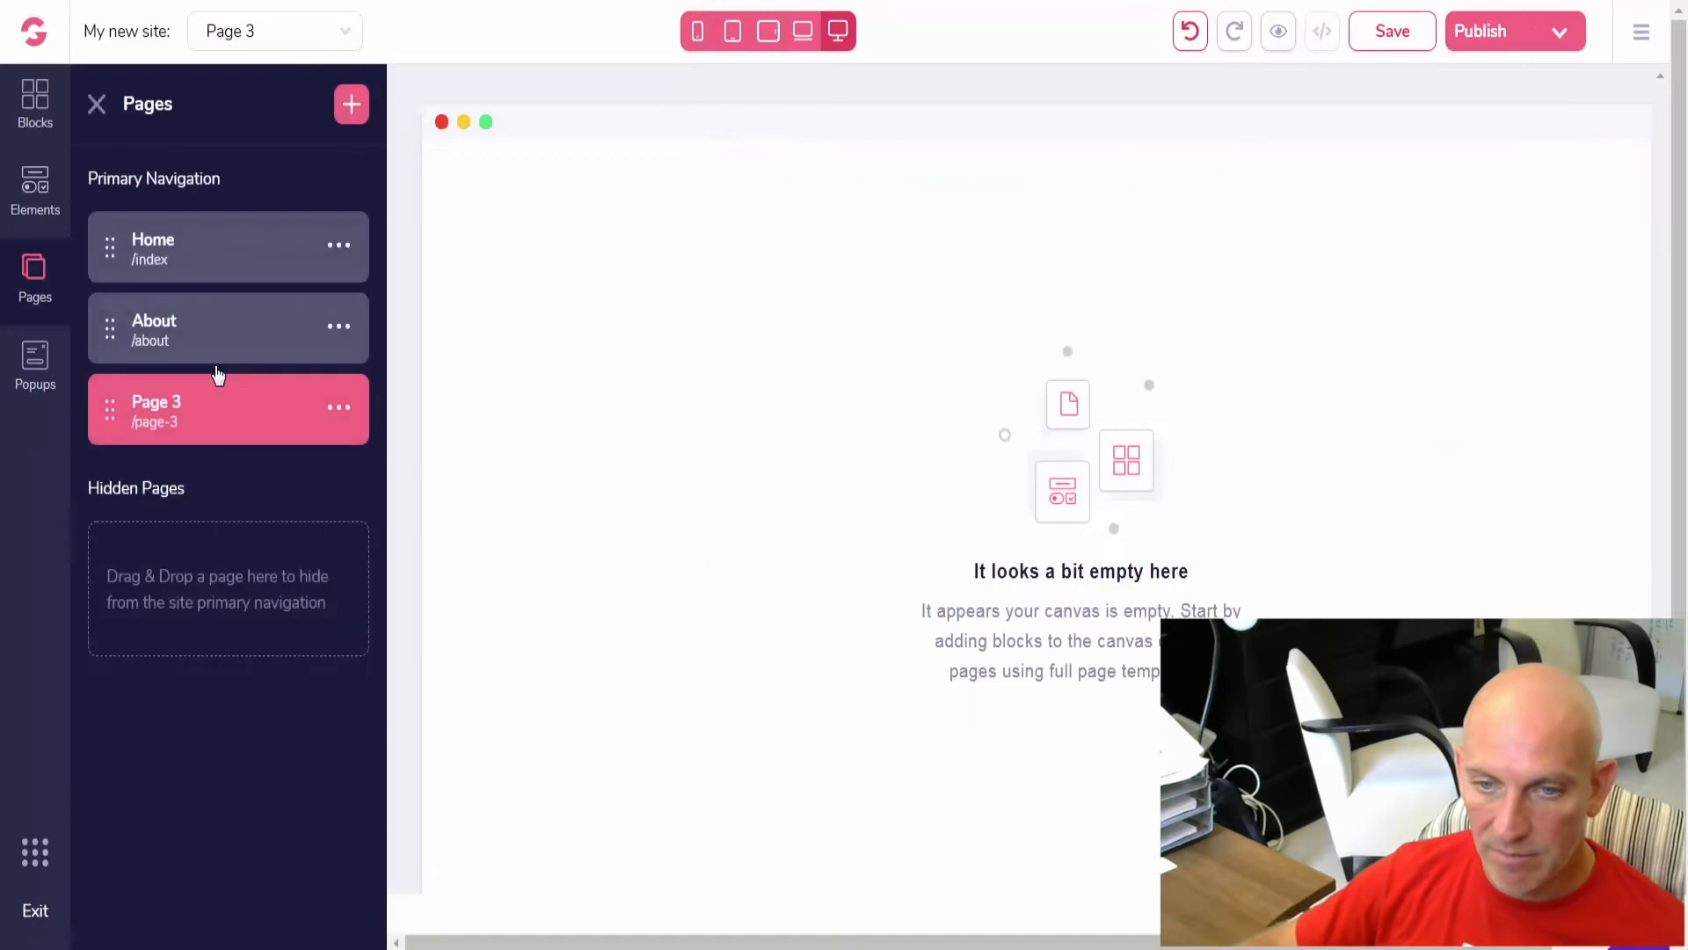
left_click(337, 406)
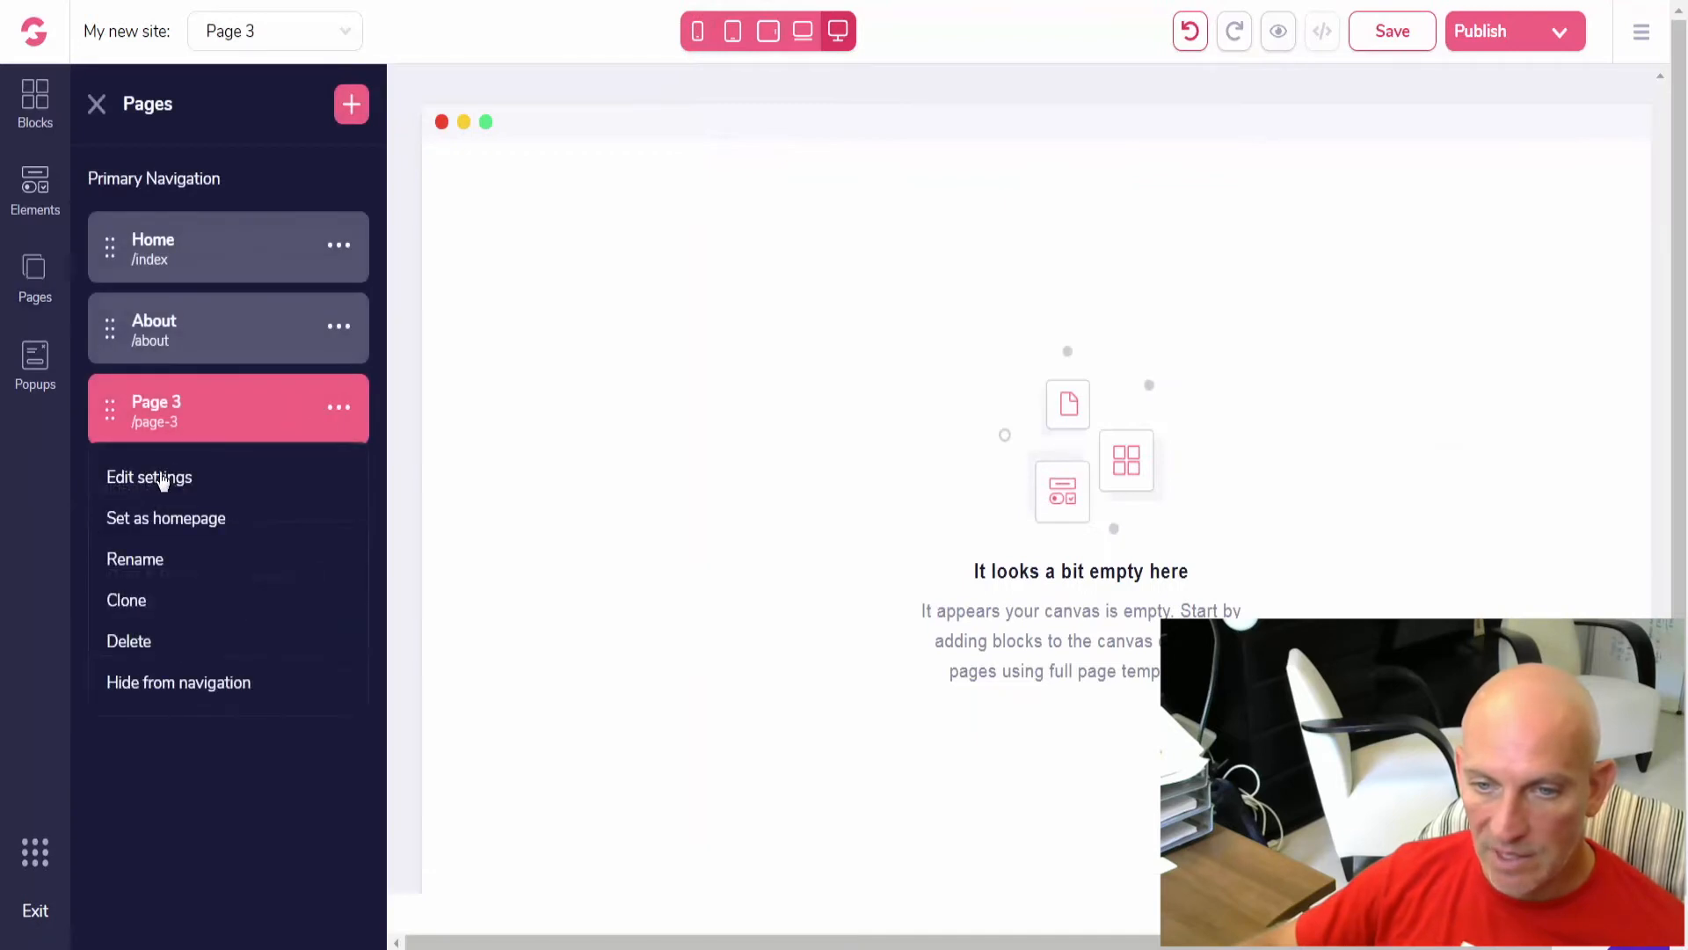
left_click(150, 476)
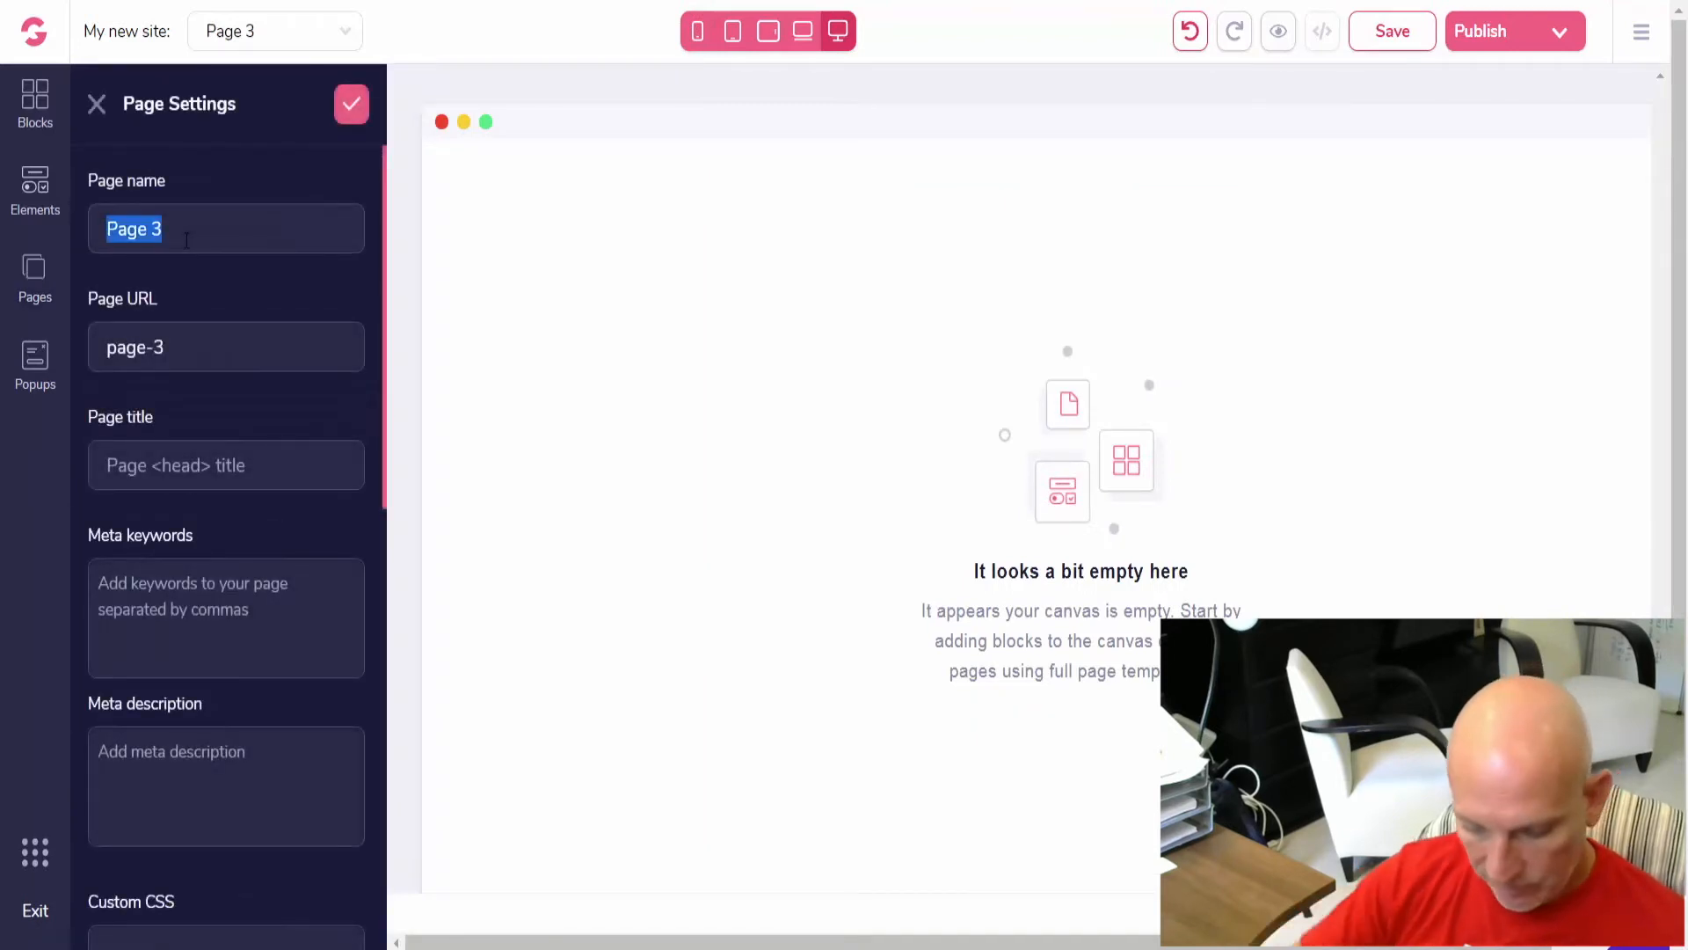
type("Contat")
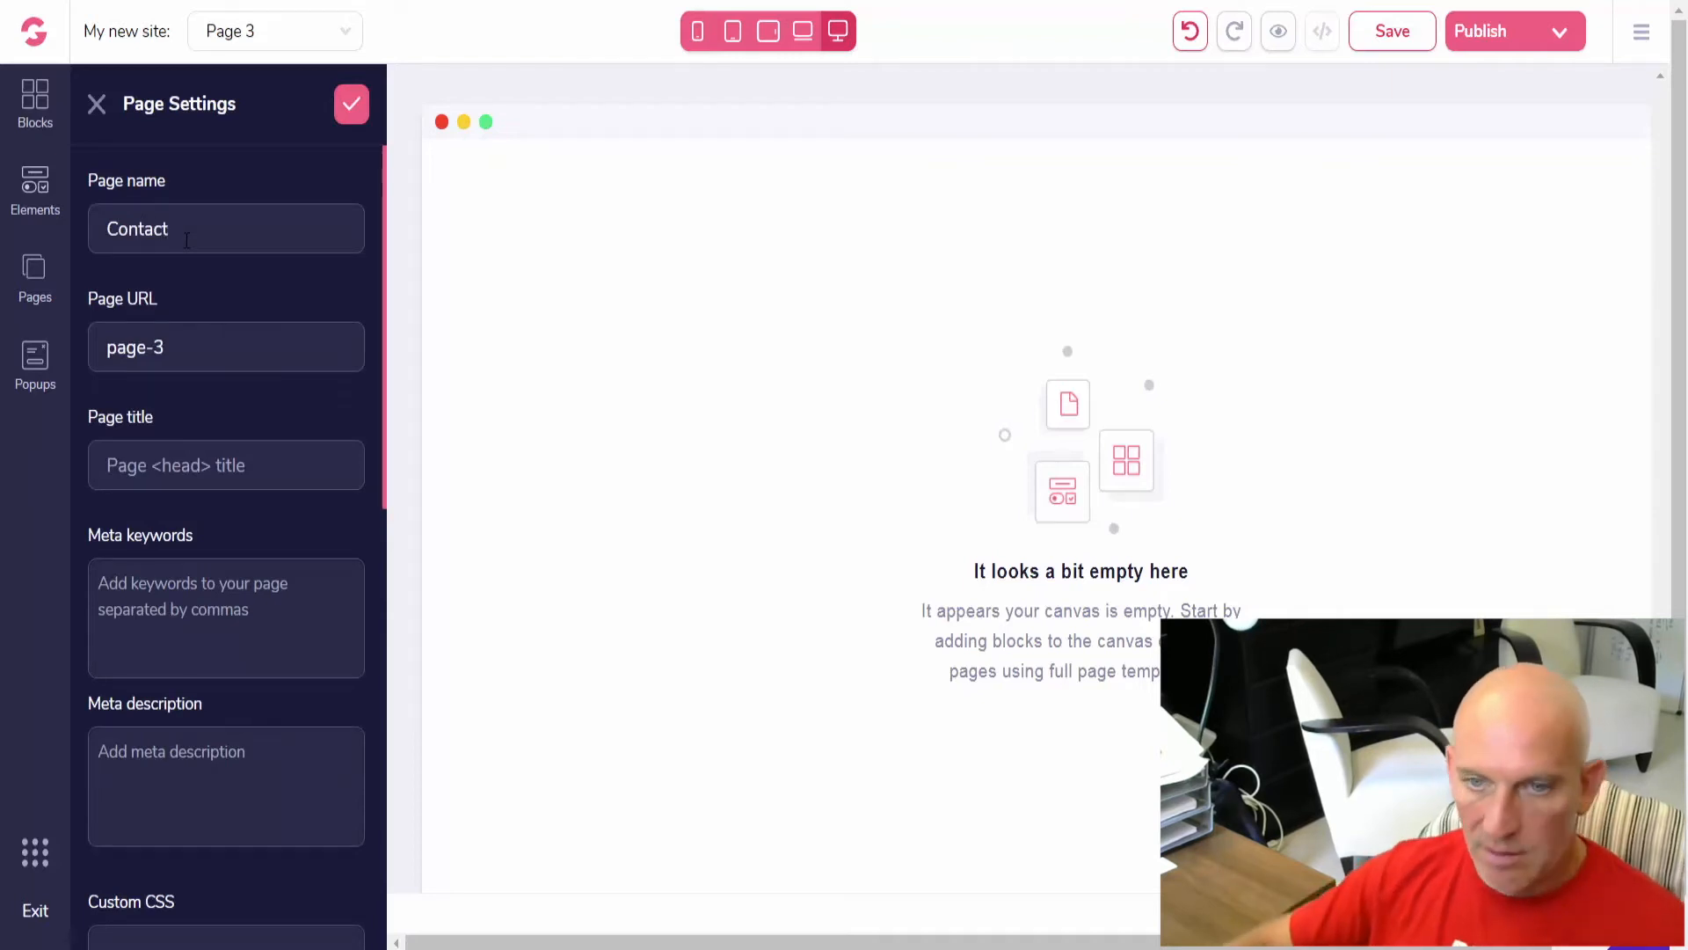
double_click(134, 347)
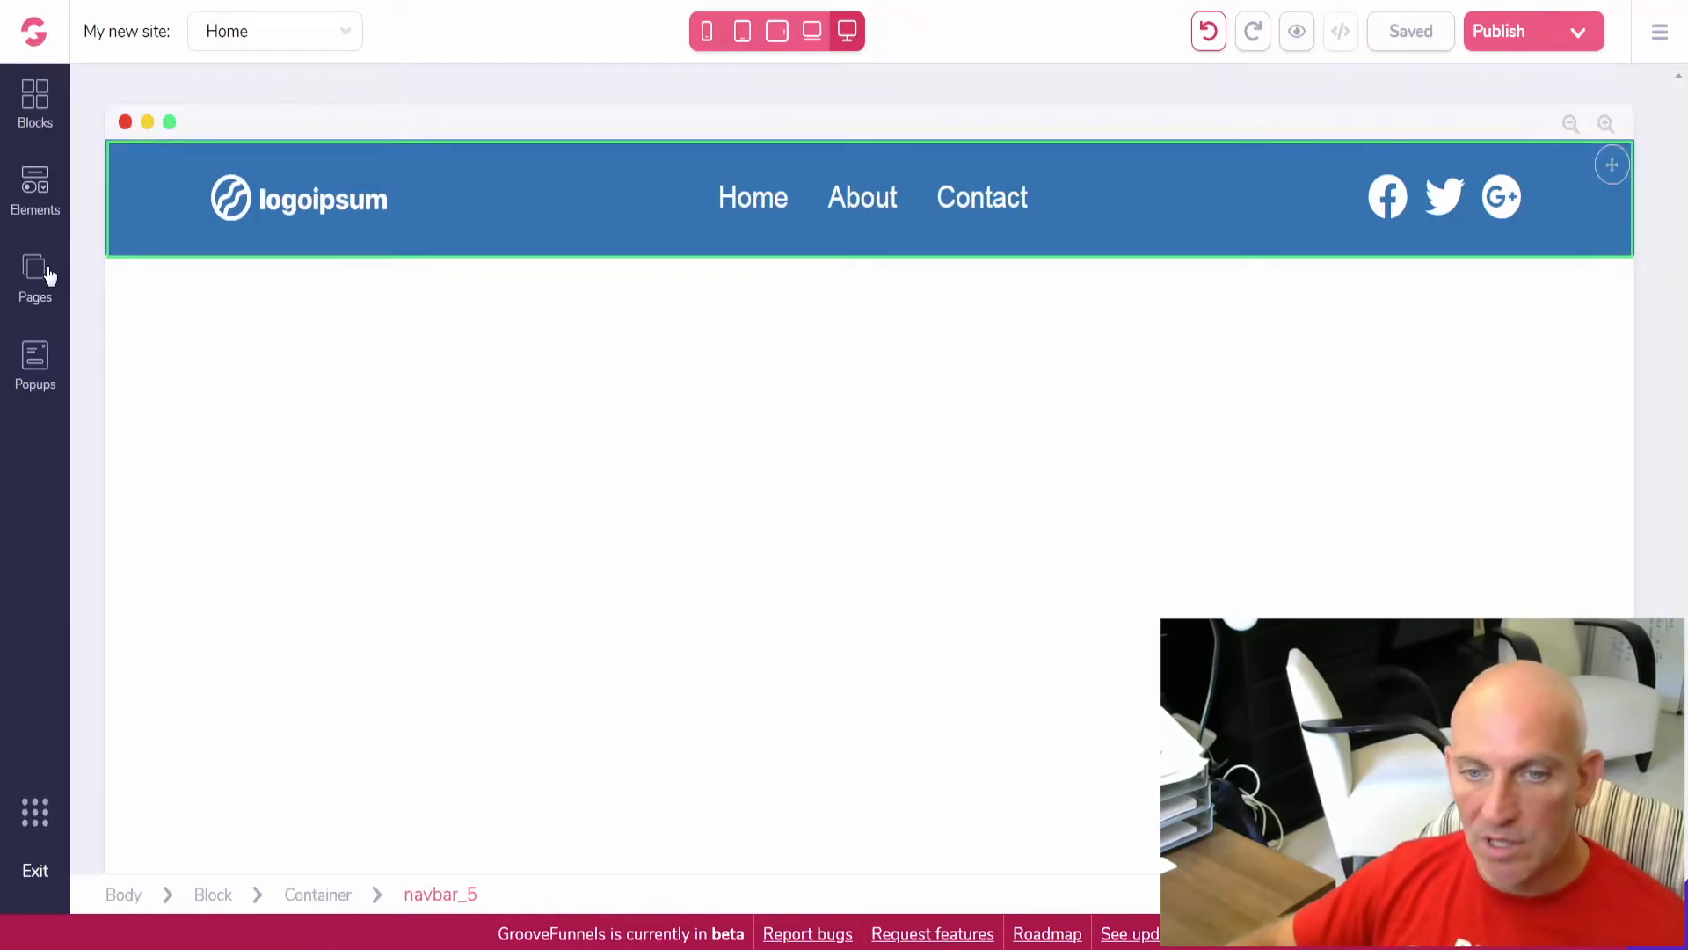
left_click(36, 274)
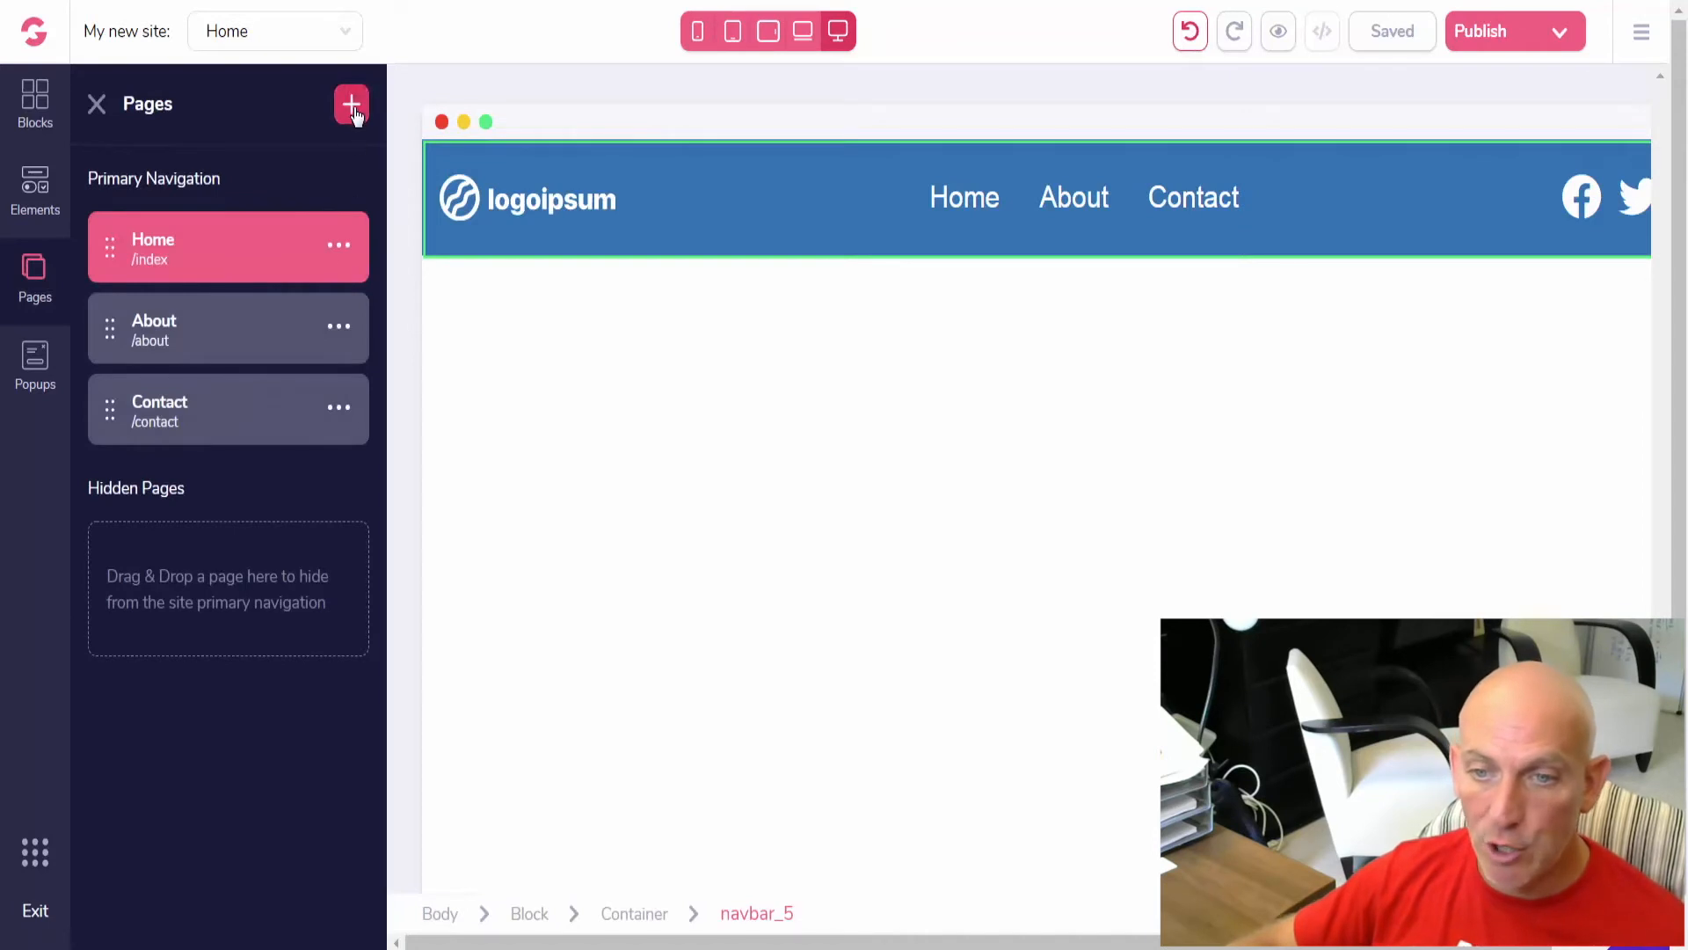
- Start a fourth page and browse the Templates gallery for a ready-made design
left_click(352, 103)
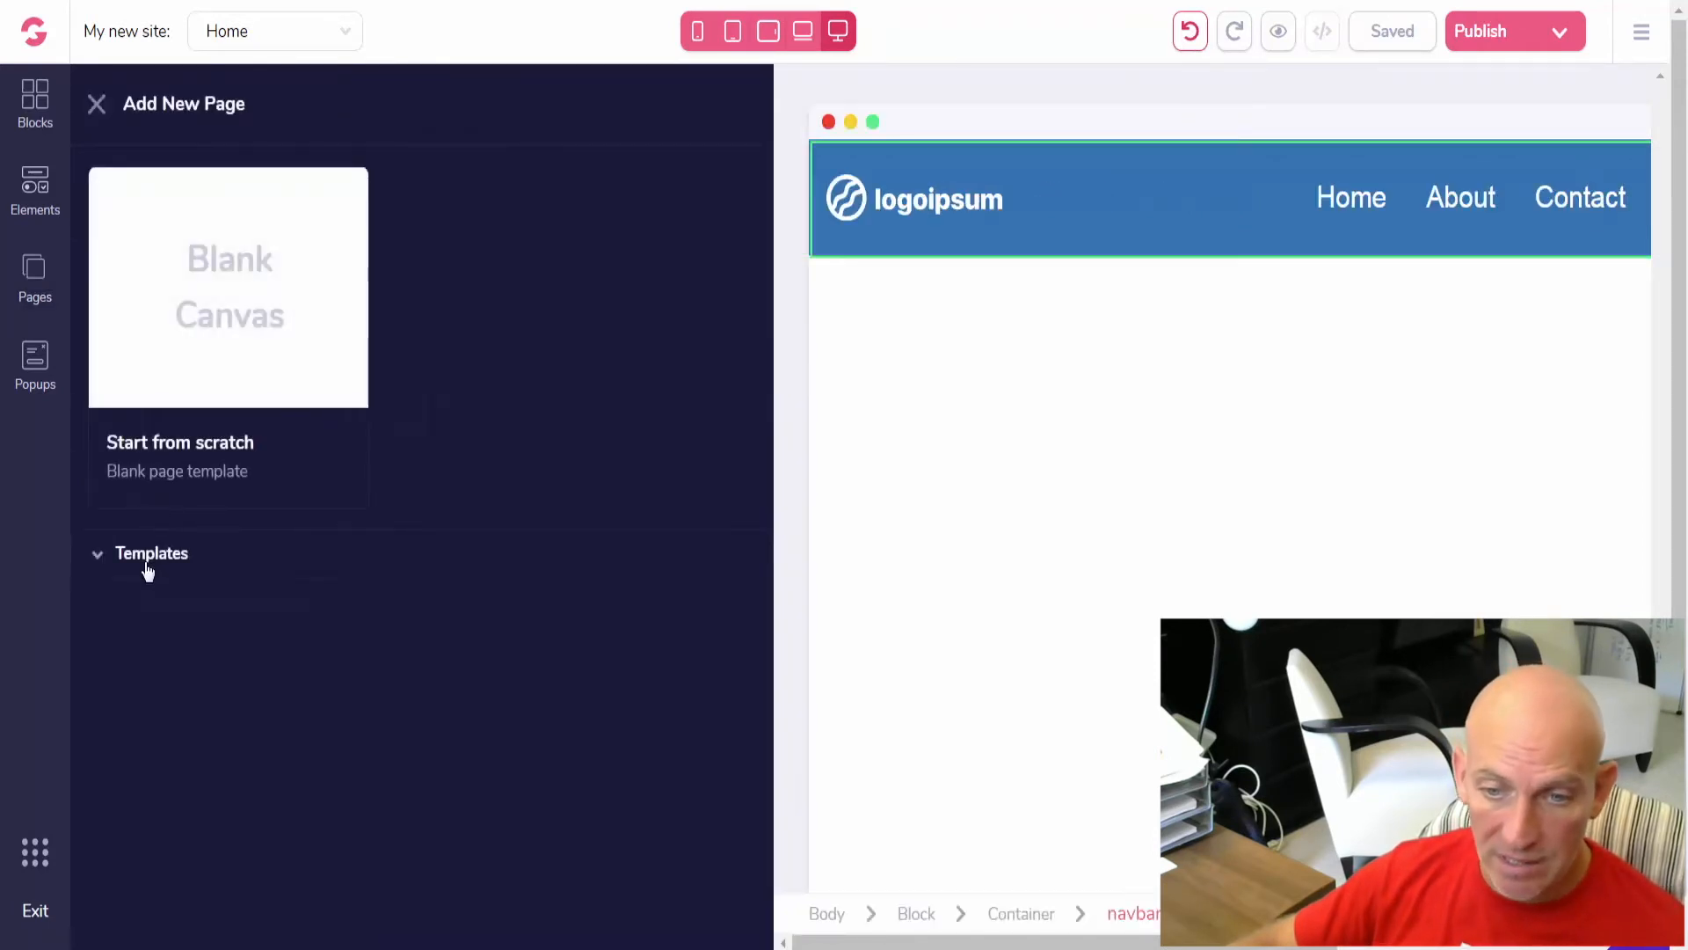
left_click(151, 552)
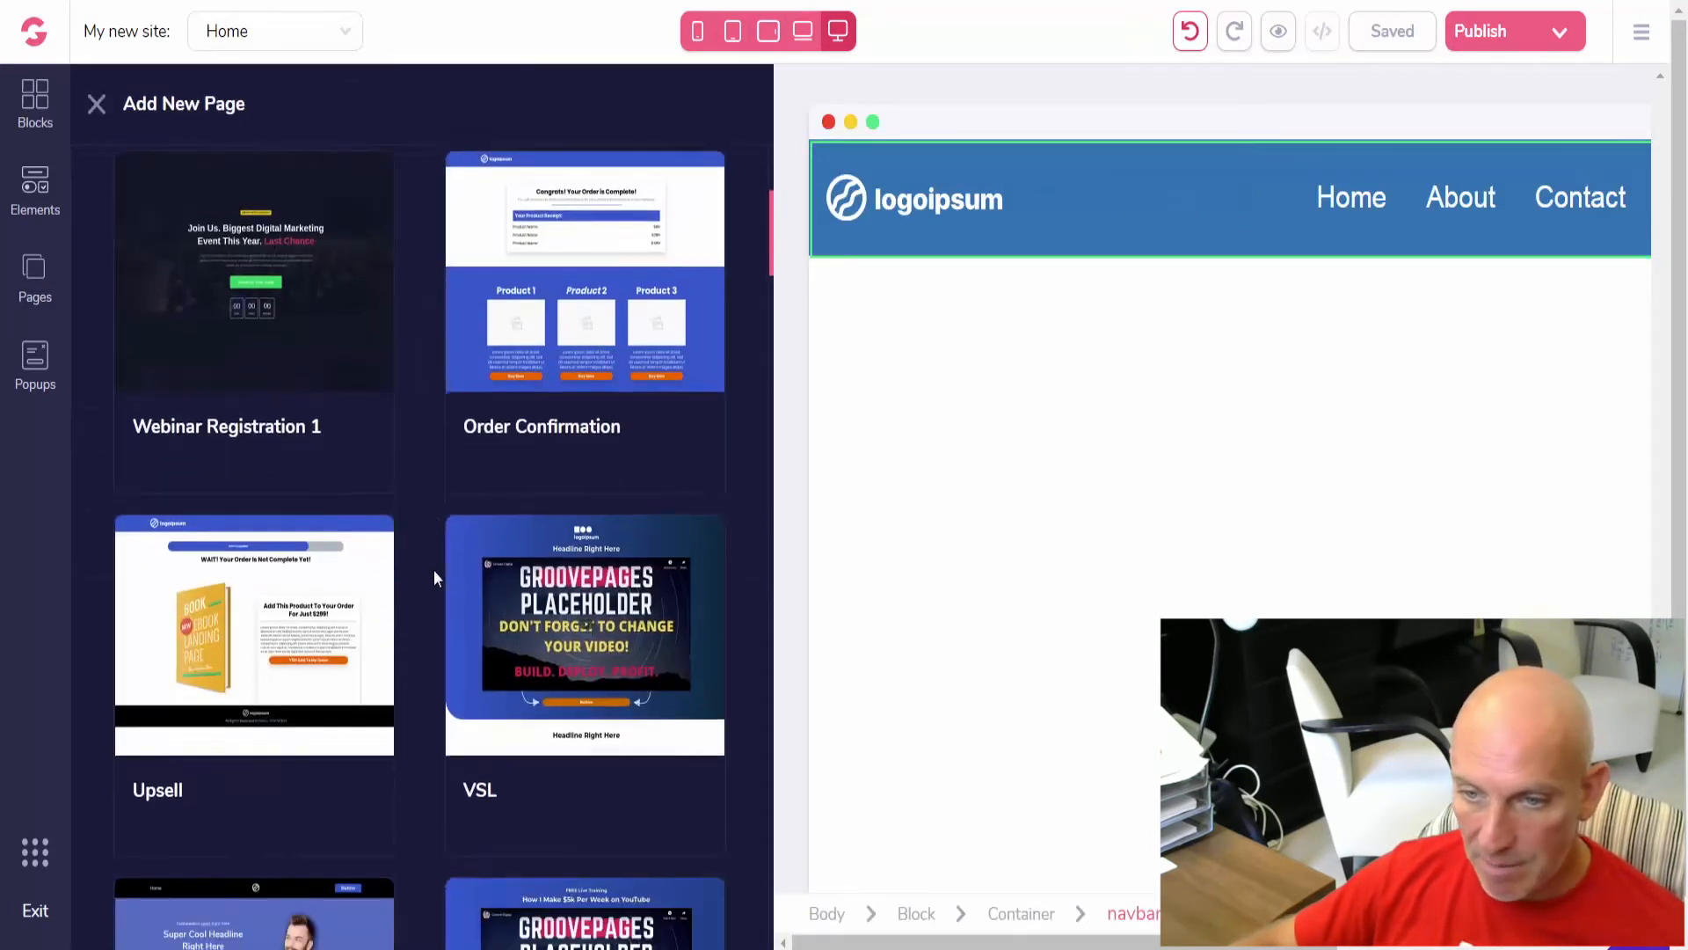
scroll("down", 3)
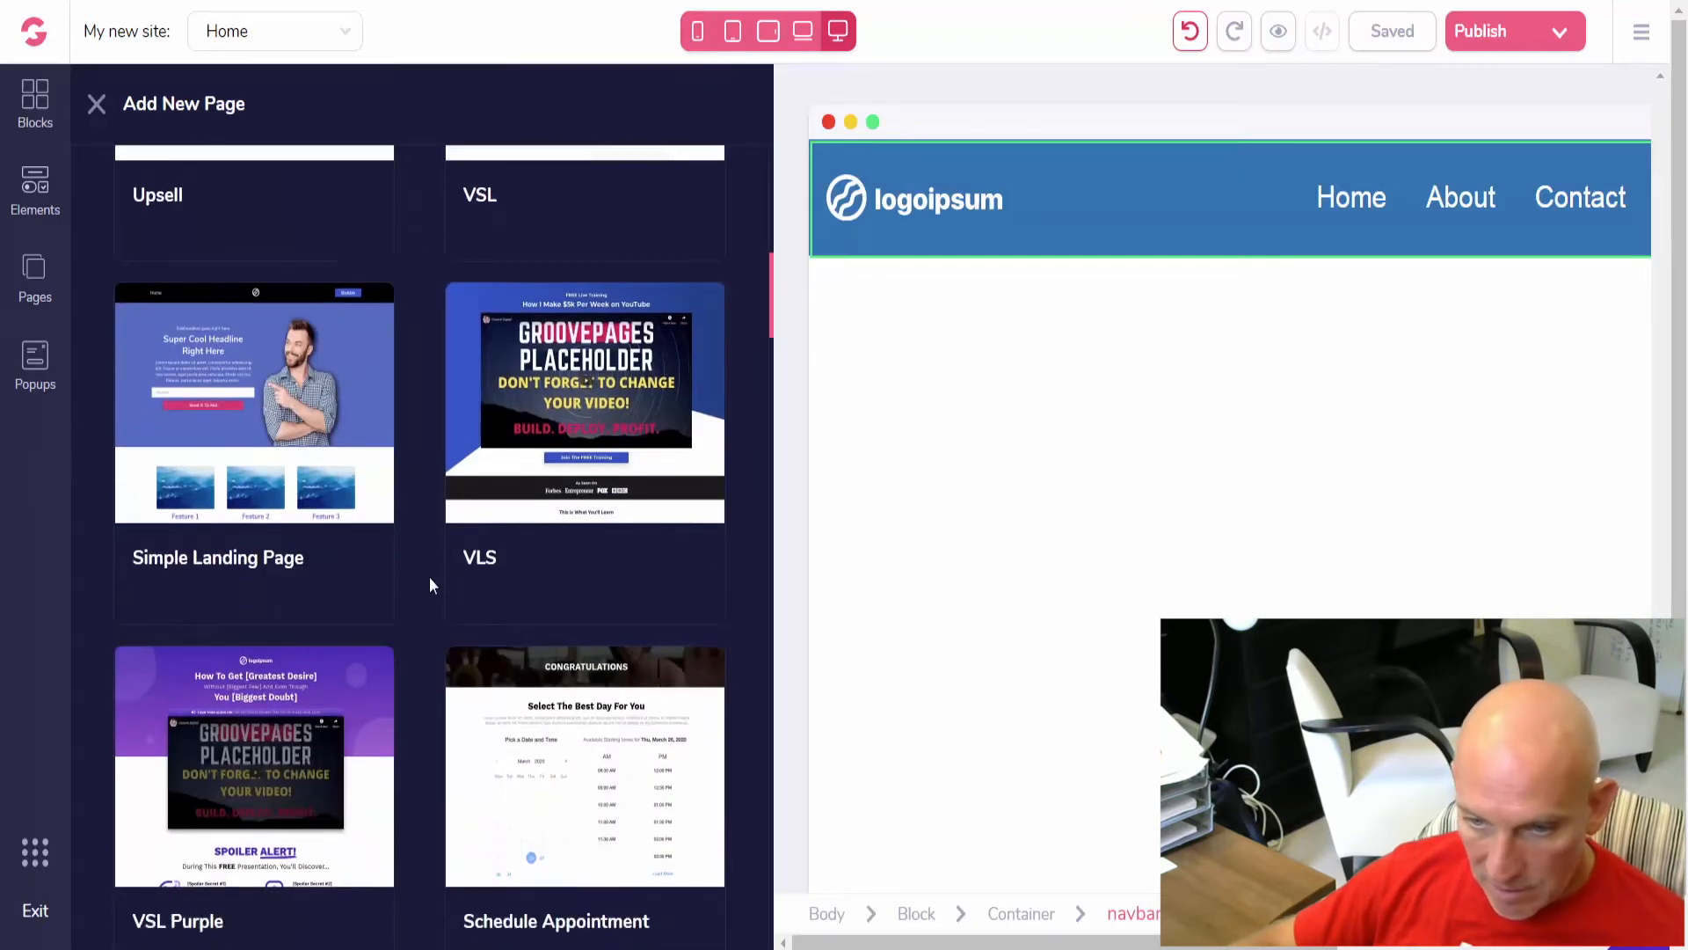
scroll("down", 3)
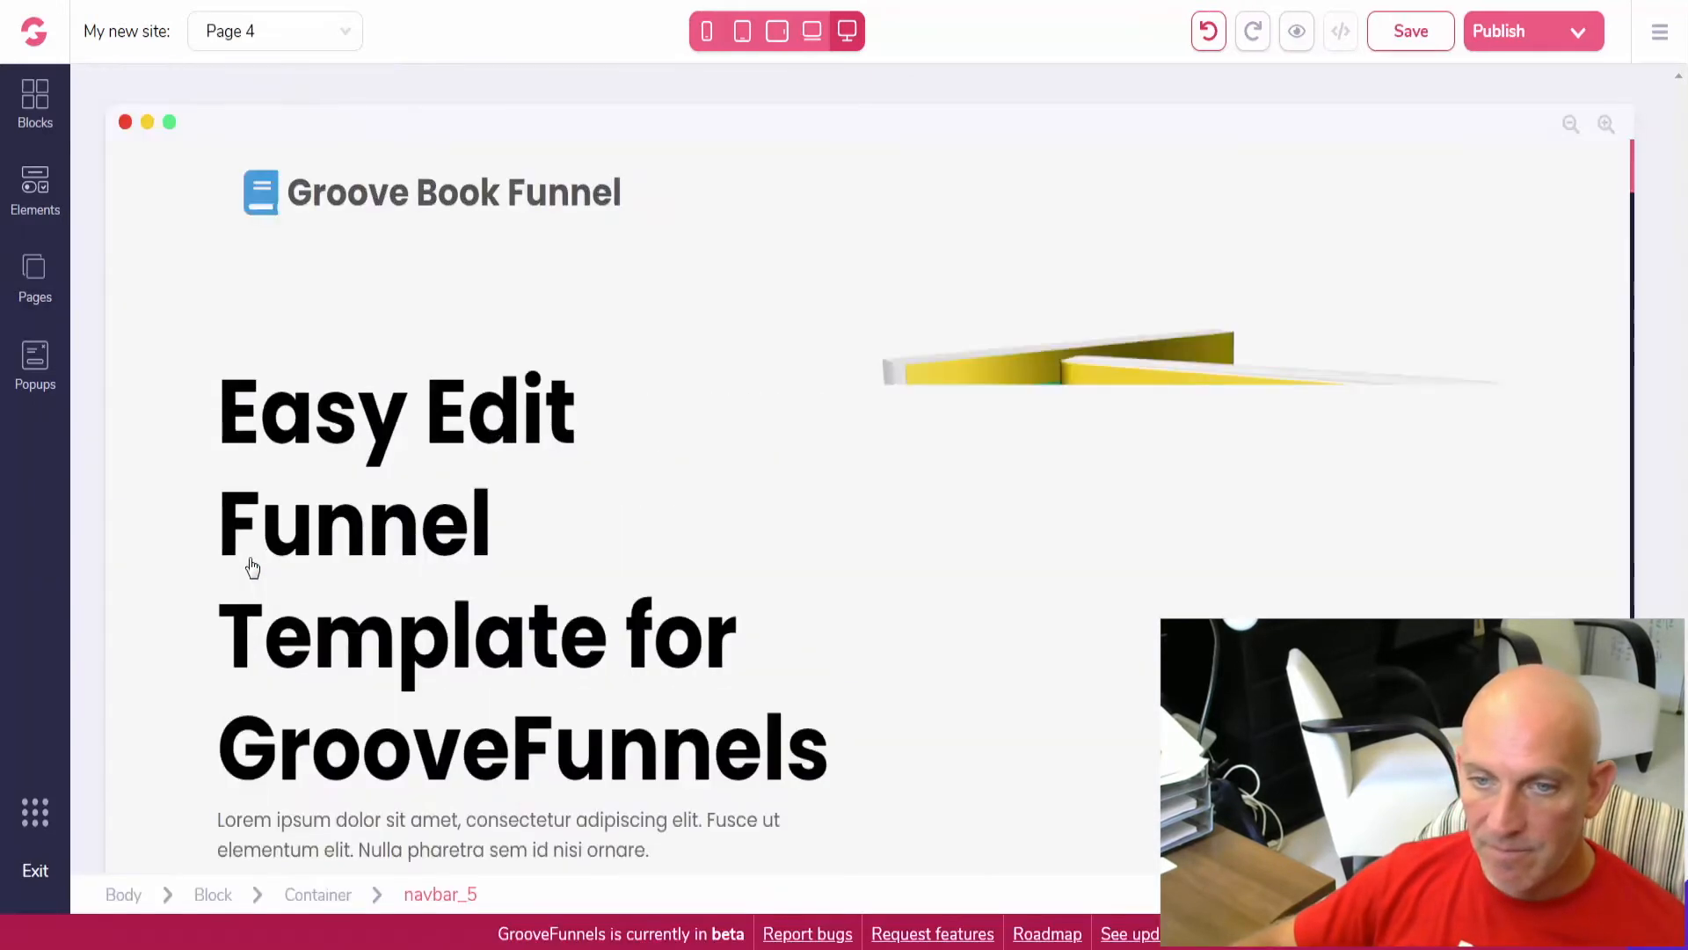
- Rename Page 4 to Landing Page with URL 'landing page'
left_click(35, 278)
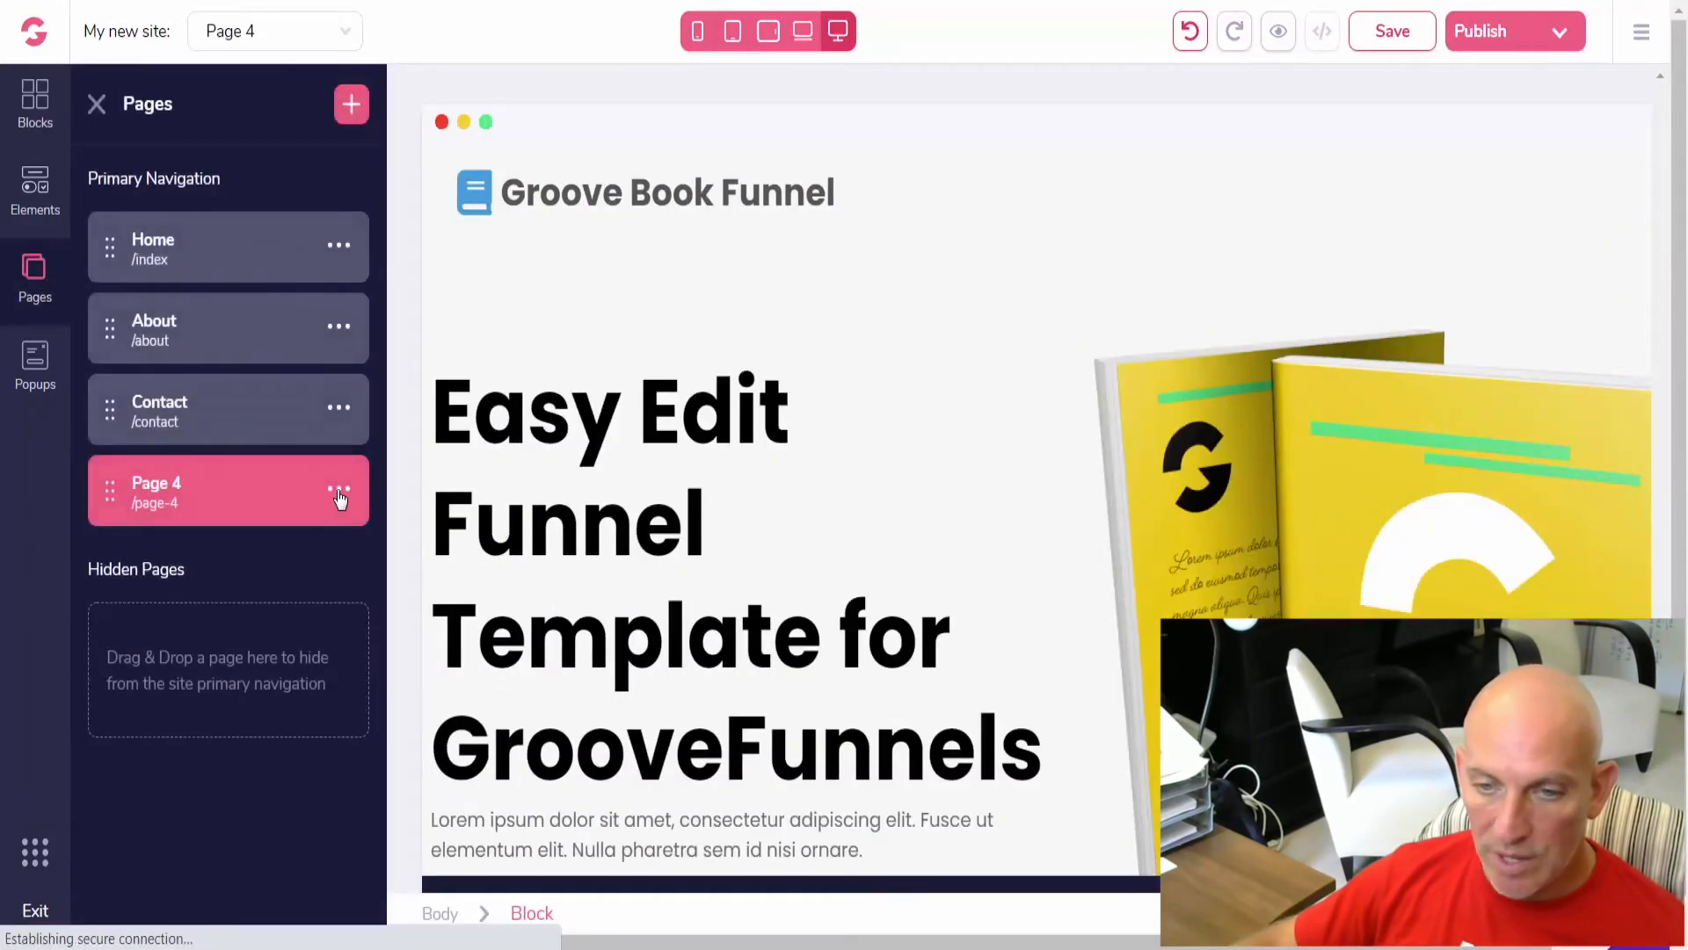
left_click(337, 498)
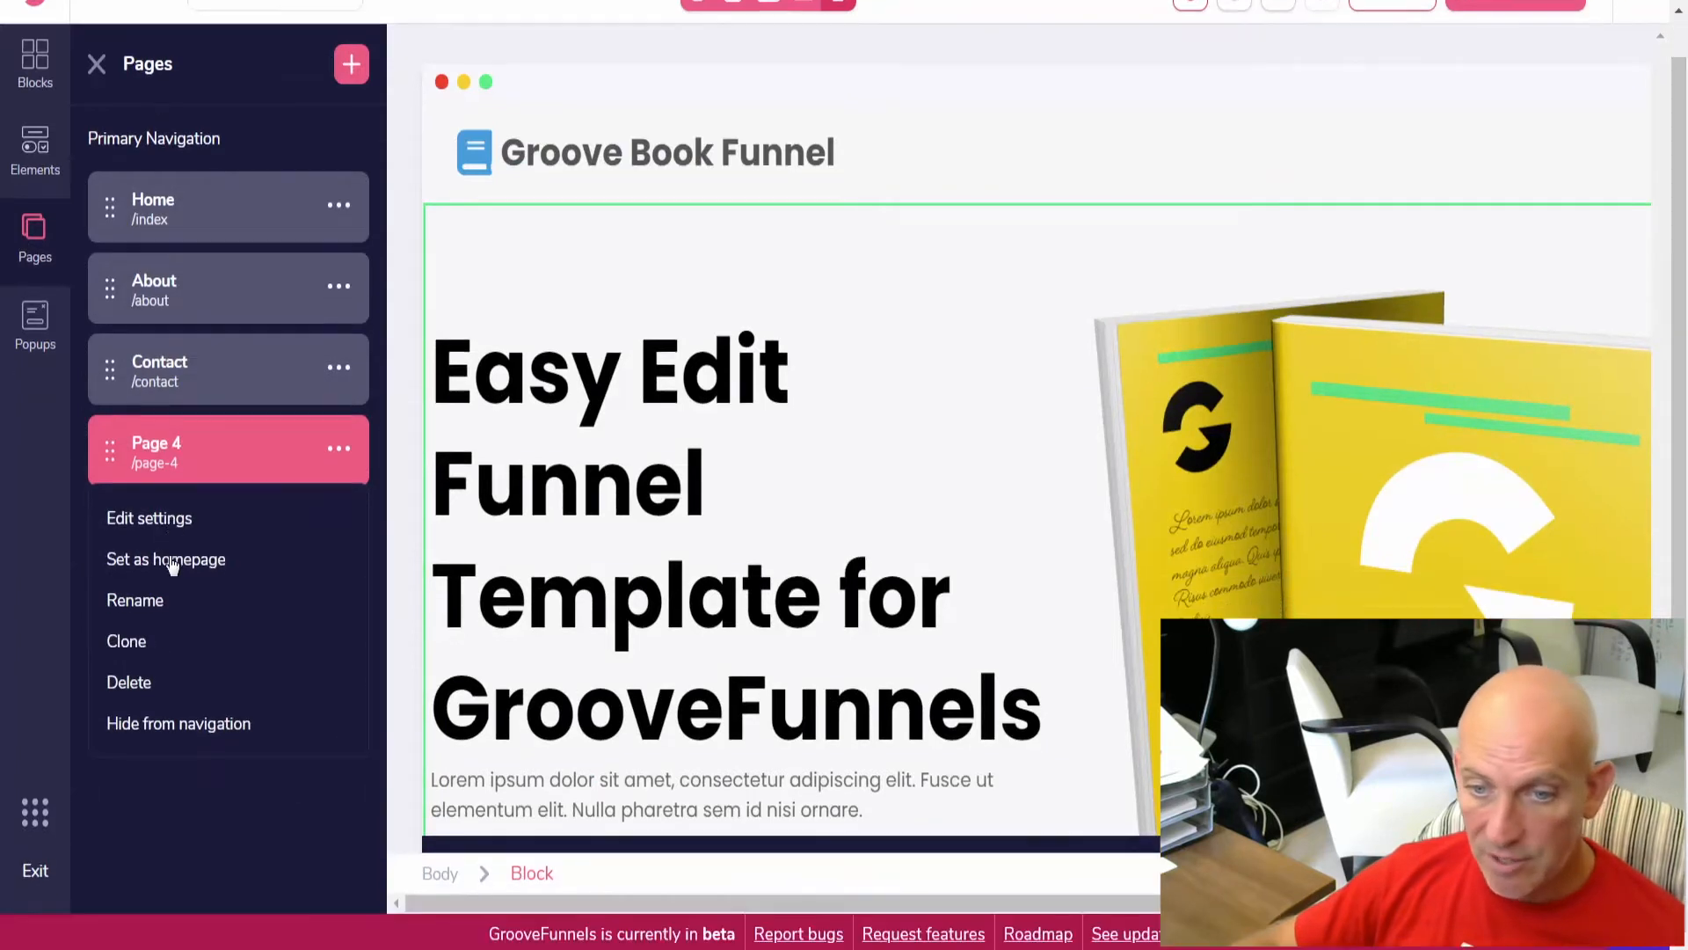
left_click(148, 517)
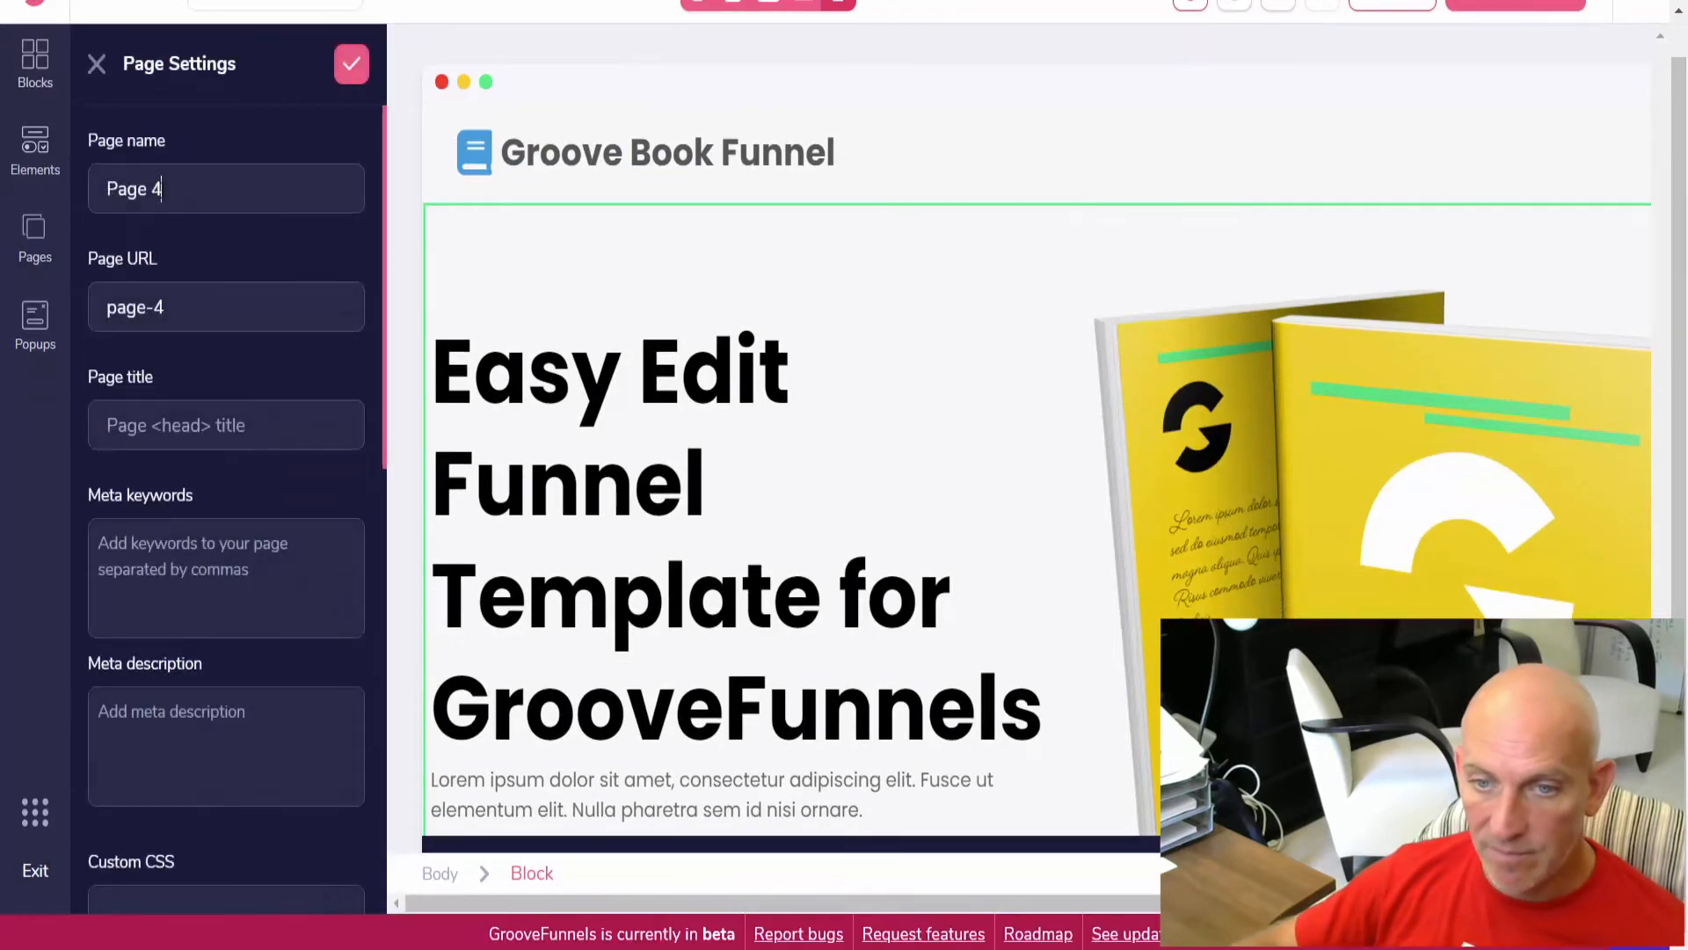
type("Landing")
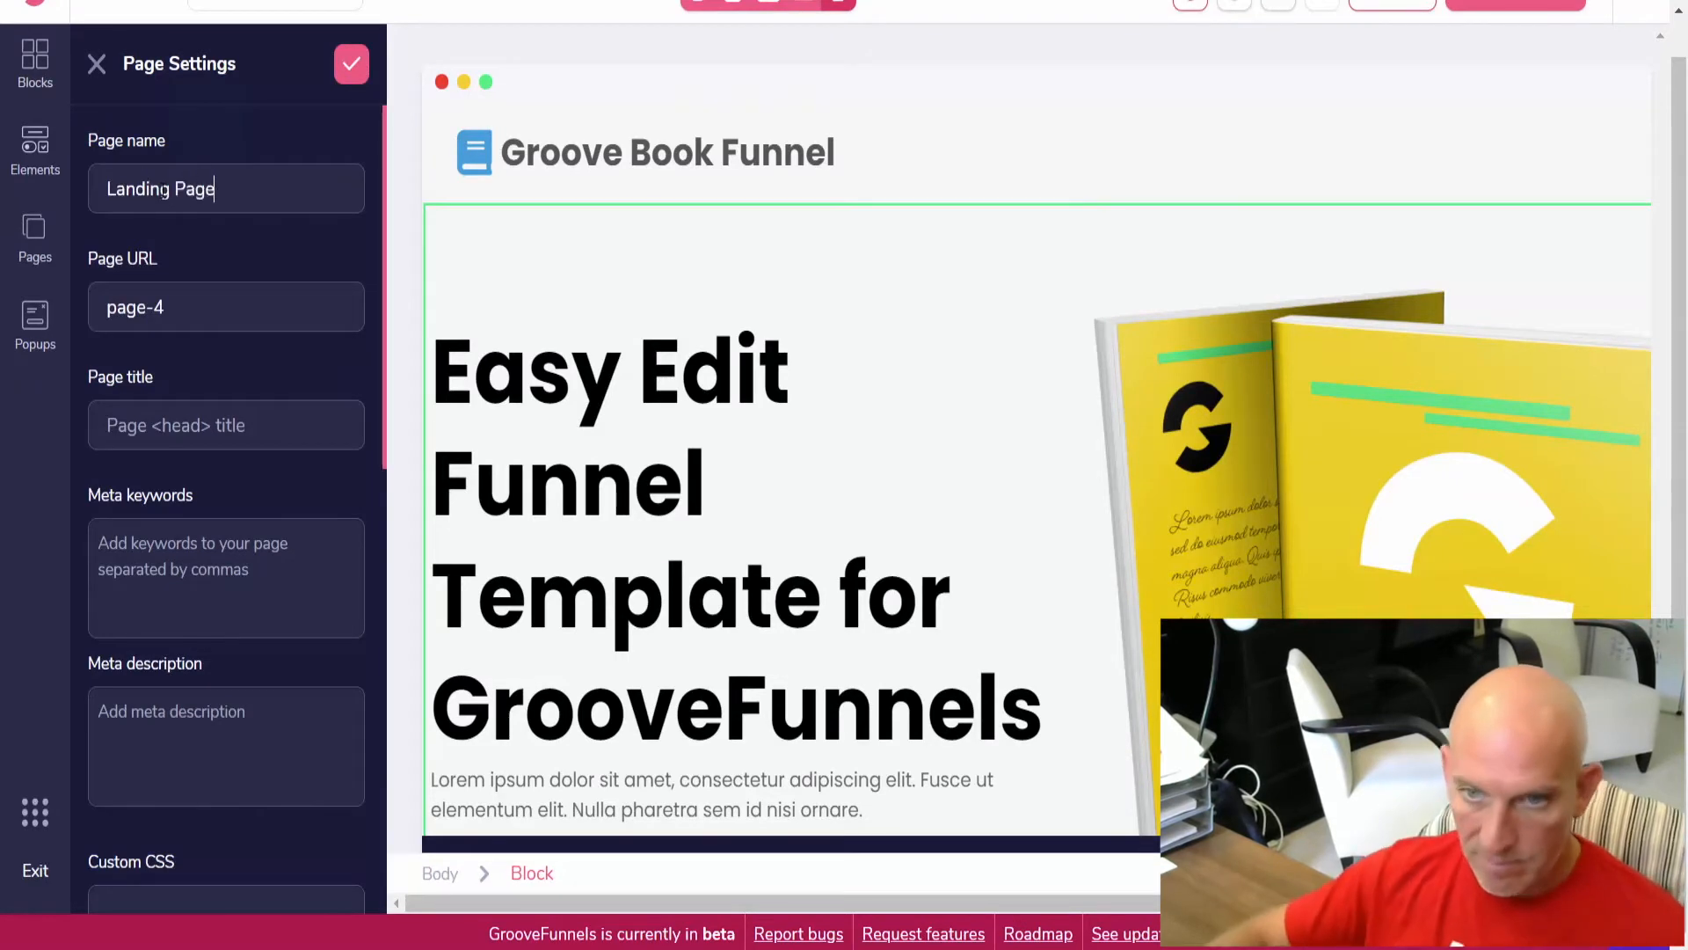
double_click(160, 188)
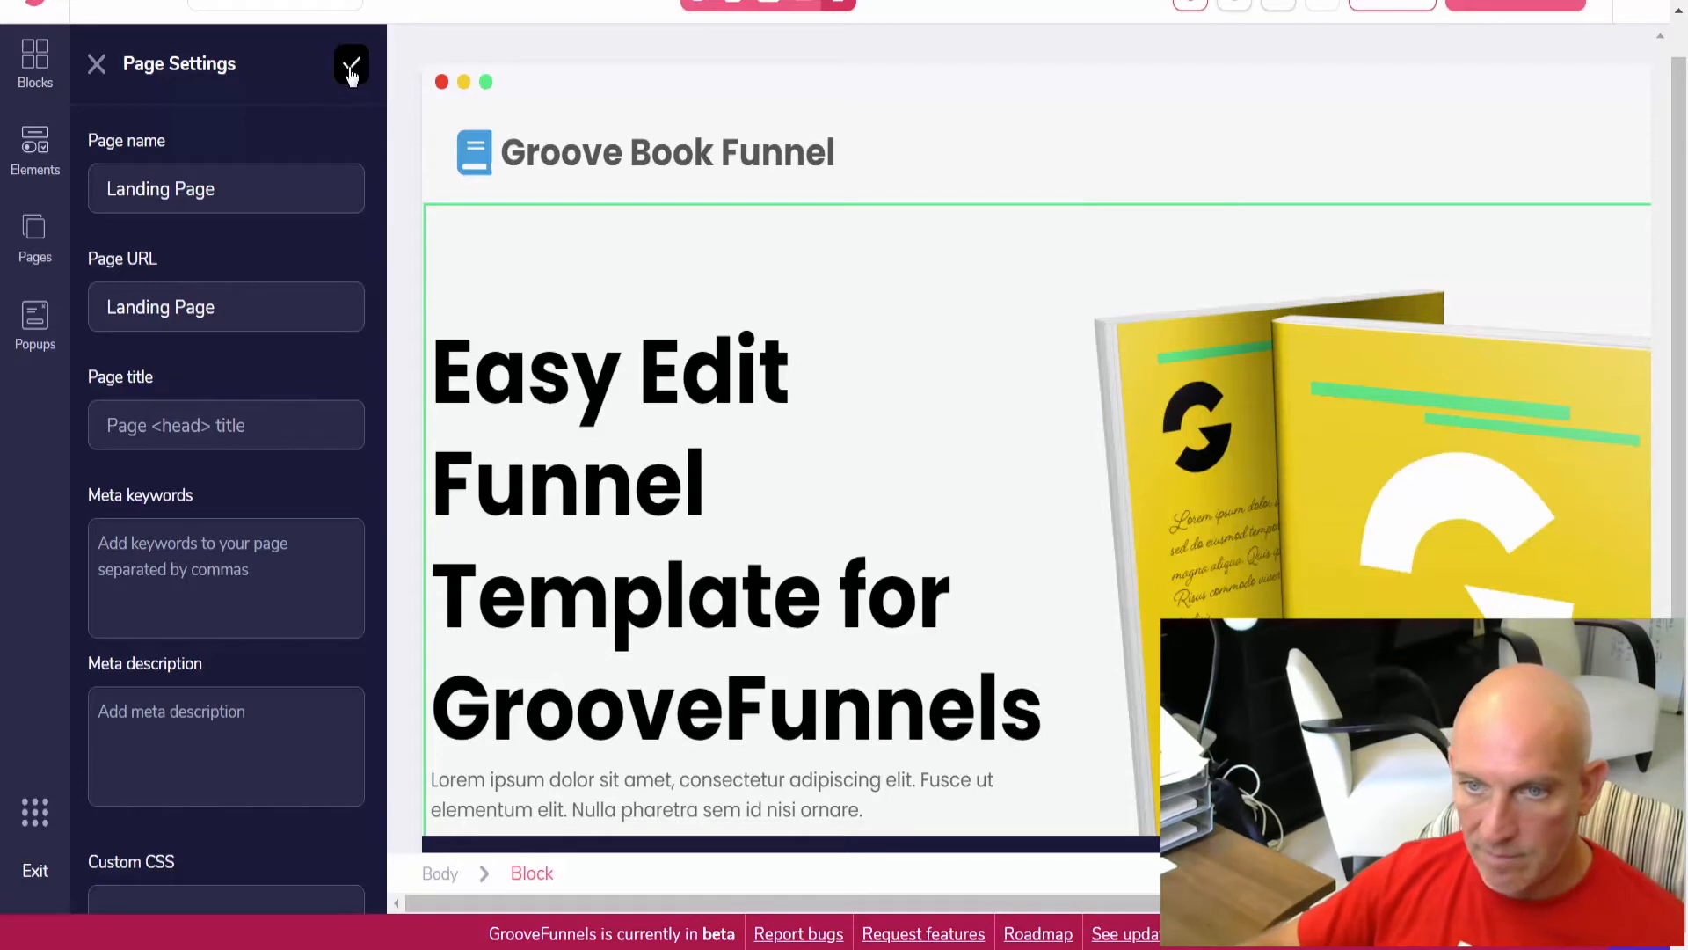
type("landing page")
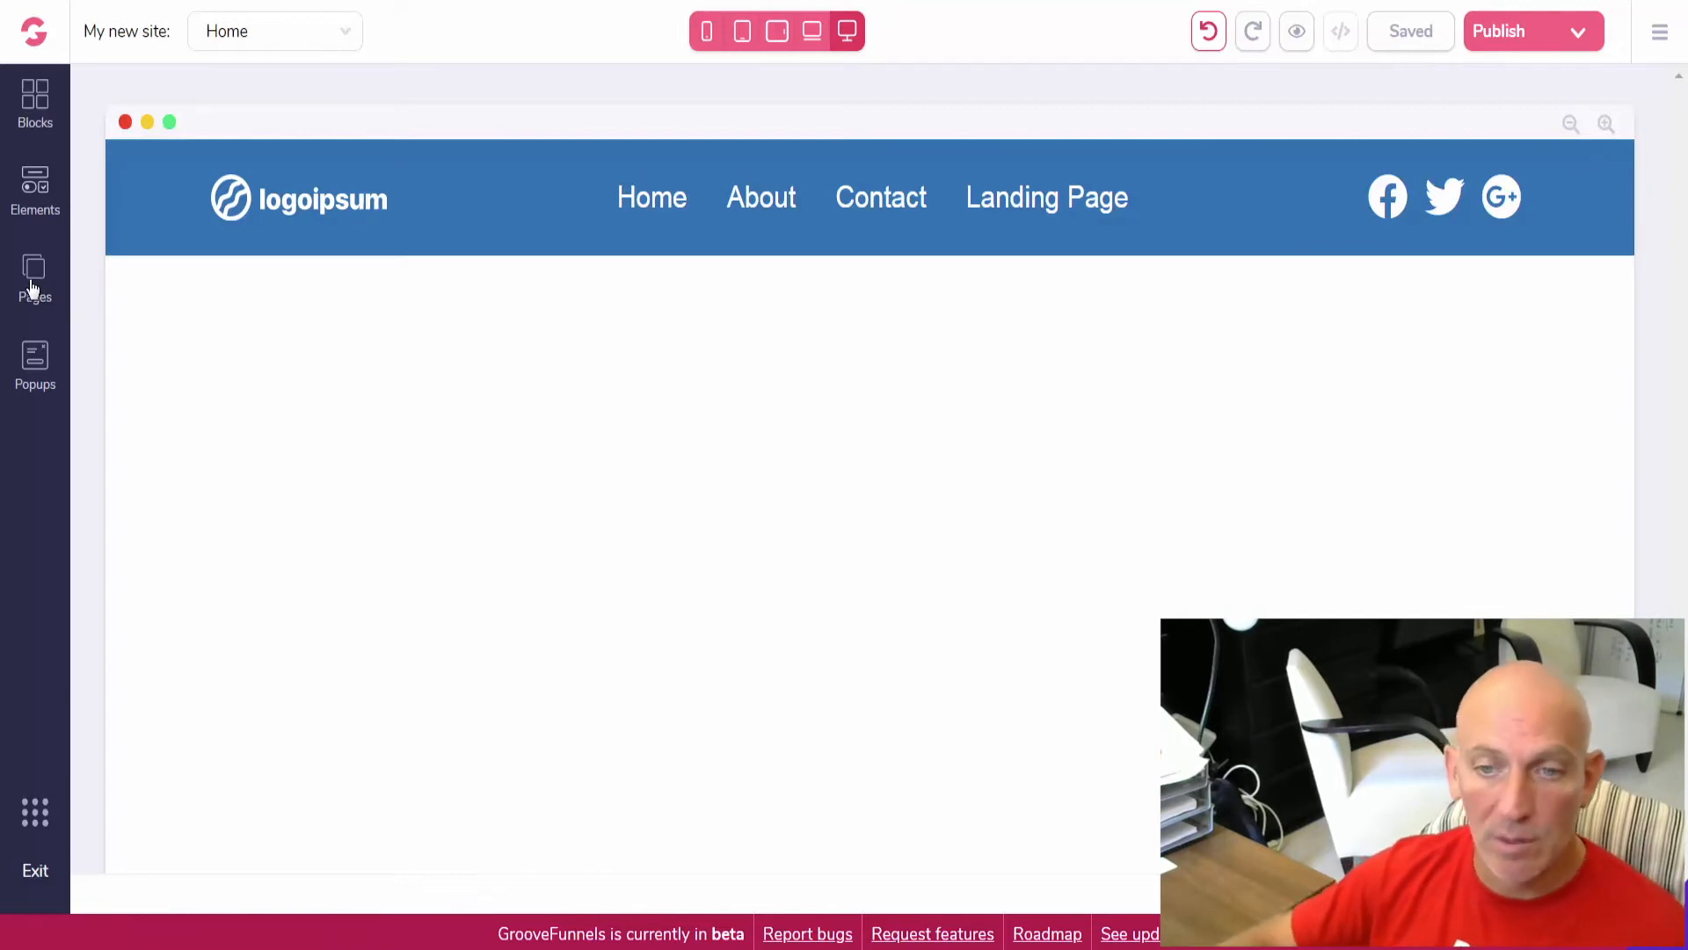
- Move Landing Page into Hidden Pages, check its settings, and return to the Home page
left_click(35, 279)
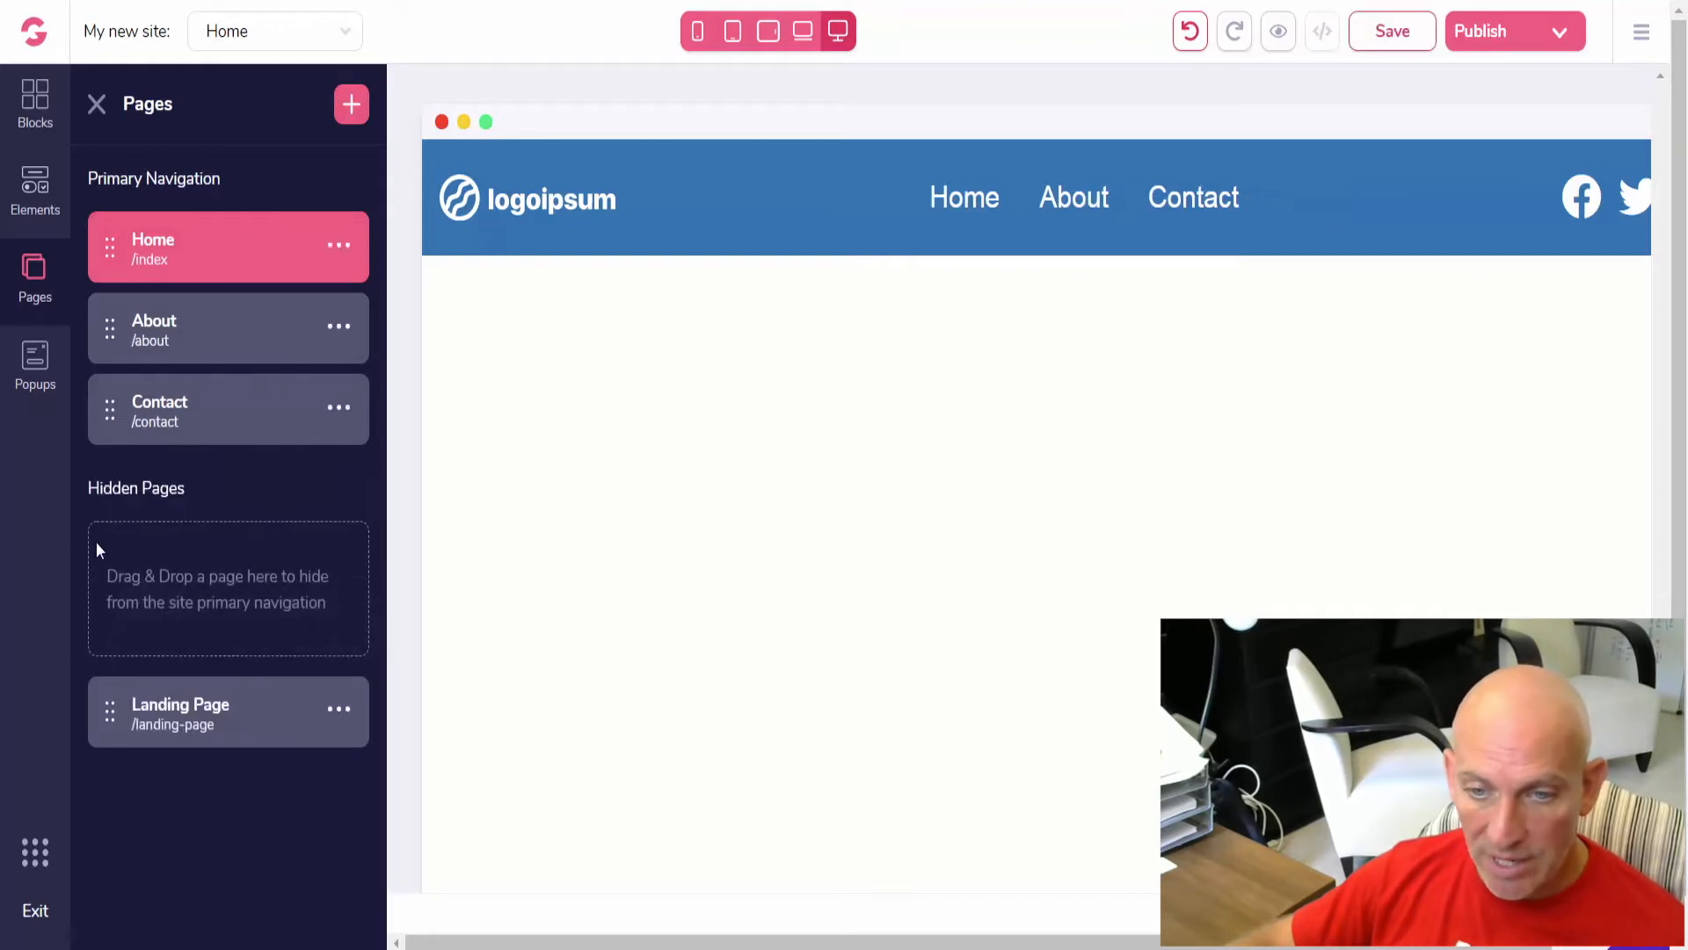
mouse_move(259, 721)
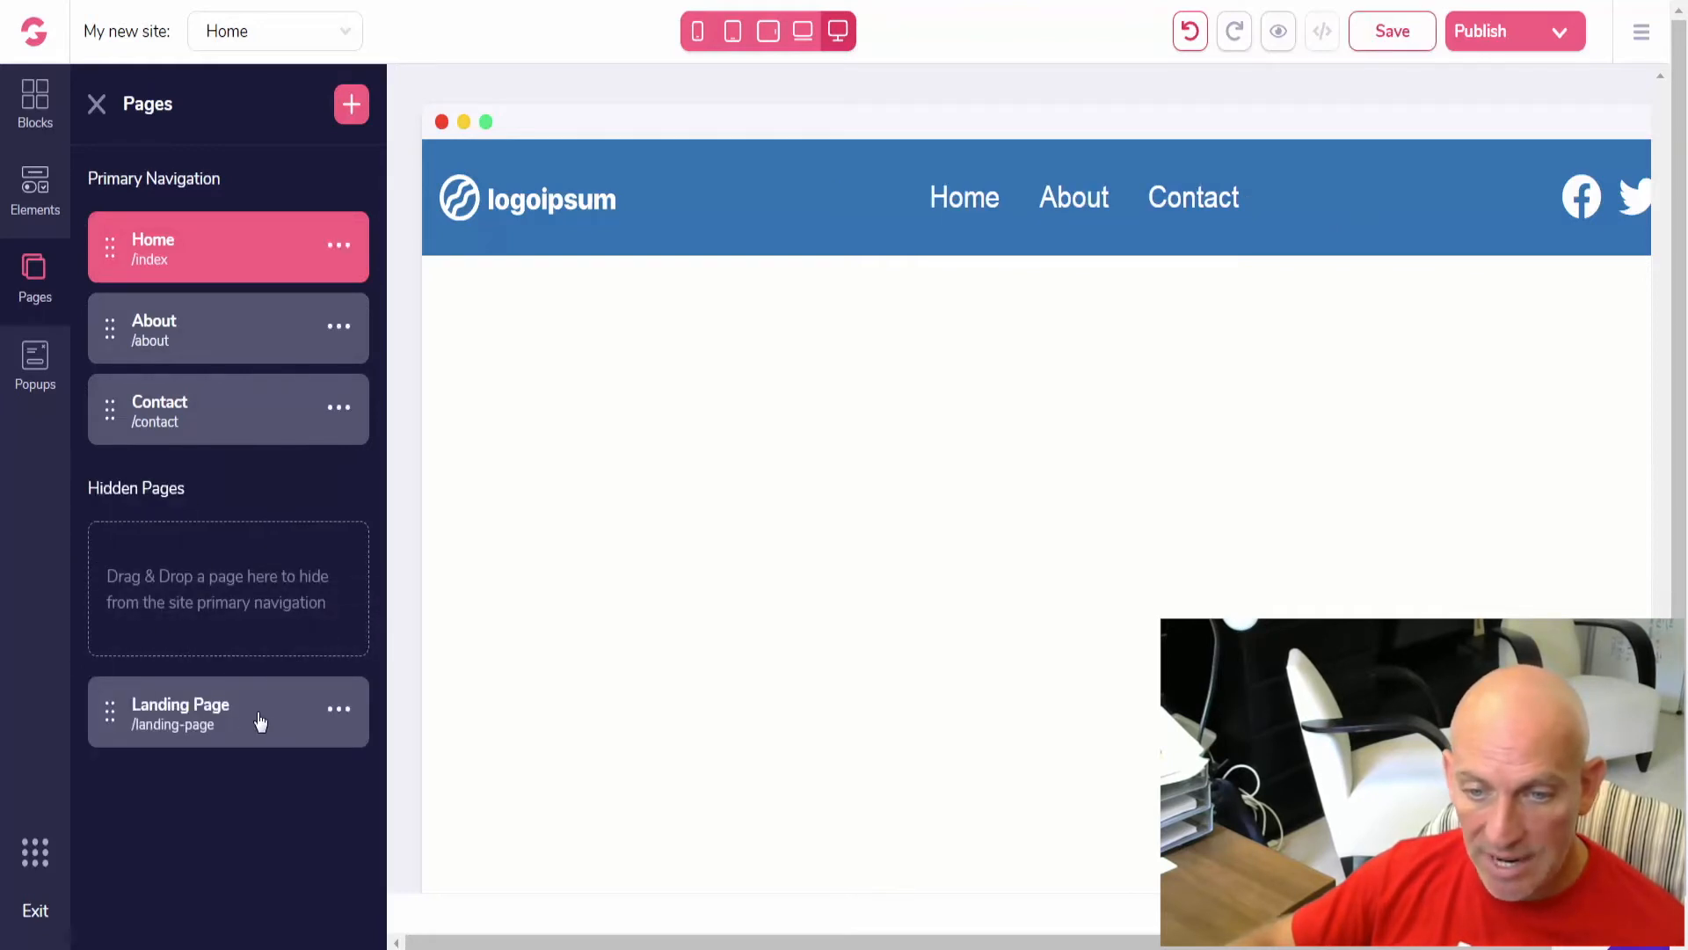
left_click(179, 713)
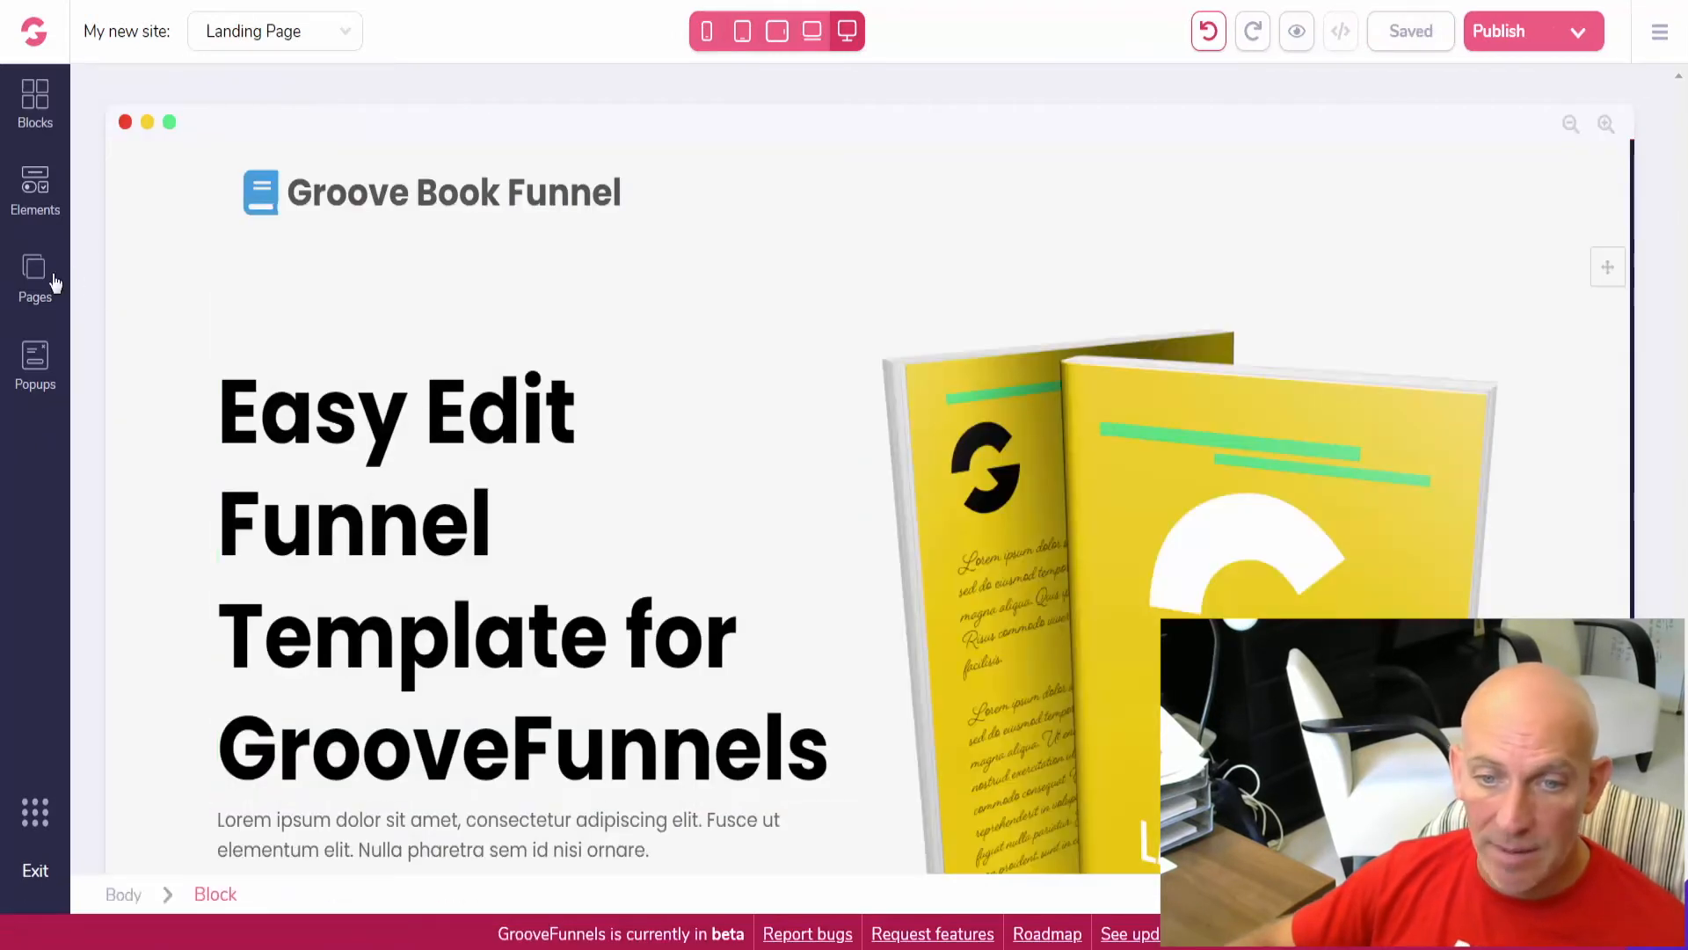
left_click(35, 278)
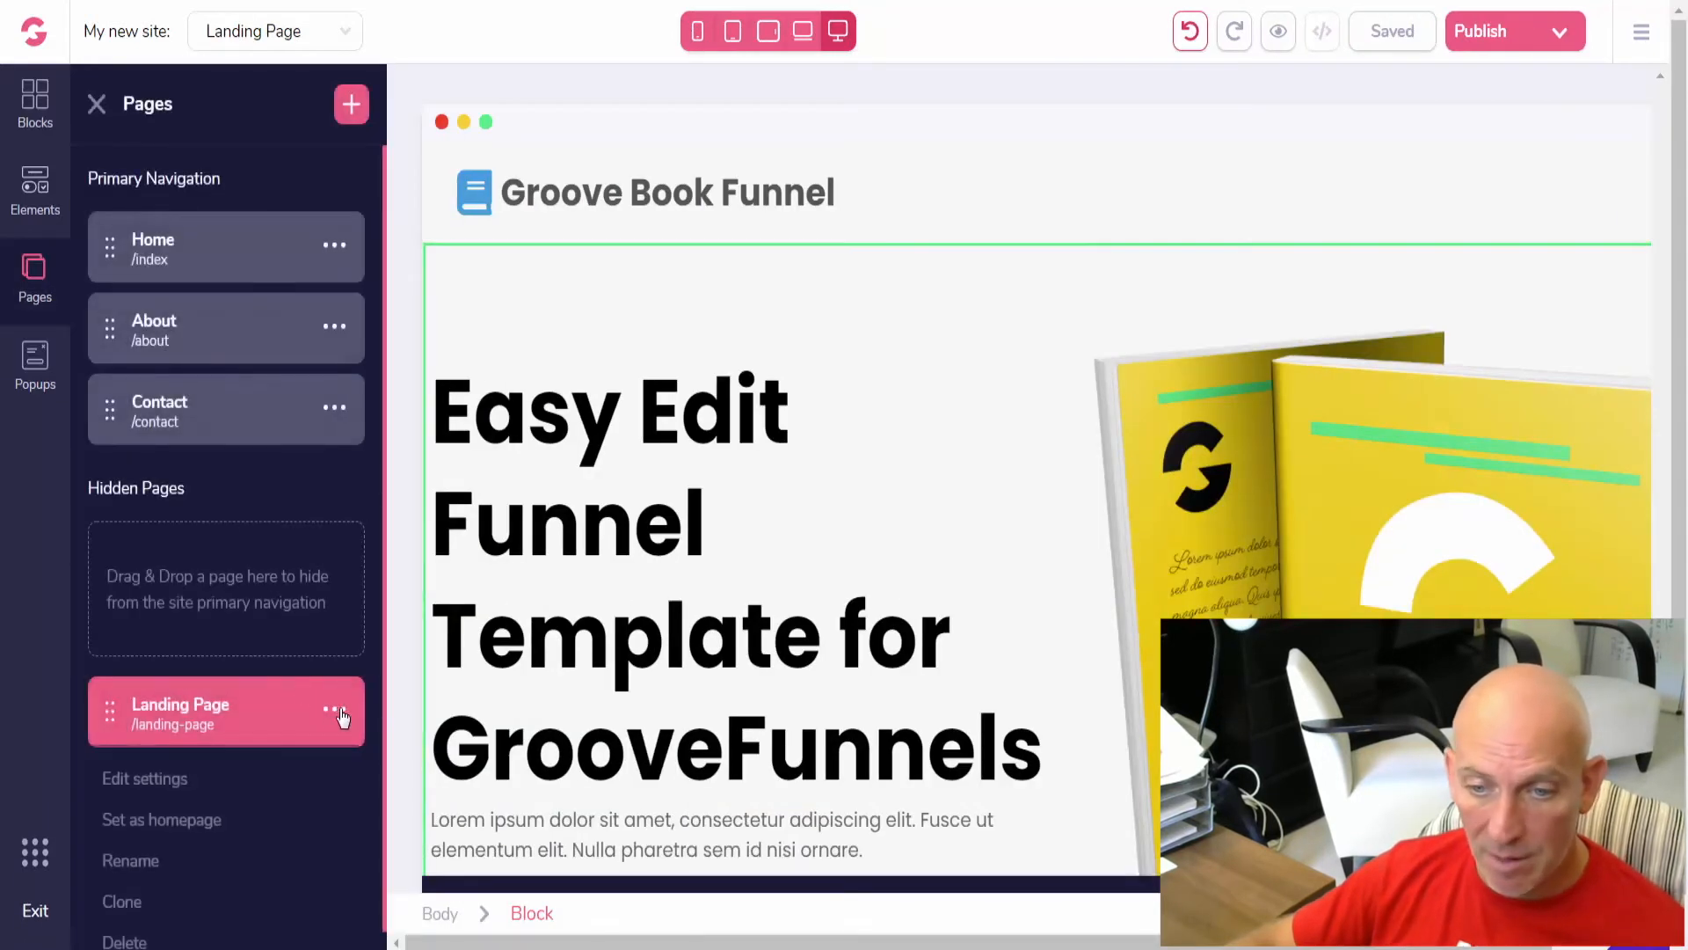
left_click(144, 780)
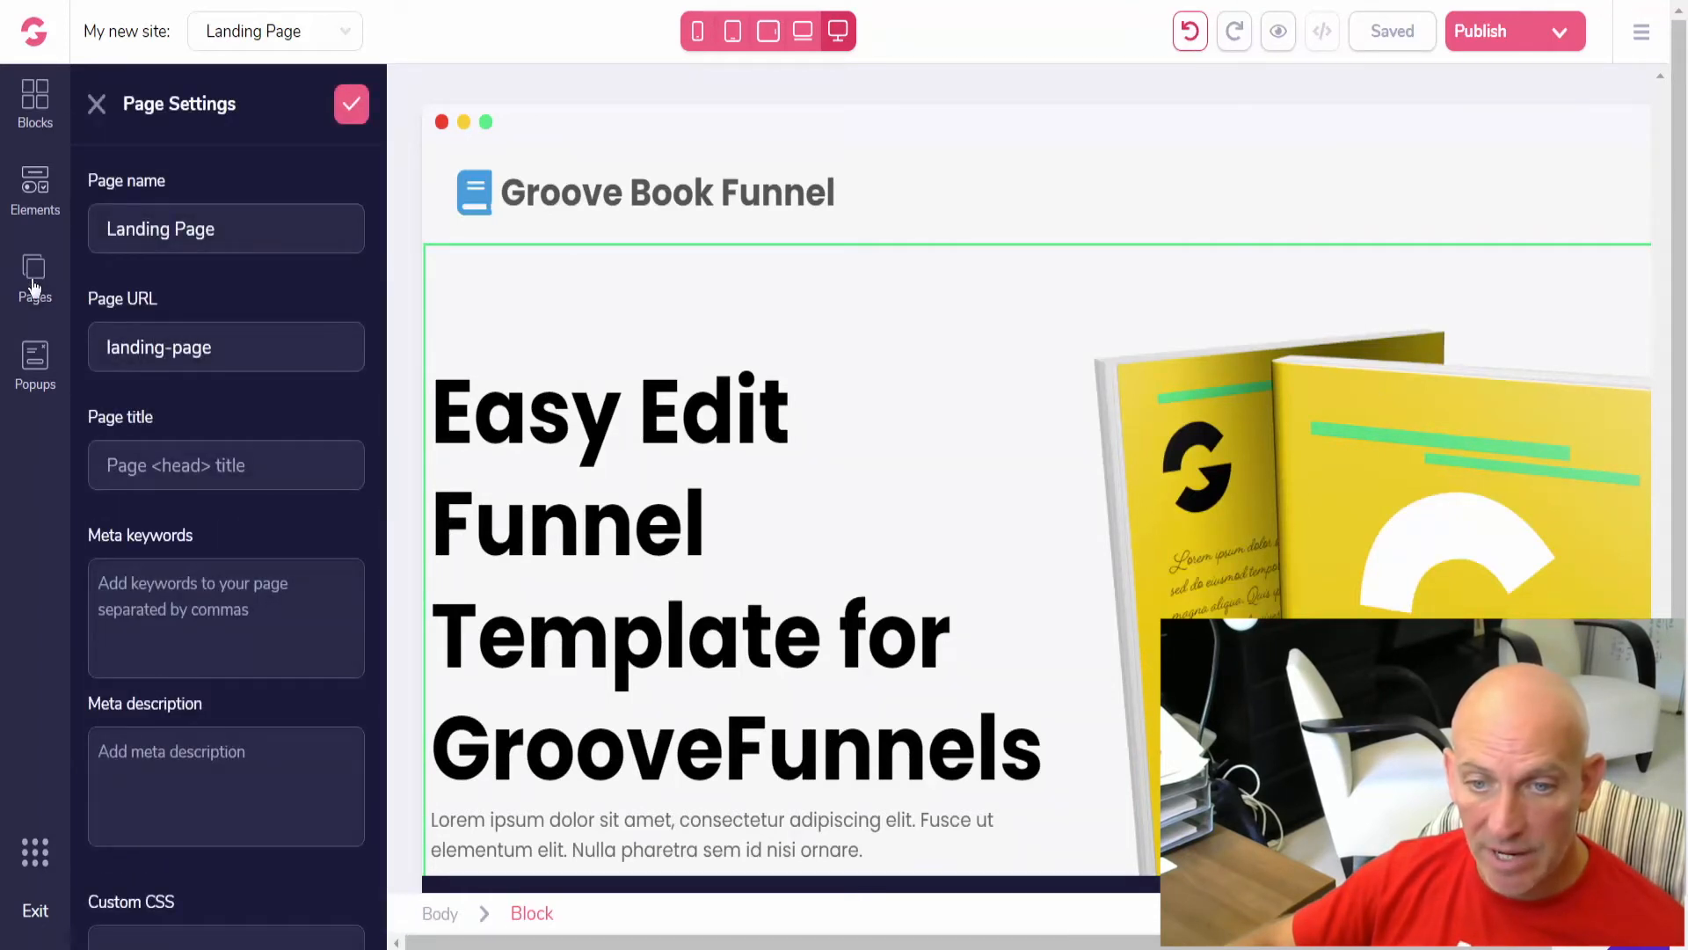
left_click(35, 279)
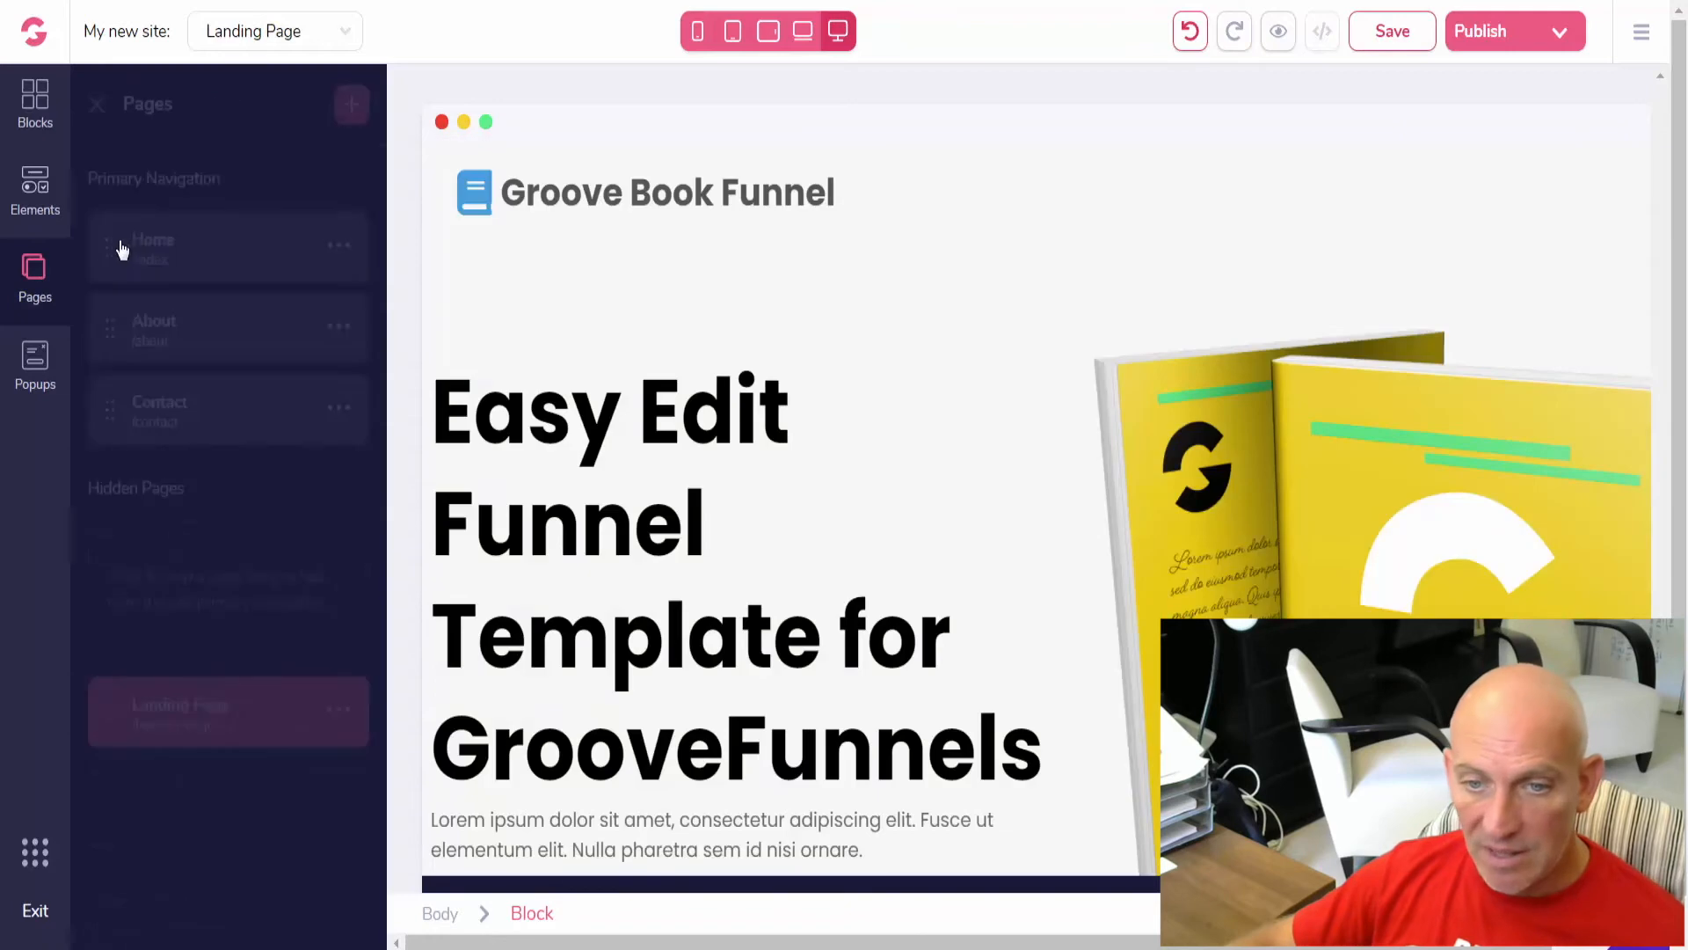
left_click(151, 247)
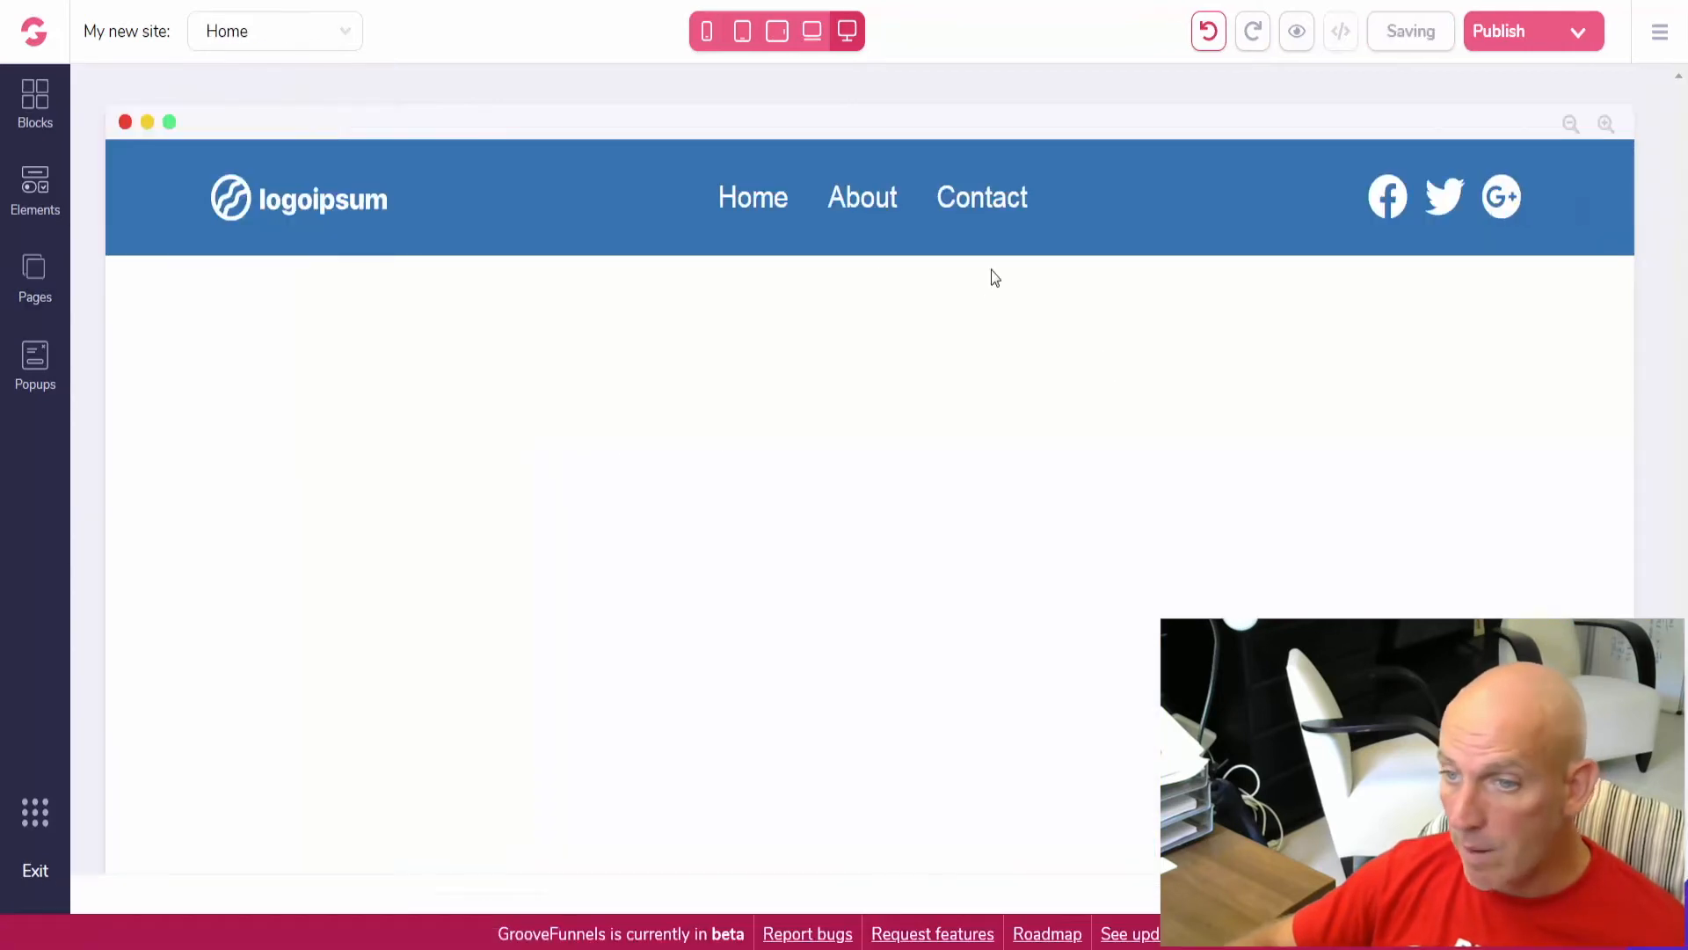
- Replace the nav bar logo with the Funnels Qualified image from the Image Library
left_click(862, 196)
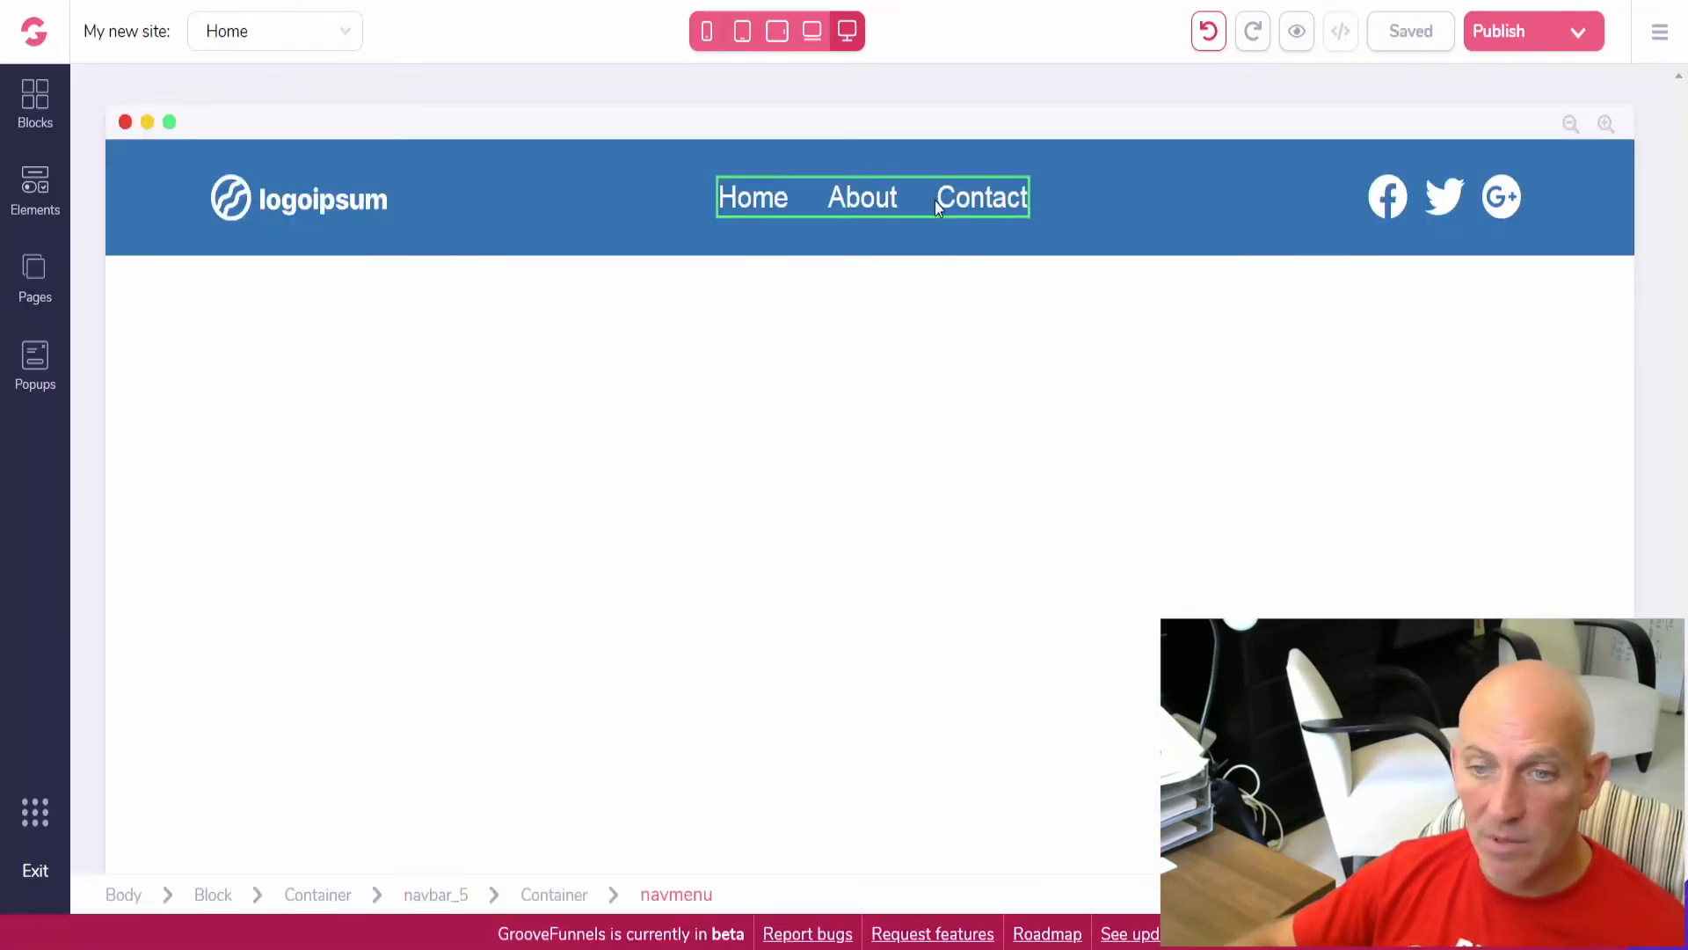
left_click(299, 197)
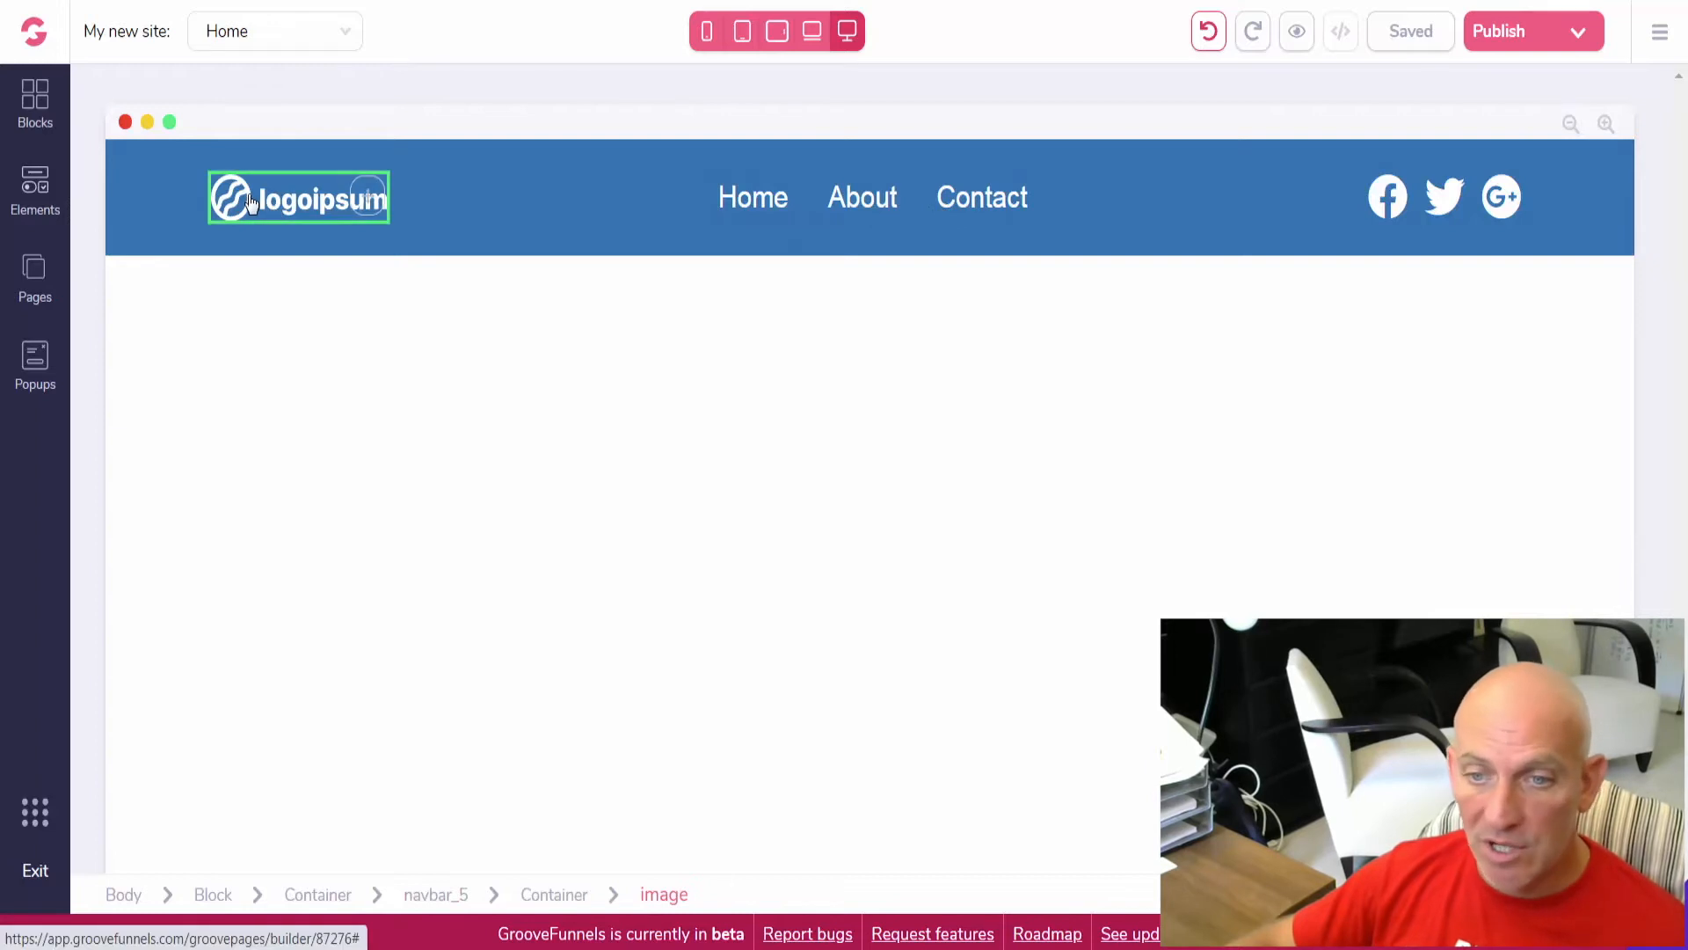
left_click(299, 197)
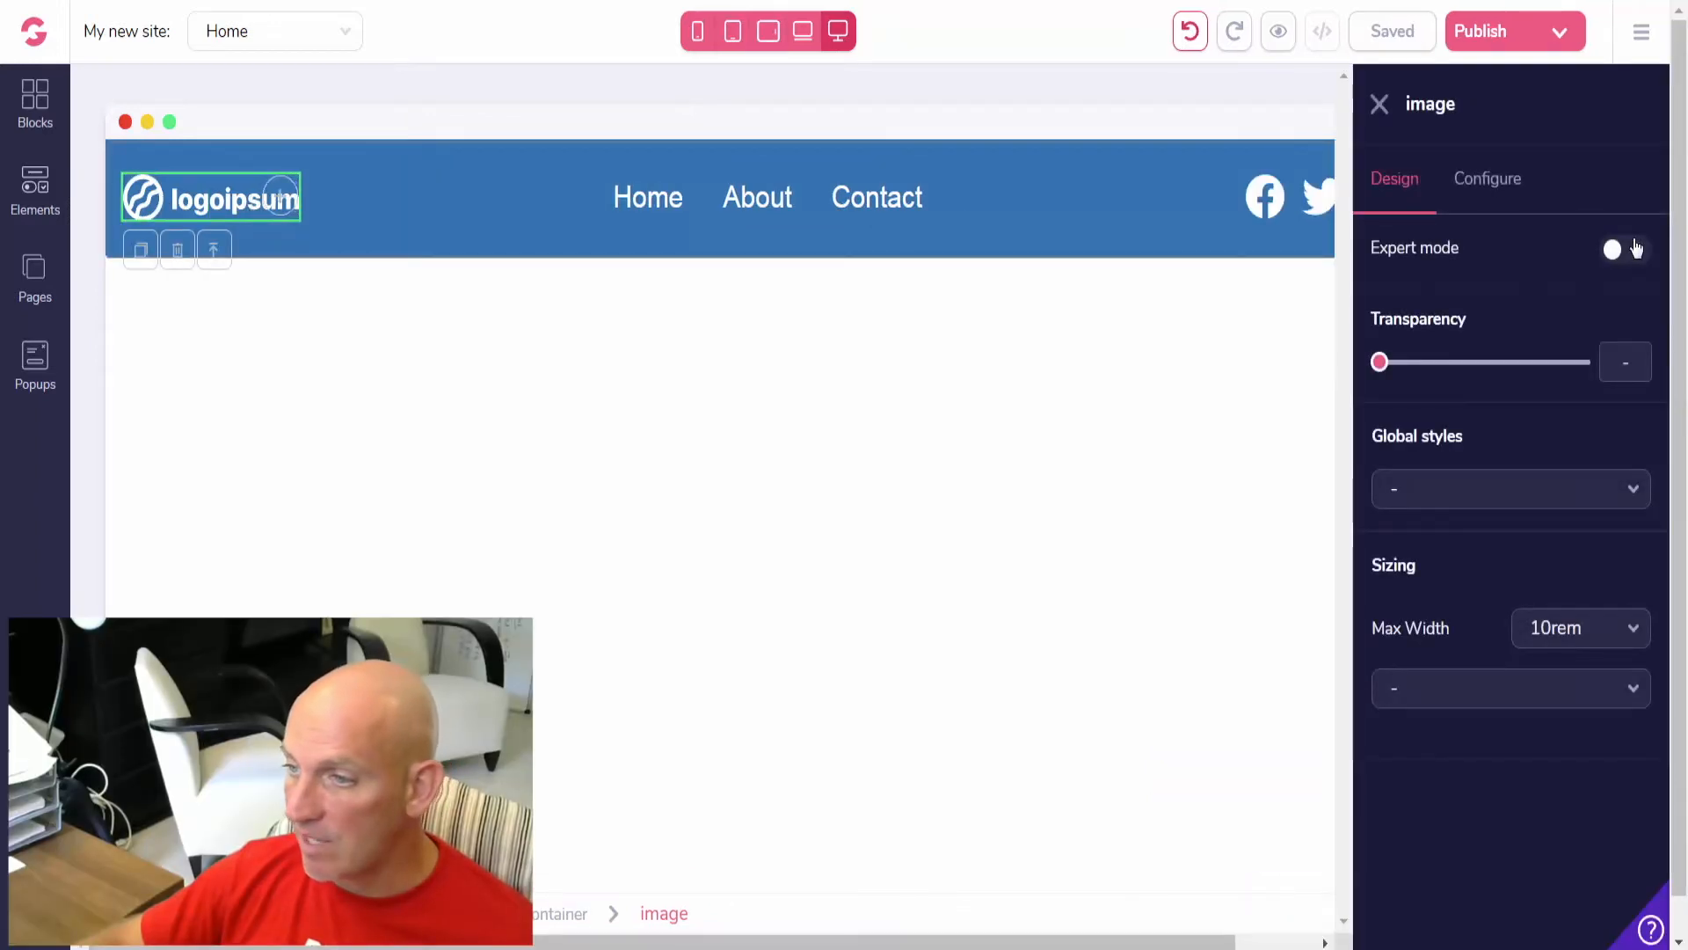
left_click(1488, 179)
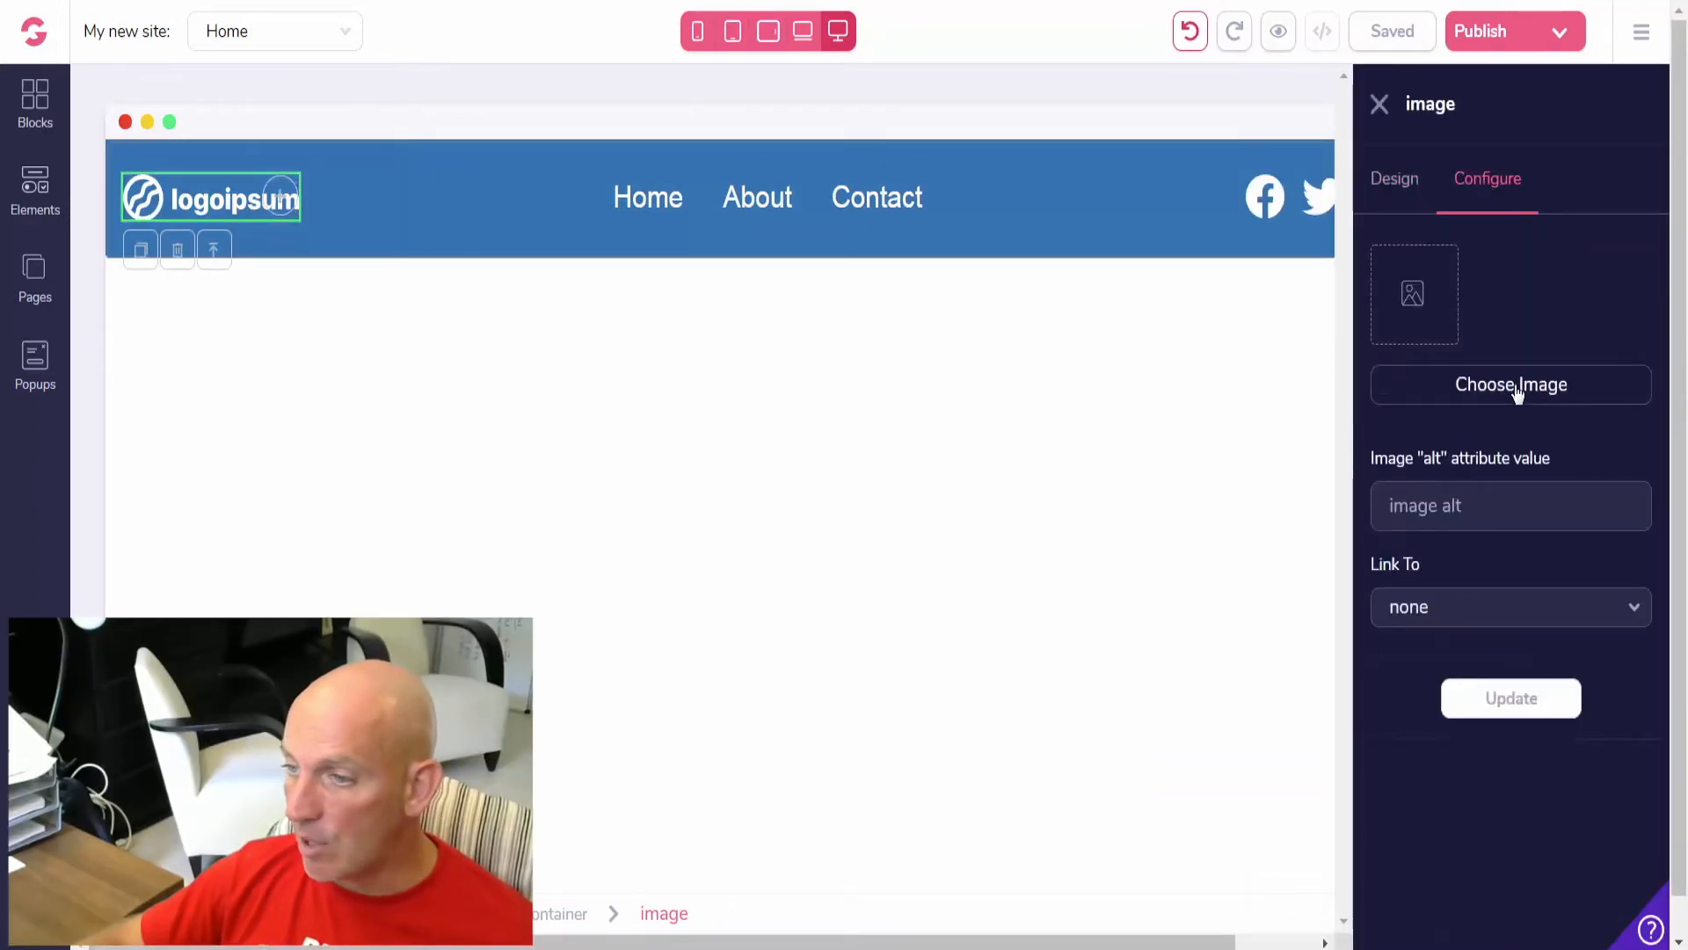
left_click(1511, 385)
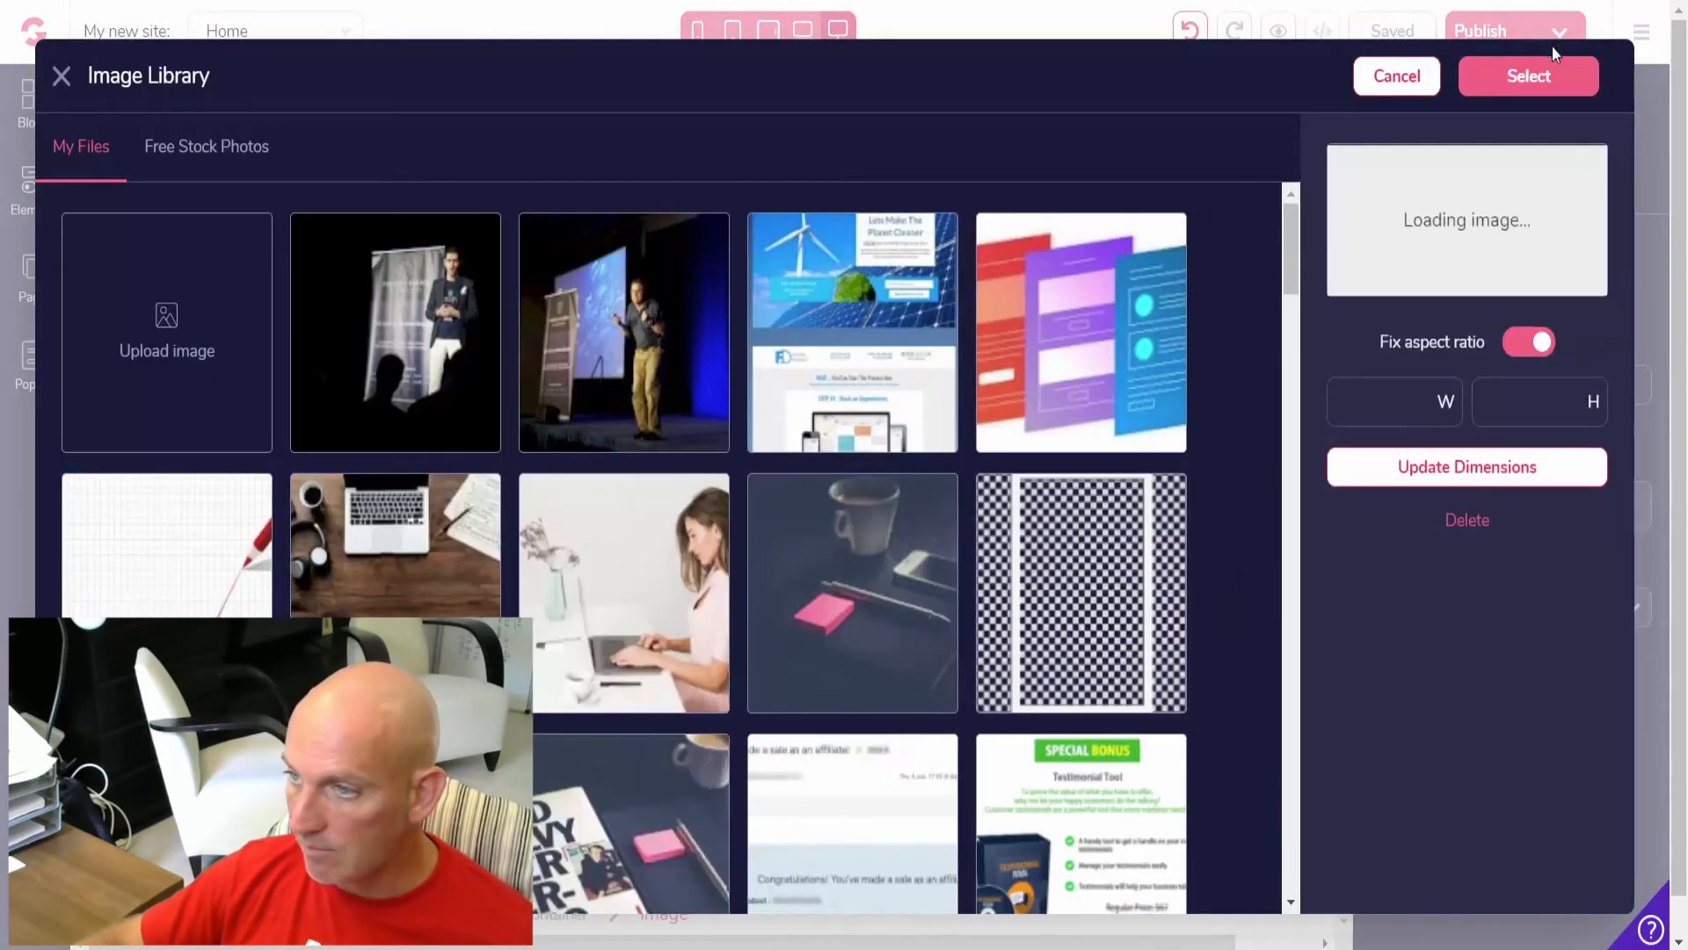
left_click(1529, 76)
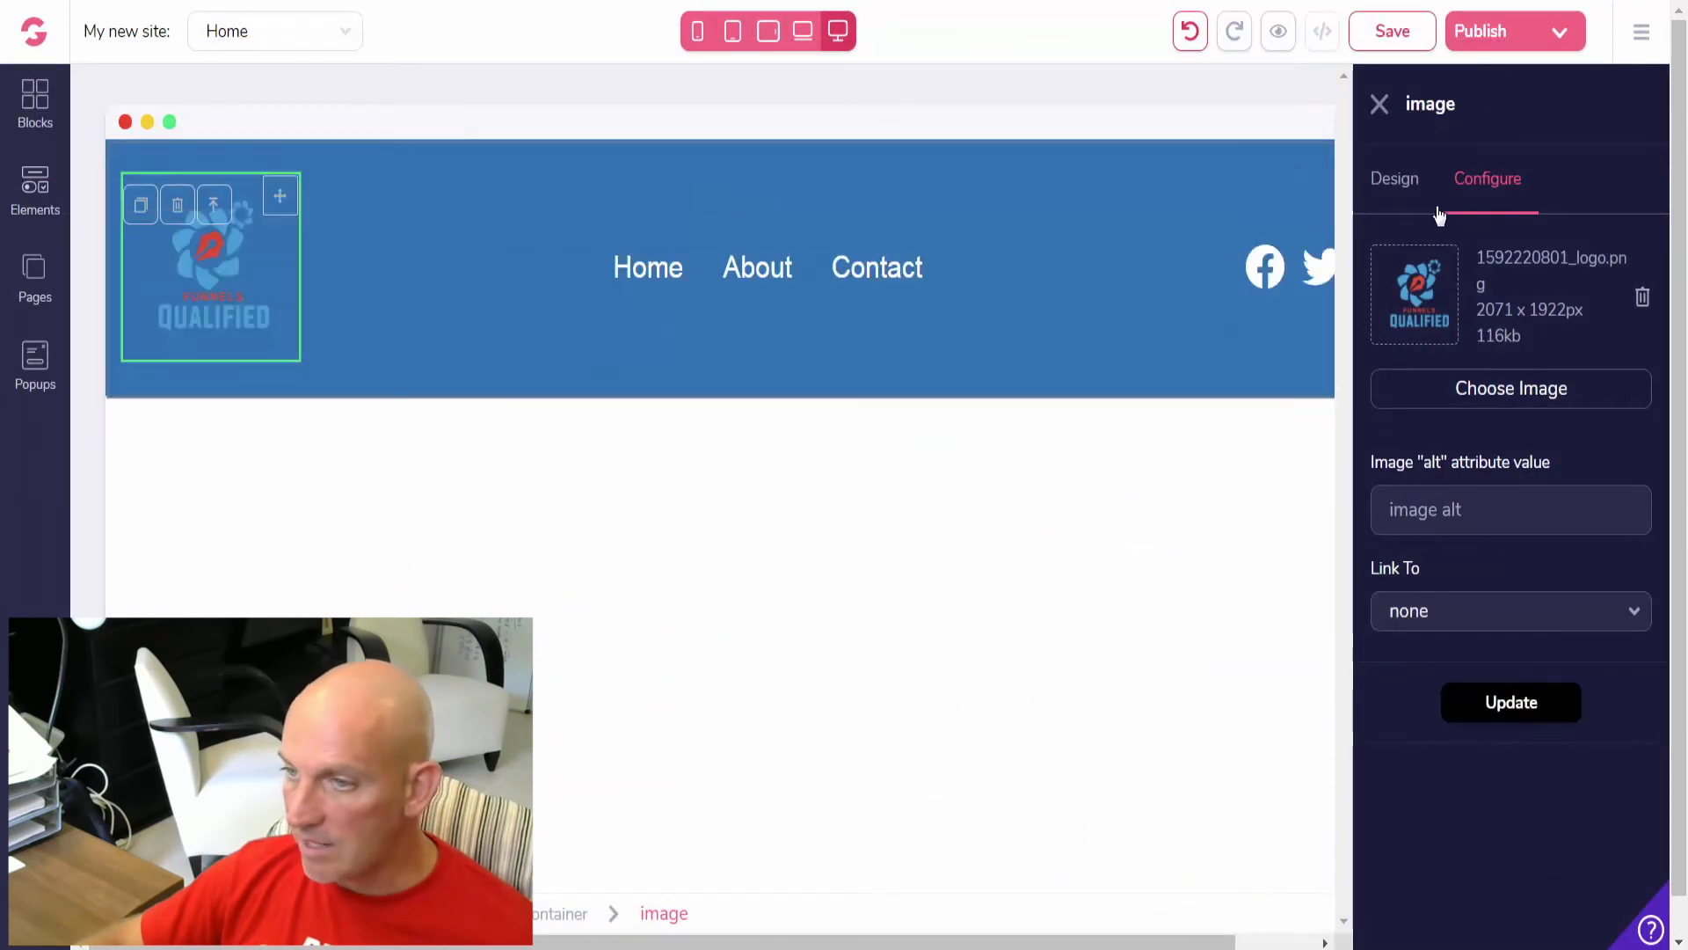
left_click(1395, 177)
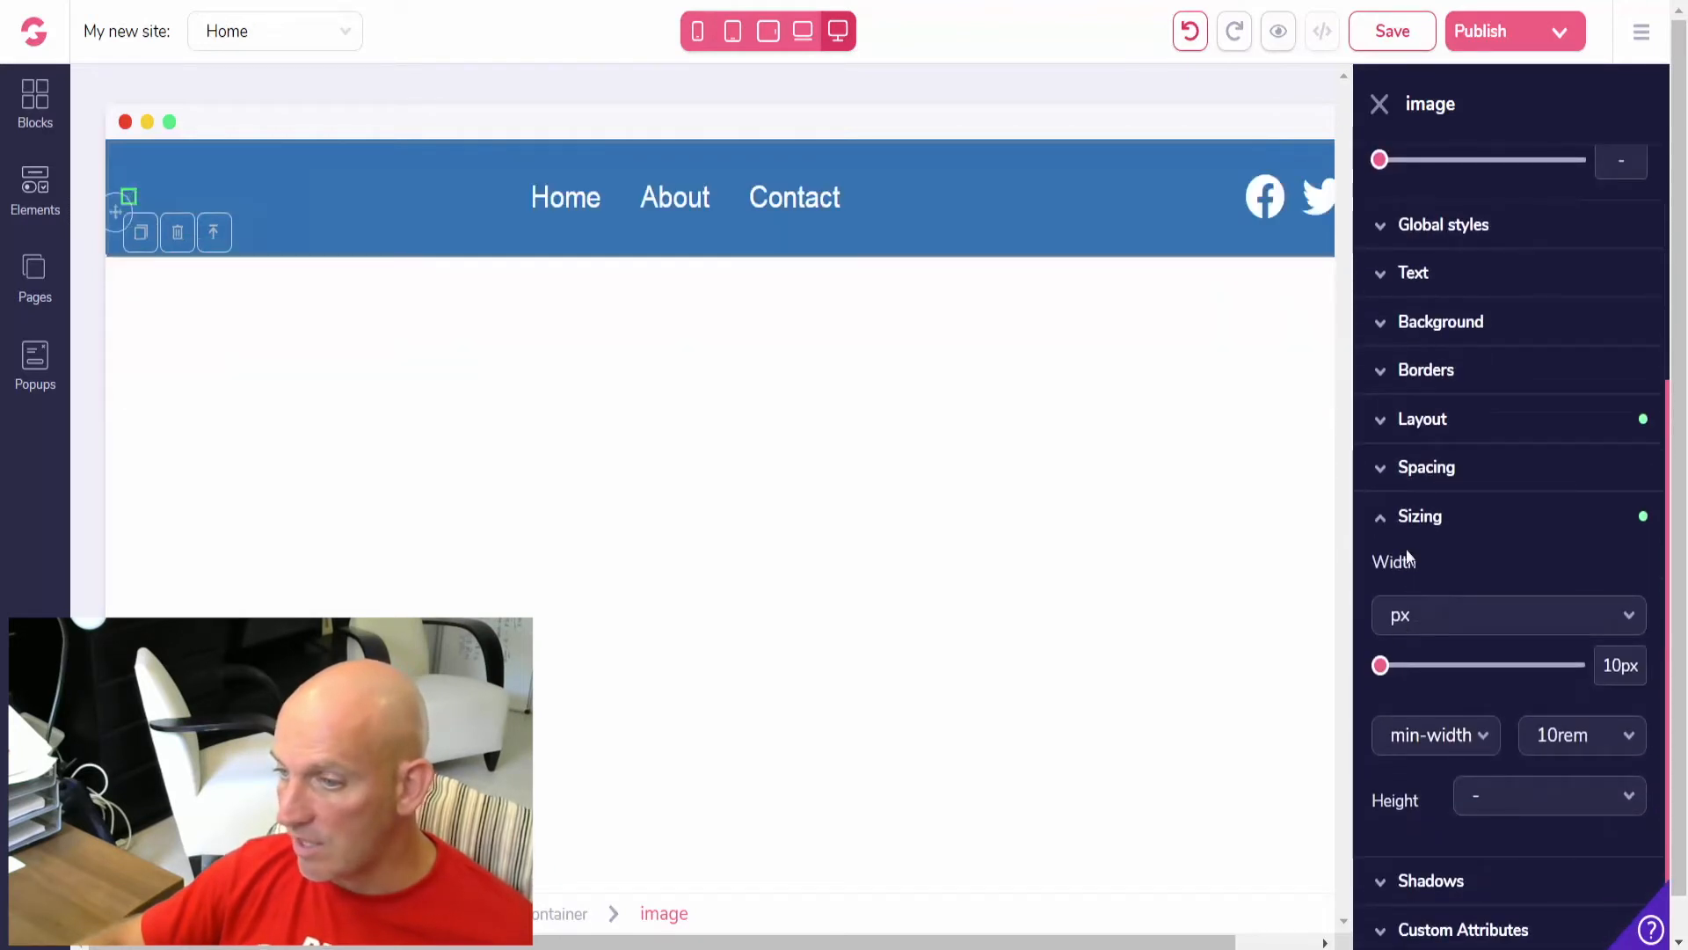
- Drag the Sizing width slider so the Funnels Qualified logo is 80px wide, then select the nav bar
left_click_drag(1383, 665, 1397, 664)
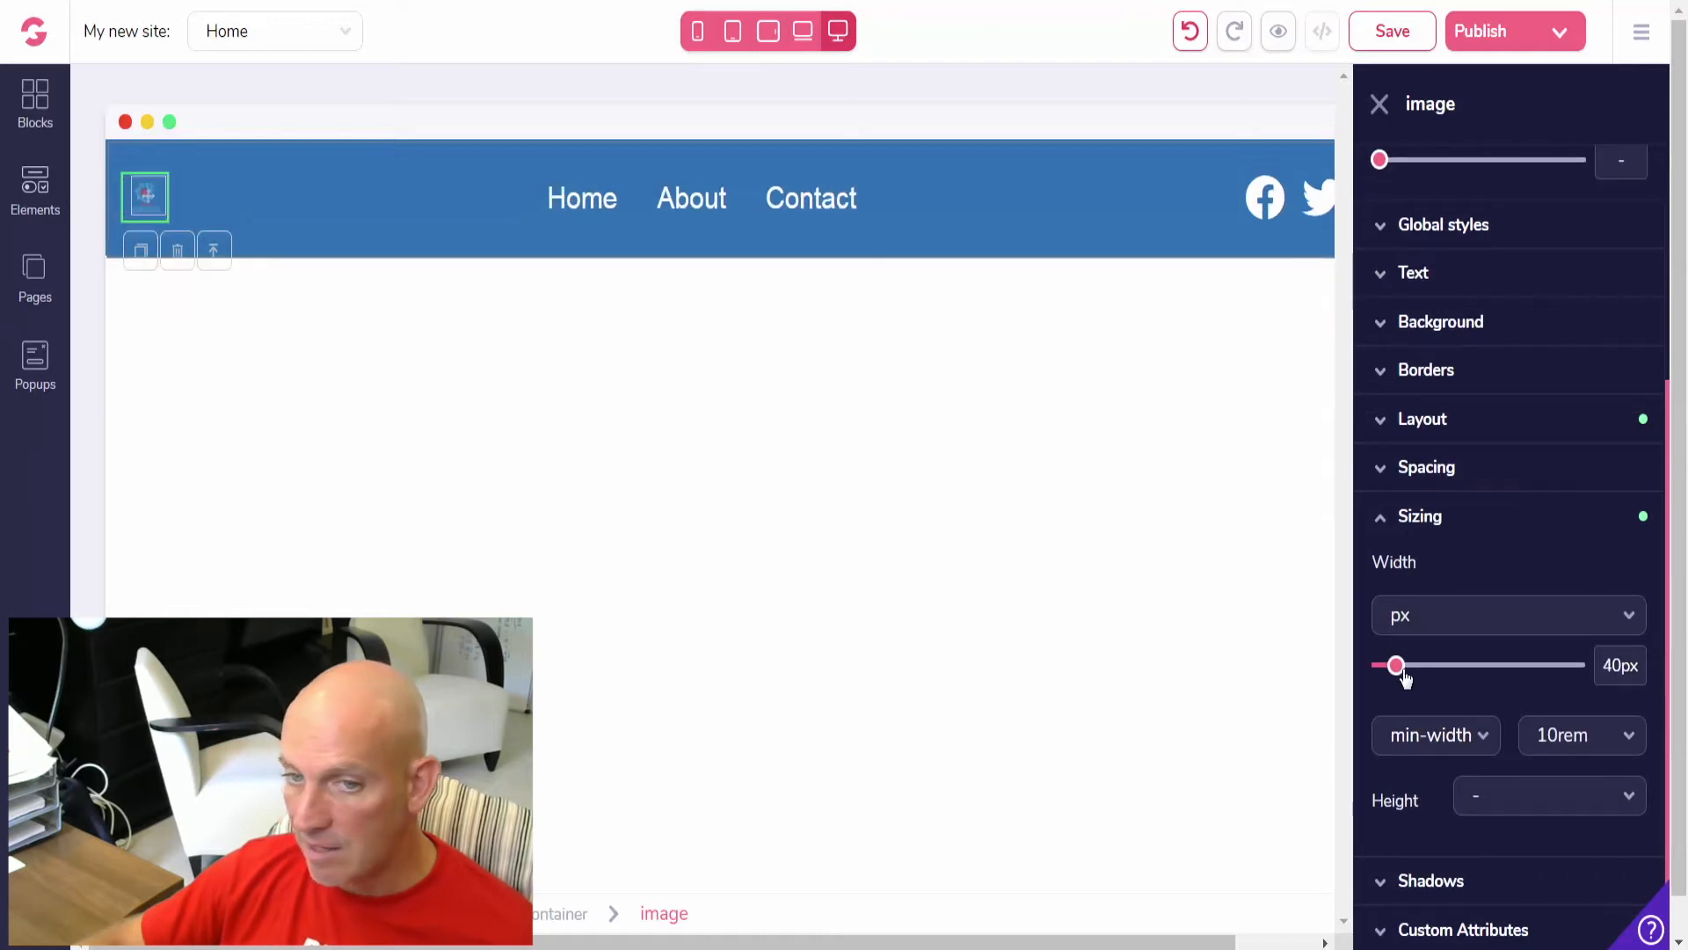
left_click_drag(1397, 665, 1419, 664)
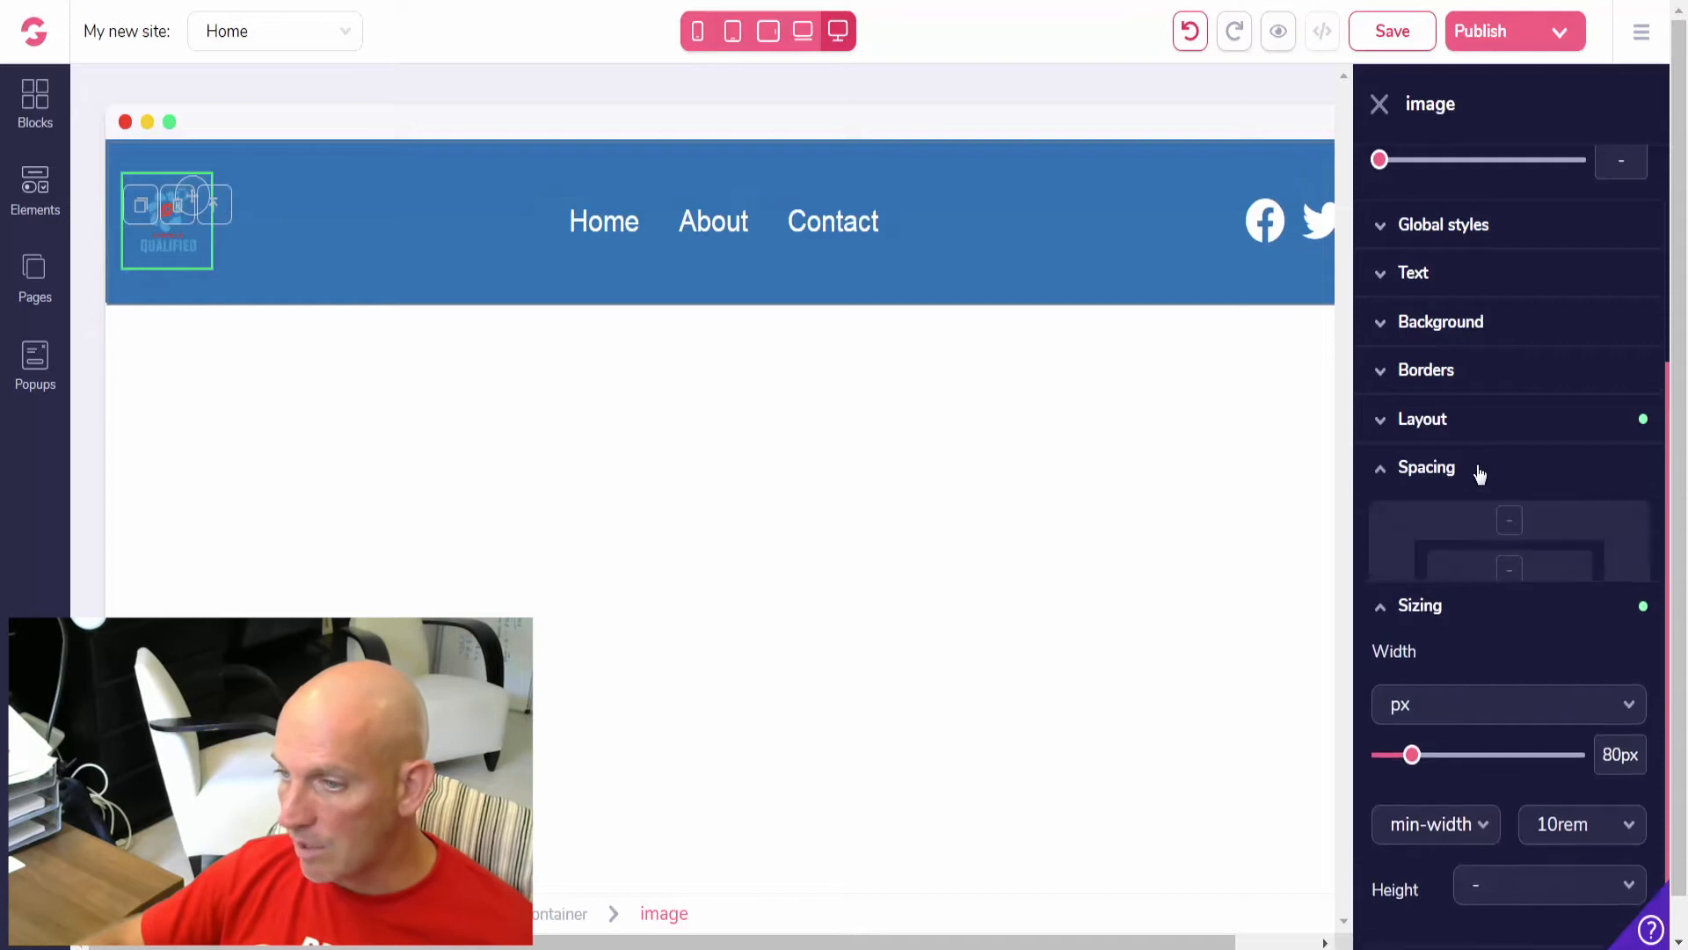
left_click(1426, 466)
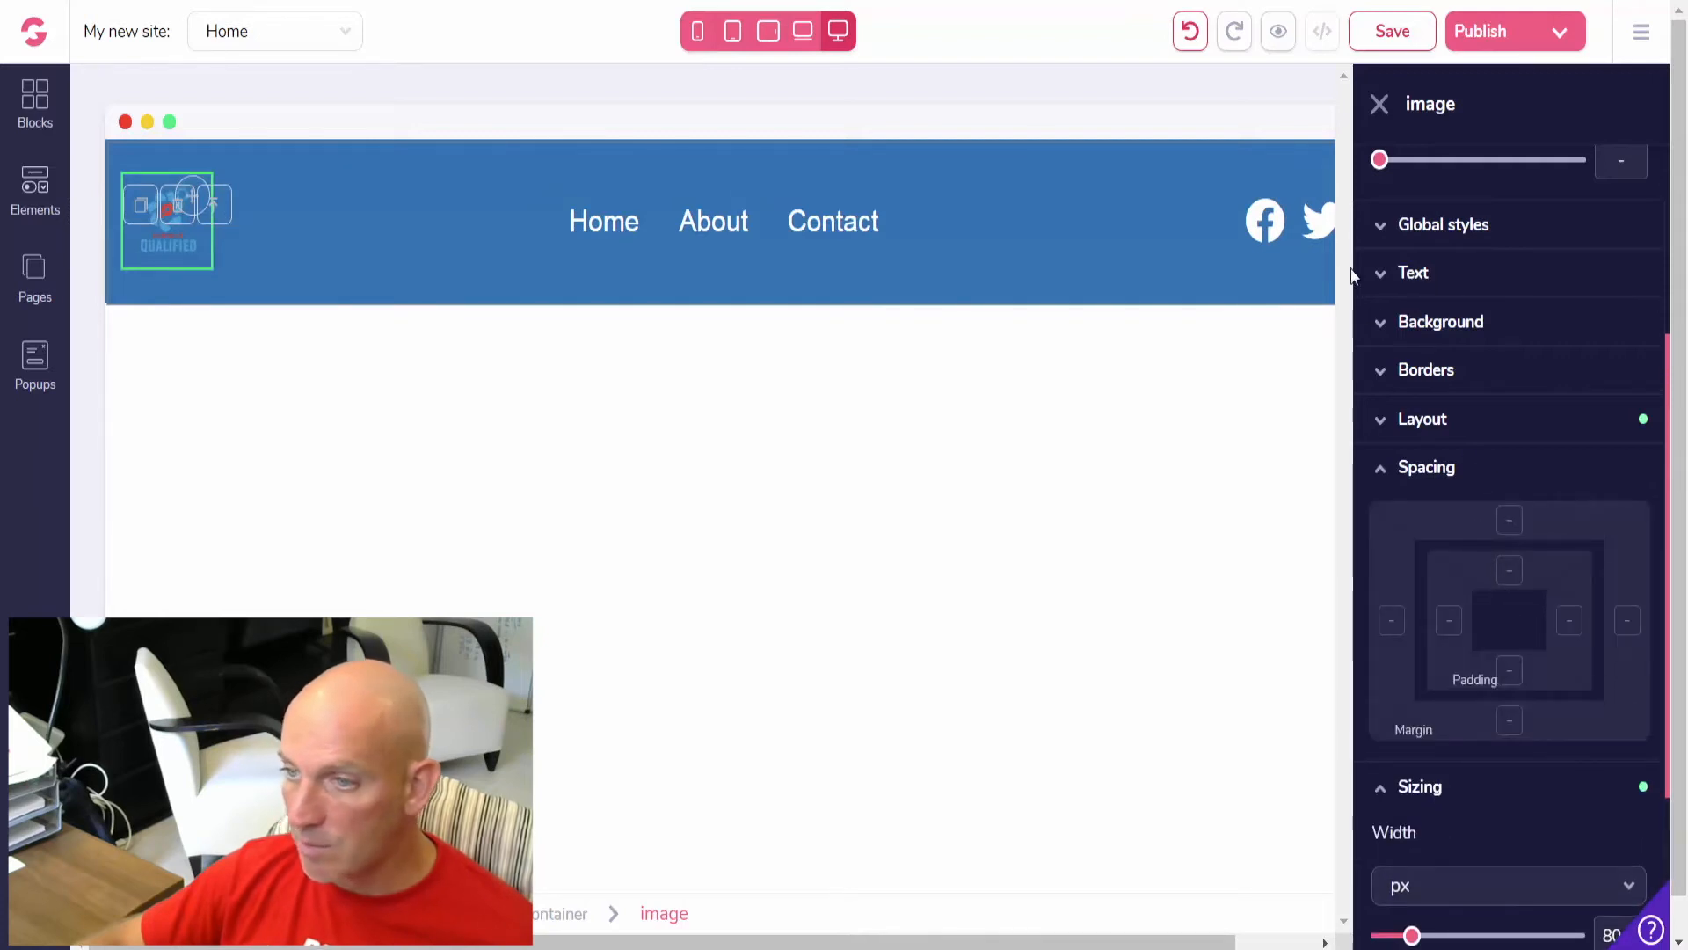
left_click(1379, 104)
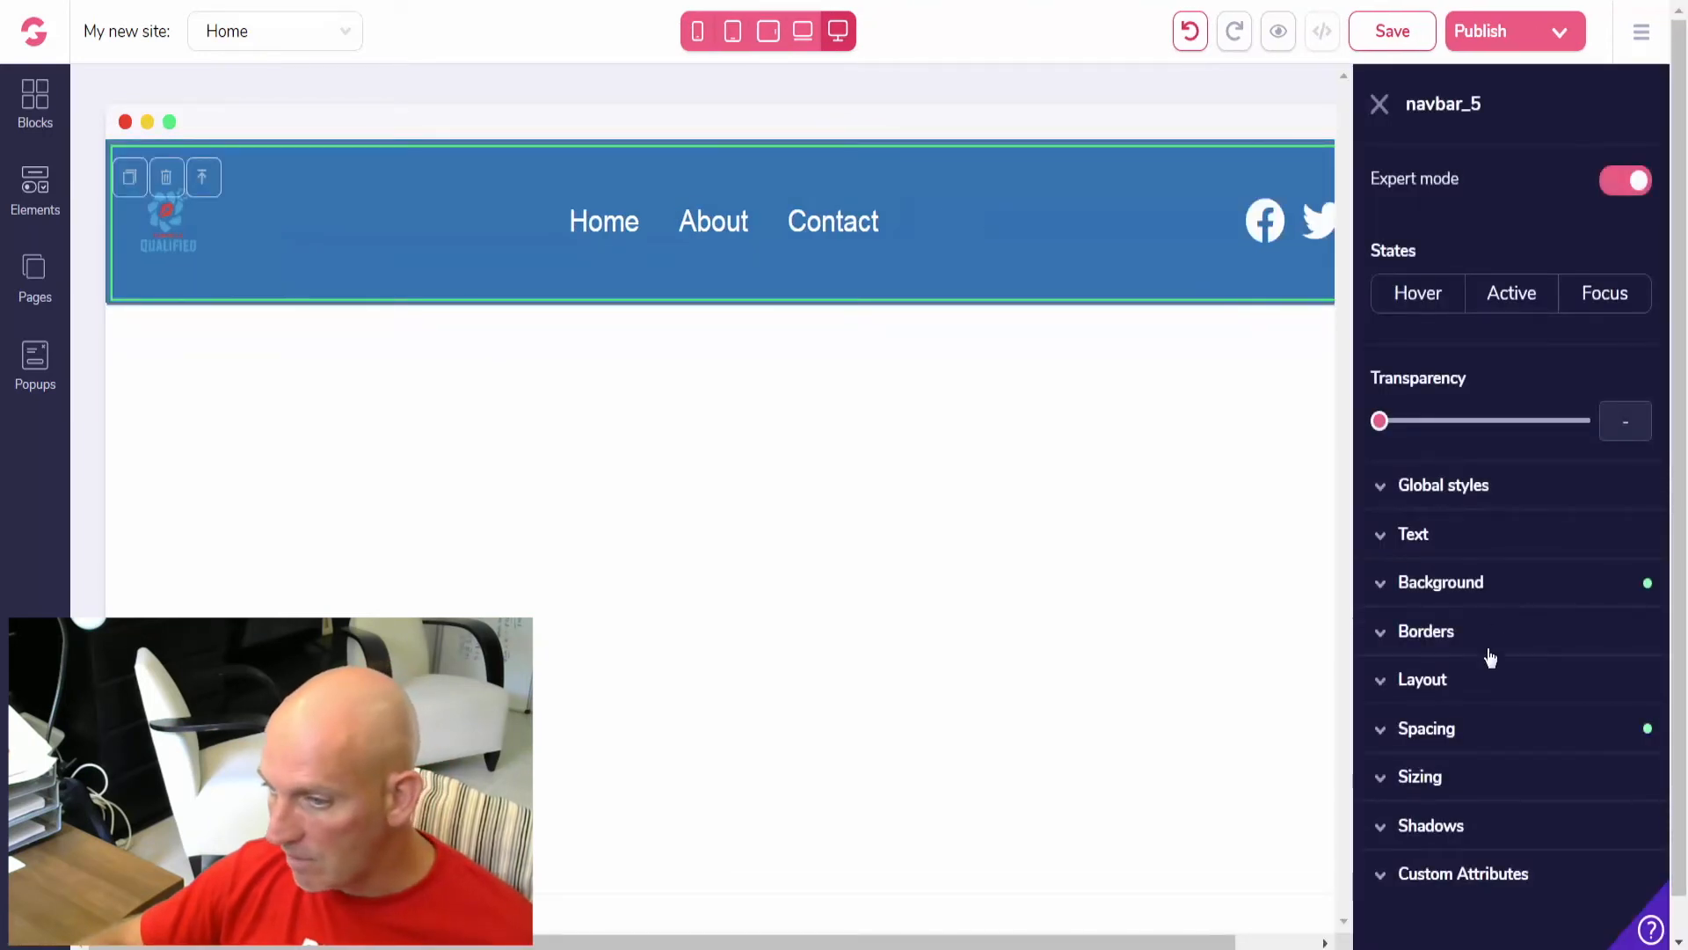
- Clear the blue background colour on both the nav bar and its menu links so they show white
left_click(1441, 583)
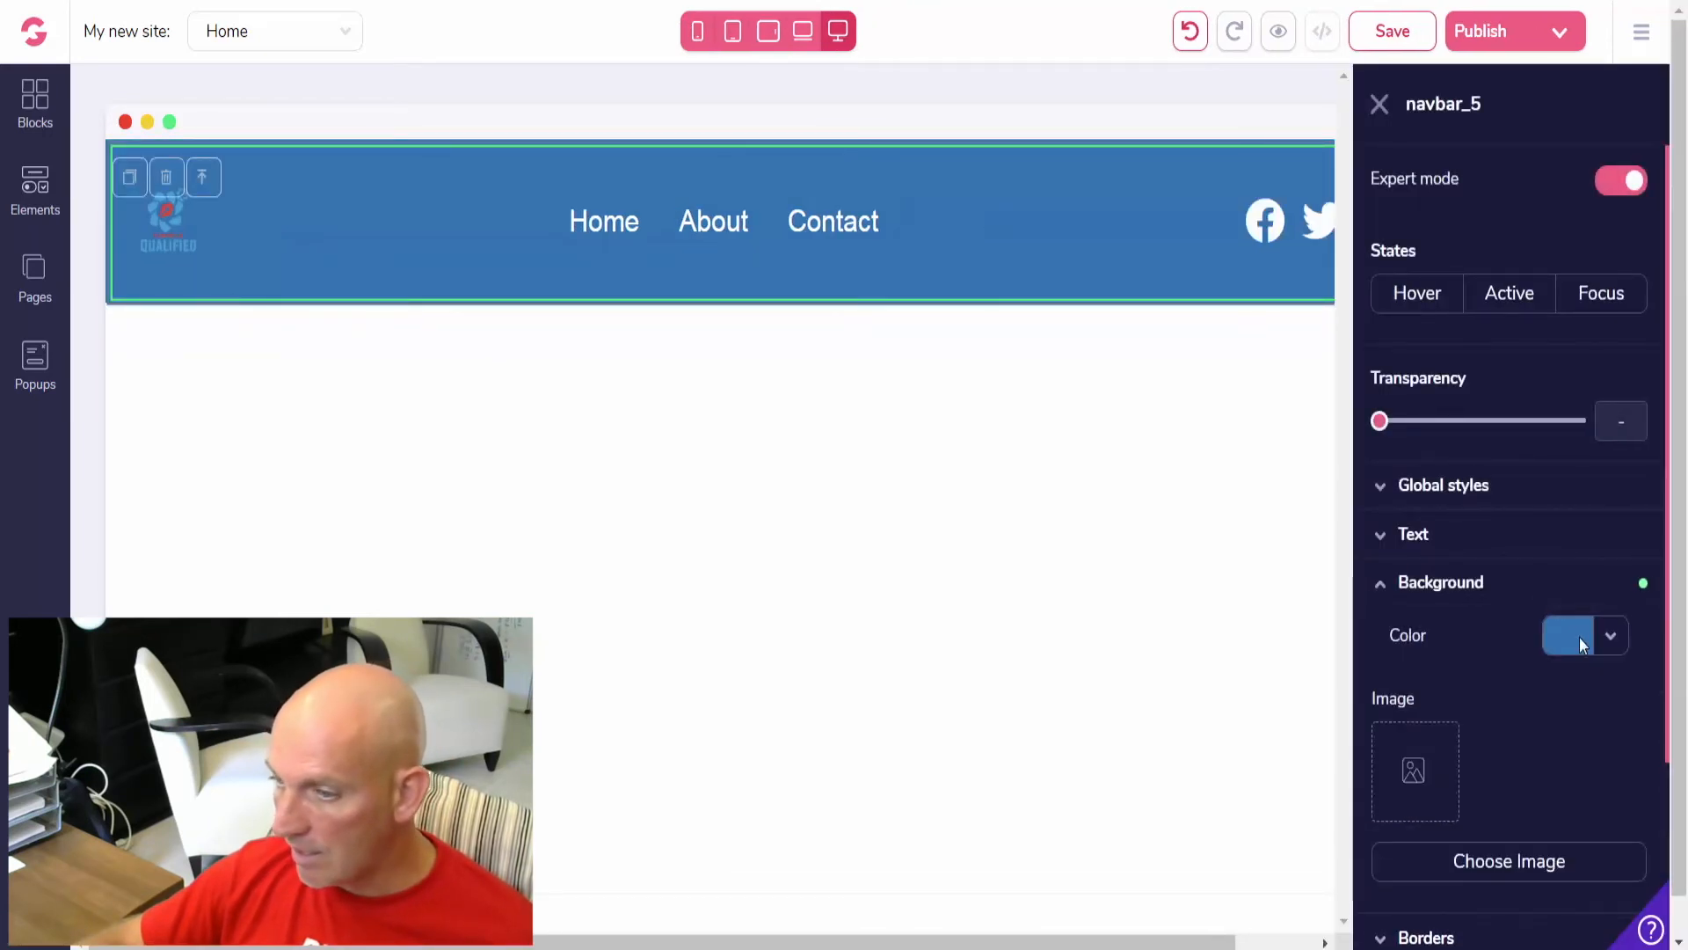
left_click(1610, 634)
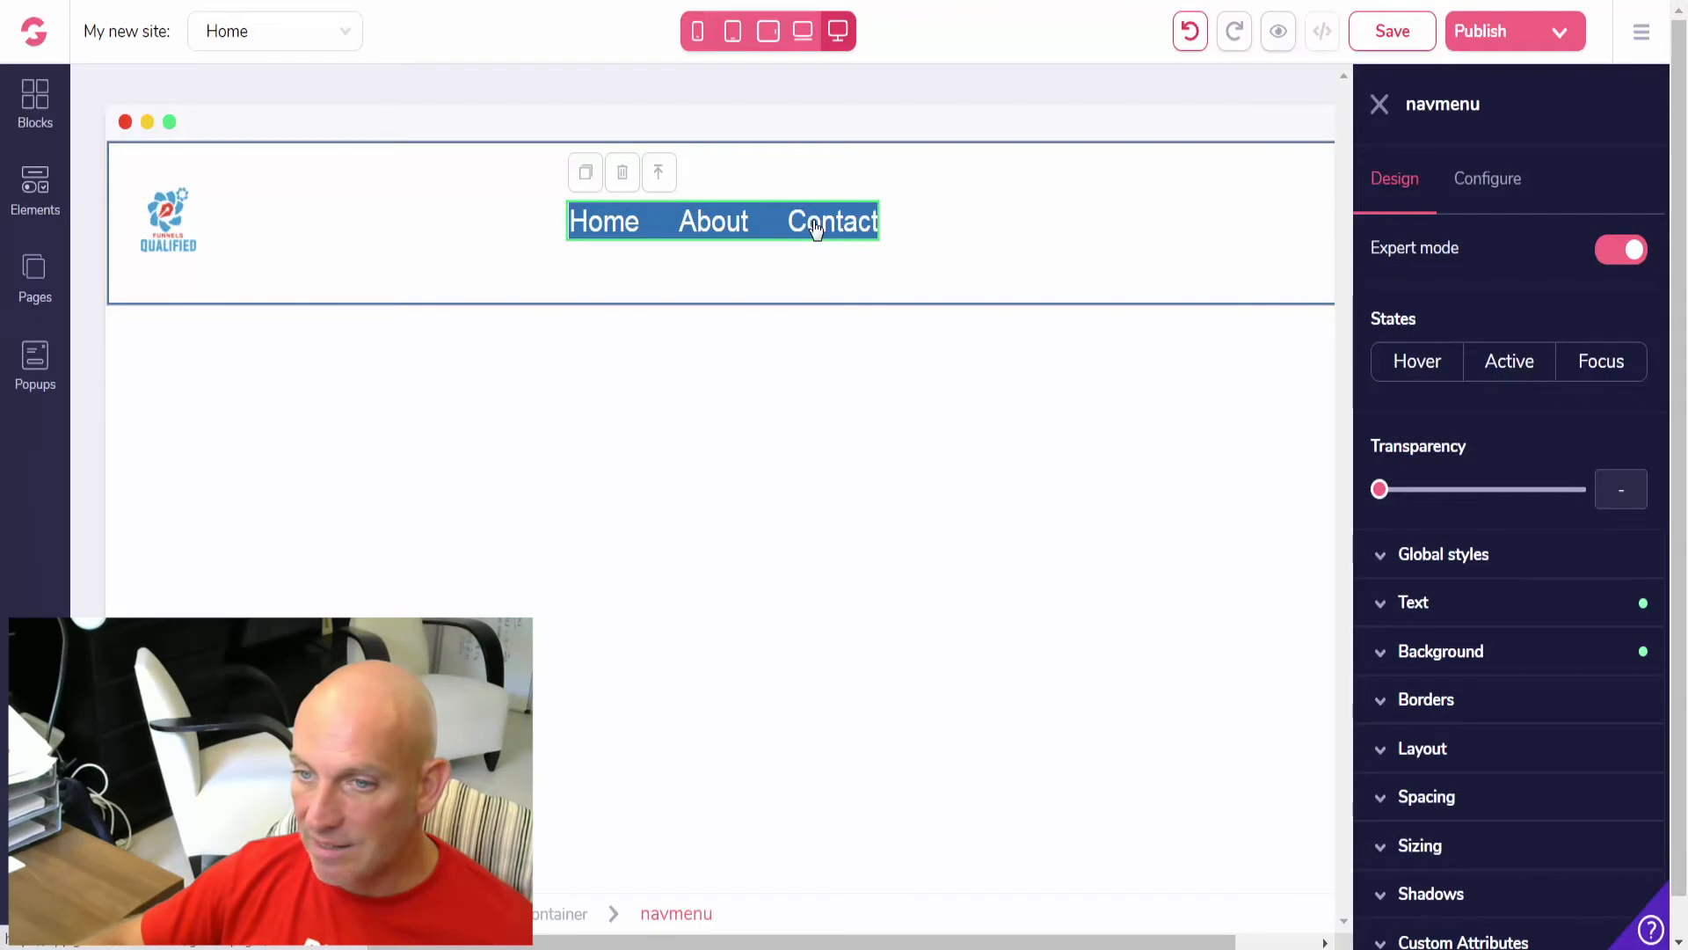
mouse_move(1085, 467)
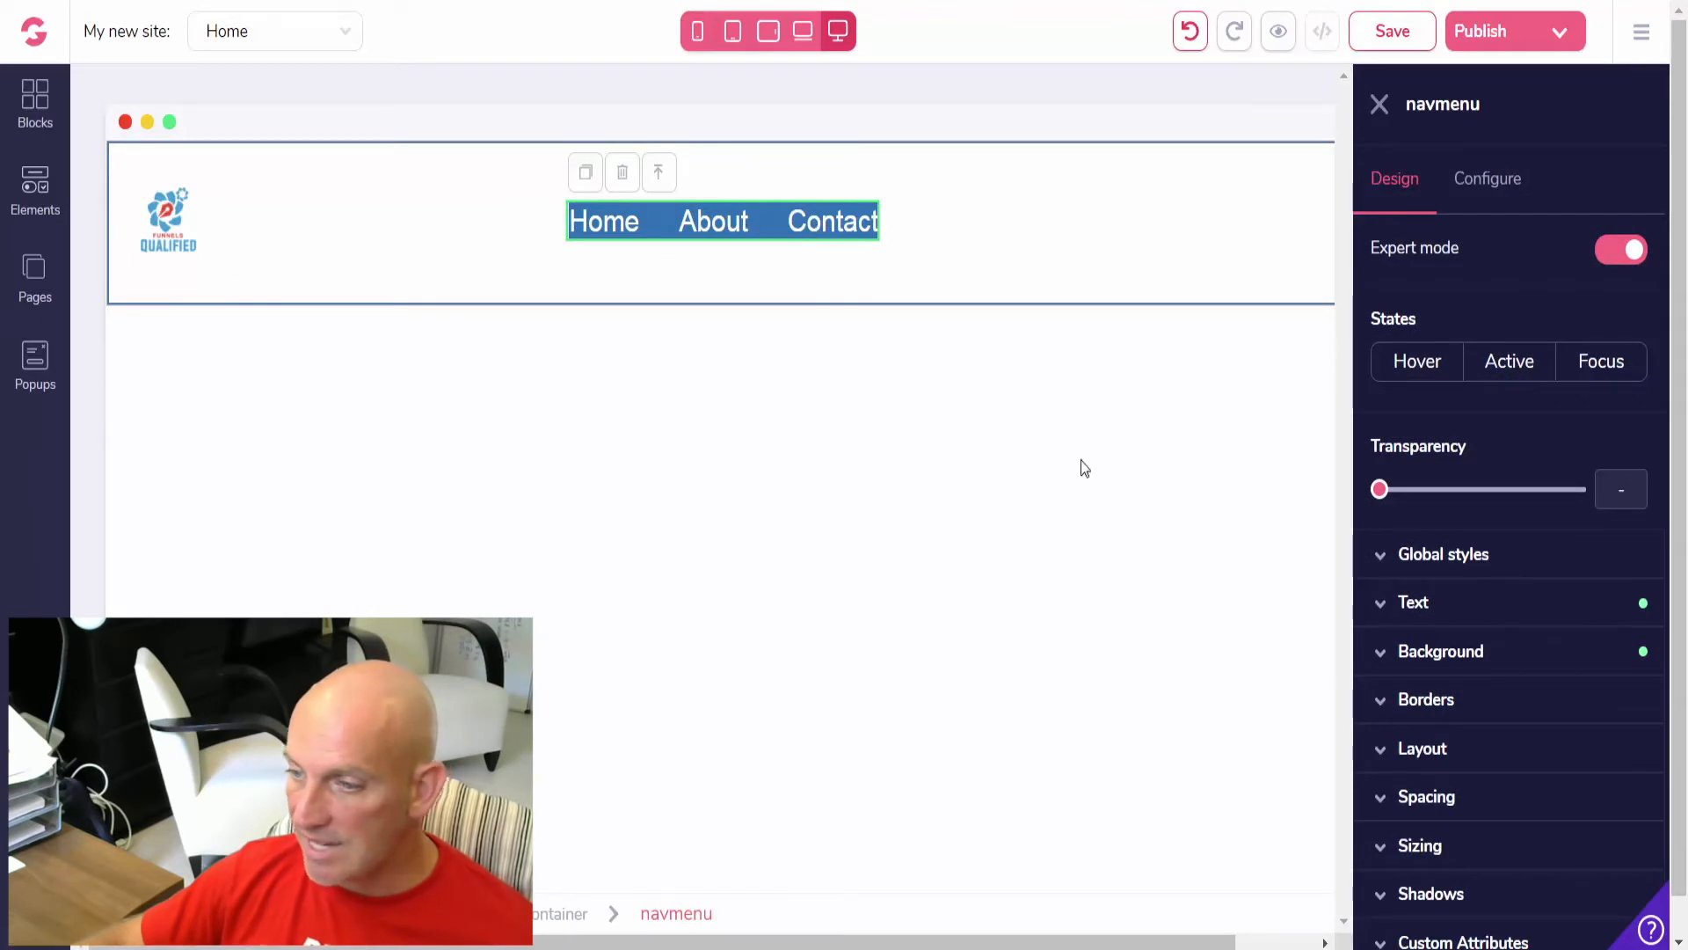
left_click(1440, 651)
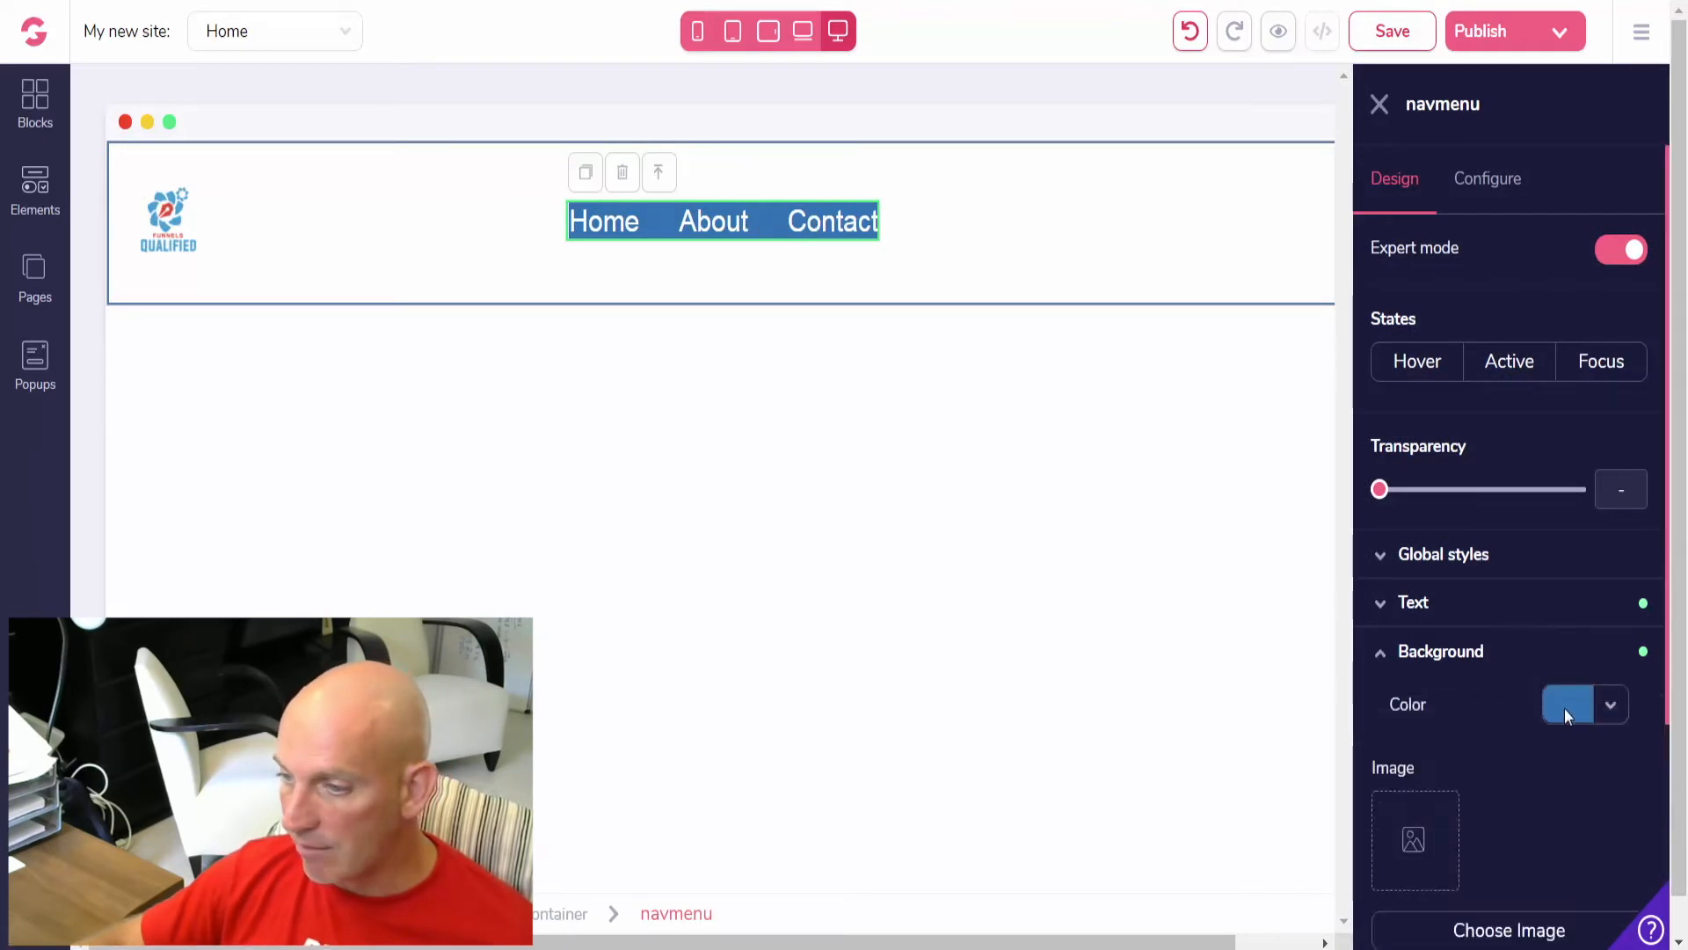
left_click(1412, 602)
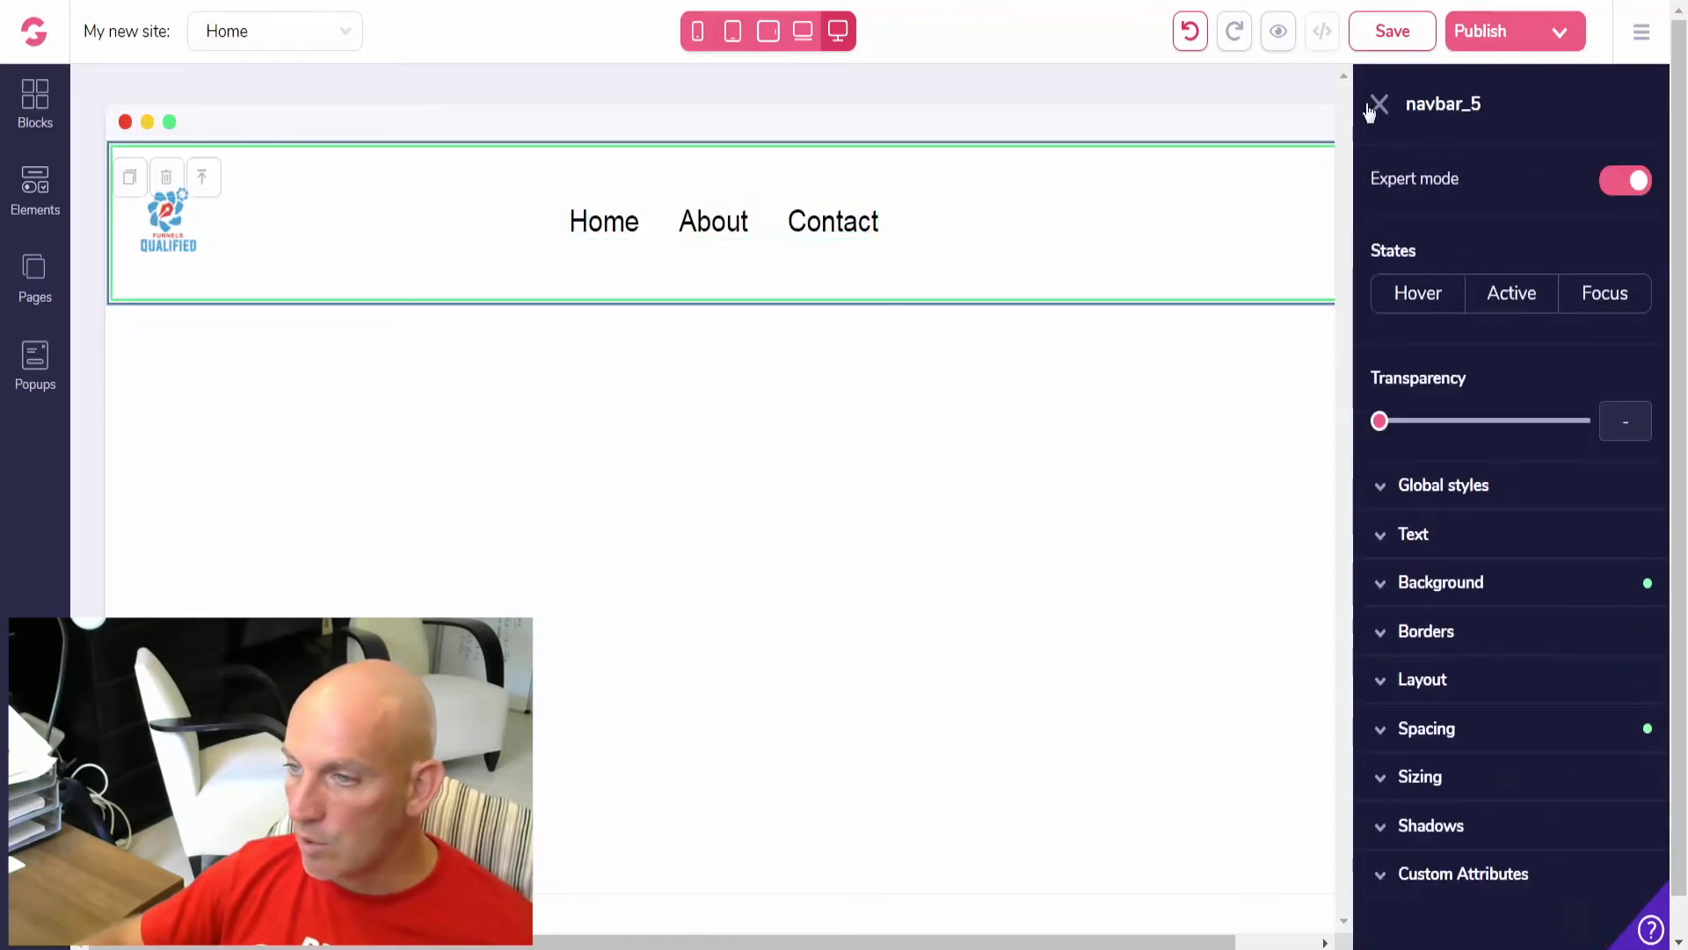
left_click(1379, 103)
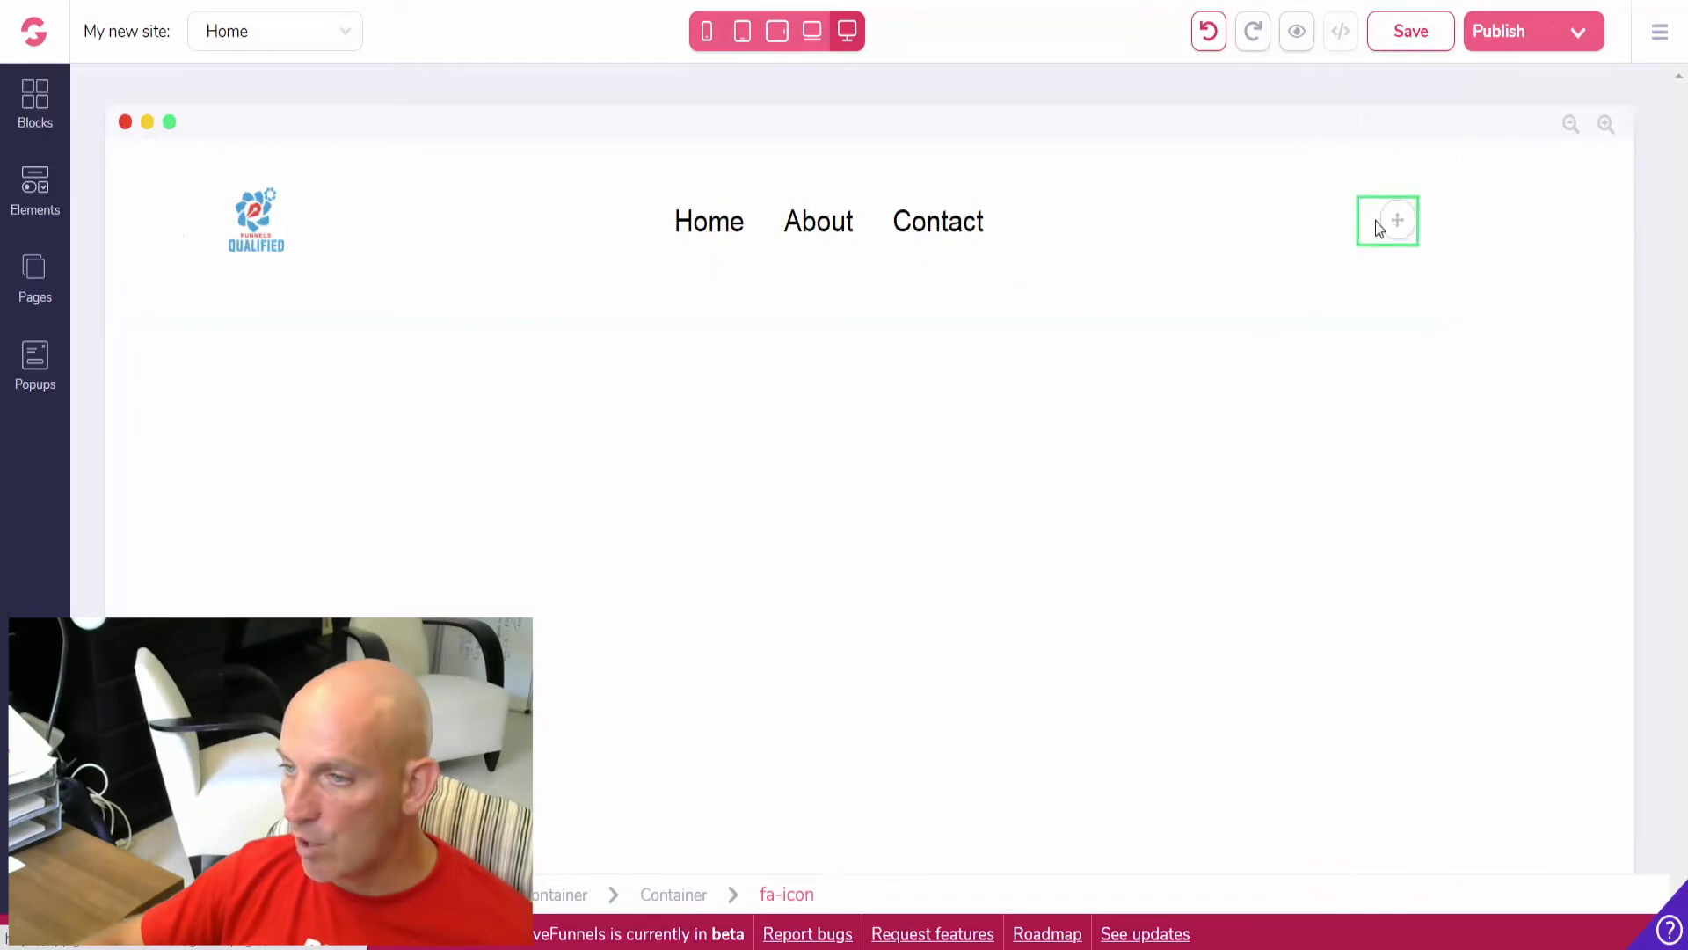
- Add icon placeholders in the nav bar and bring up the icon choice settings for them
left_click(1387, 222)
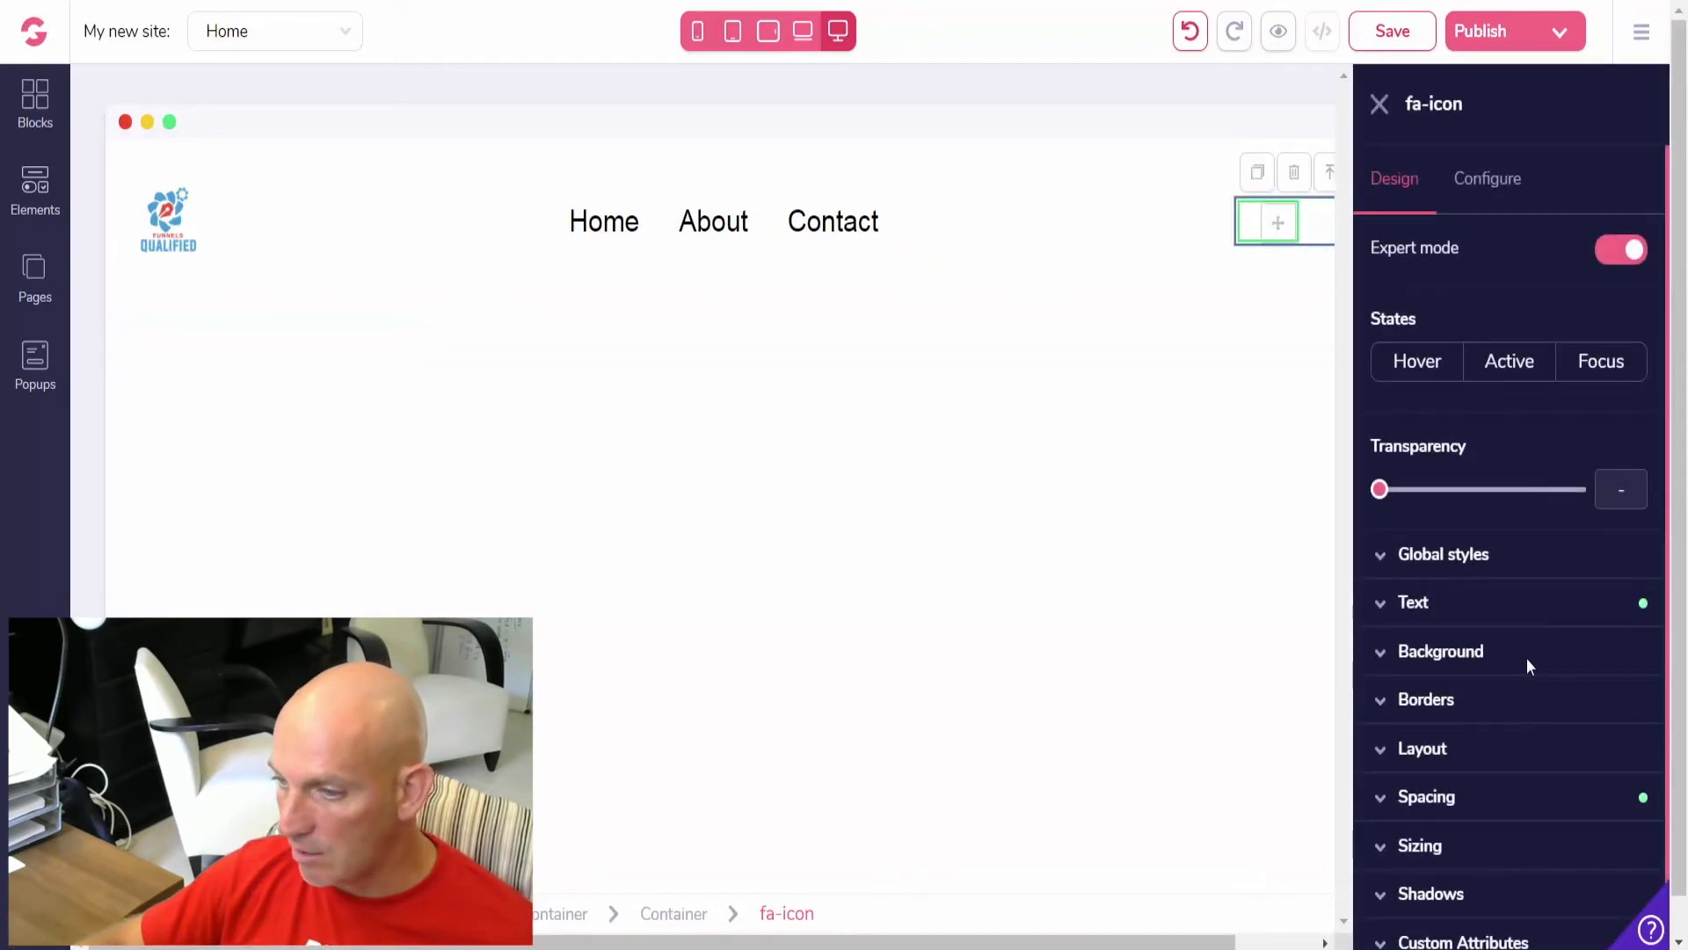
left_click(1488, 179)
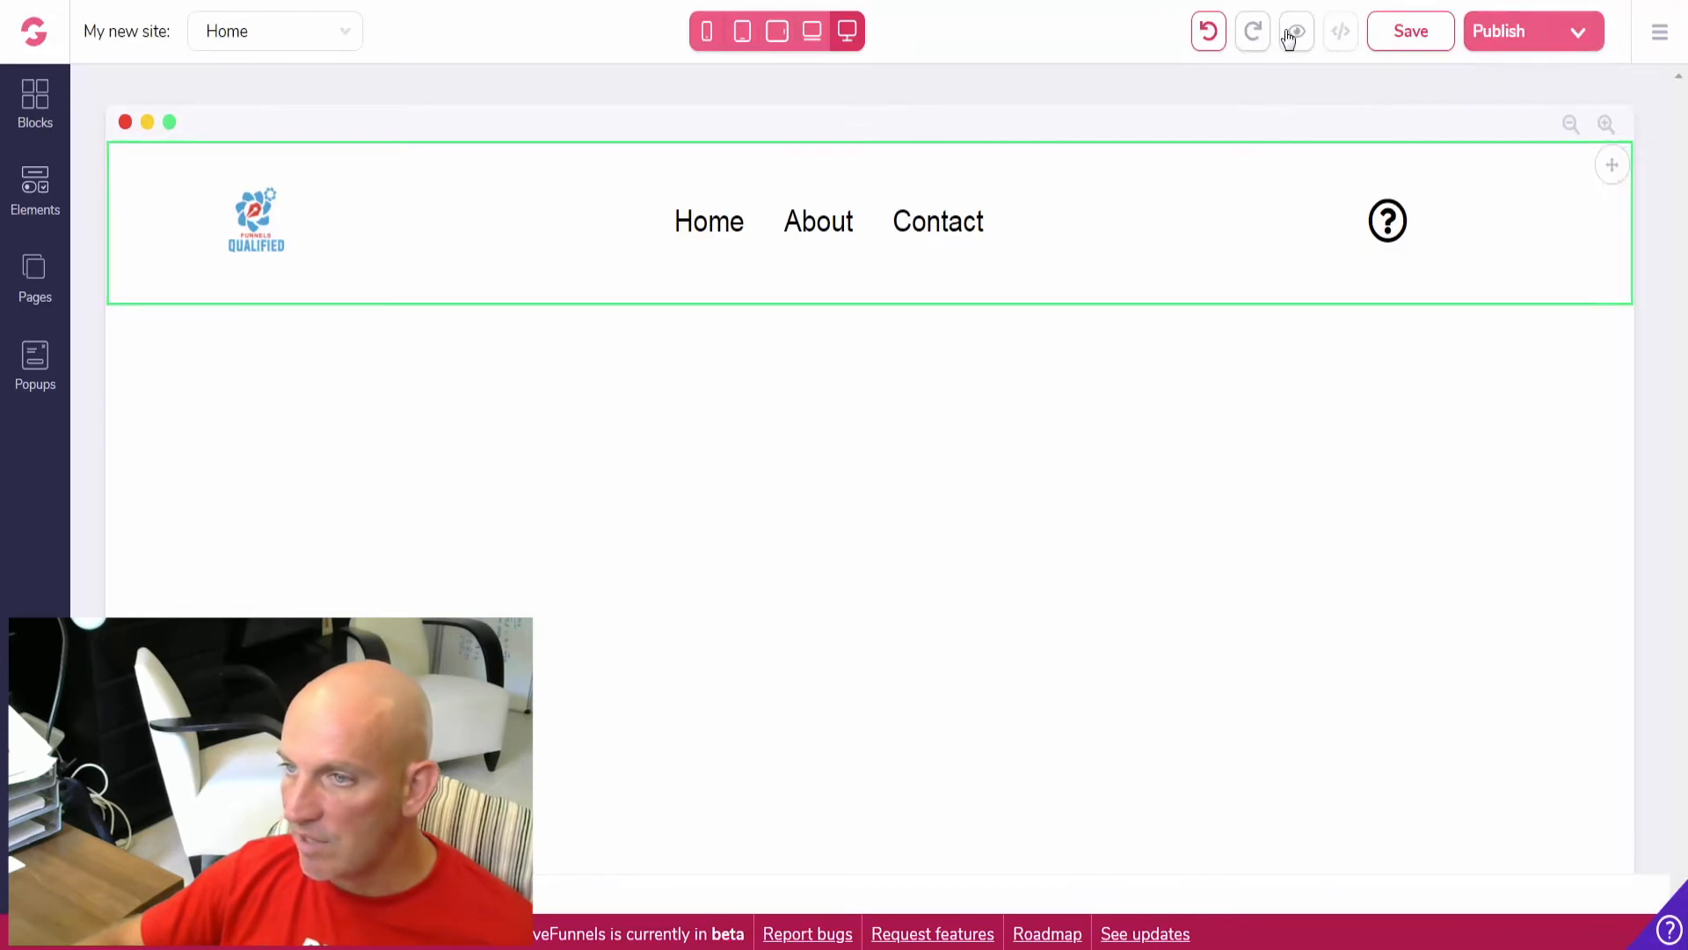
left_click(1296, 30)
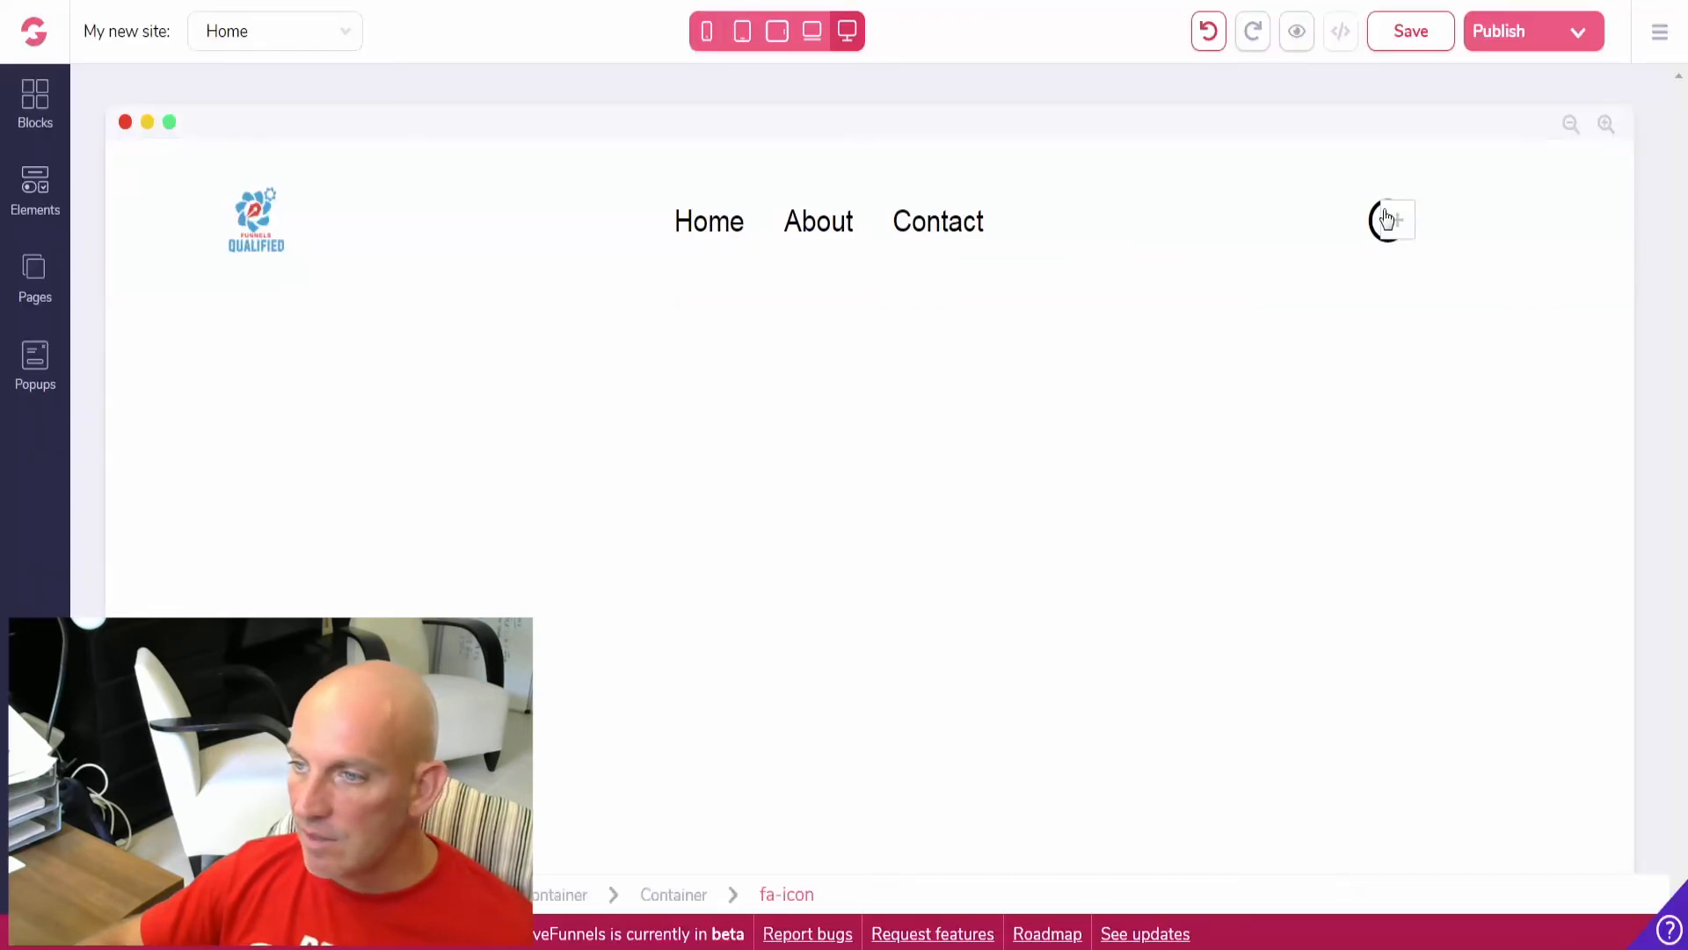
left_click(1387, 222)
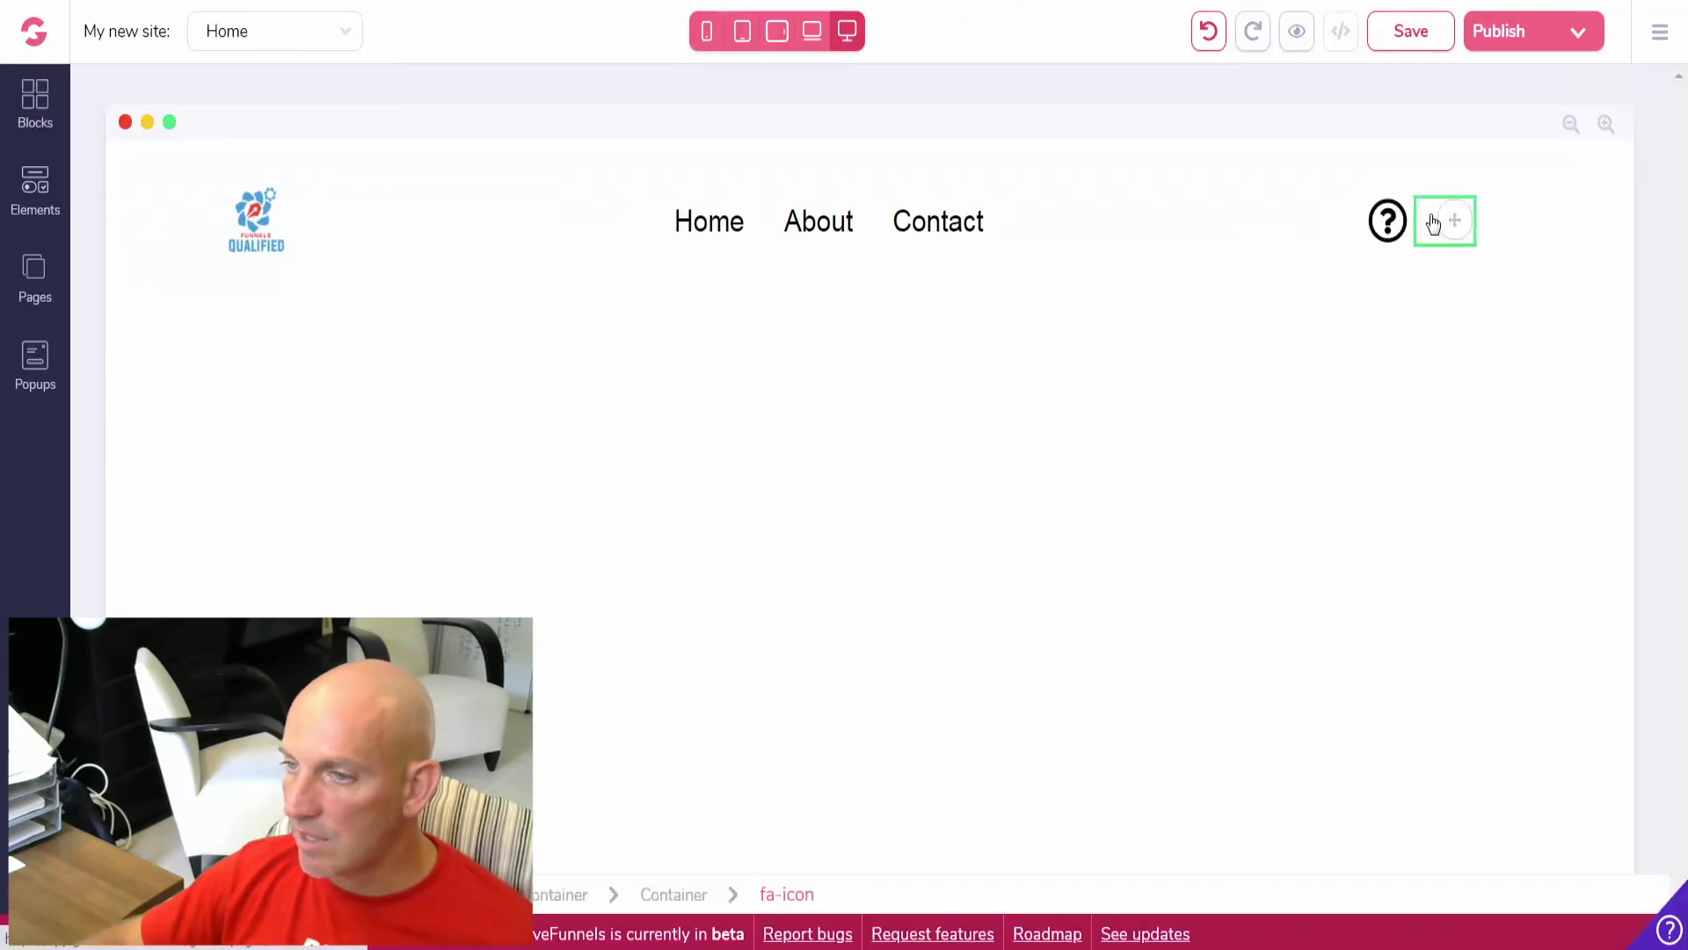
left_click(1444, 221)
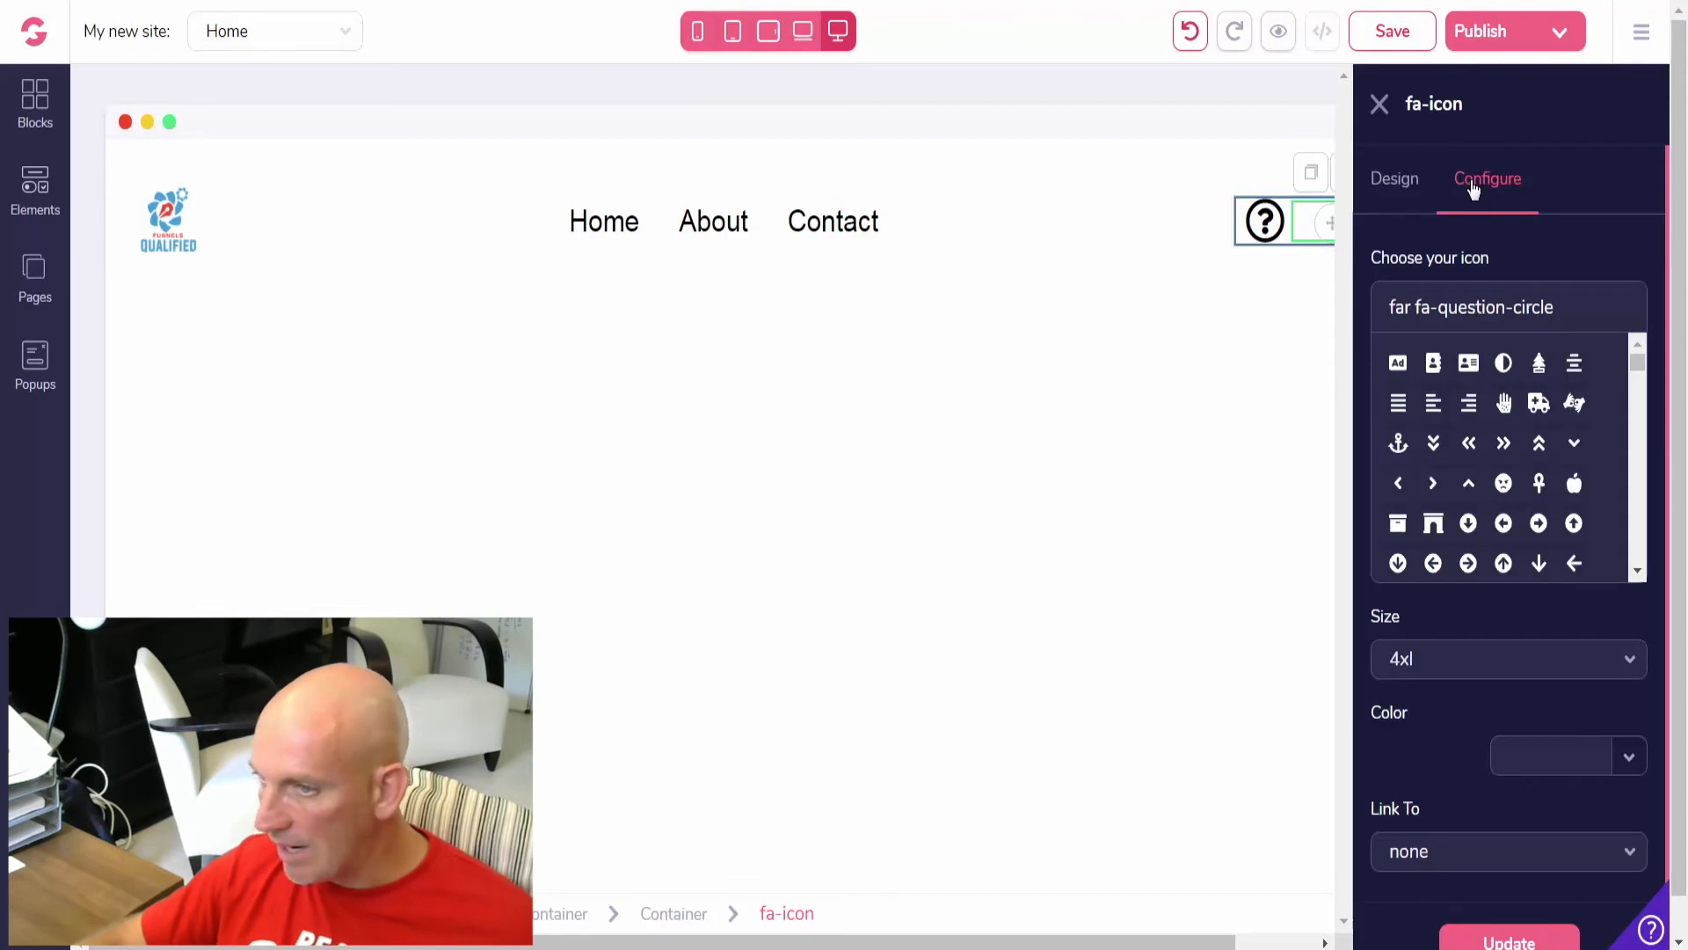
left_click(1395, 179)
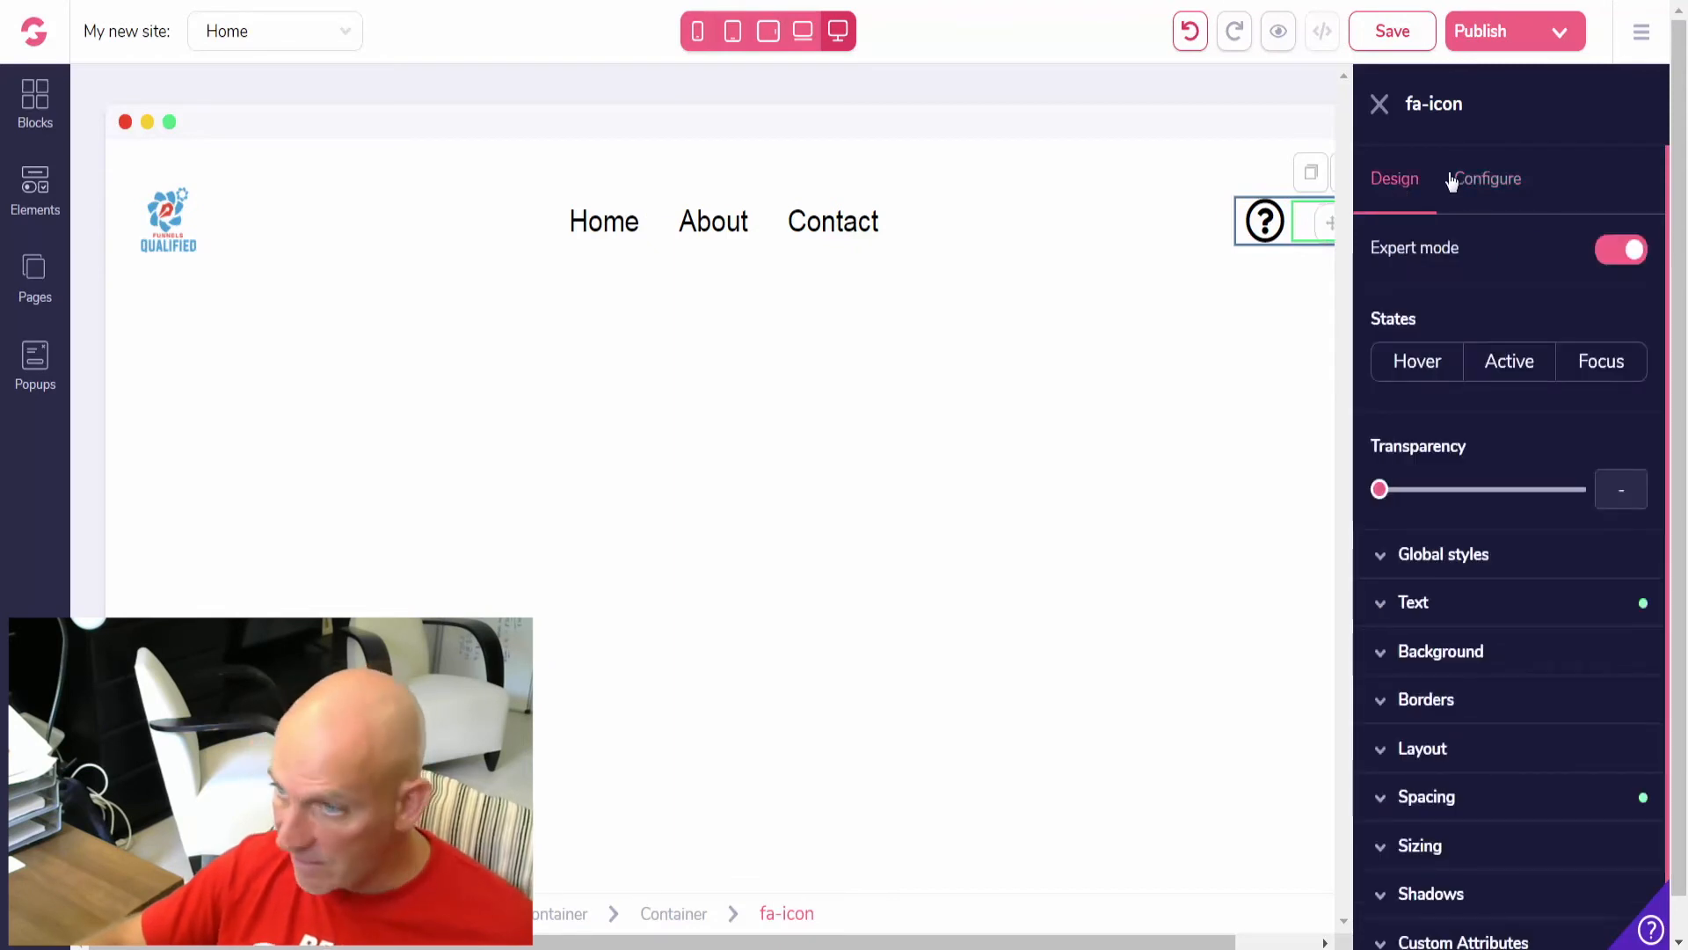
left_click(1488, 179)
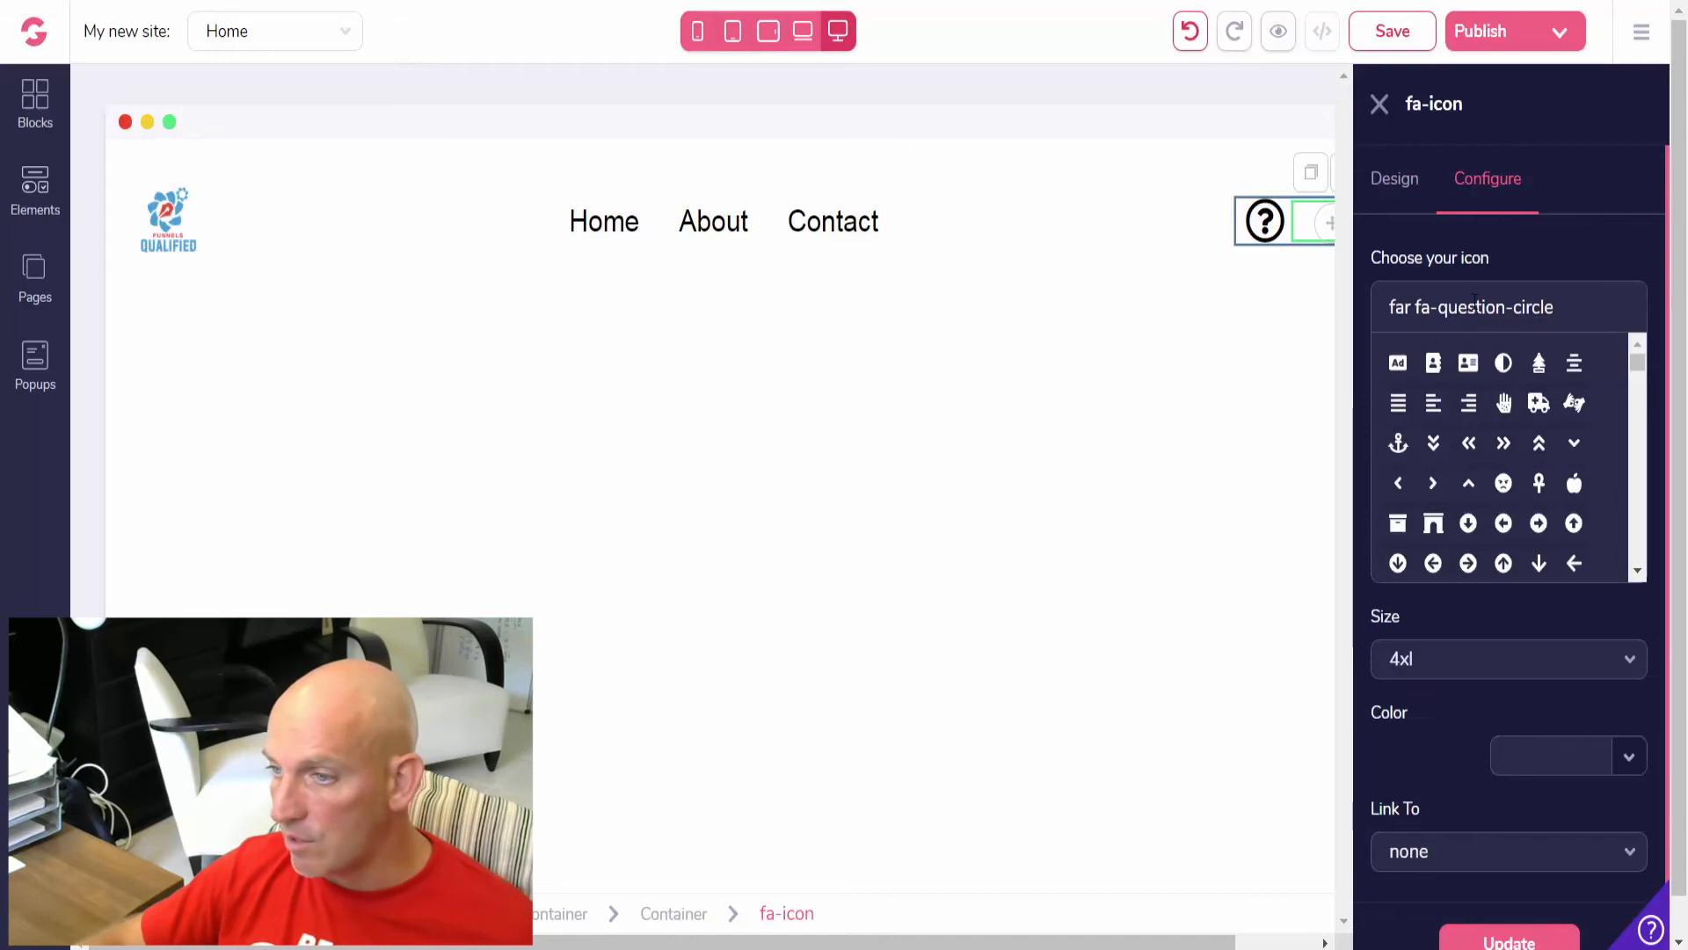
- Search the fa- icons and apply Facebook and Twitter to the first two placeholders
type("fas")
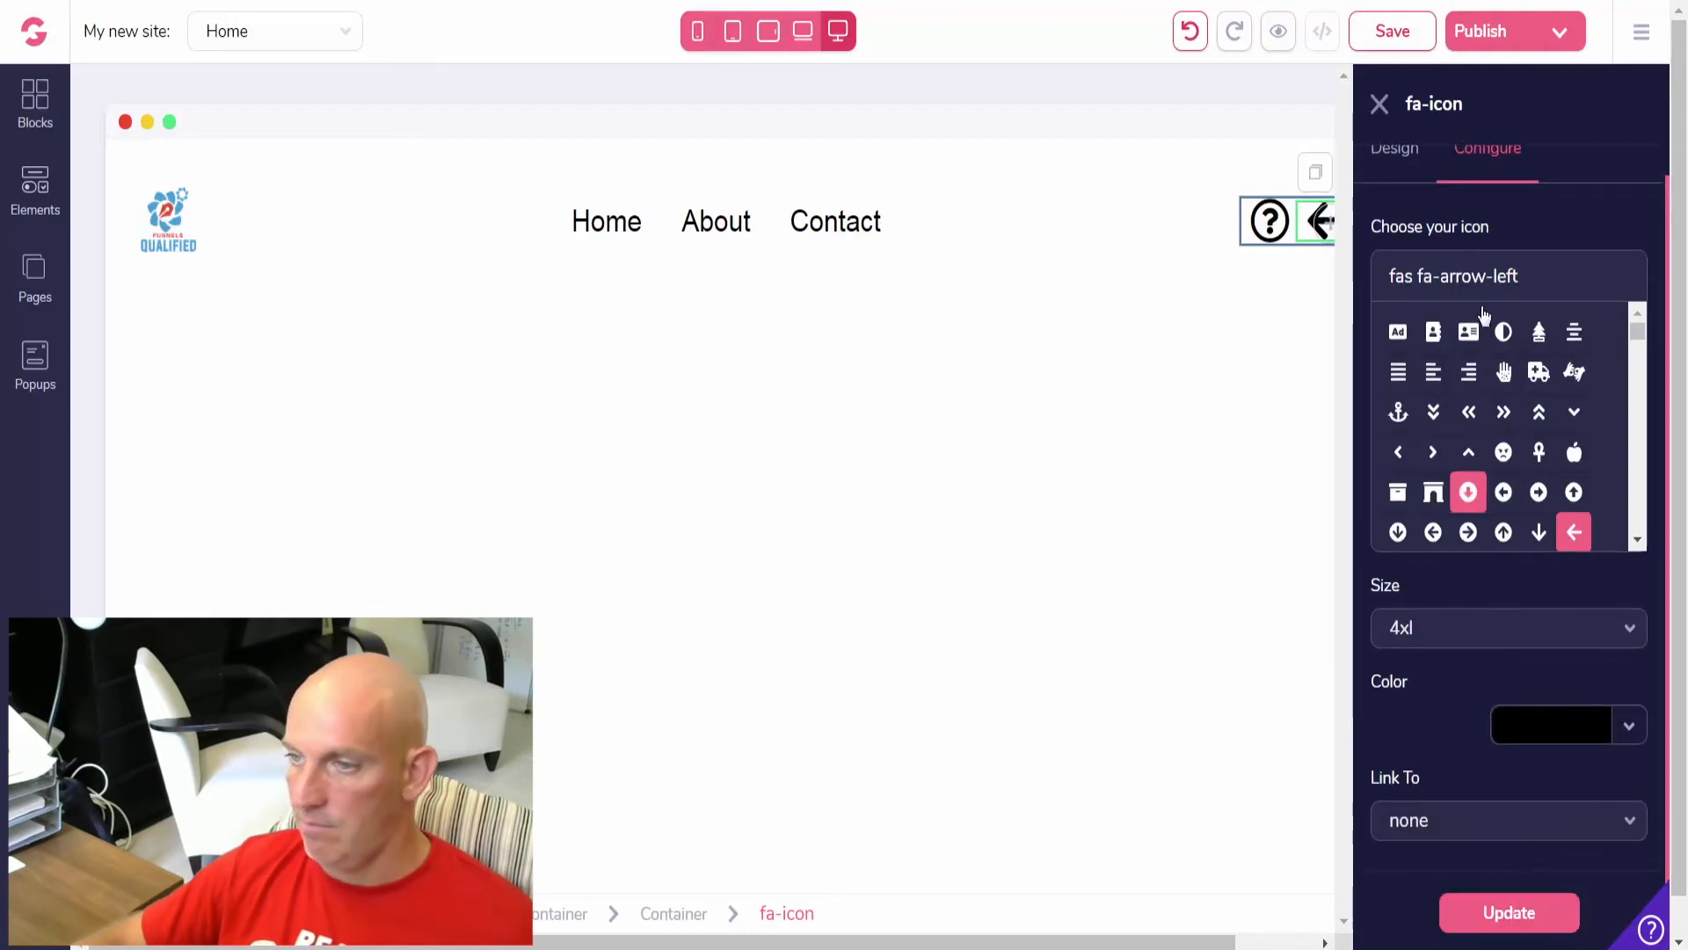
type("fab fa-facebook")
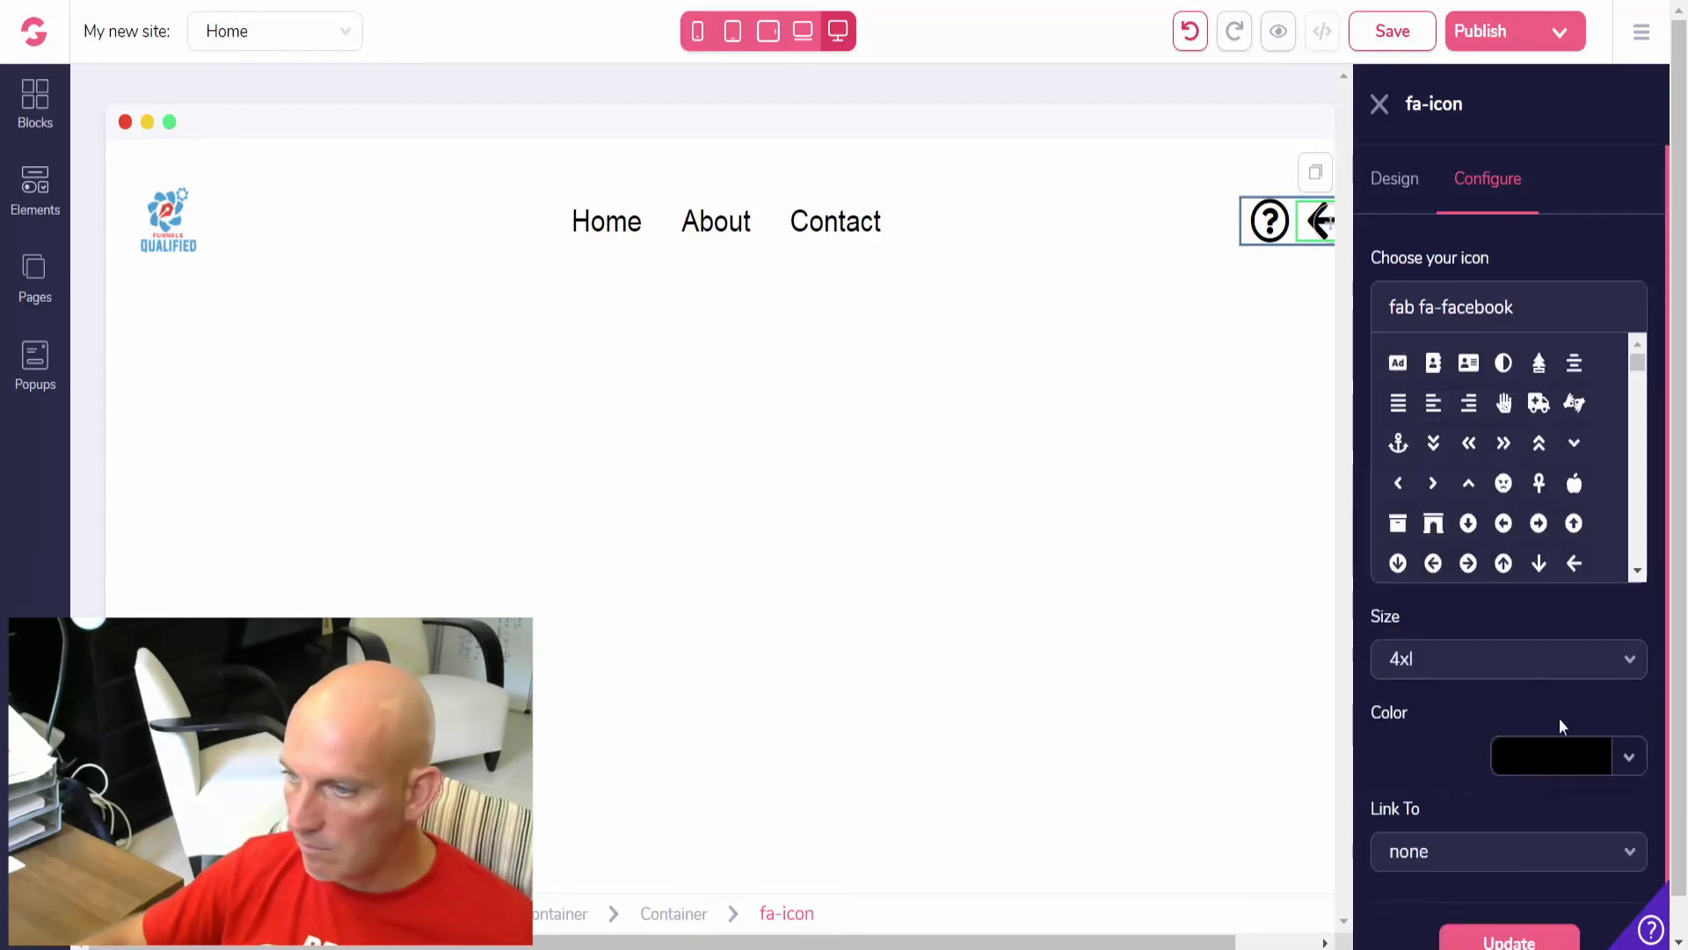
scroll("down", 3)
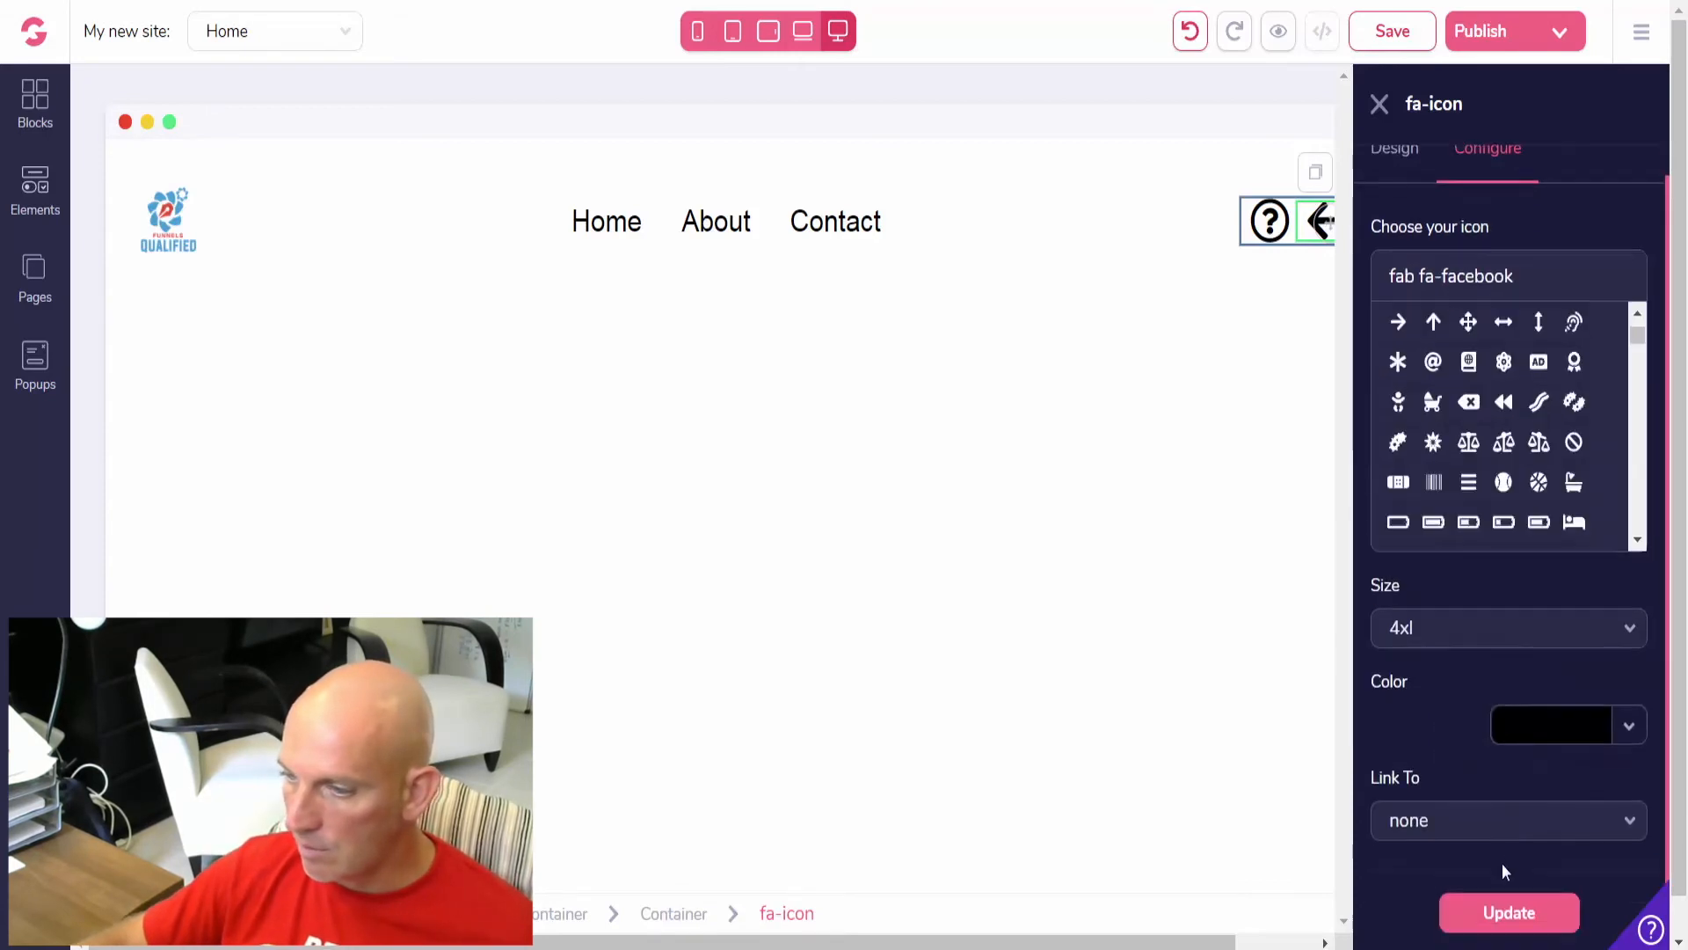
left_click(1507, 913)
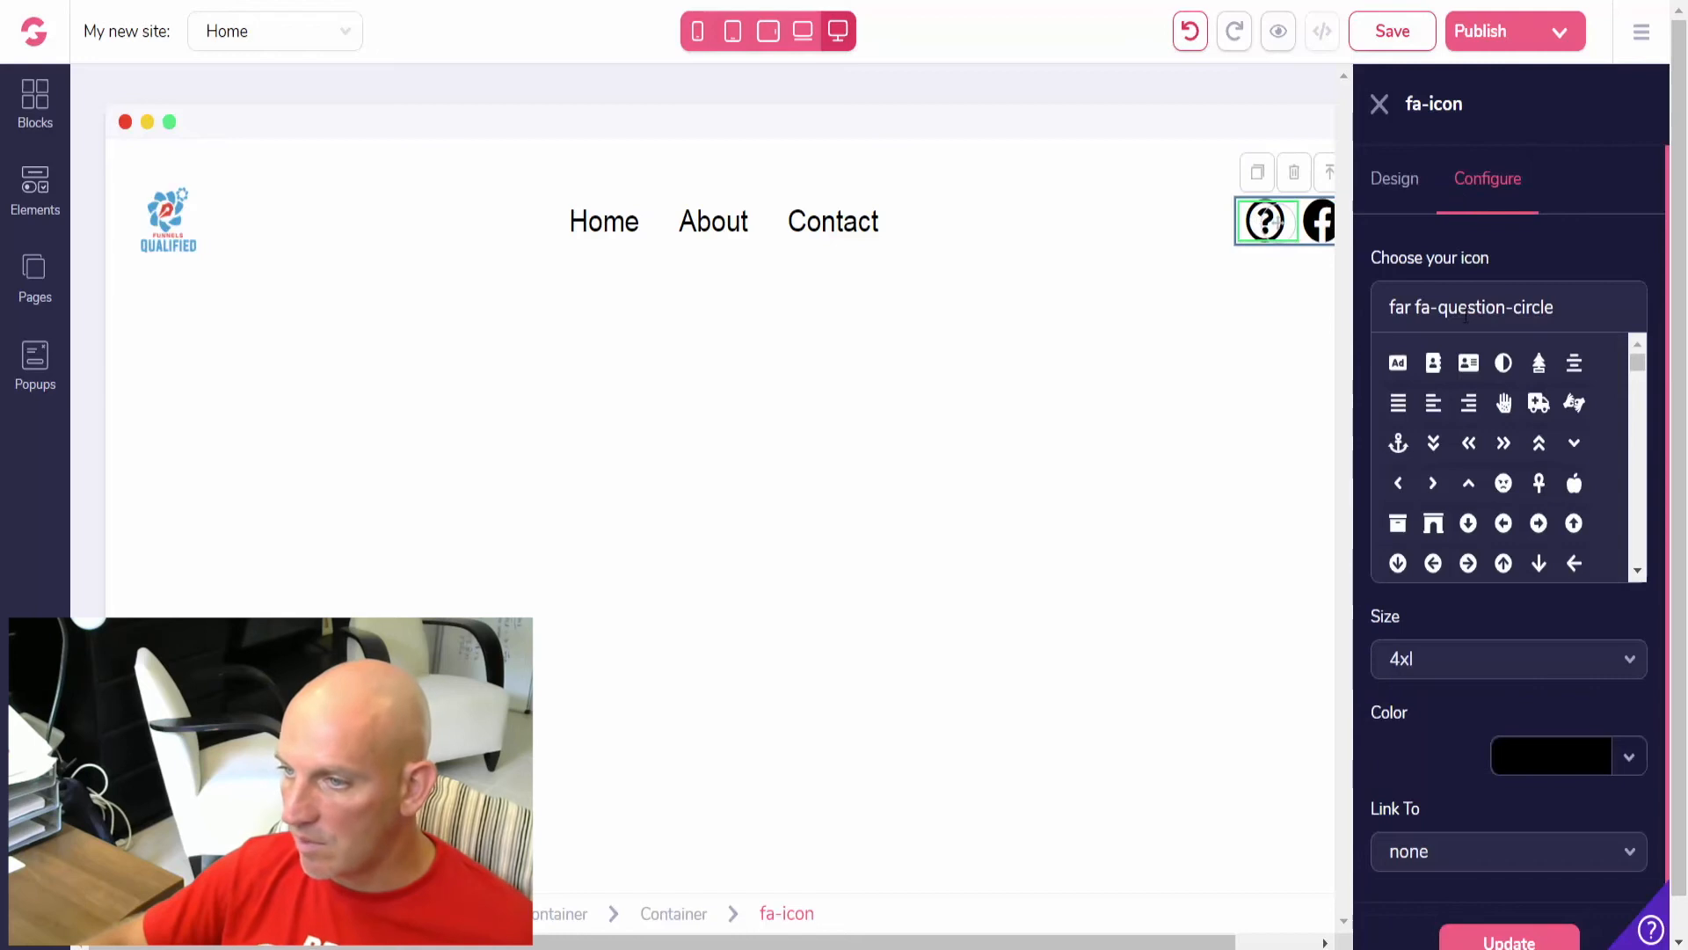
type("twitter")
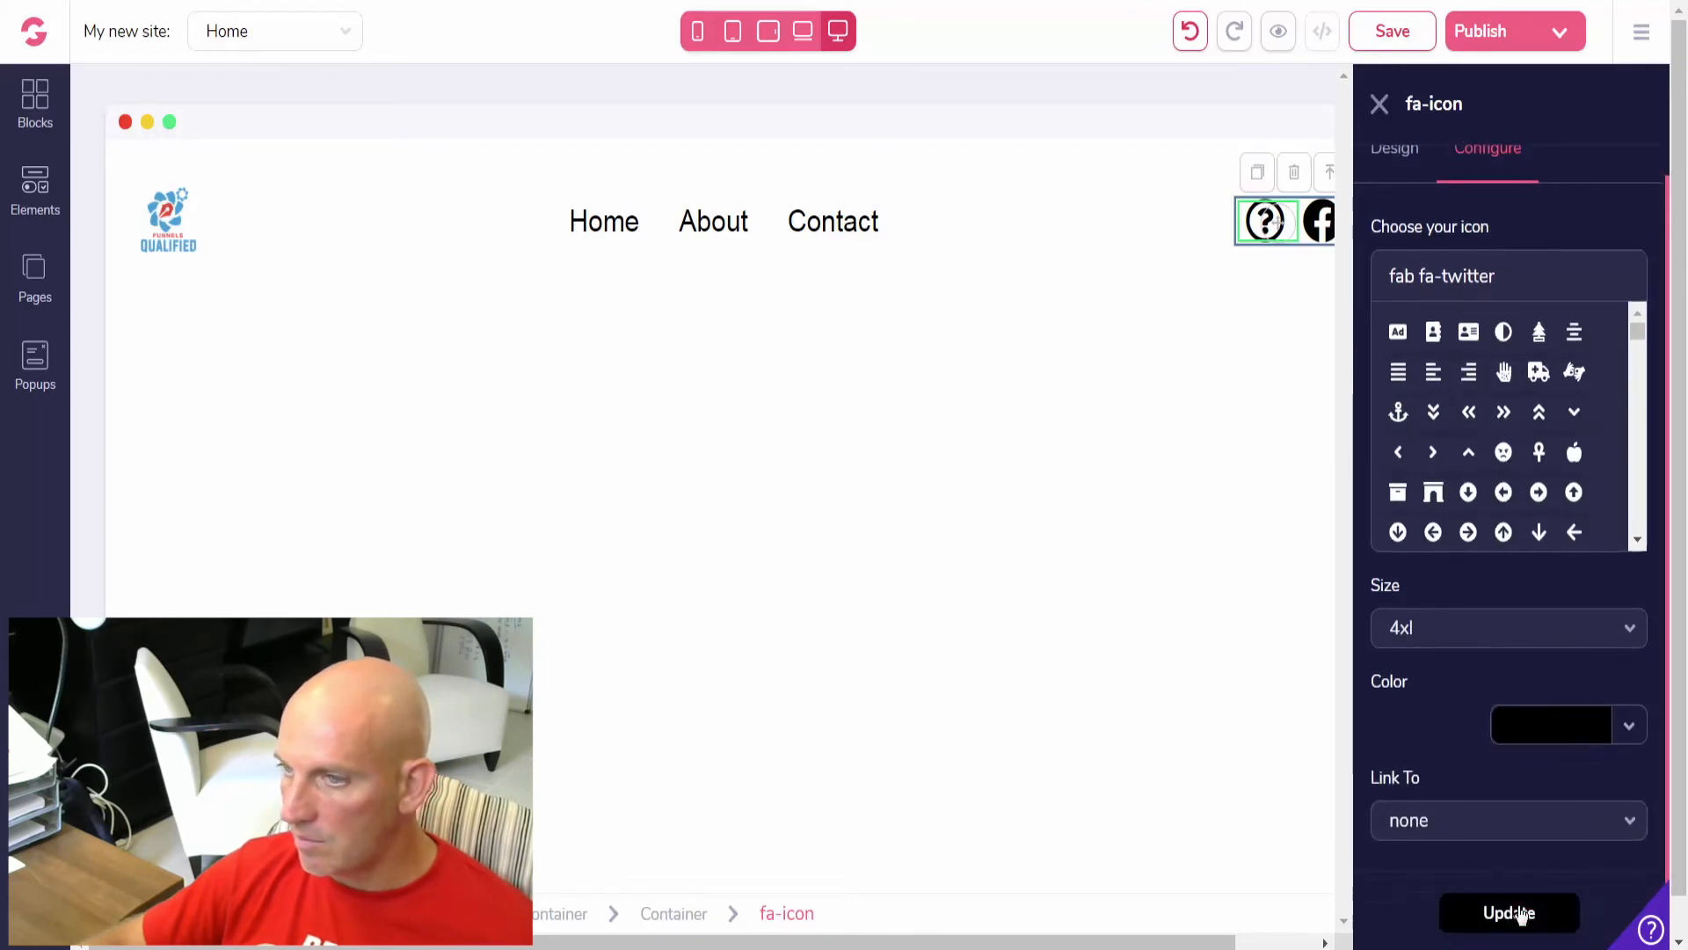
left_click(1507, 912)
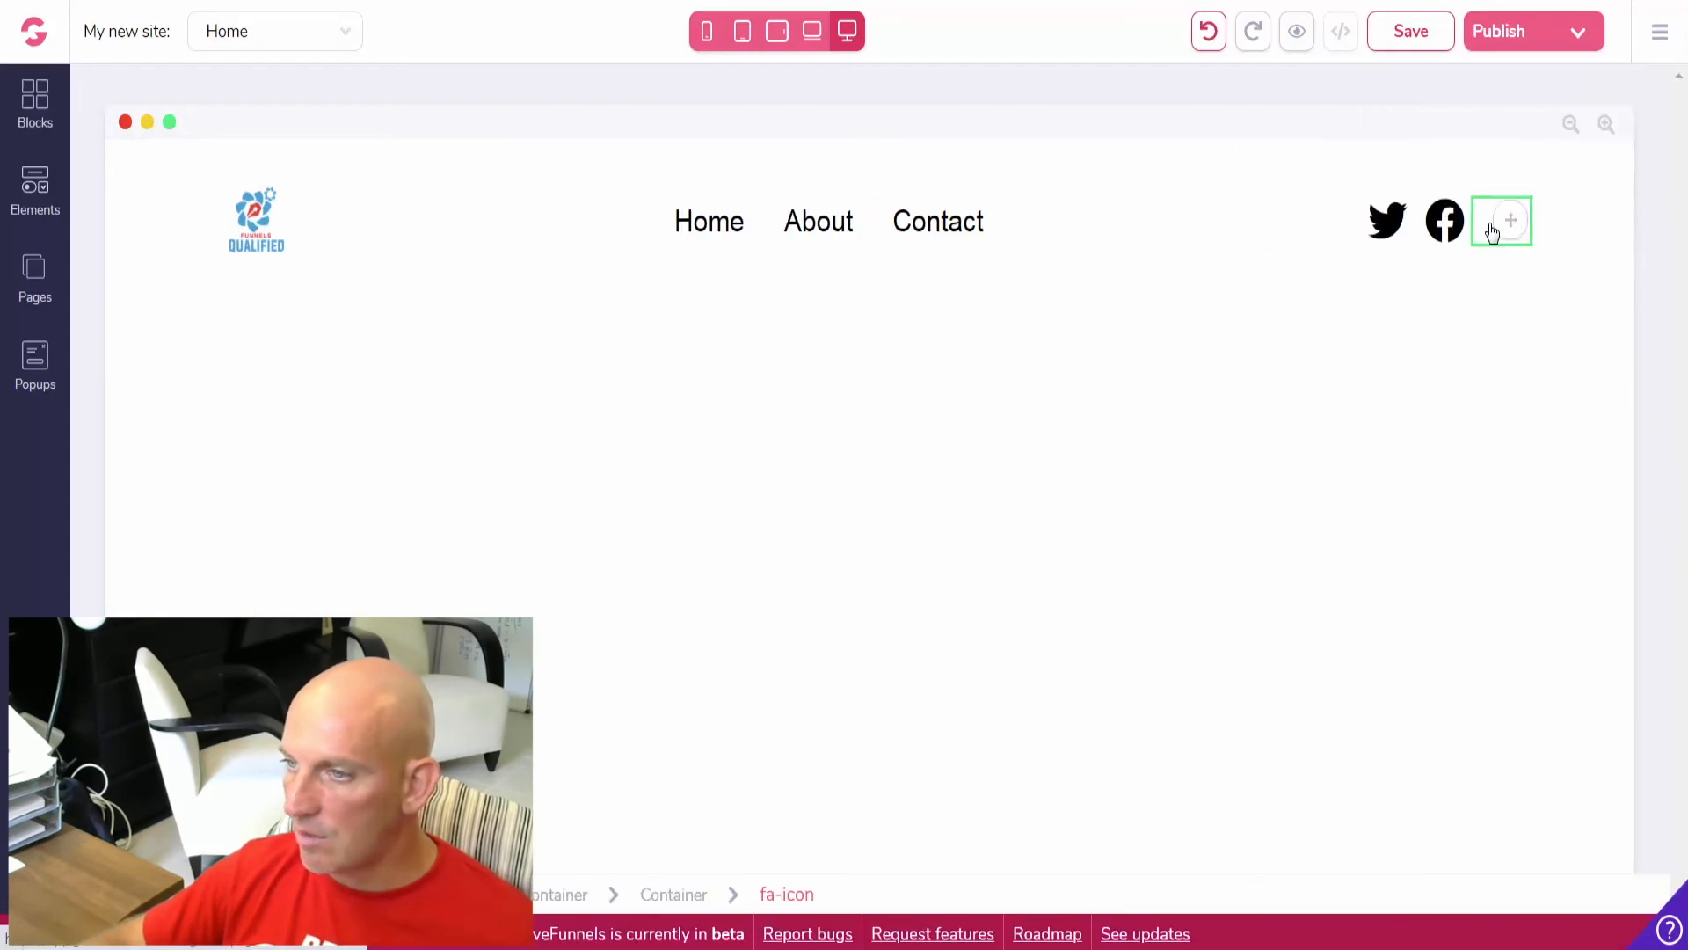
- Set the third placeholder to the Instagram icon
left_click(1509, 222)
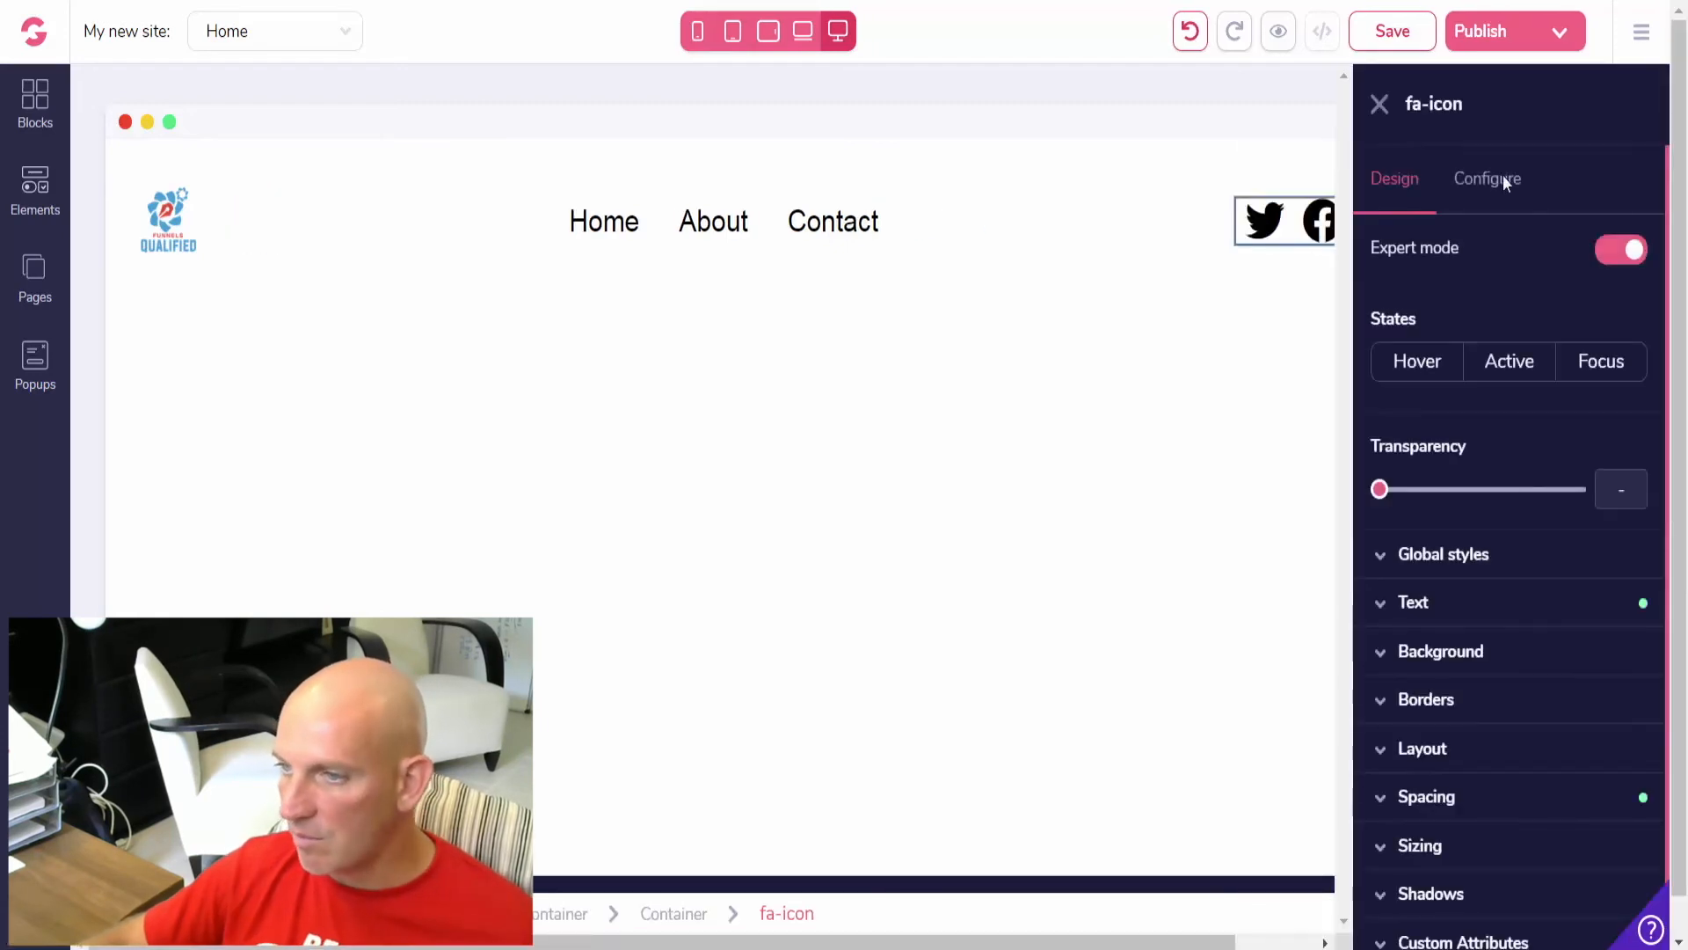
left_click(1488, 180)
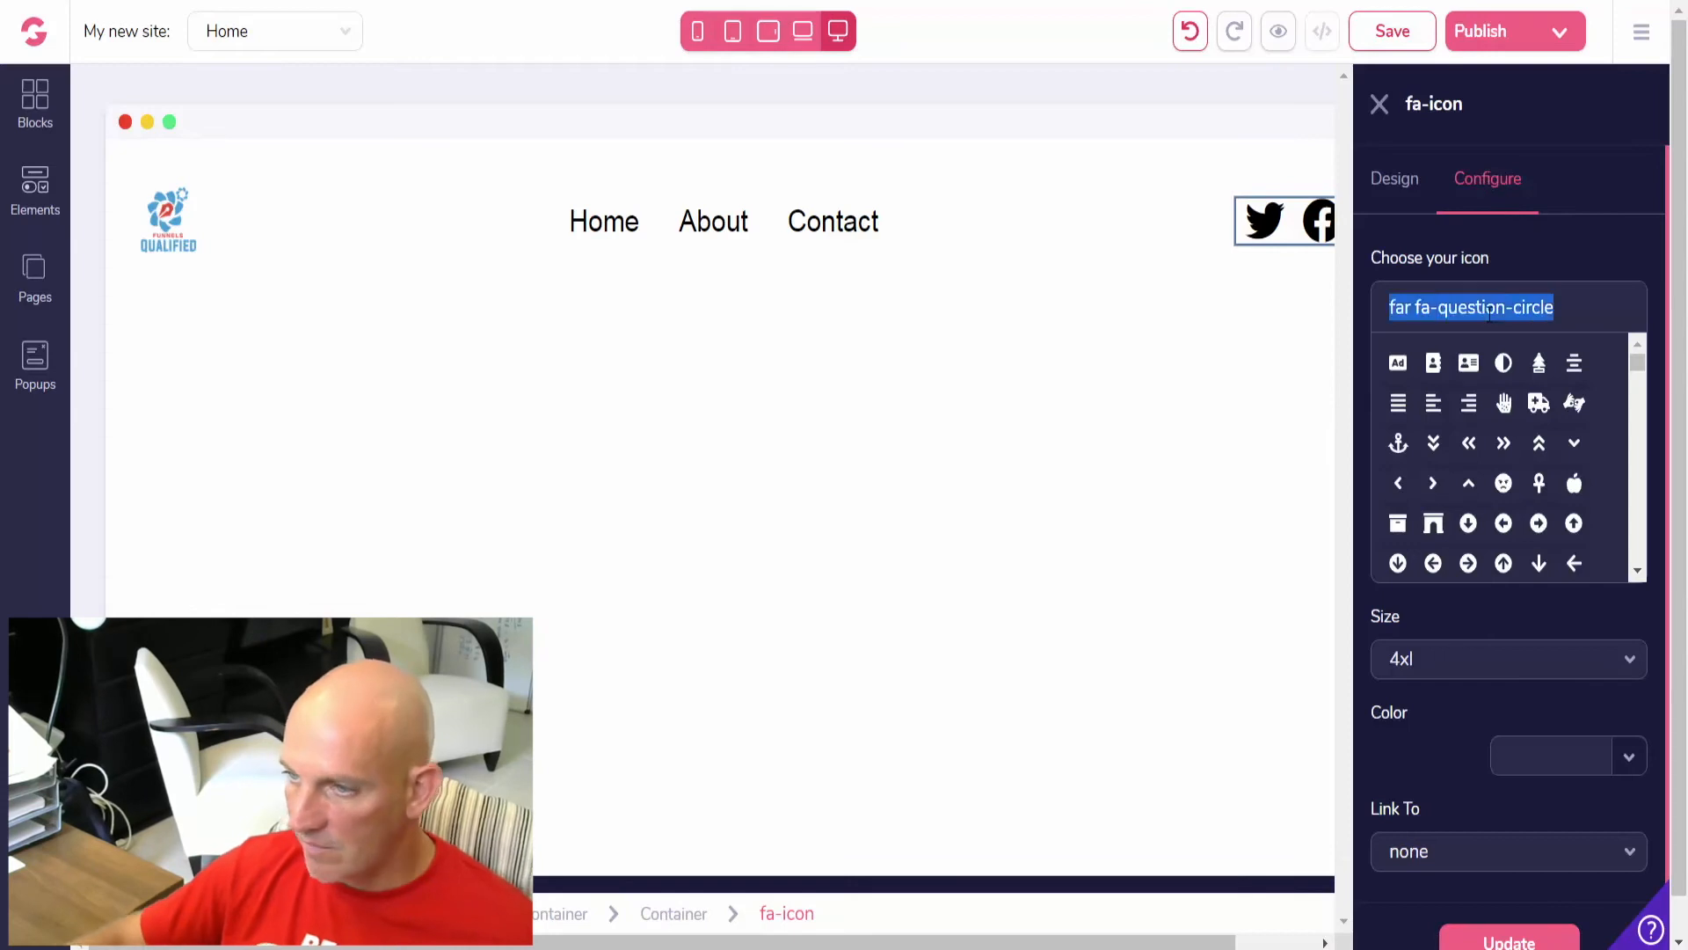
type("inst")
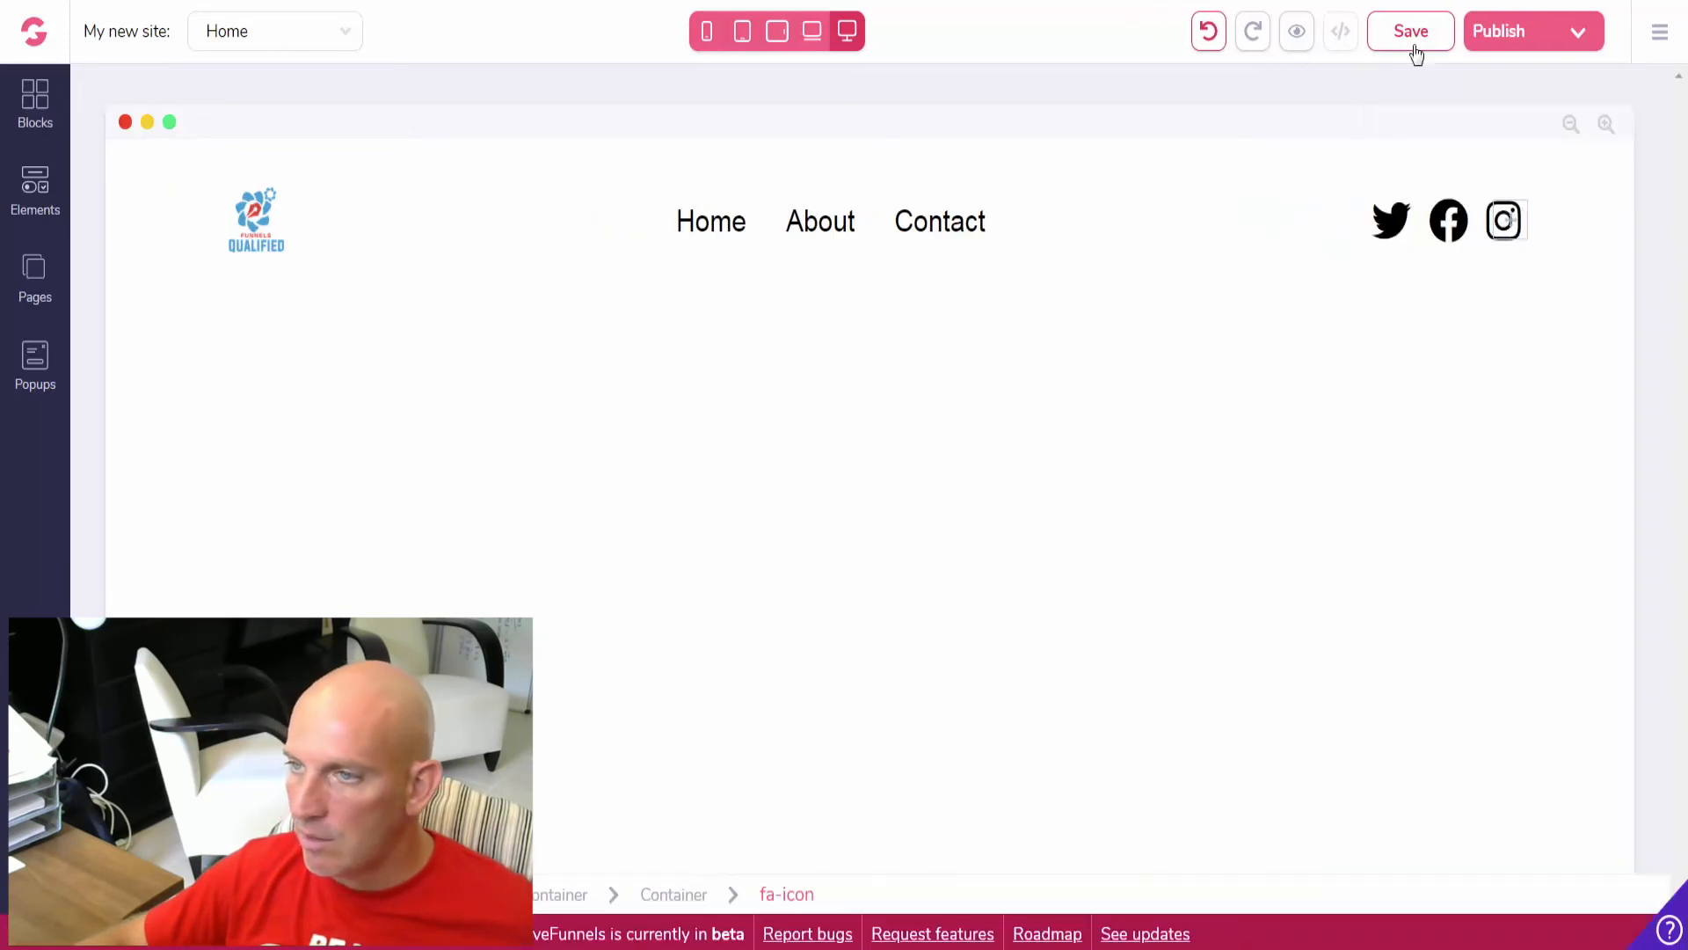
- Save the site and reduce navbar_5's top and bottom padding to about 0.75rem
left_click(1411, 30)
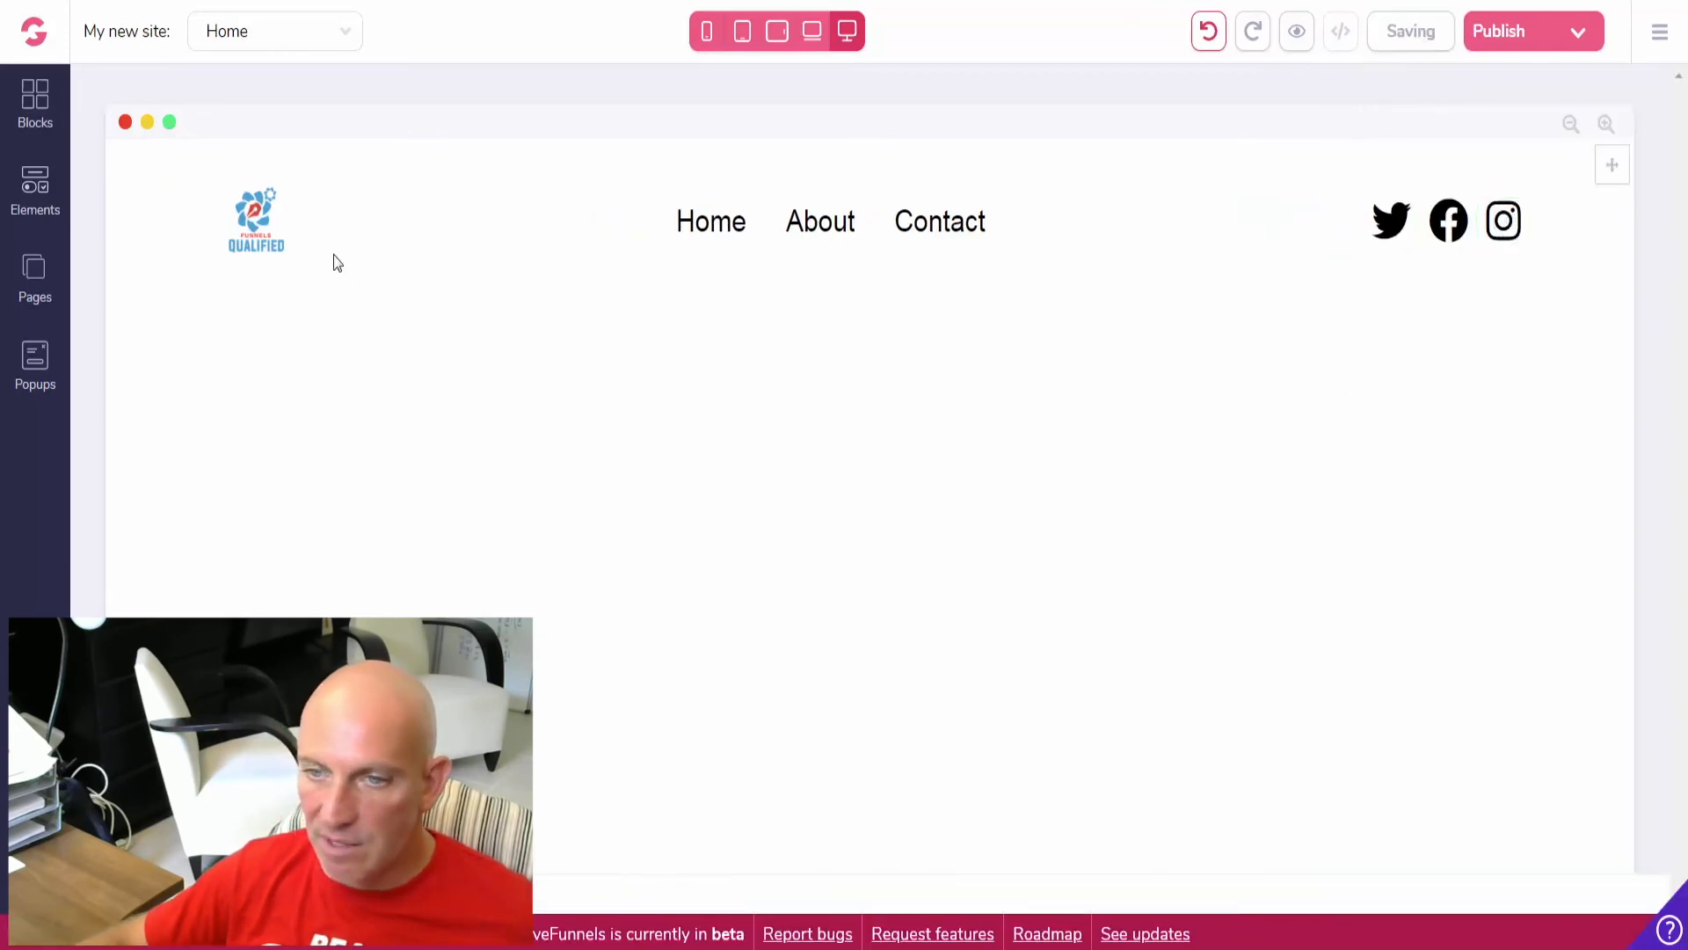
left_click(1447, 221)
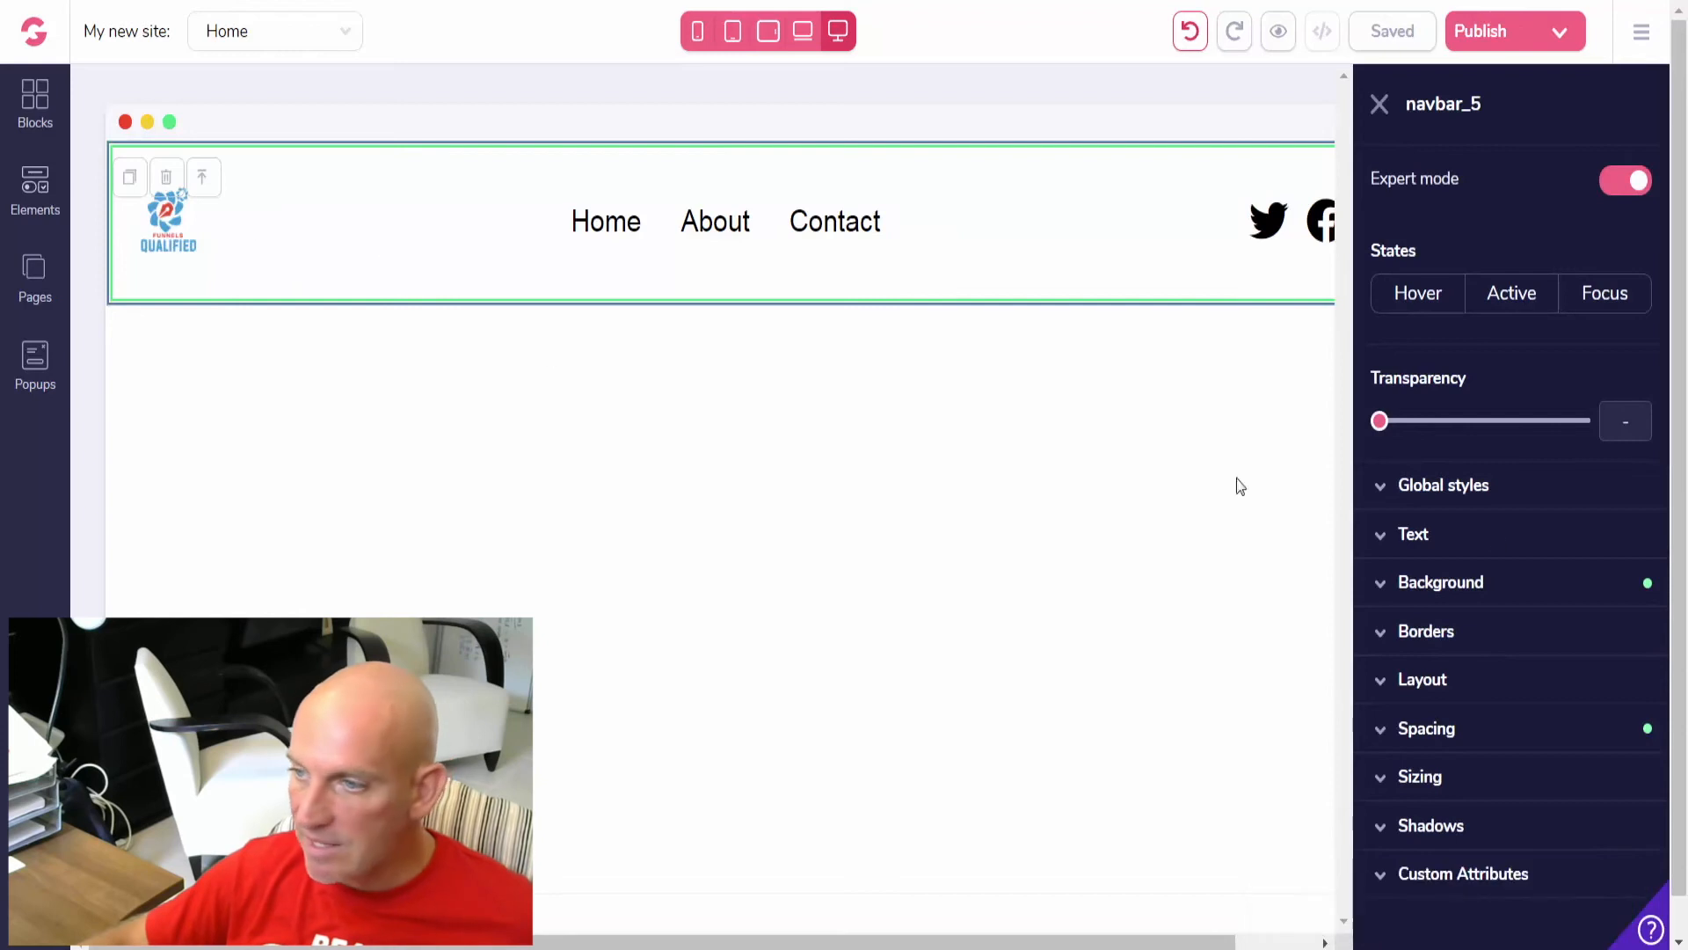
left_click(1426, 728)
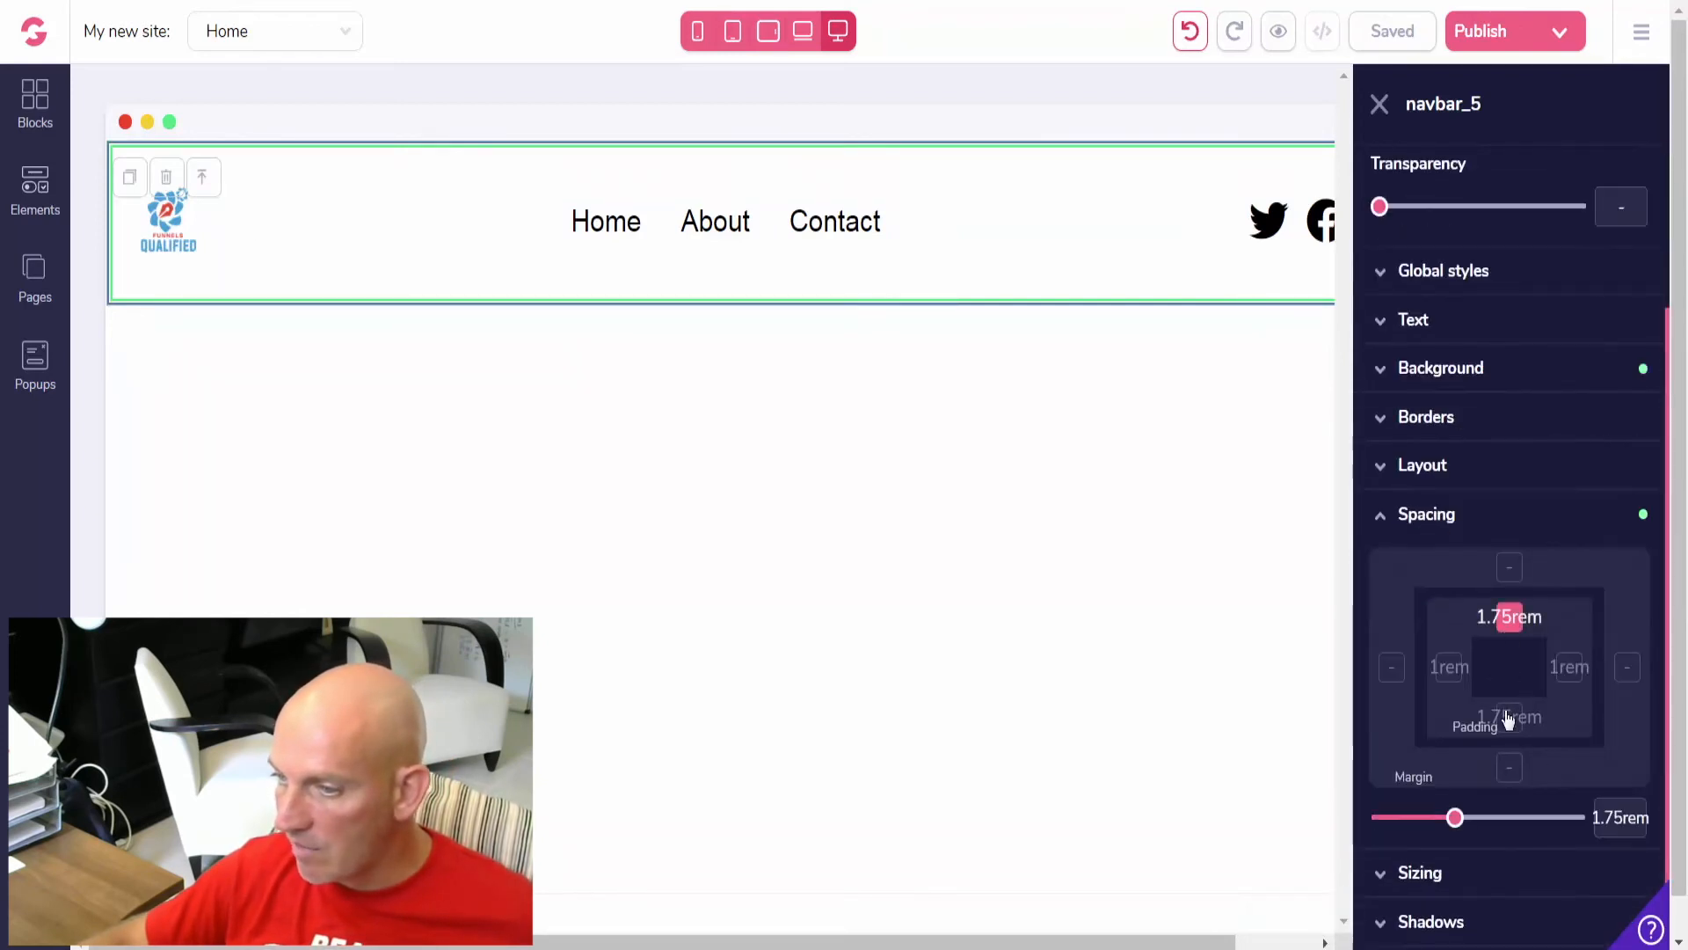
left_click_drag(1454, 816, 1446, 816)
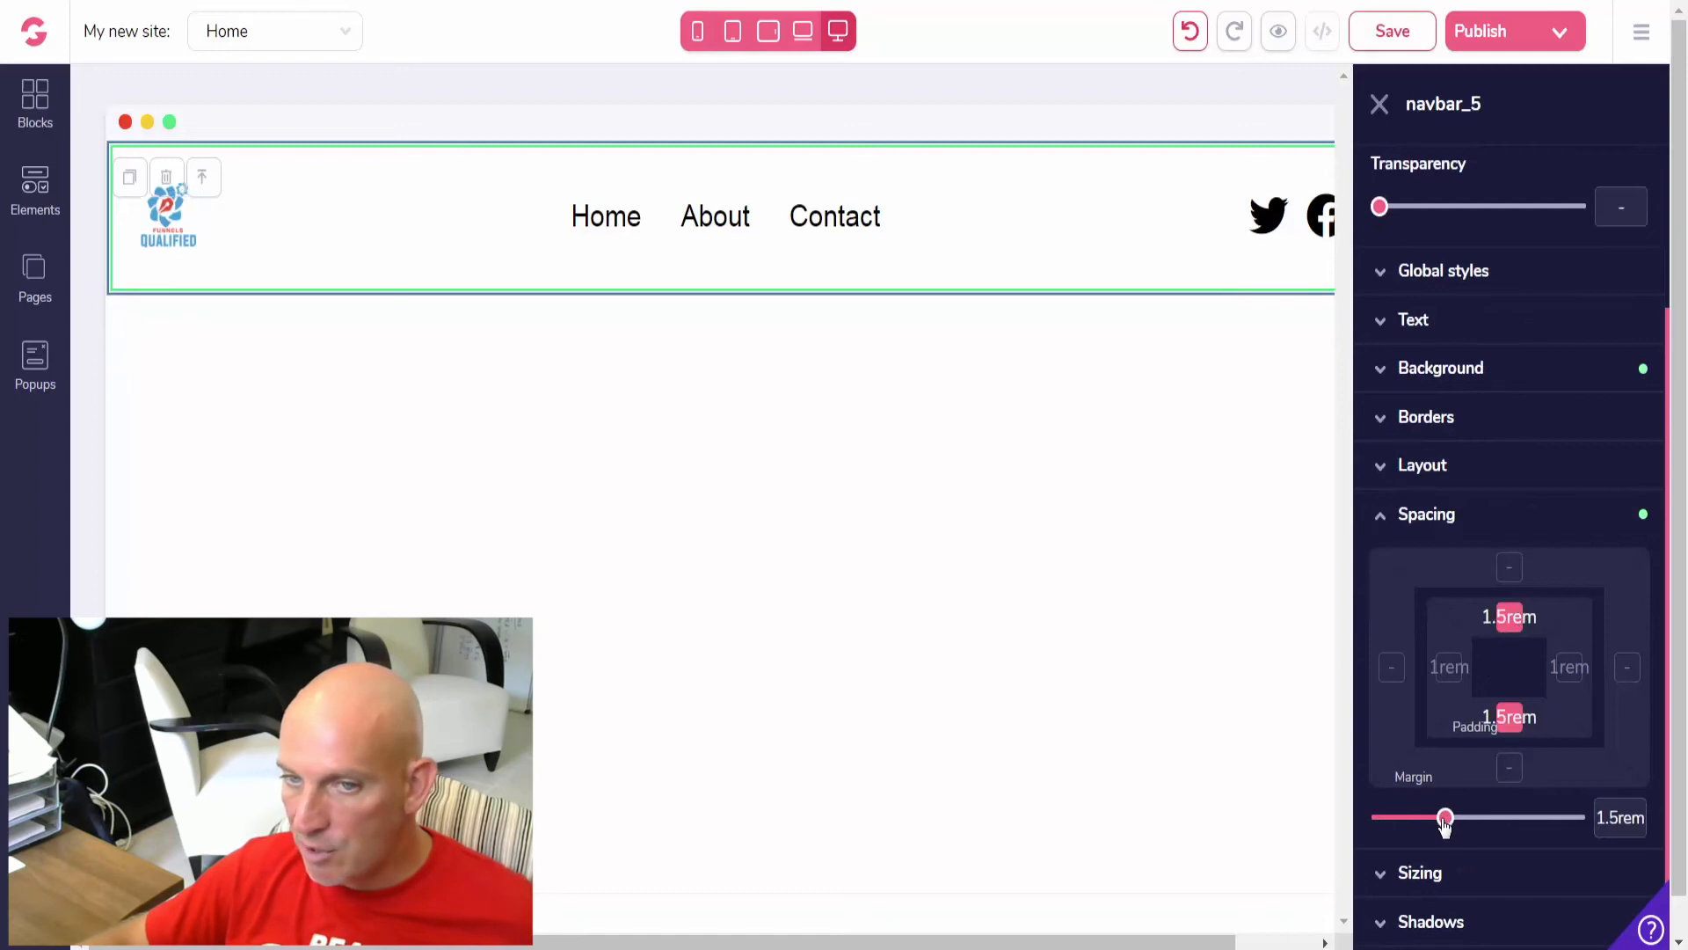
left_click_drag(1446, 817, 1418, 818)
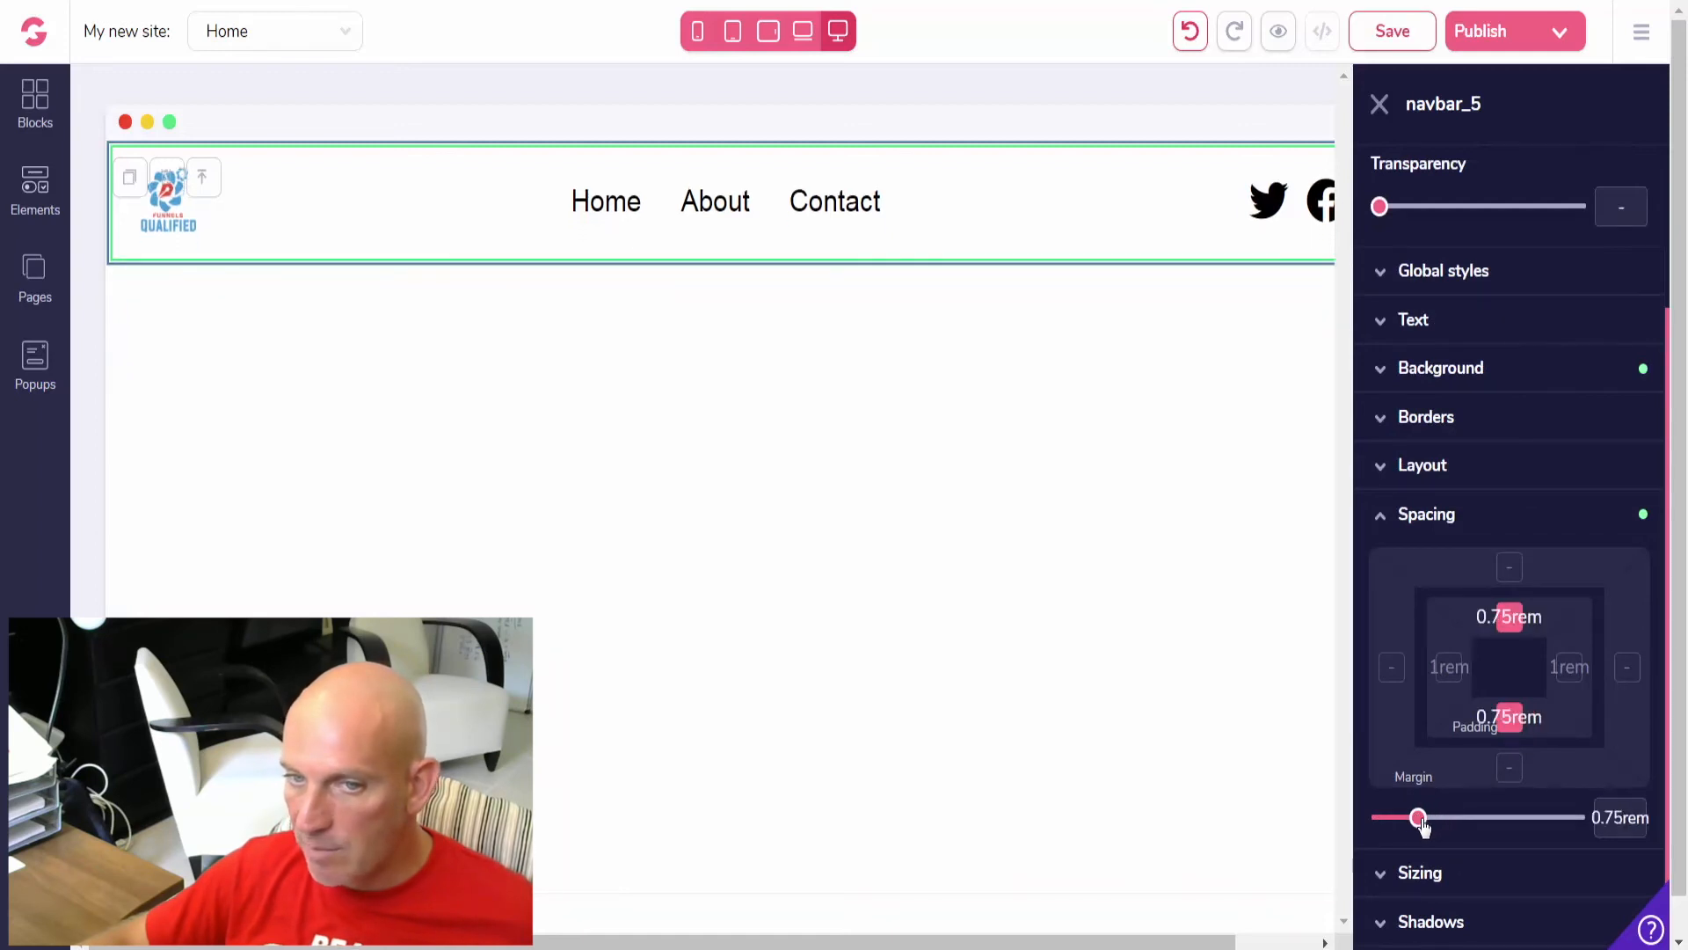
left_click_drag(1419, 818, 1409, 818)
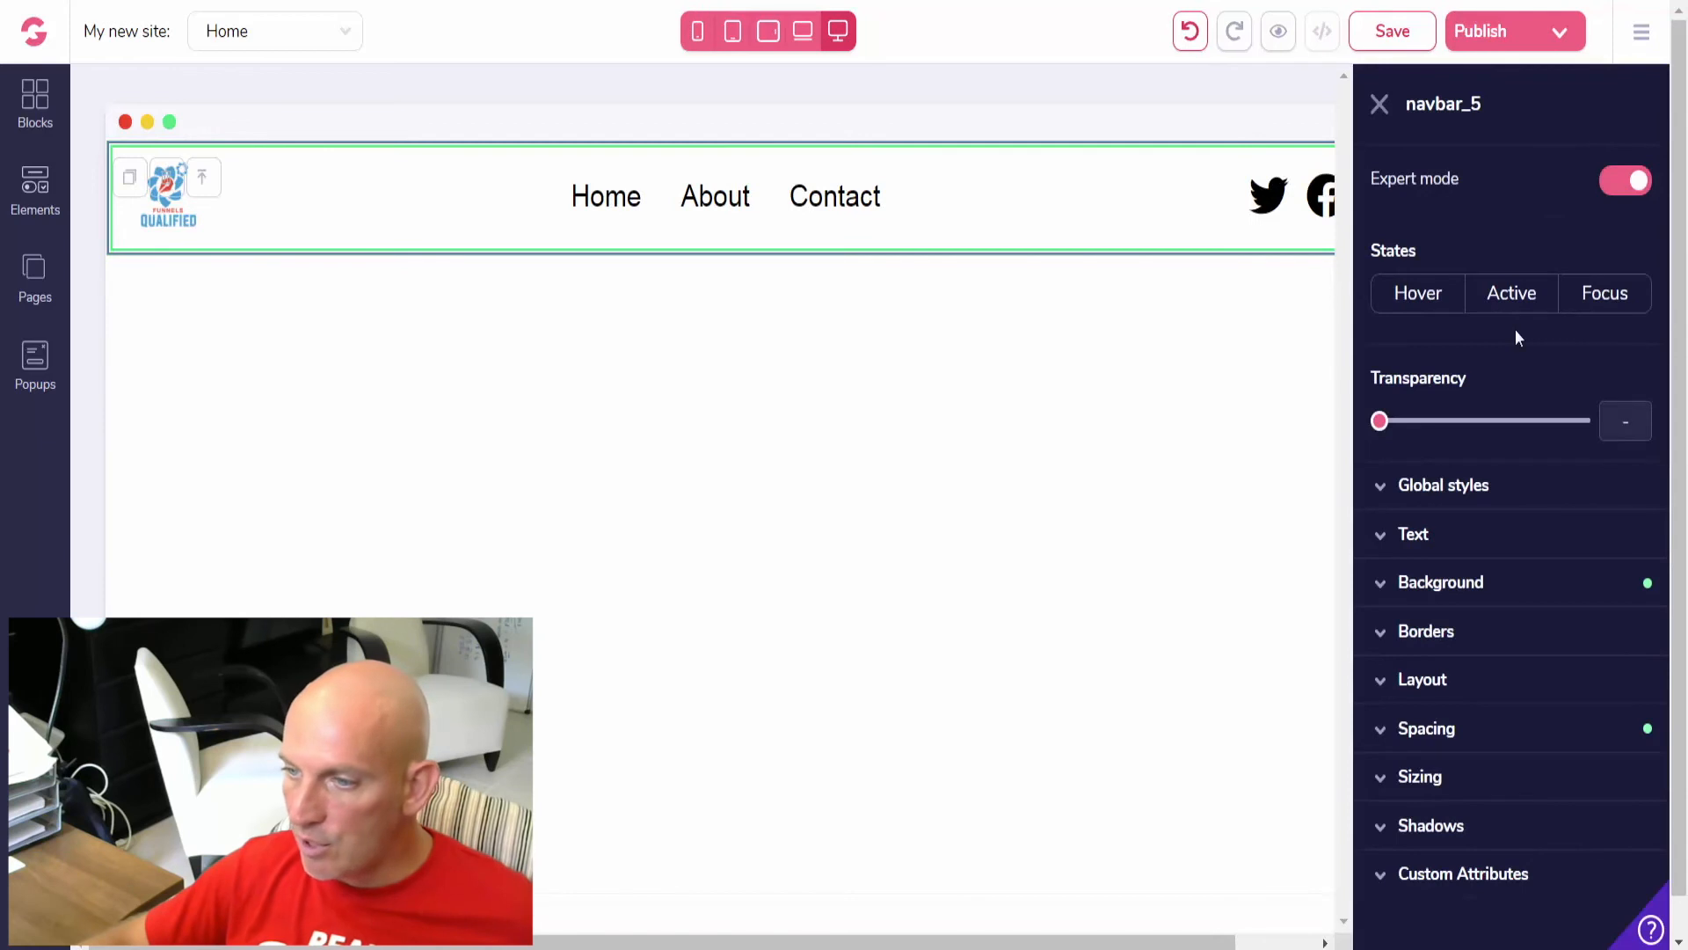
mouse_move(1507, 492)
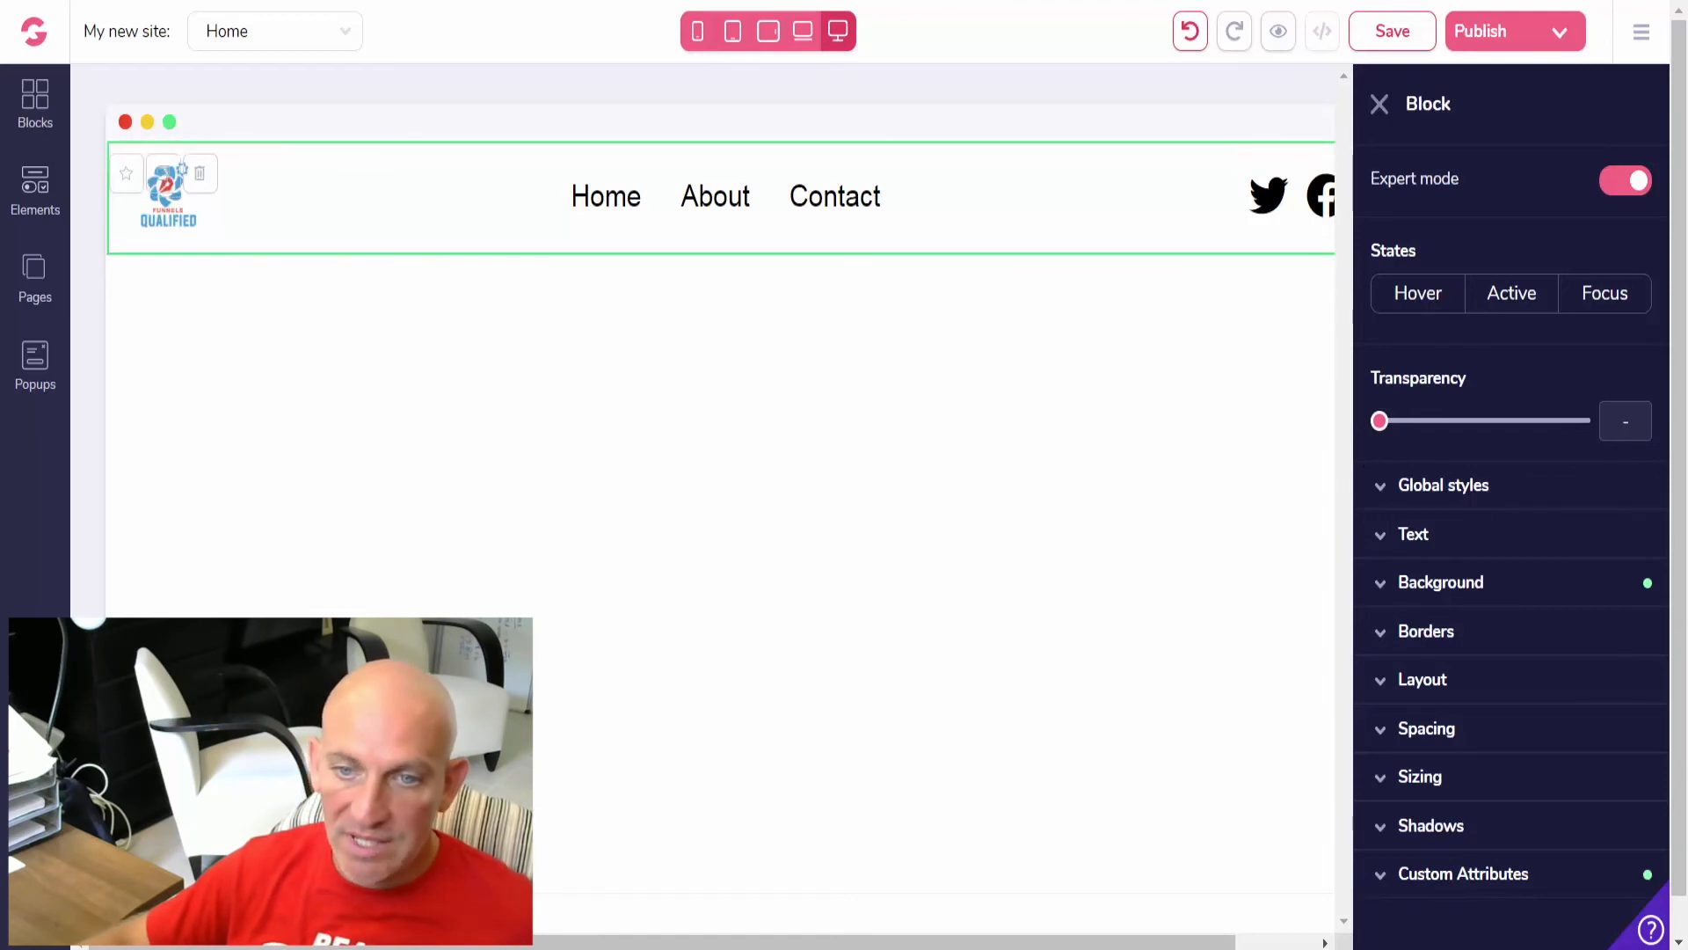
- Star the nav bar as a saved block filed under the Navigation bars category
left_click(125, 174)
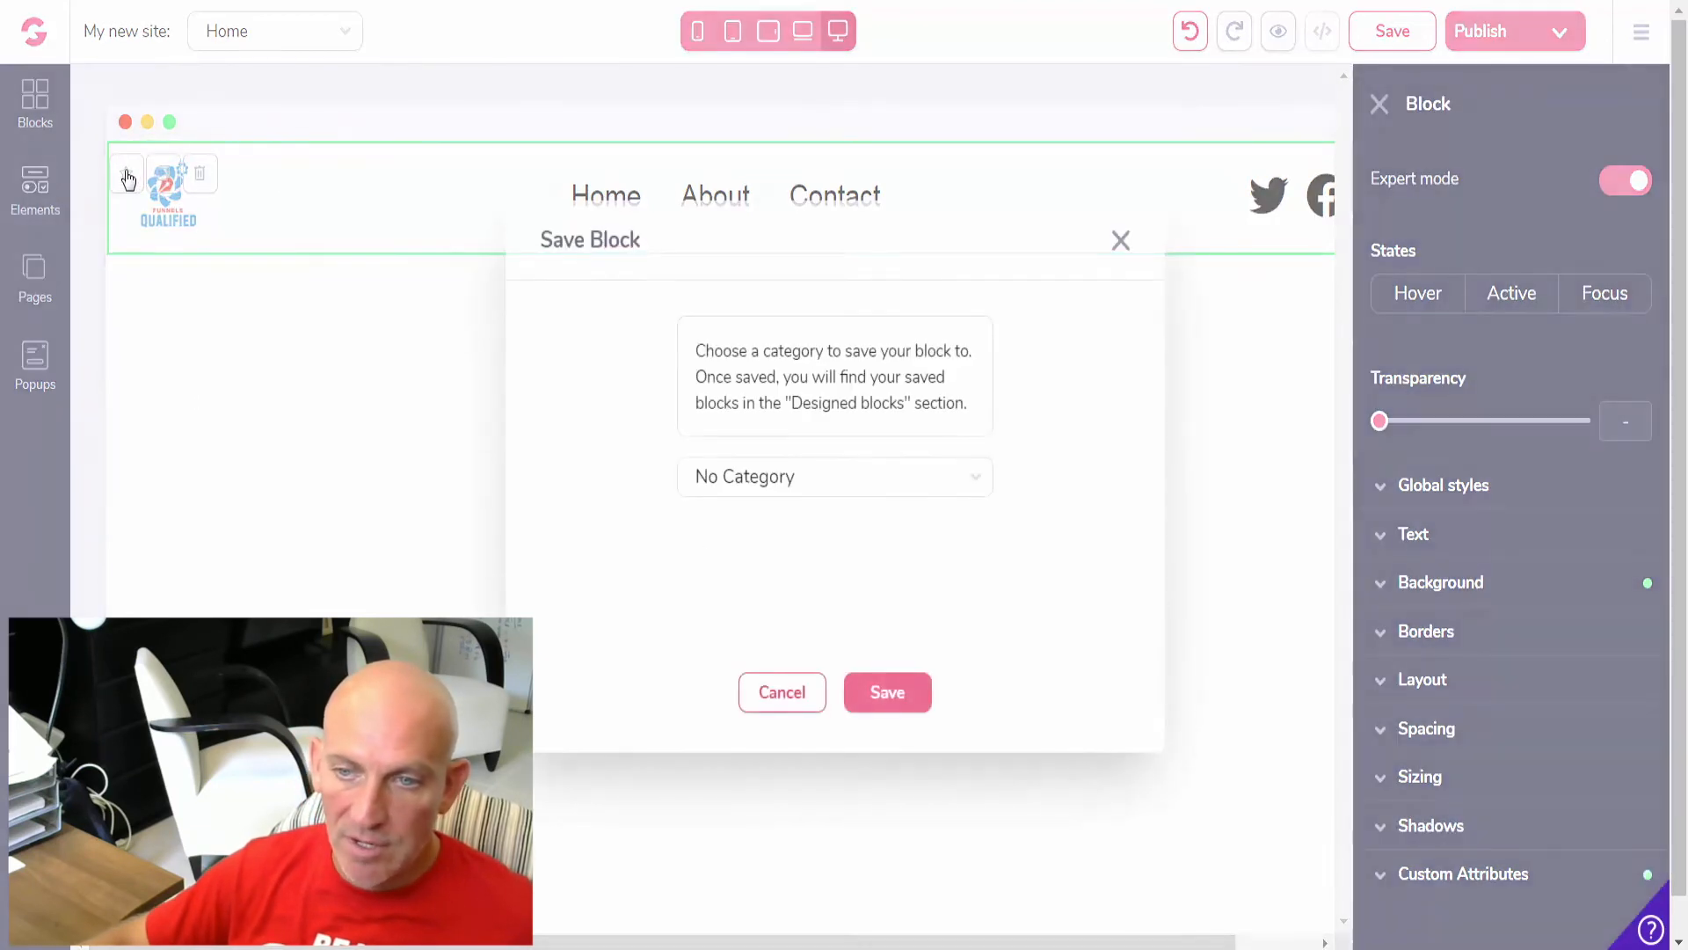
left_click(833, 477)
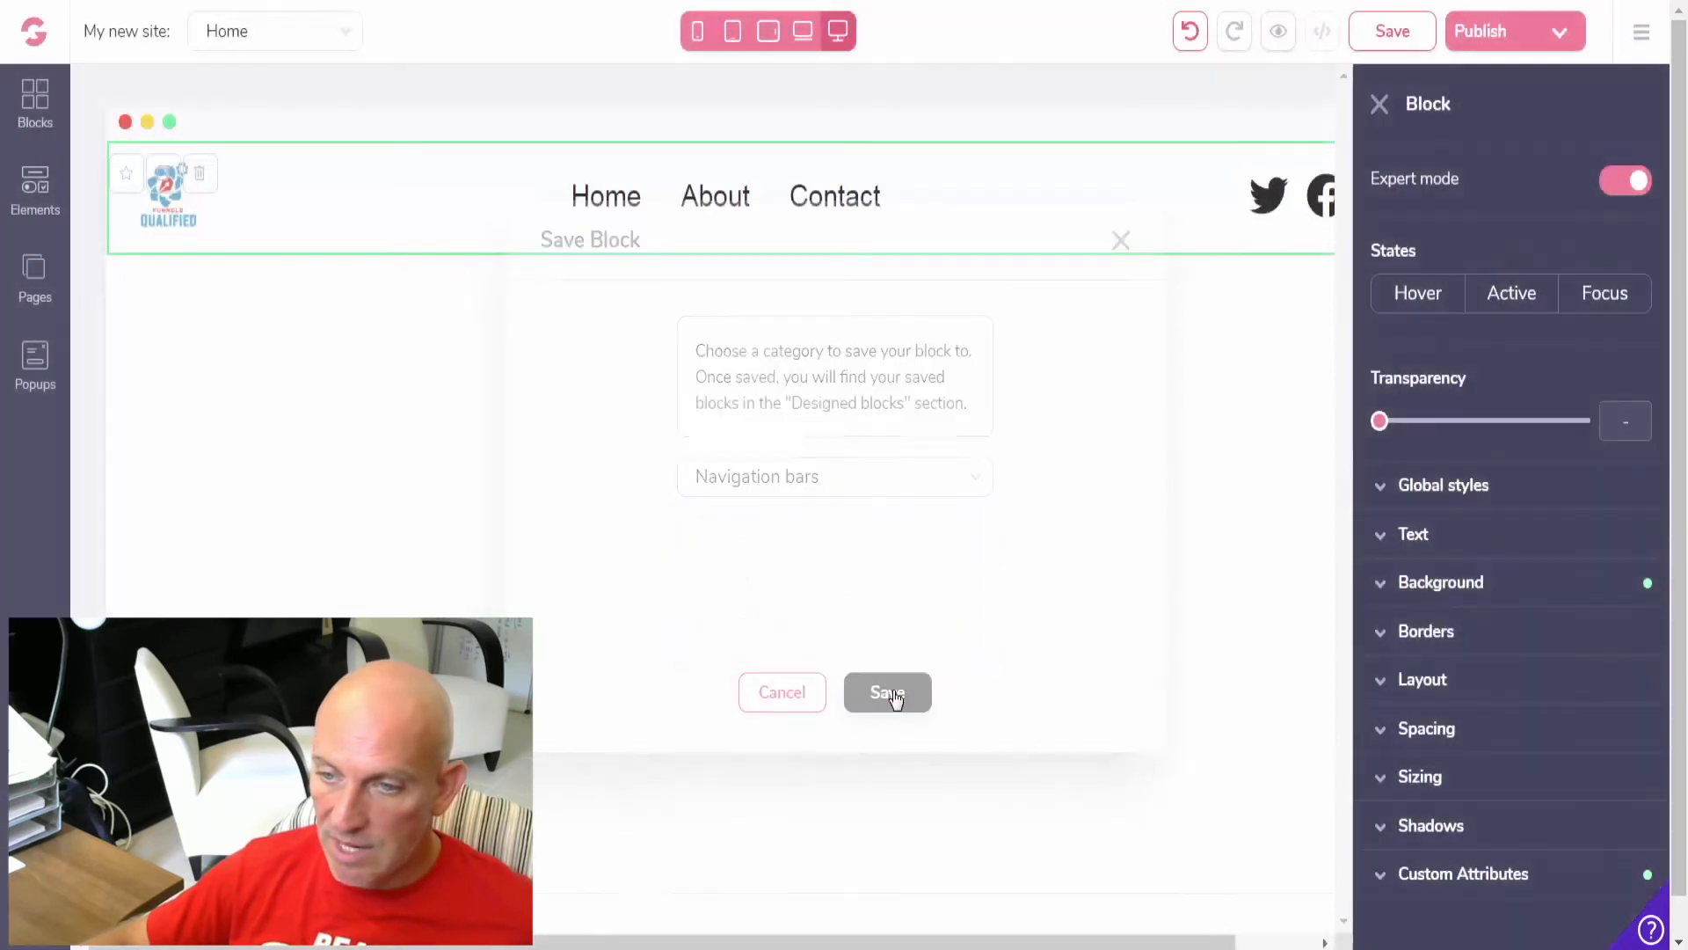
left_click(886, 693)
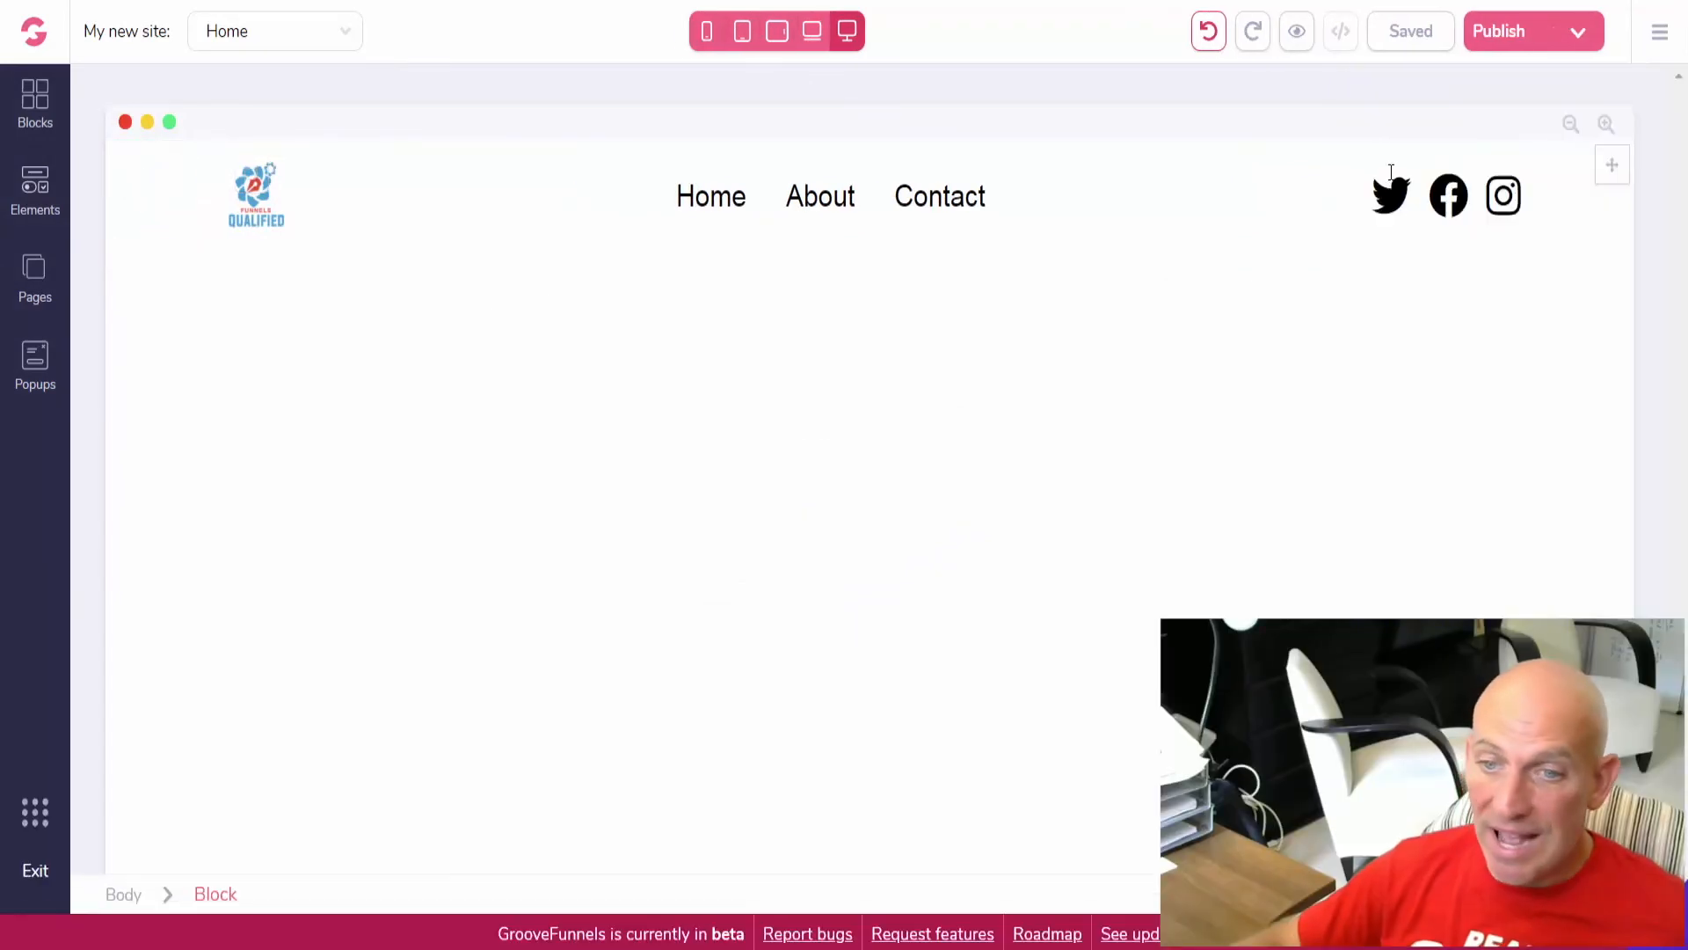
- Insert the saved nav bar block from Designed blocks > Navigation bars onto the About page
left_click(35, 276)
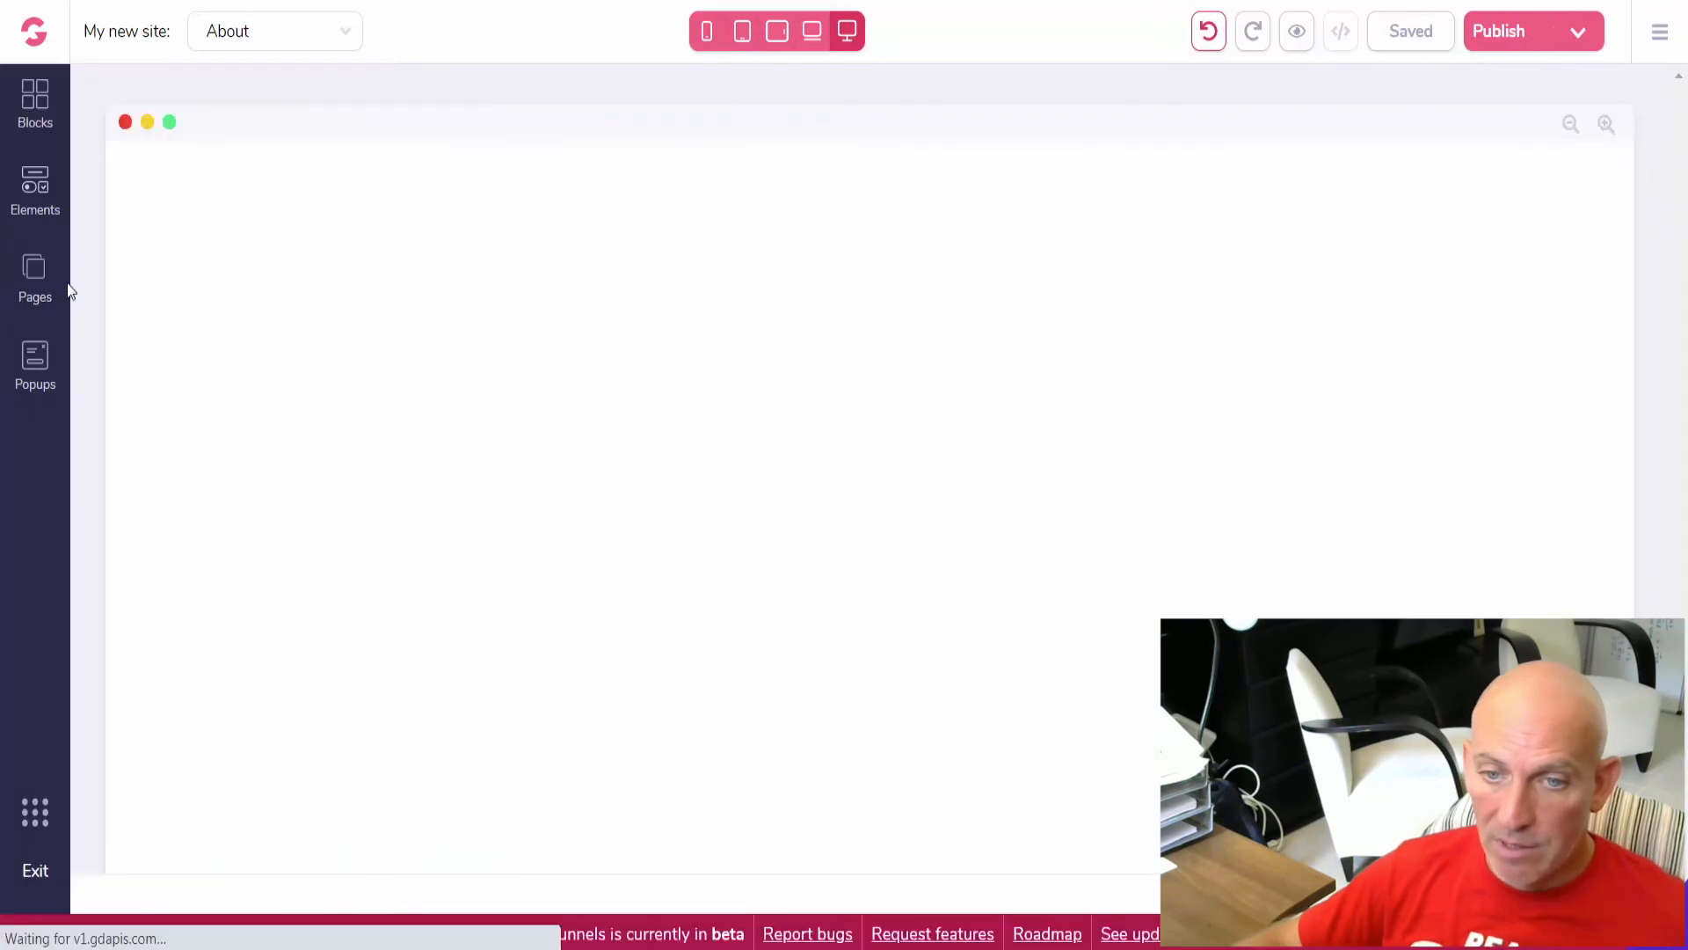
left_click(36, 102)
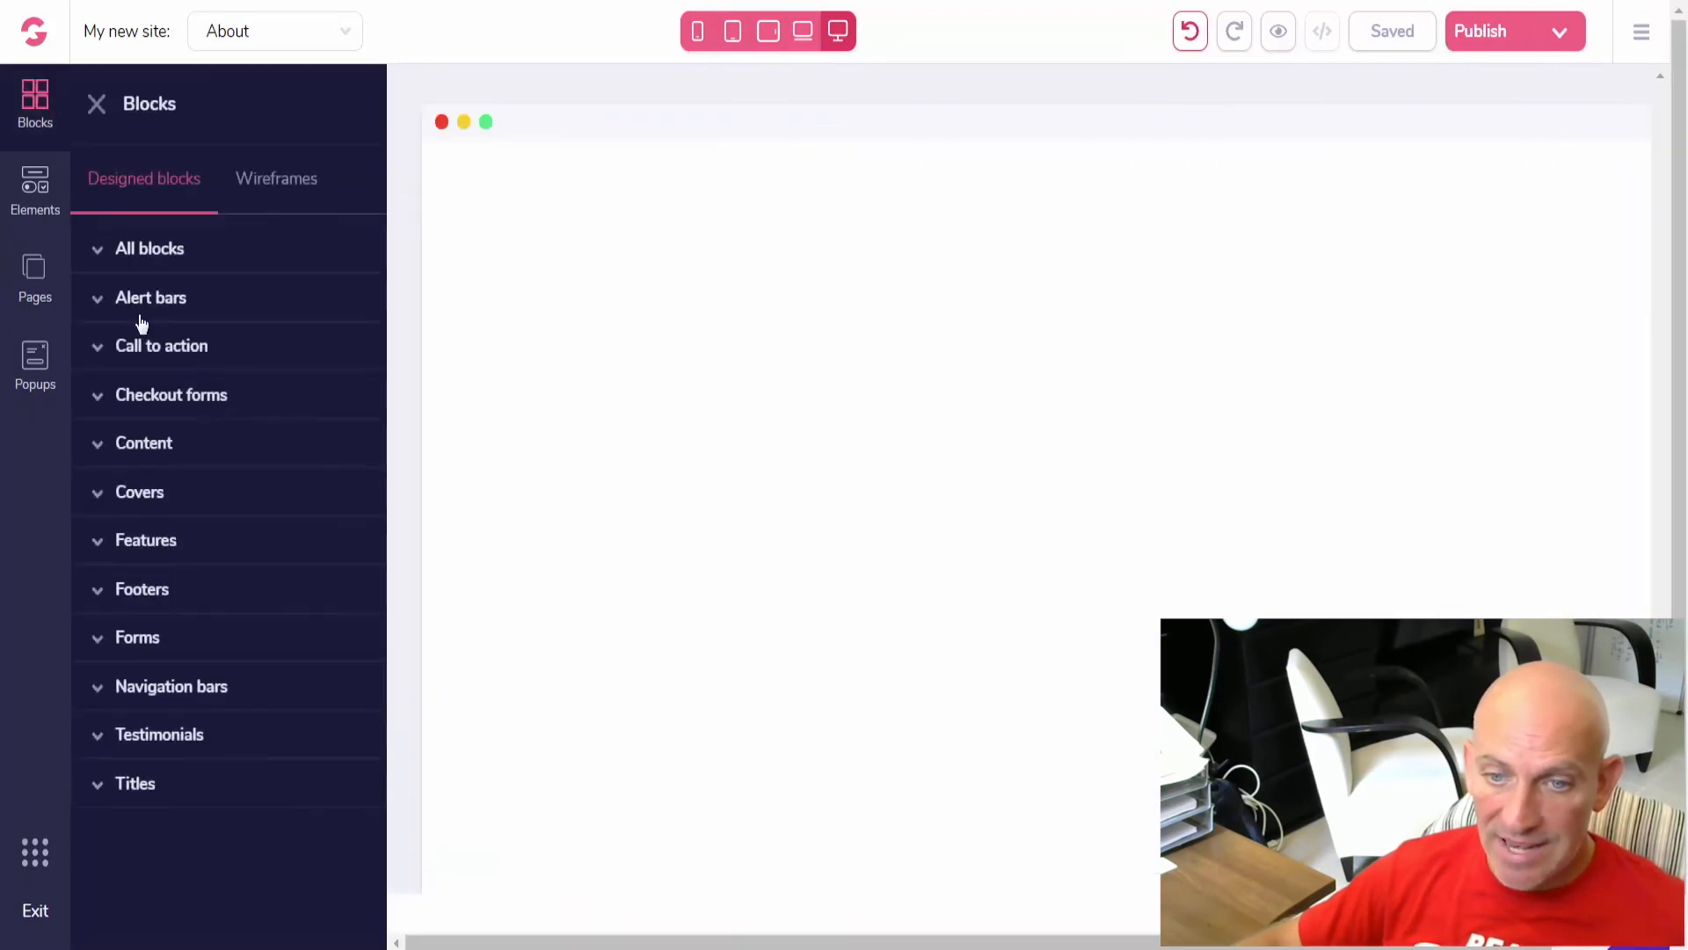
left_click(171, 686)
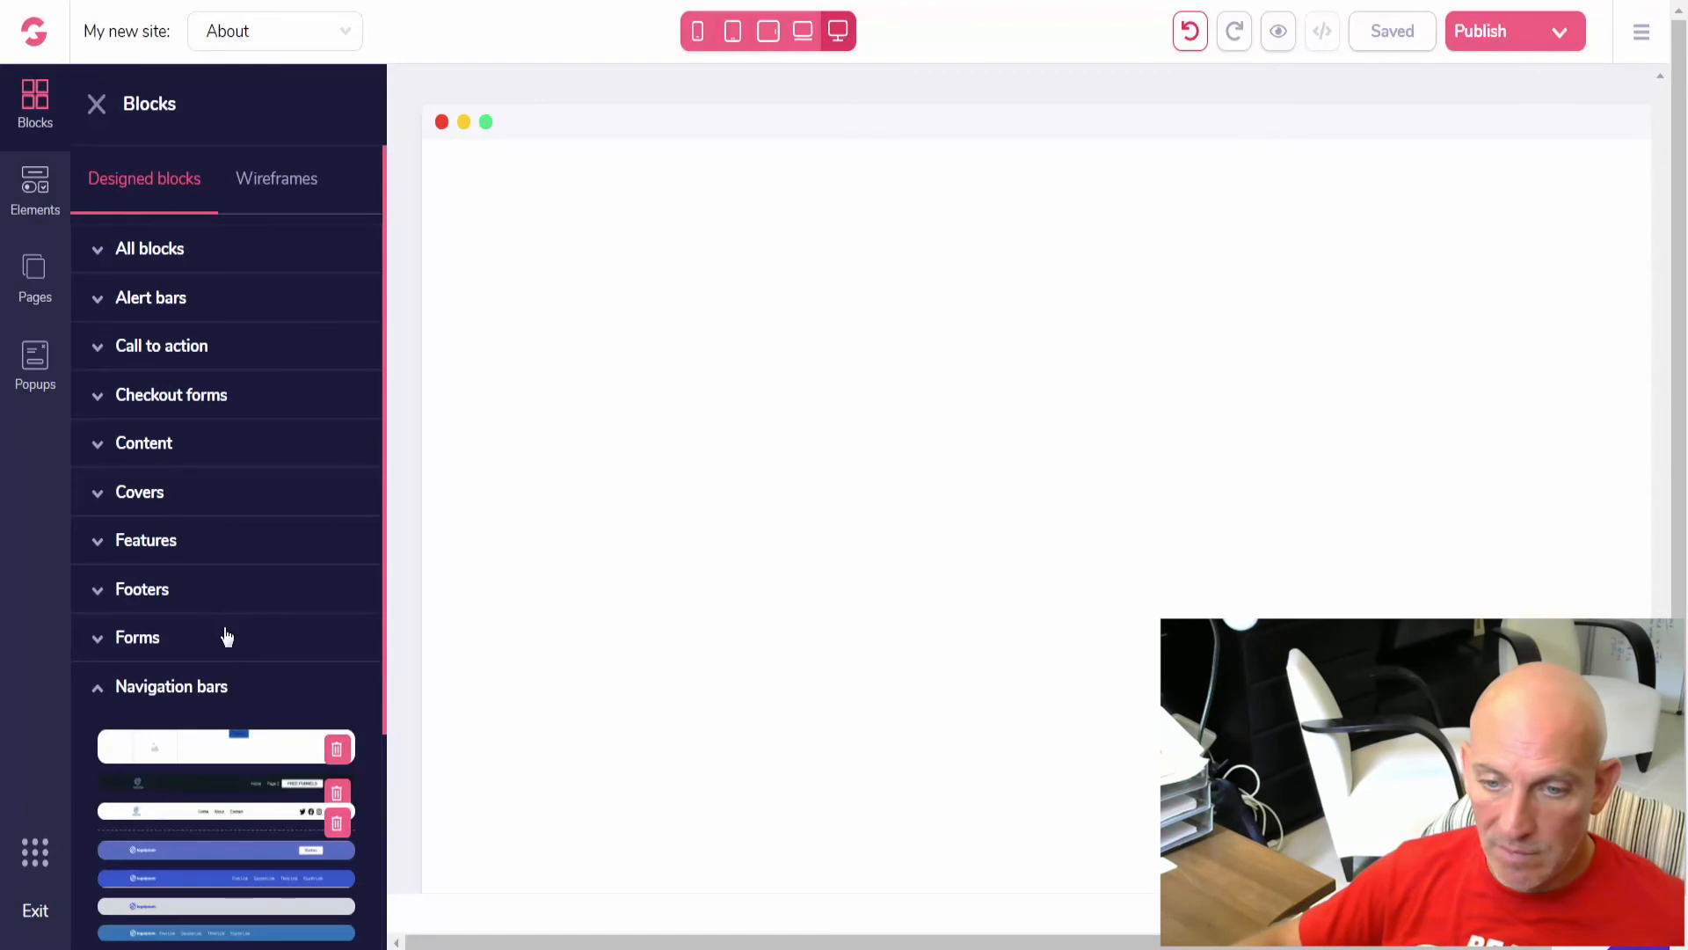
scroll("down", 3)
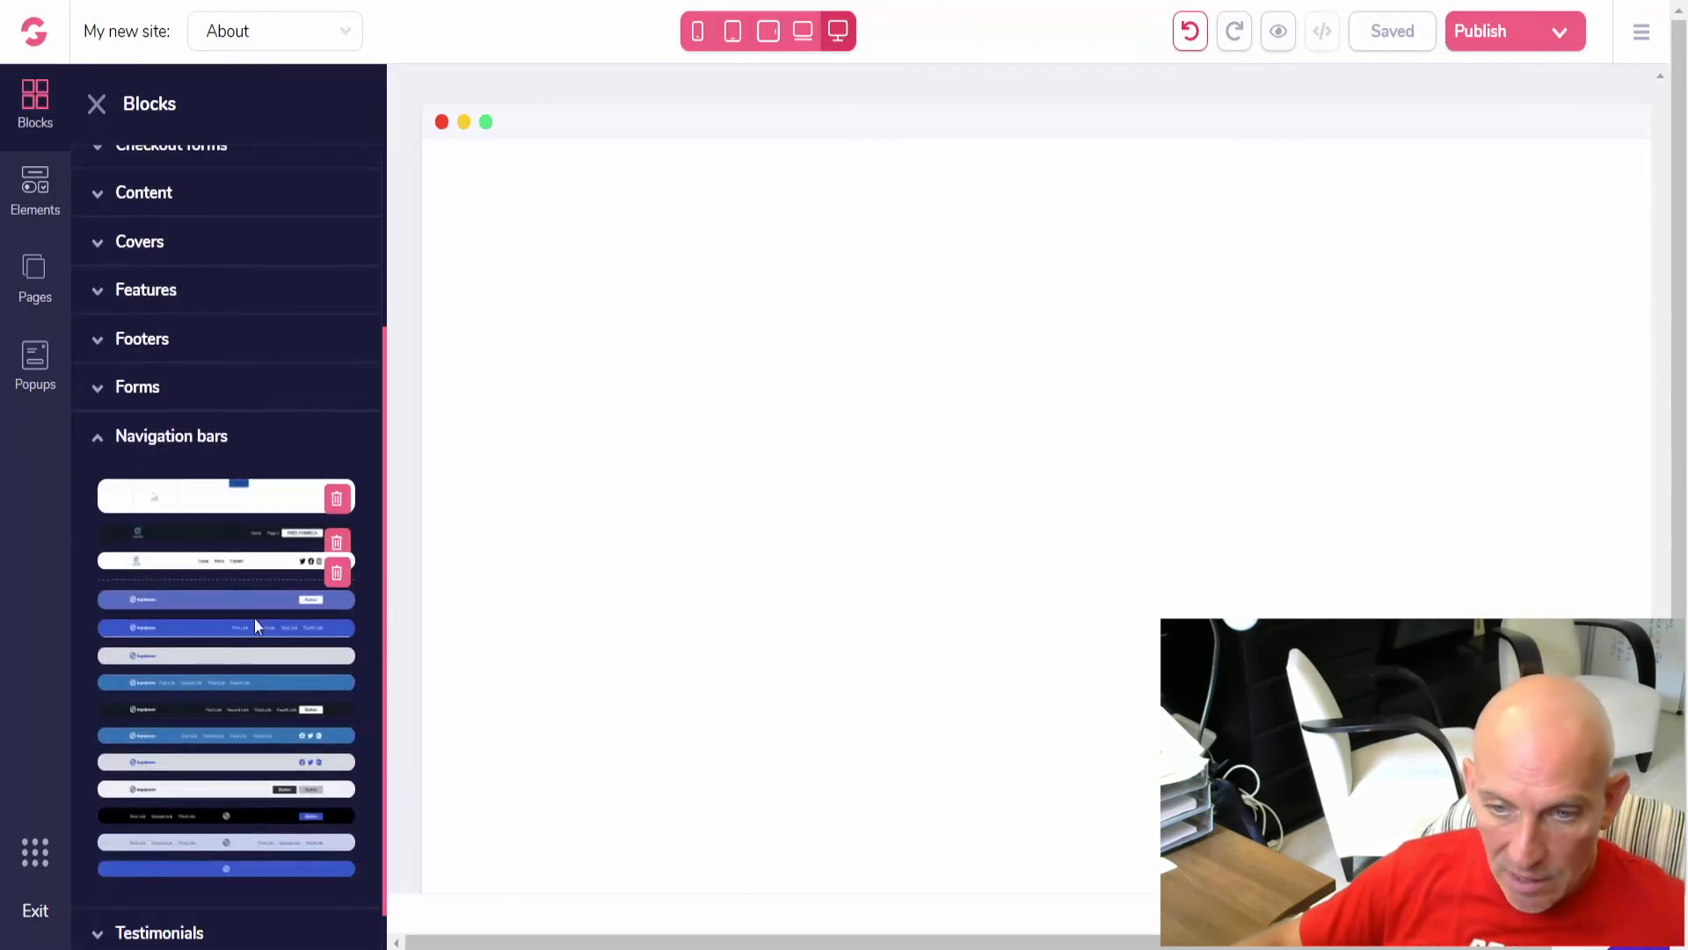
mouse_move(266, 557)
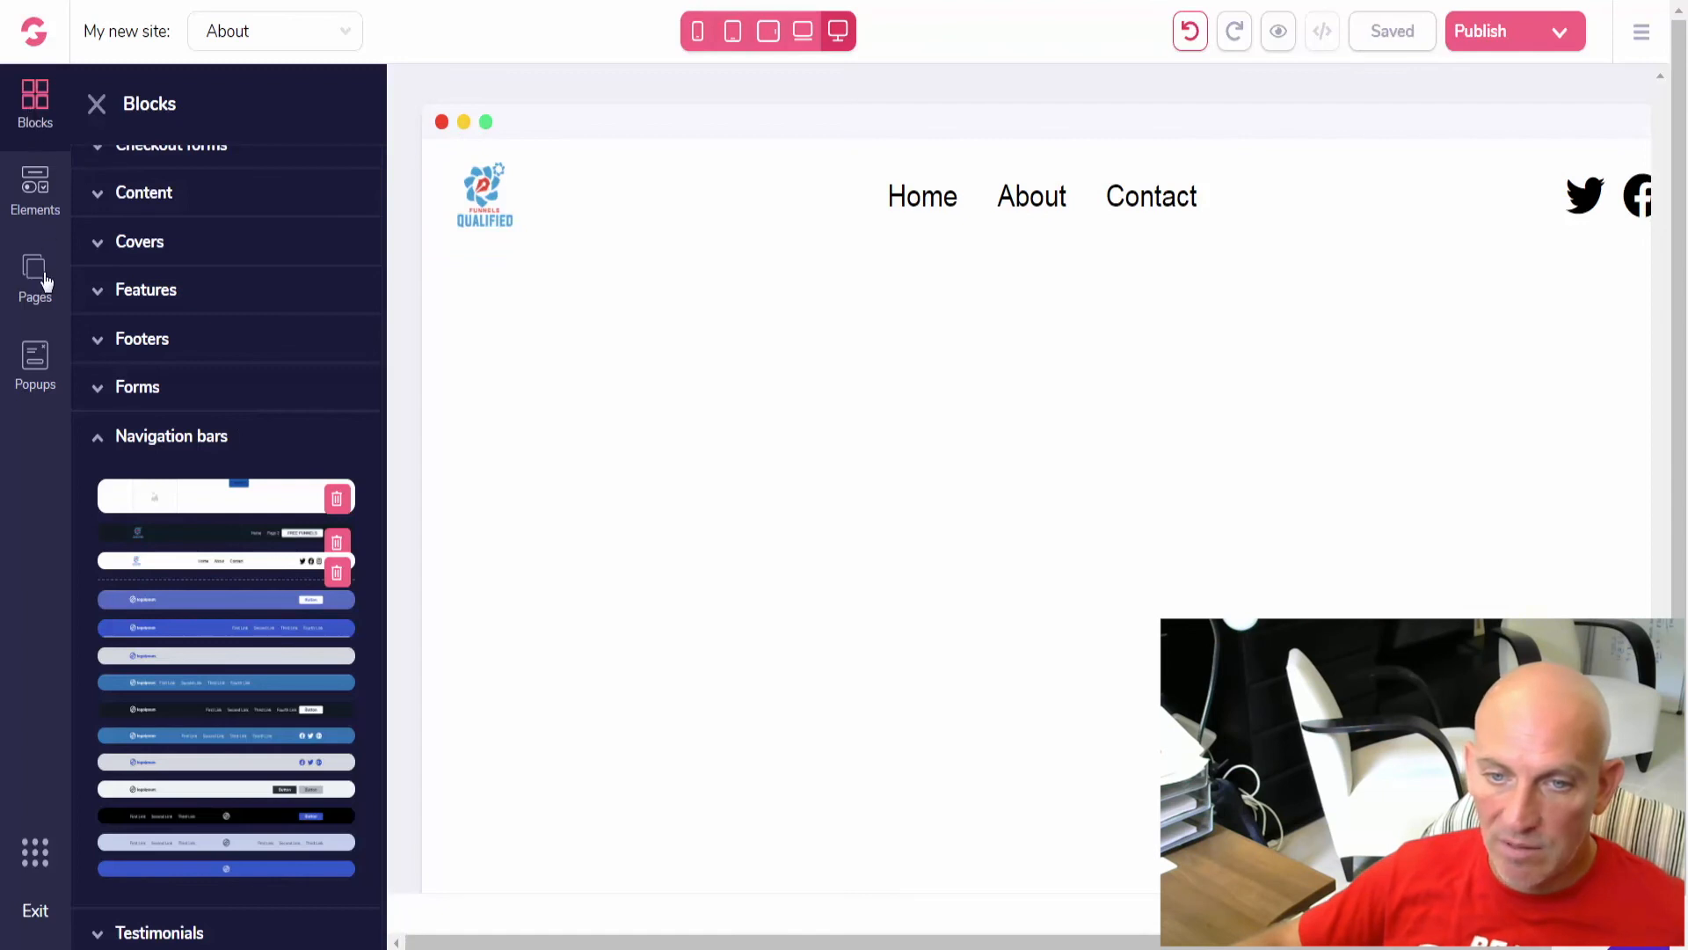
- Switch to the Contact page and add the saved nav bar block there too
left_click(36, 277)
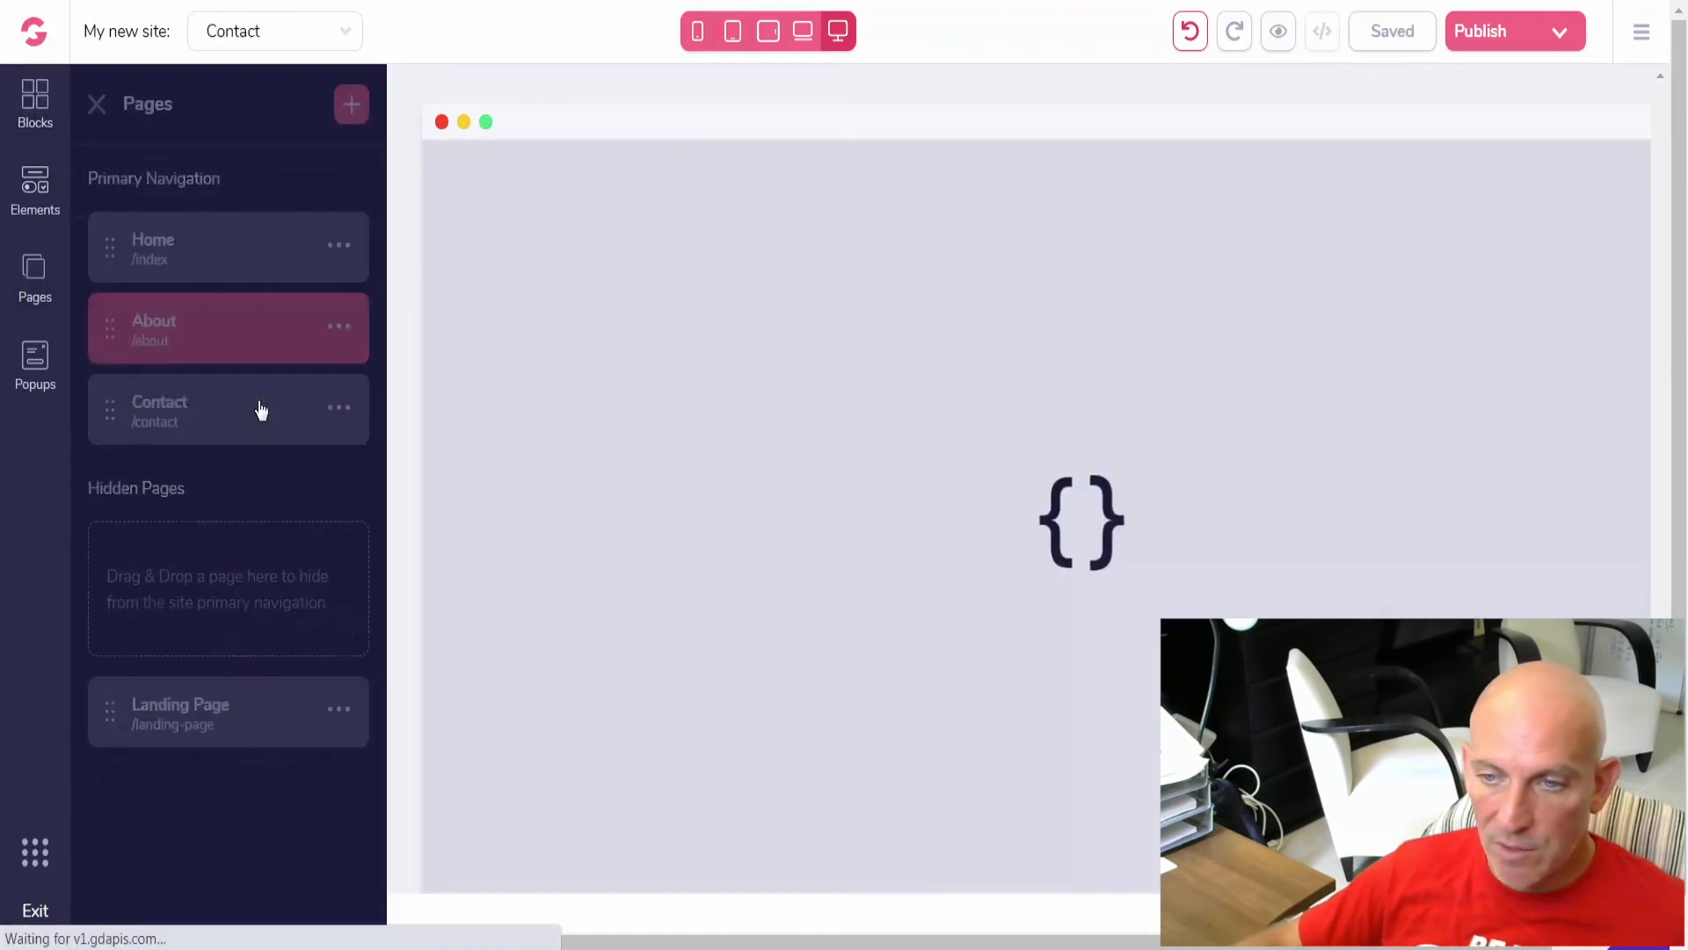
left_click(95, 103)
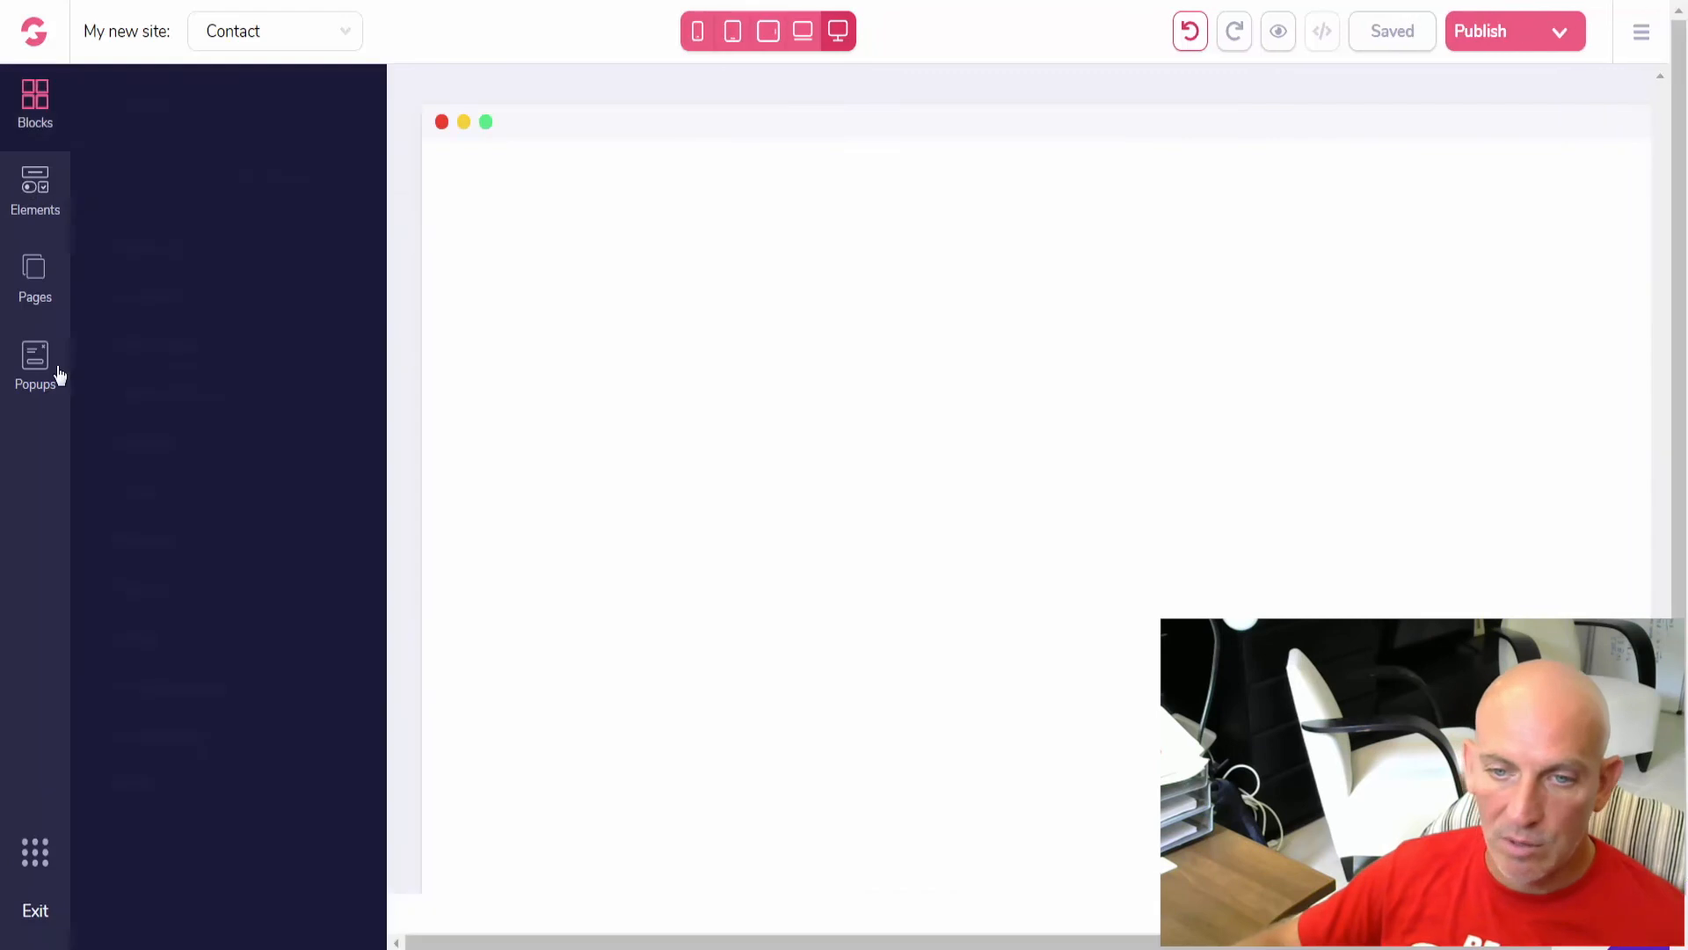
left_click(36, 102)
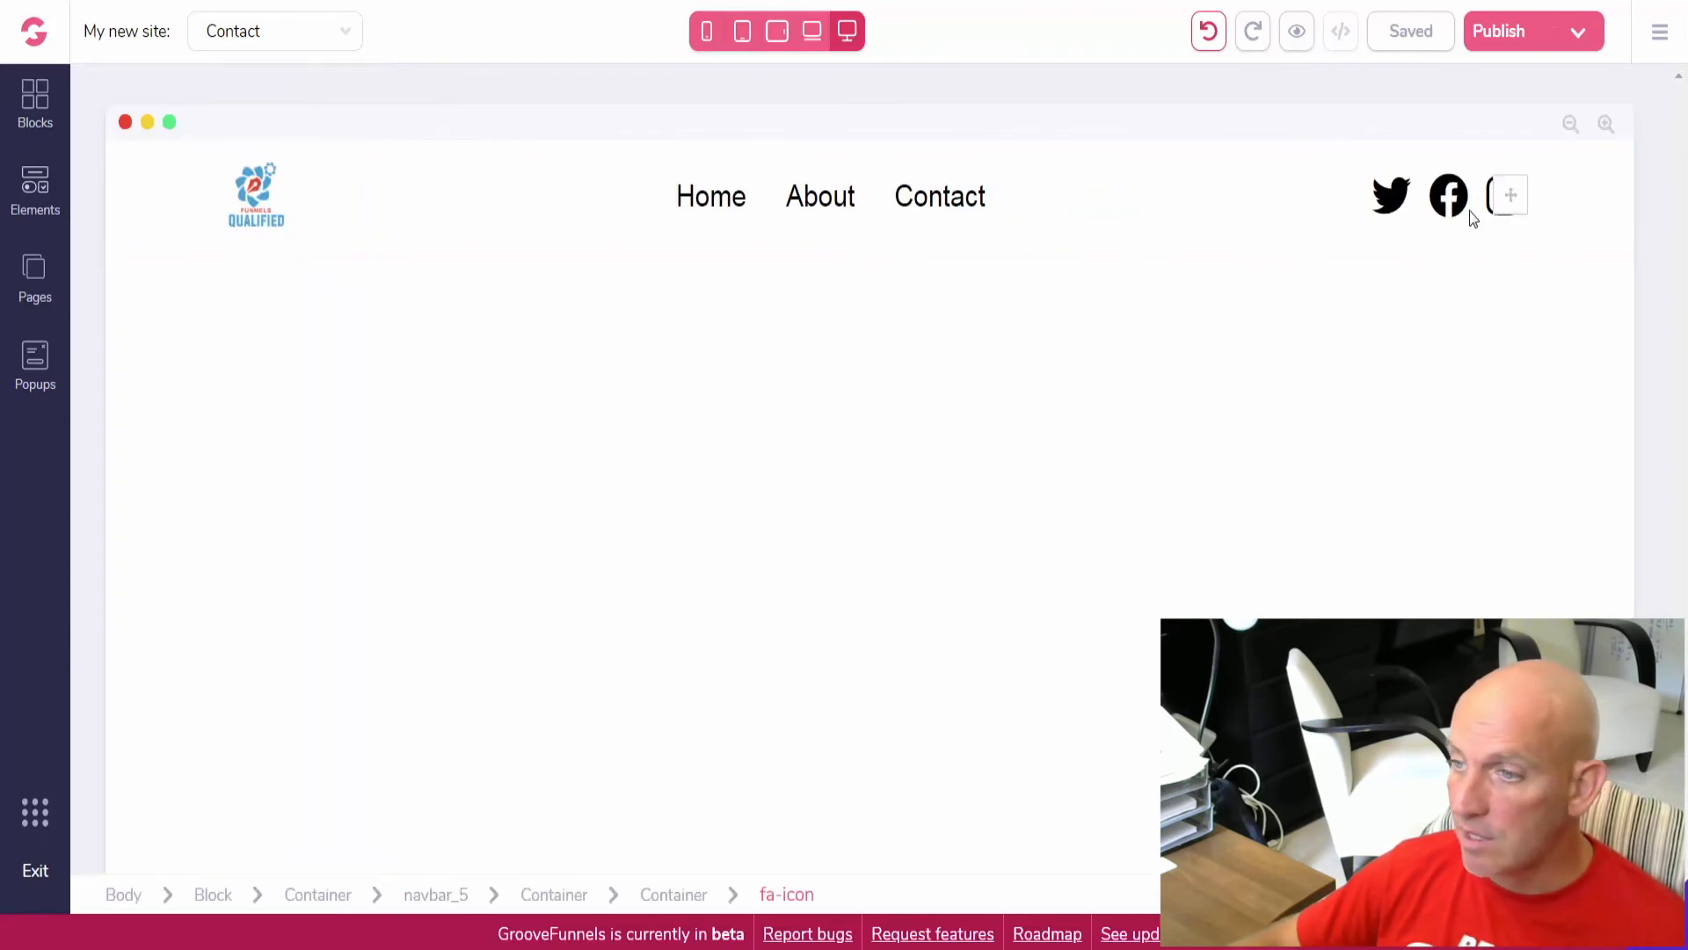
- Review the Twitter icon's settings in the inserted nav bar
left_click(1508, 195)
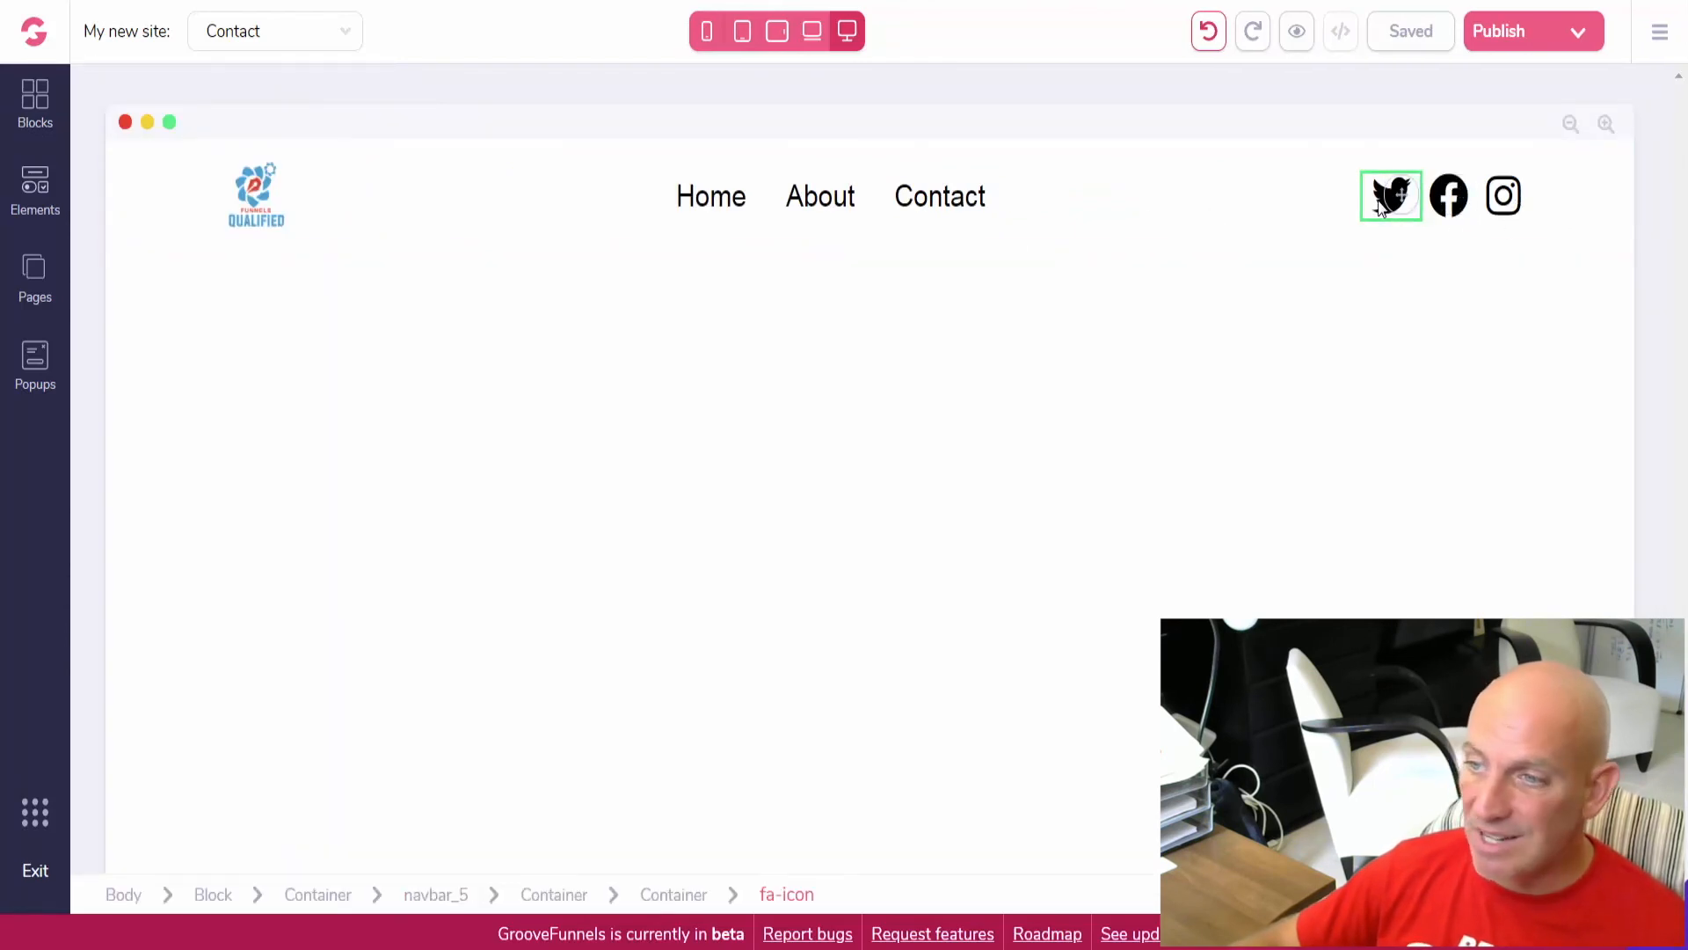
left_click(1389, 195)
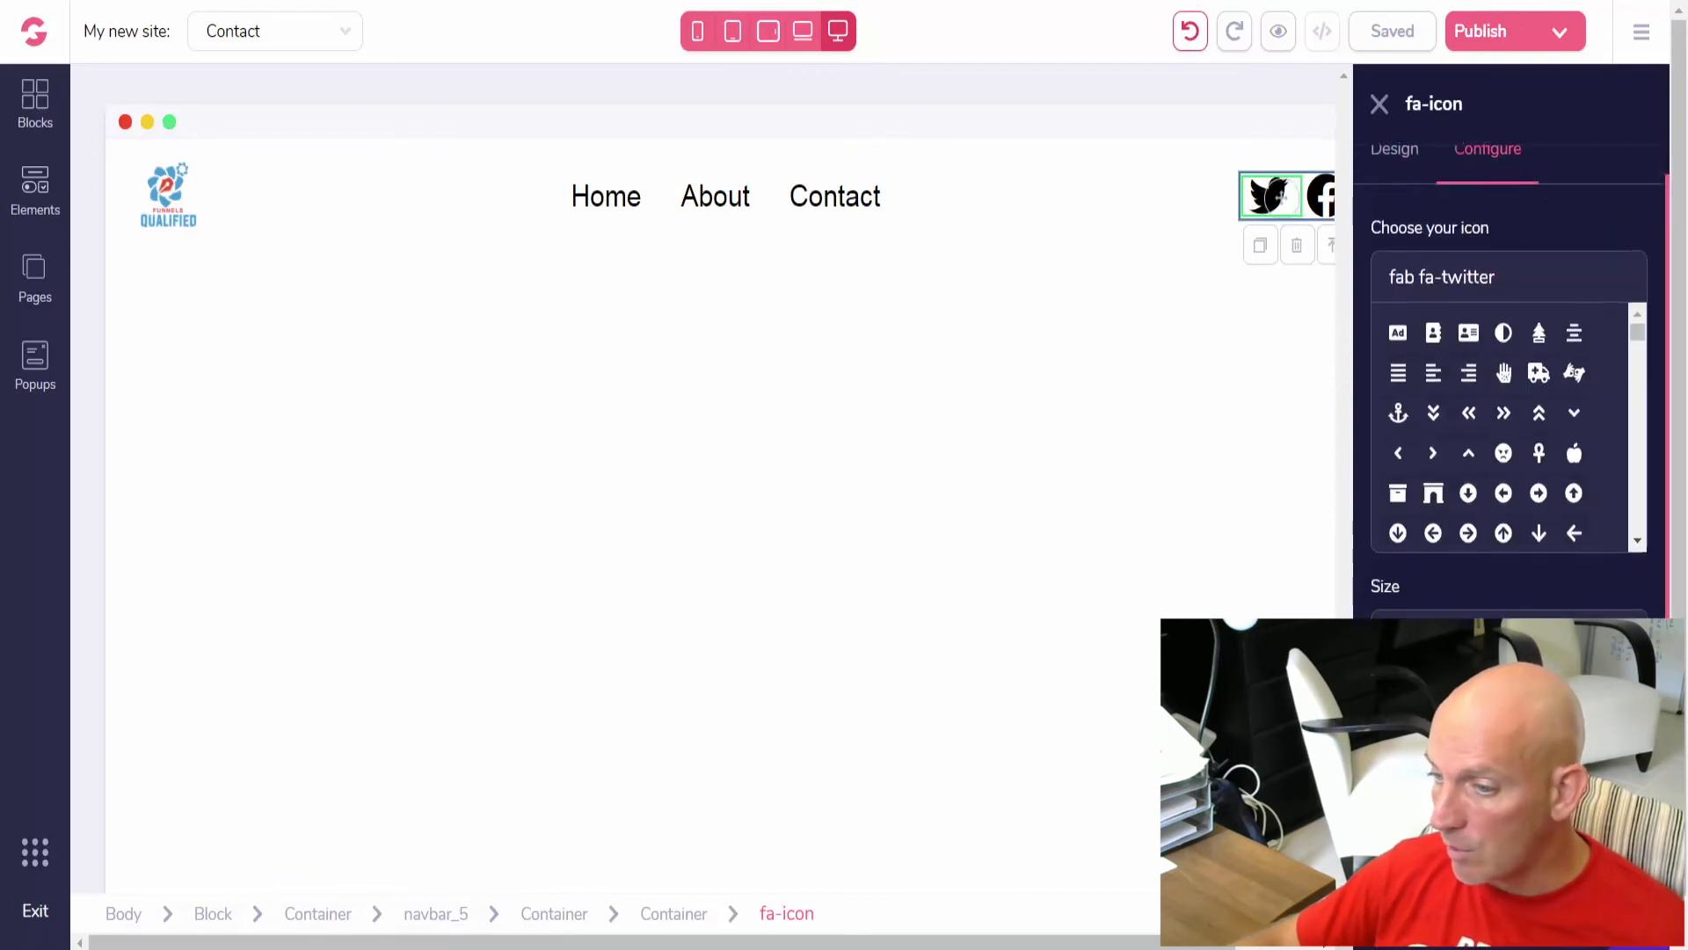
scroll("down", 3)
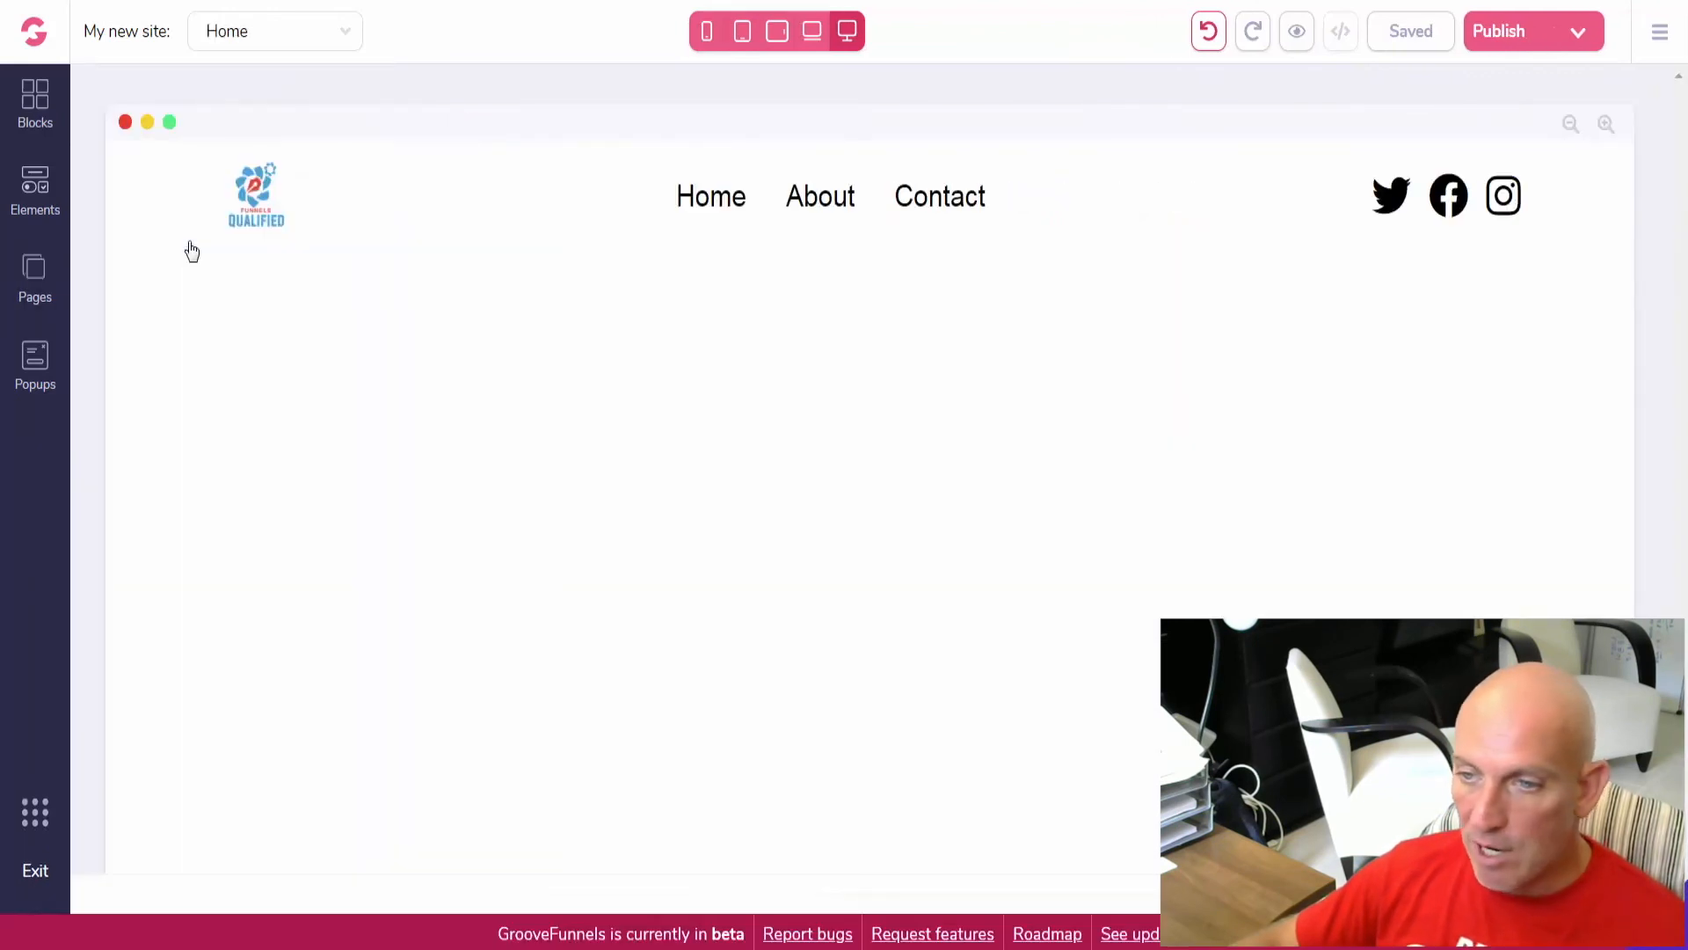
- Place the nav bar above the pink promotional video section on Home and save the page
left_click(35, 102)
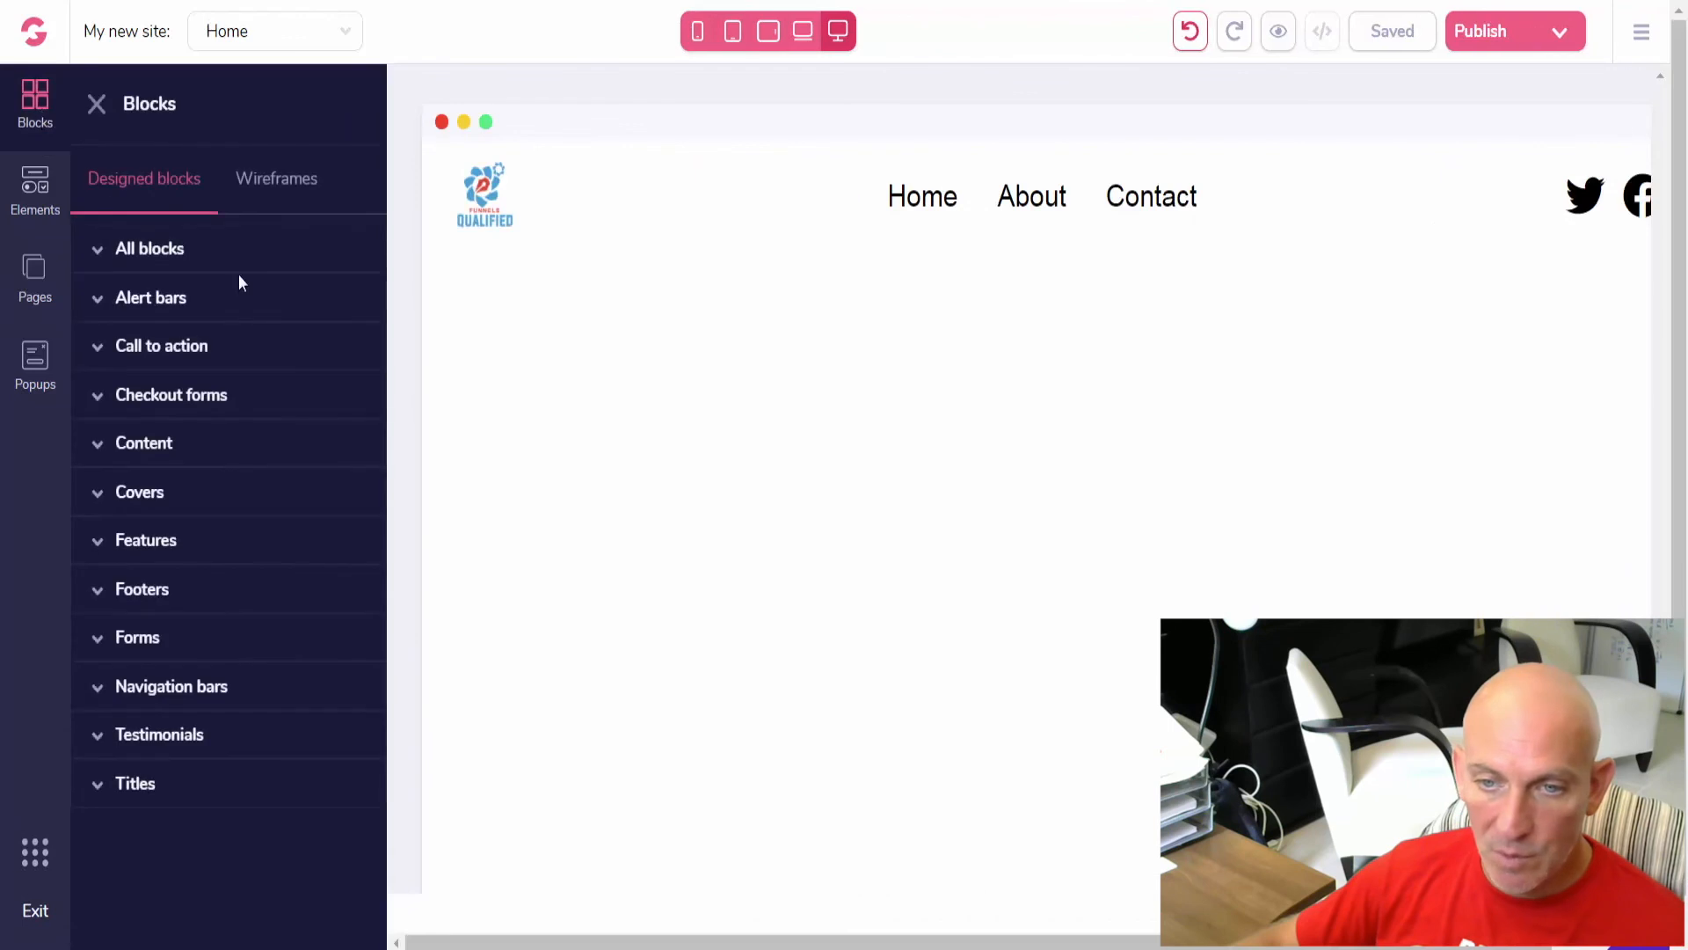
left_click(149, 248)
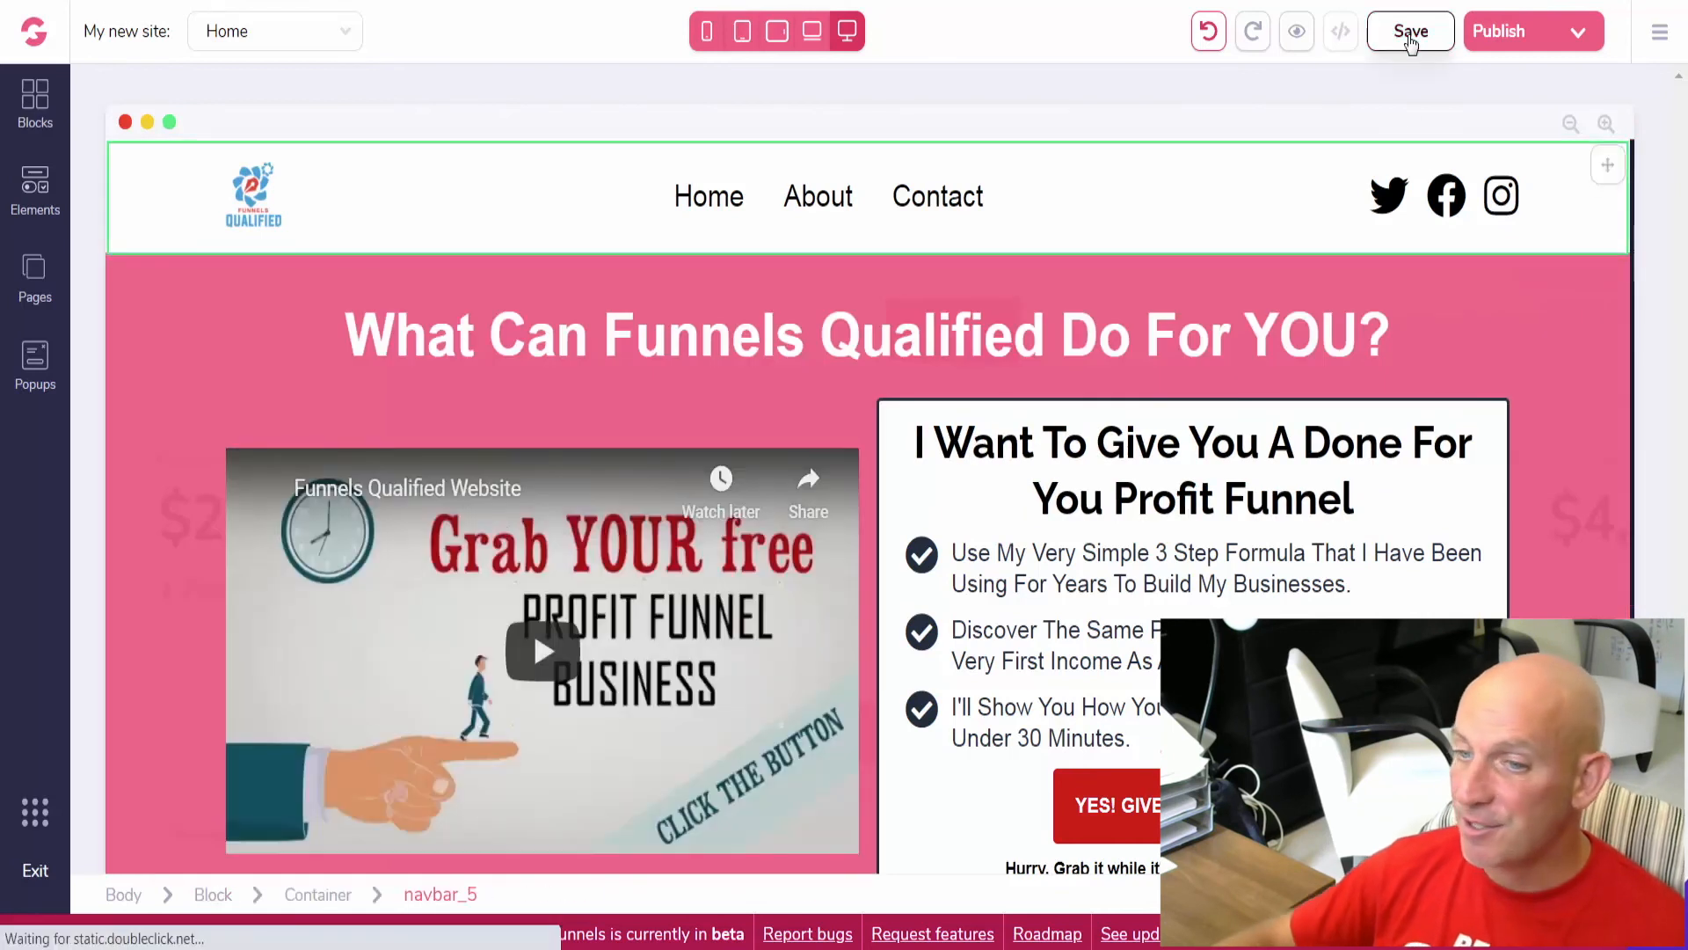
left_click(1410, 30)
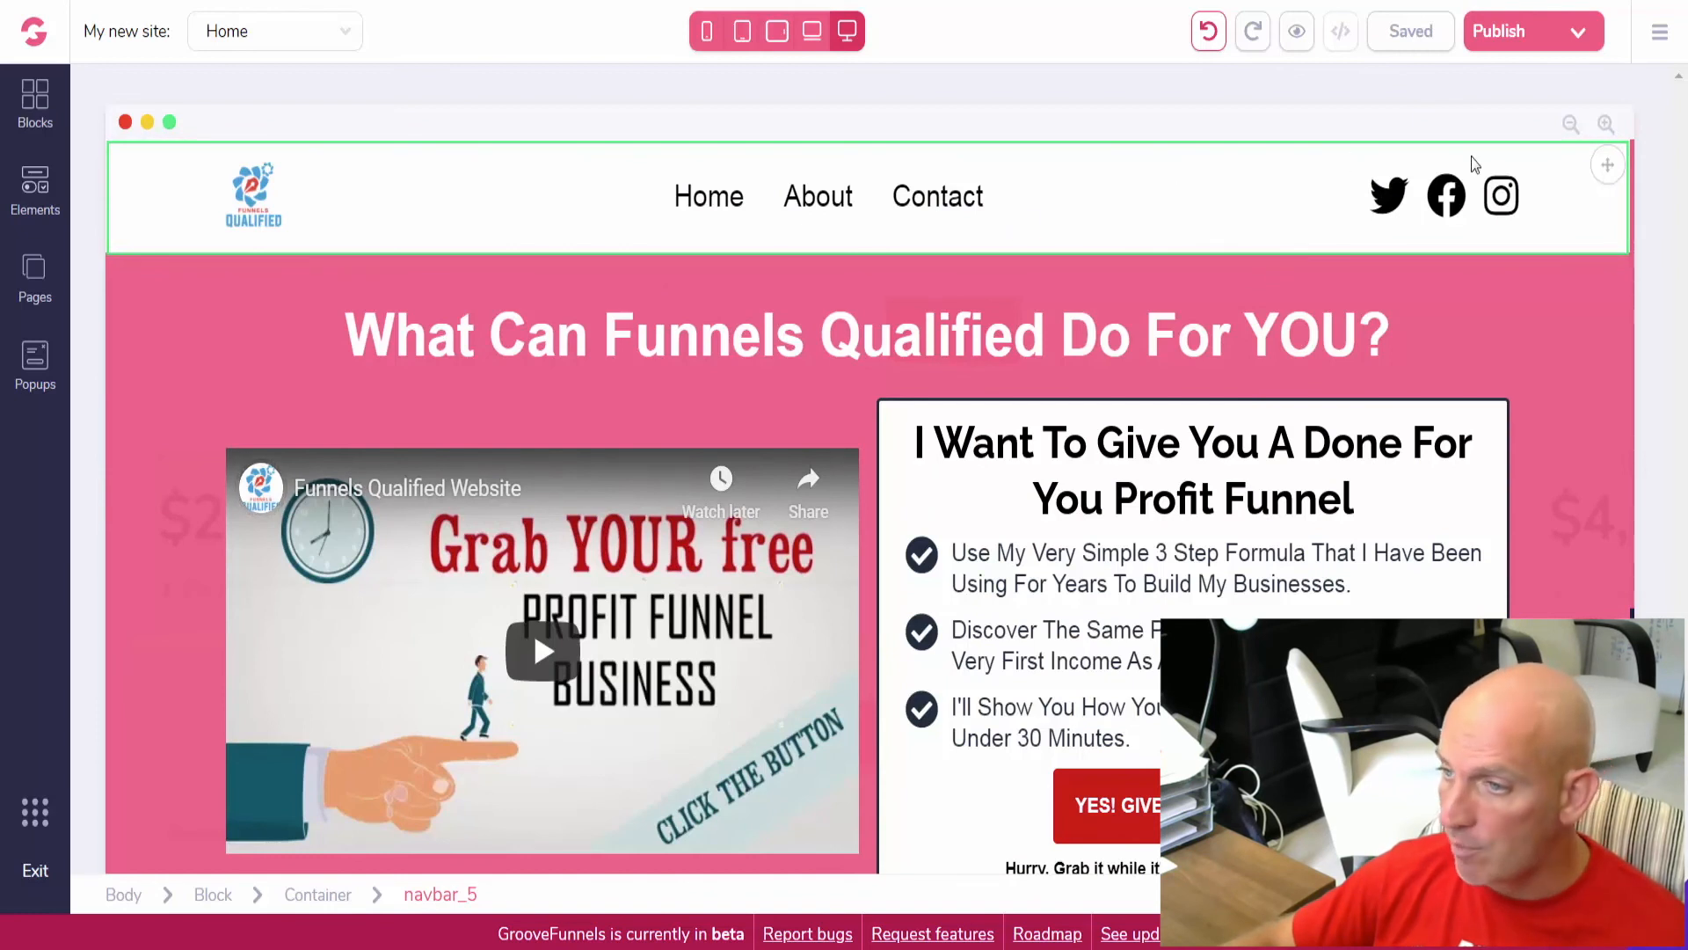
mouse_move(1551, 160)
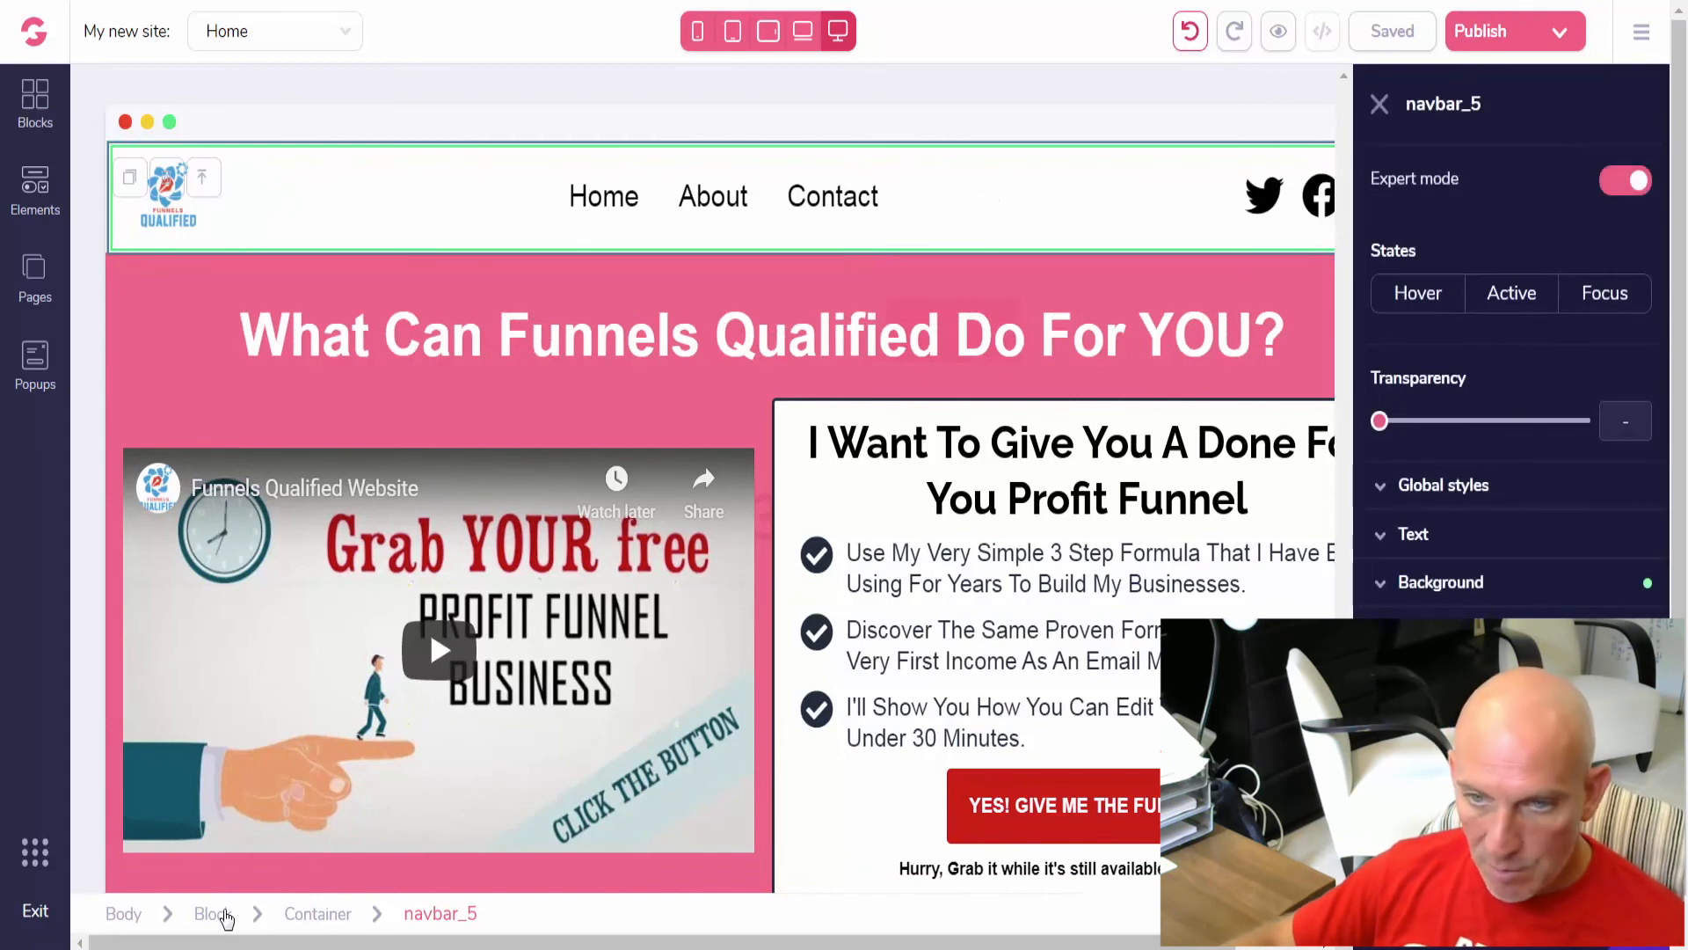
left_click(211, 912)
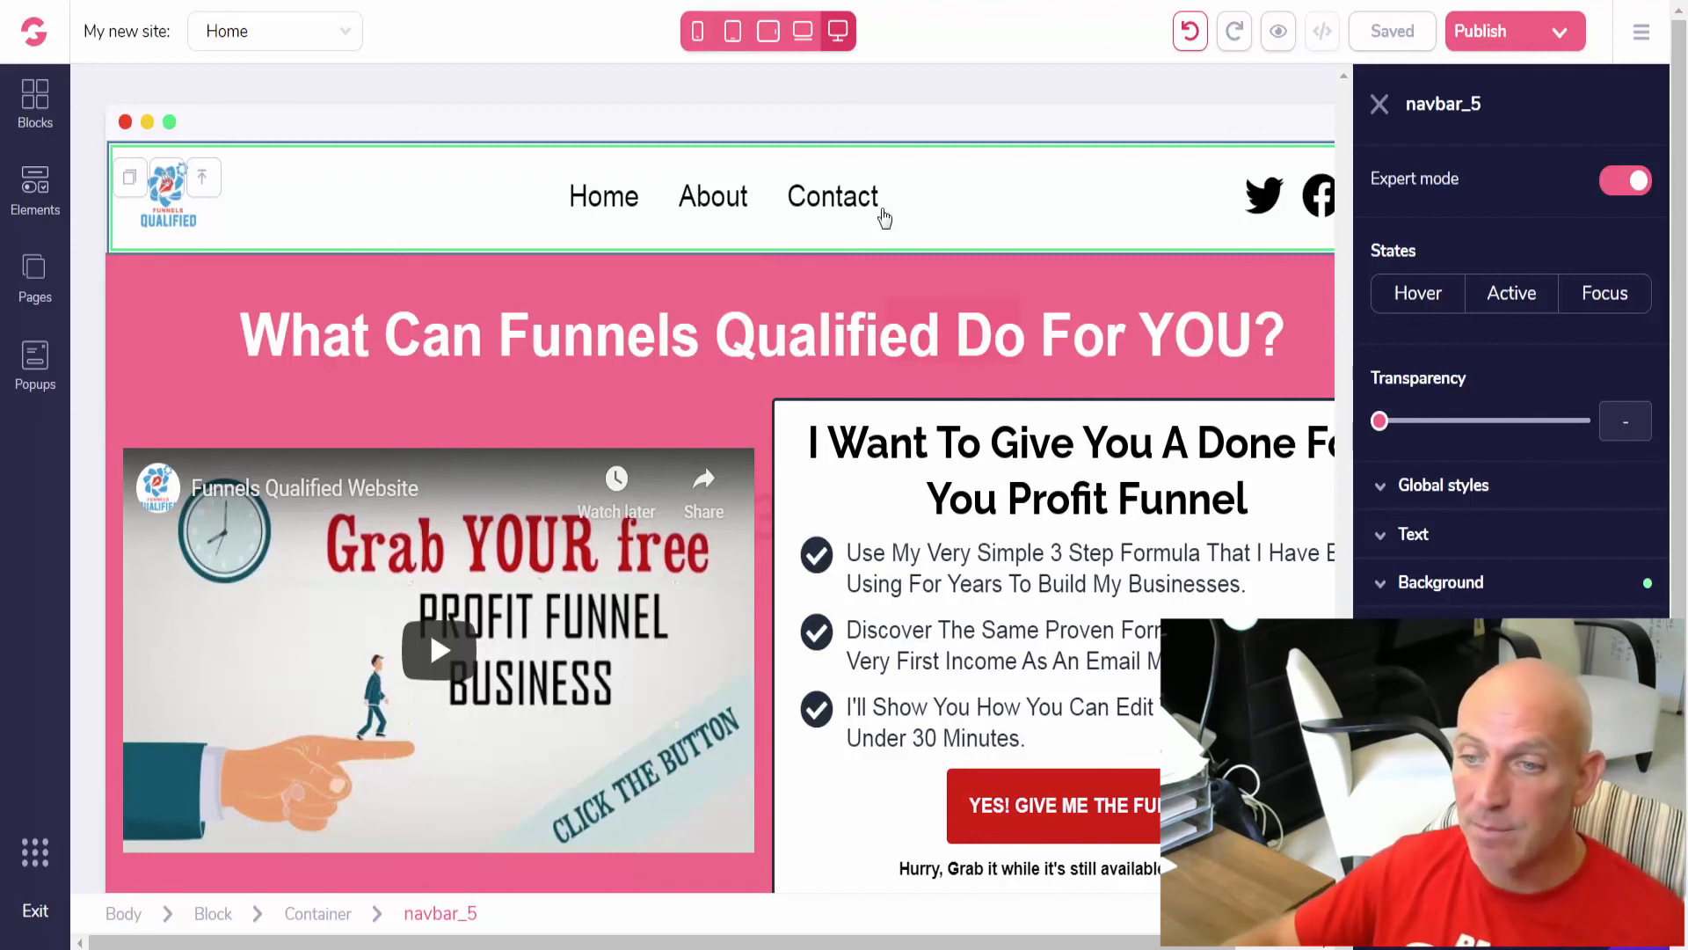
mouse_move(1373, 123)
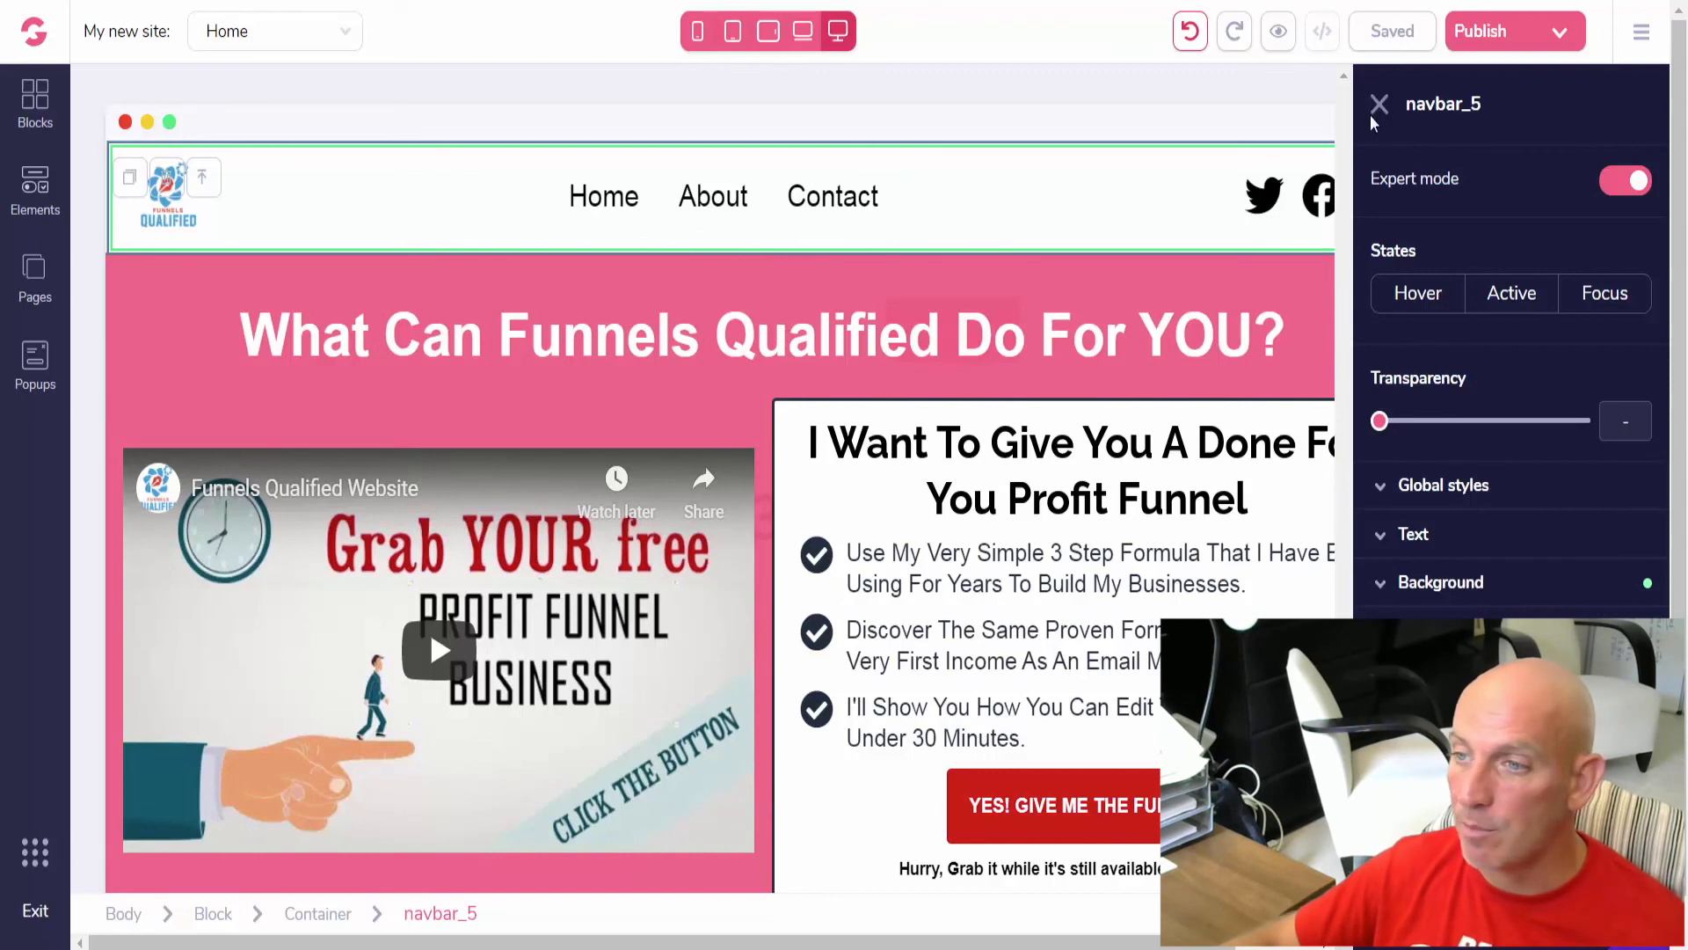